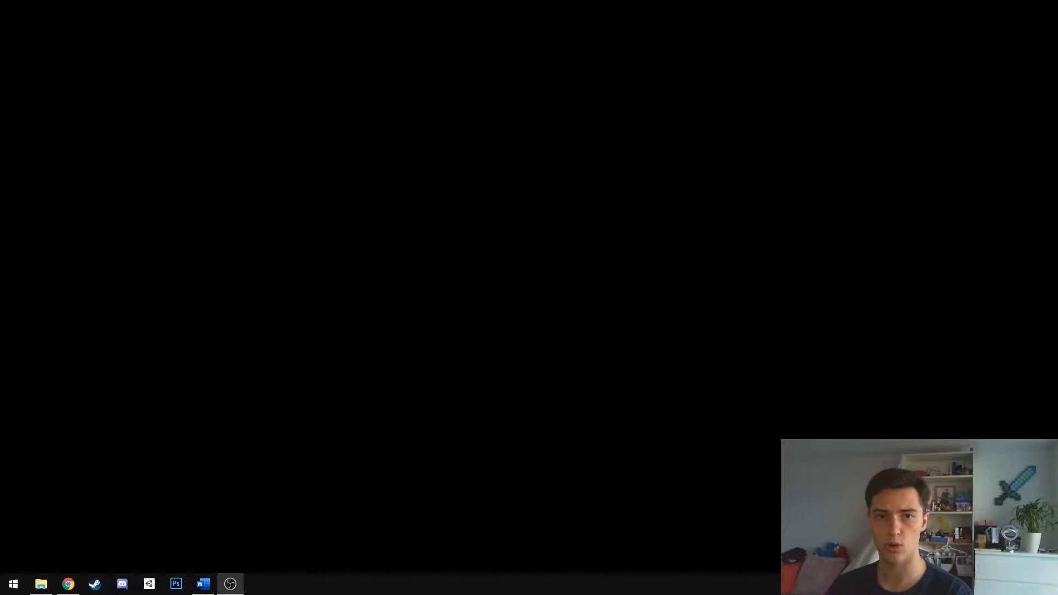
# Step: Launch SDK Manager.exe from the Android SDK folder
pyautogui.click(41, 584)
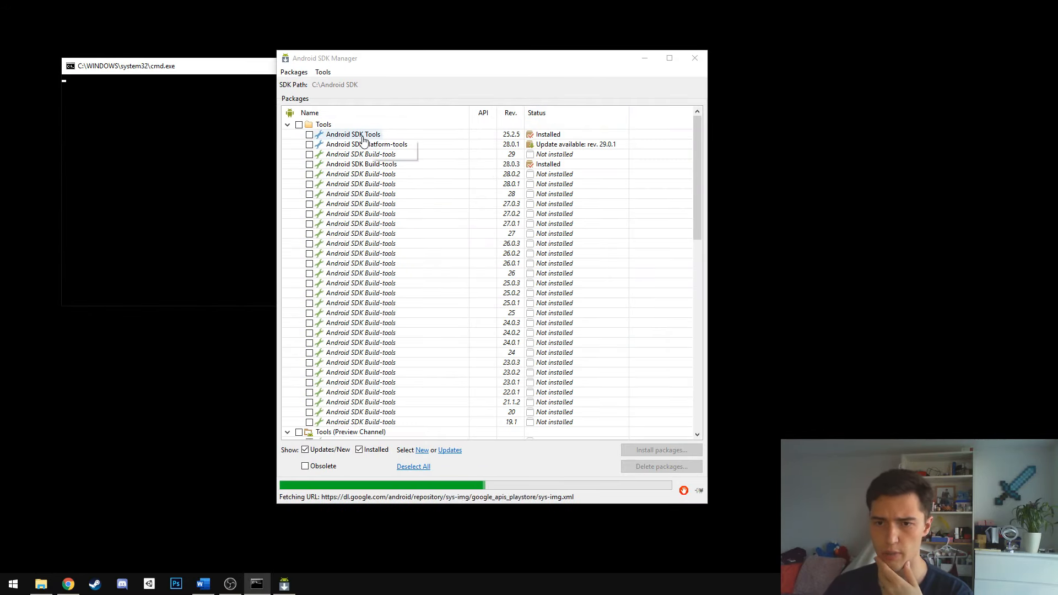
# Step: Mark Platform-tools for update and verify Google Repository and Google USB Driver are installed
pyautogui.click(309, 144)
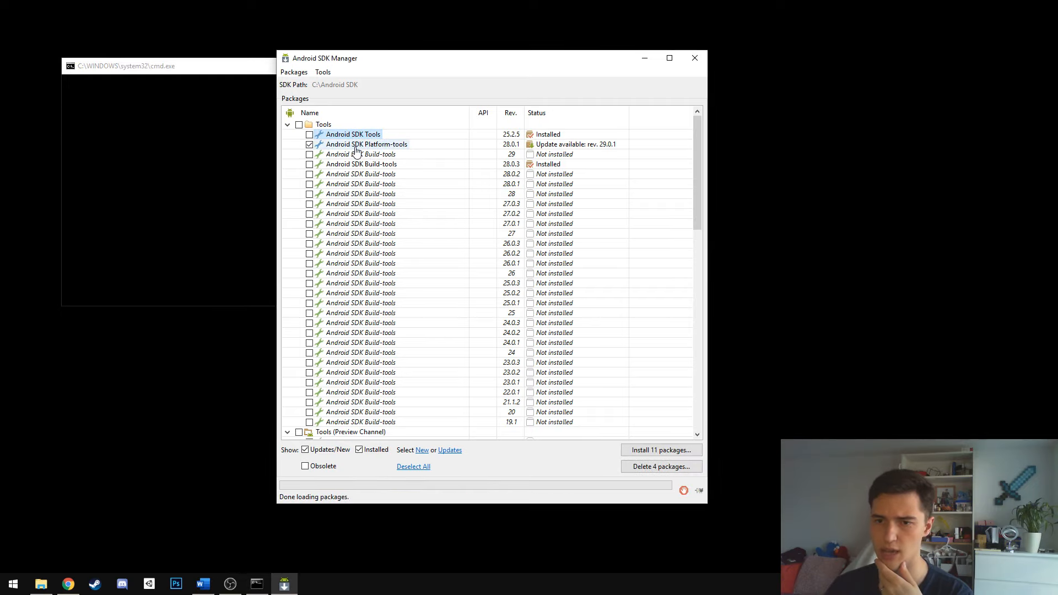
pyautogui.click(367, 144)
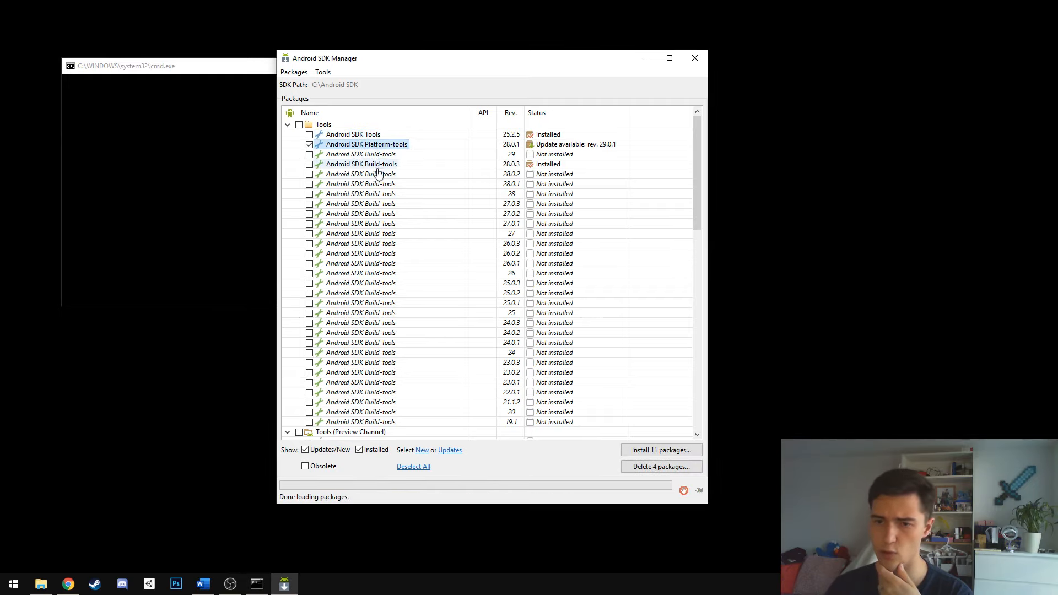
pyautogui.scroll(-3)
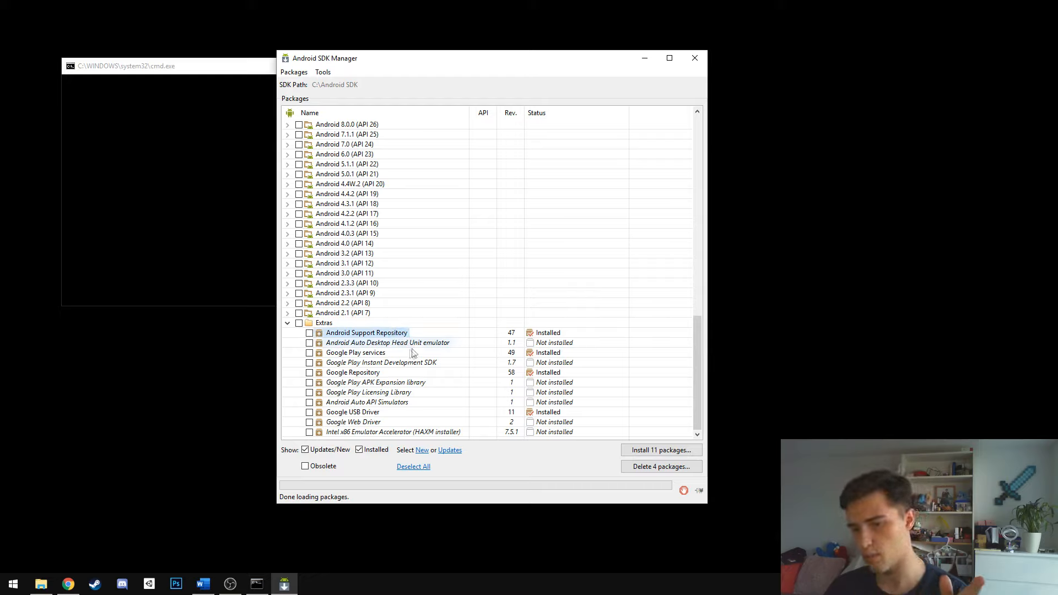
pyautogui.click(356, 352)
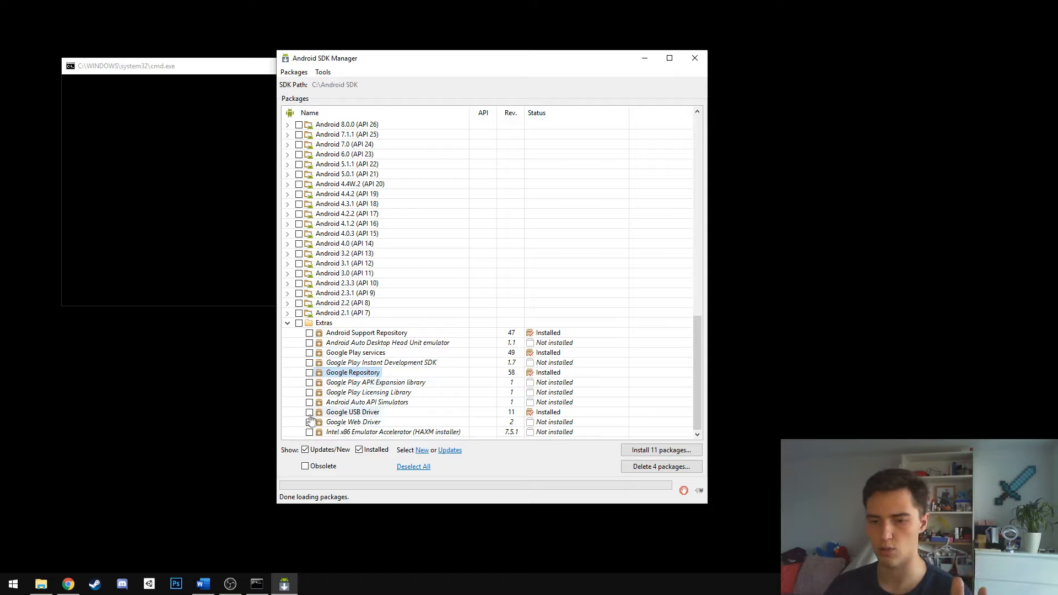
pyautogui.click(353, 413)
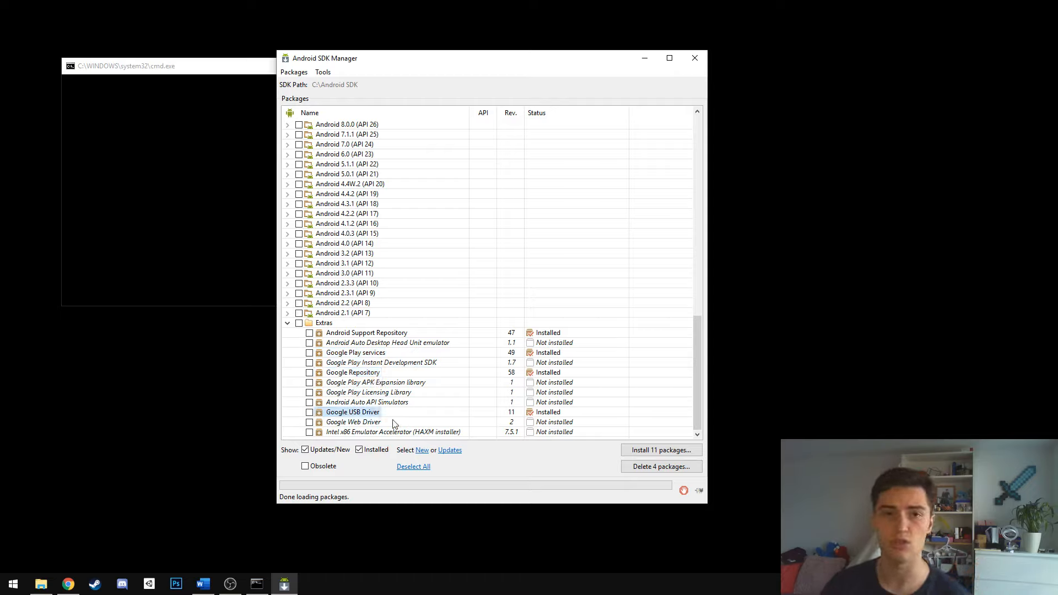
pyautogui.moveTo(383, 376)
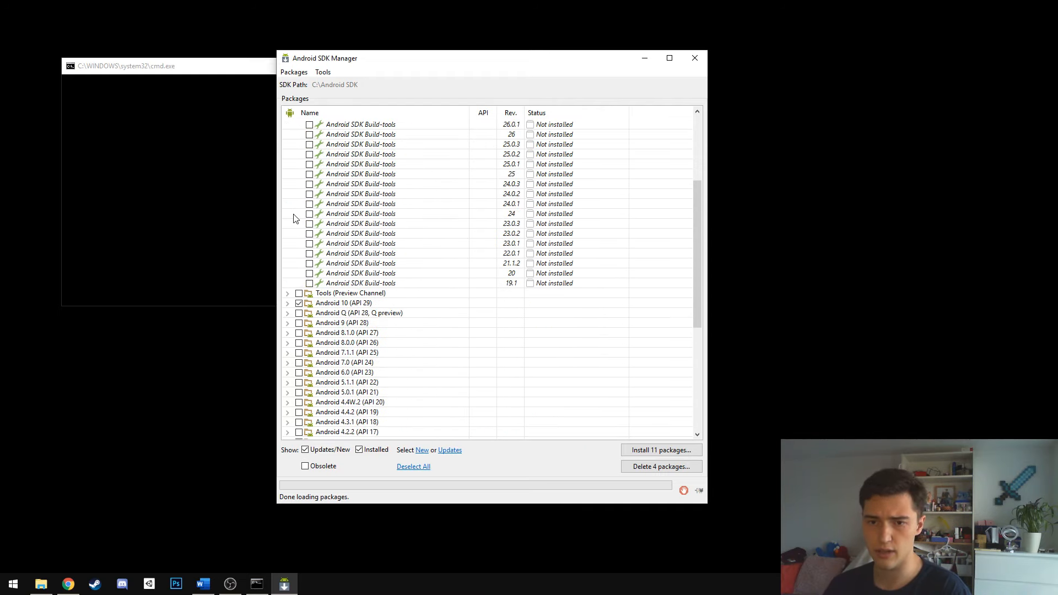
# Step: Inspect the ticked Android 10 (API 29) packages, then close Android SDK Manager
pyautogui.click(287, 244)
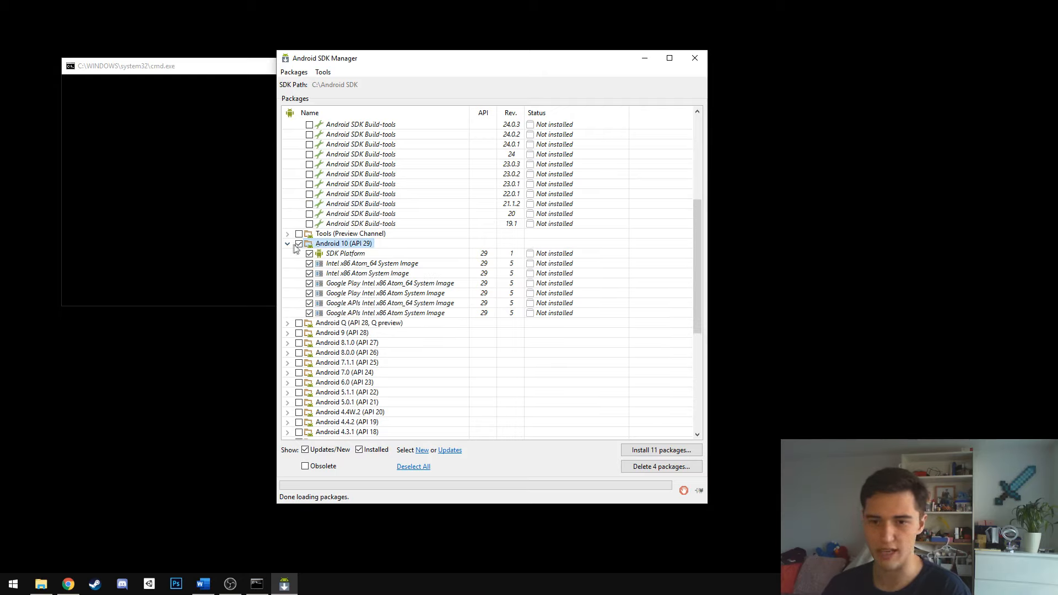
pyautogui.click(288, 243)
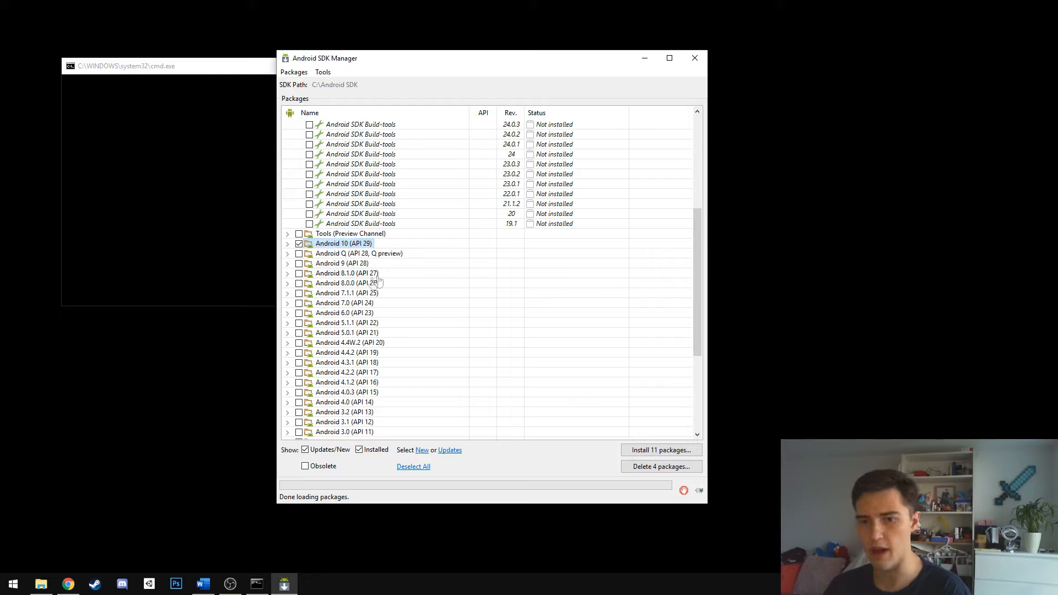
pyautogui.click(344, 312)
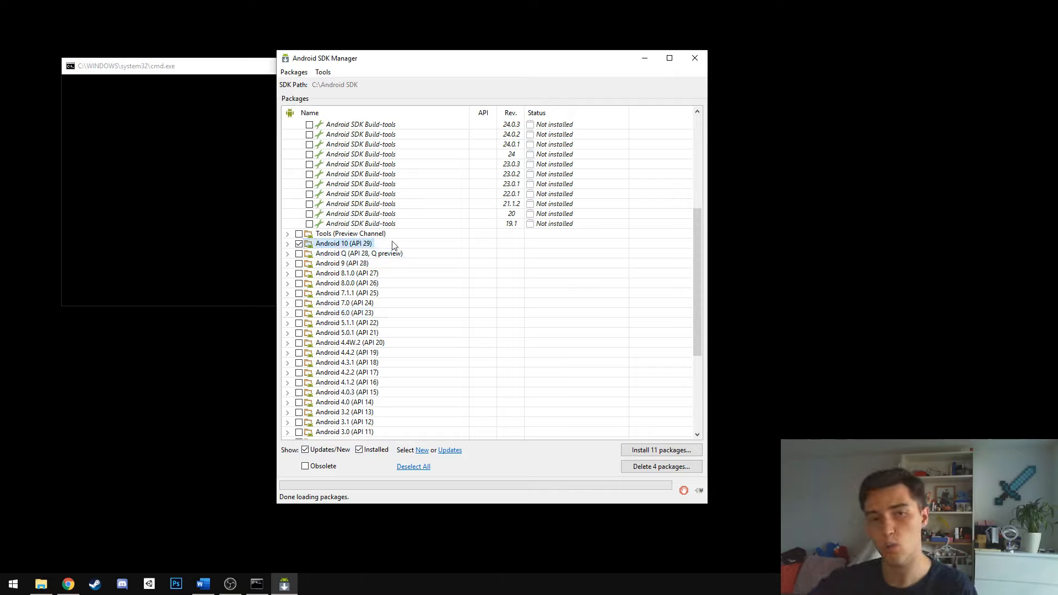
pyautogui.click(344, 313)
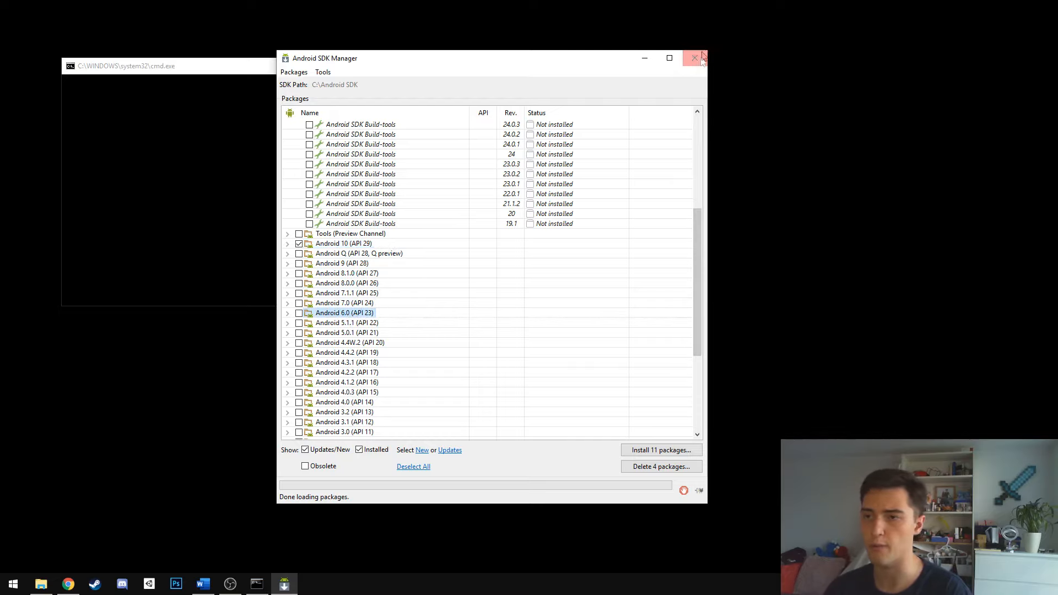
pyautogui.click(695, 58)
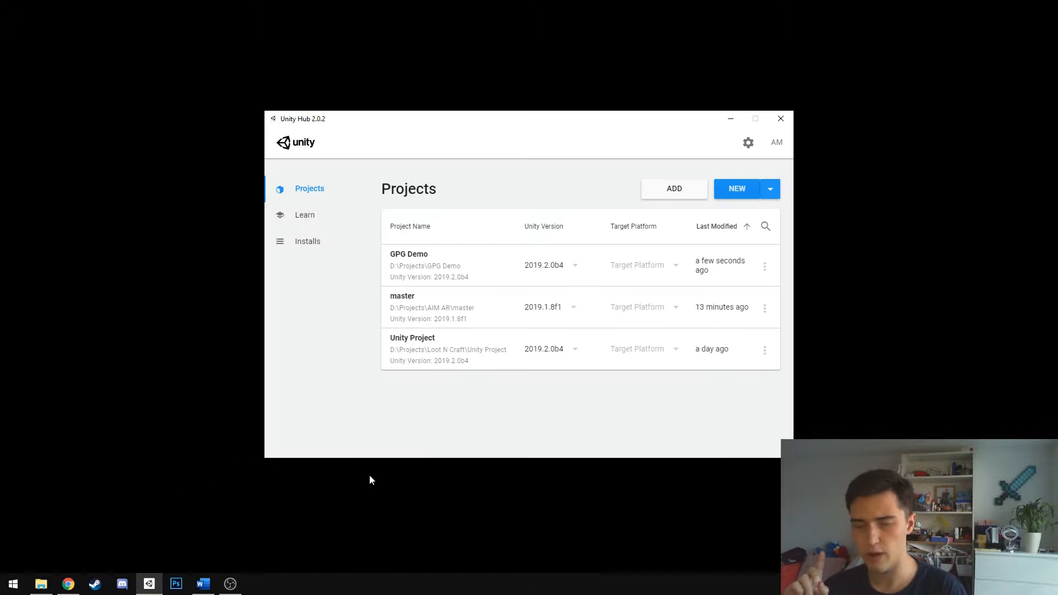
# Step: Show Unity Hub's installed editors: 2019.2.0b4, 2019.1.8f1 and 2018.4.3f1 LTS
pyautogui.click(307, 241)
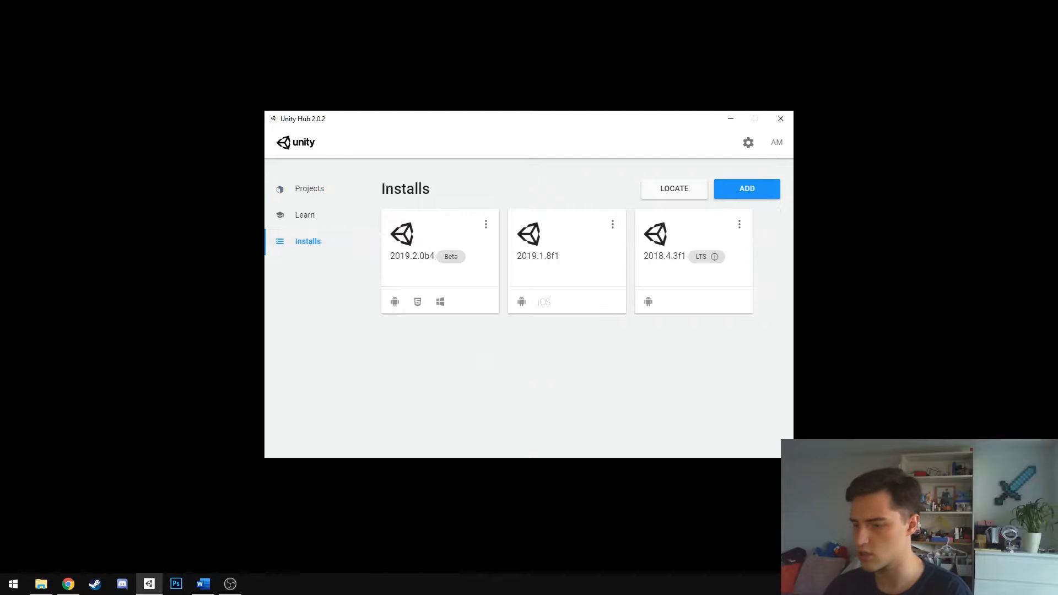
pyautogui.moveTo(409, 239)
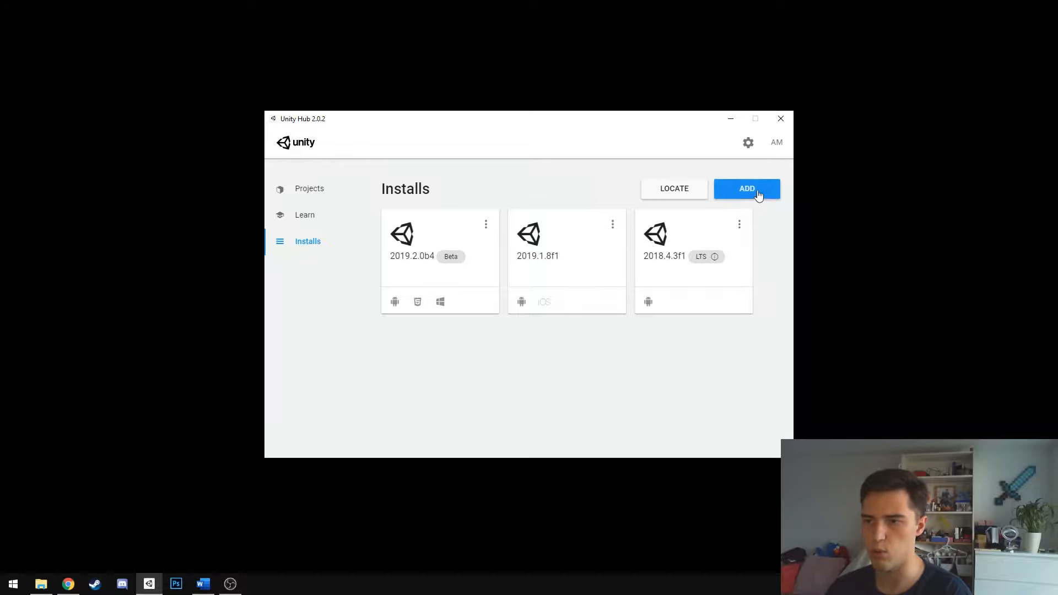
pyautogui.click(747, 189)
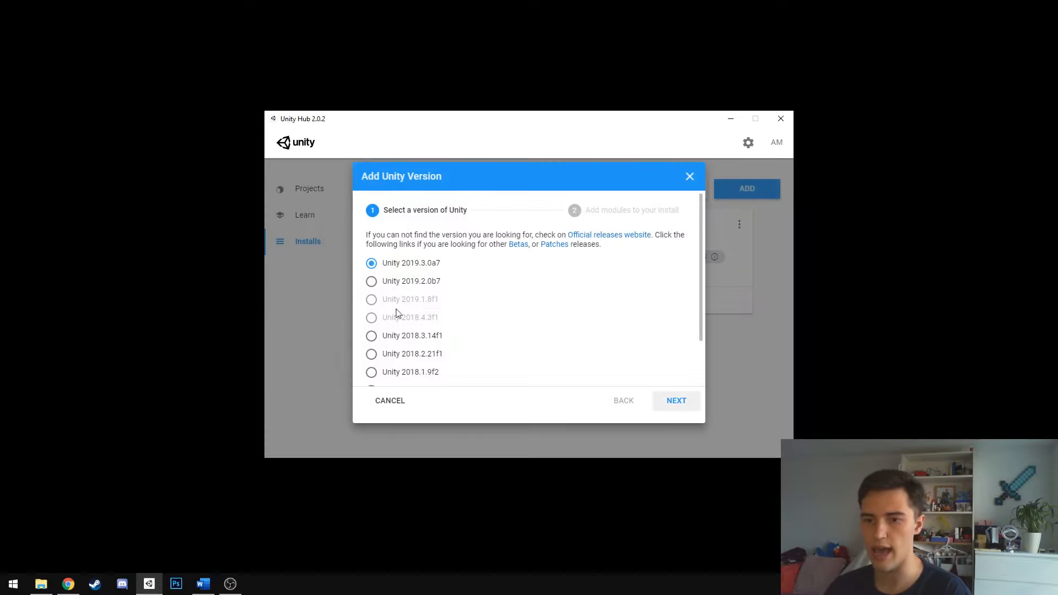
pyautogui.click(371, 336)
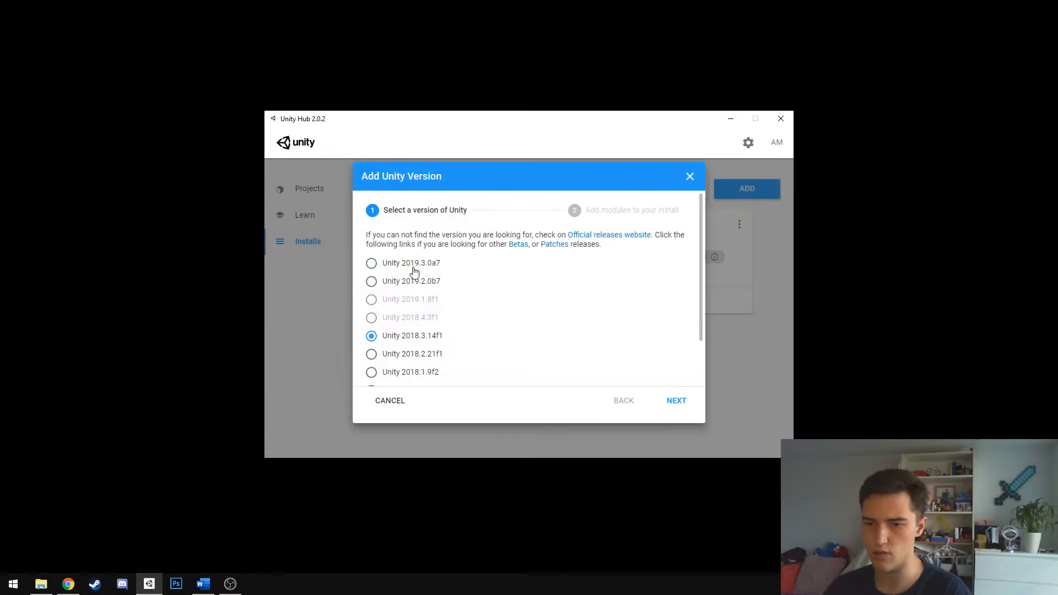
pyautogui.click(371, 263)
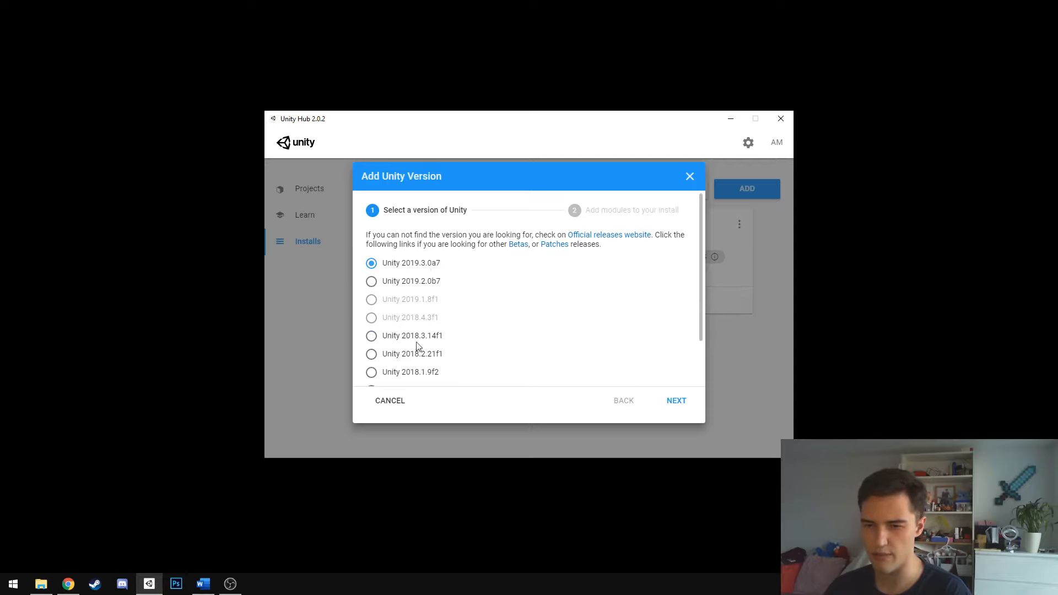
pyautogui.click(371, 336)
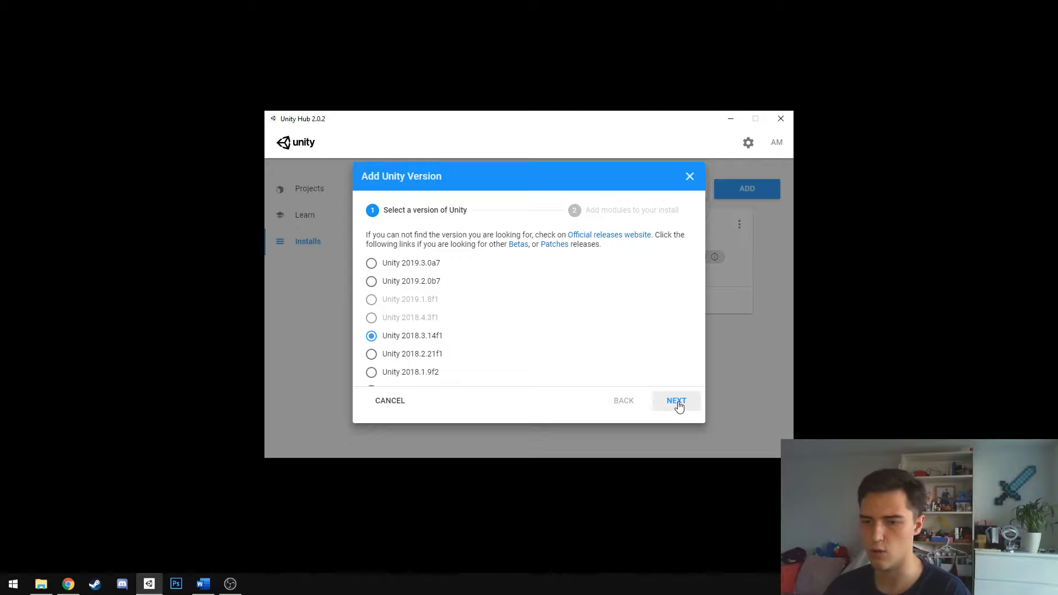
pyautogui.click(676, 400)
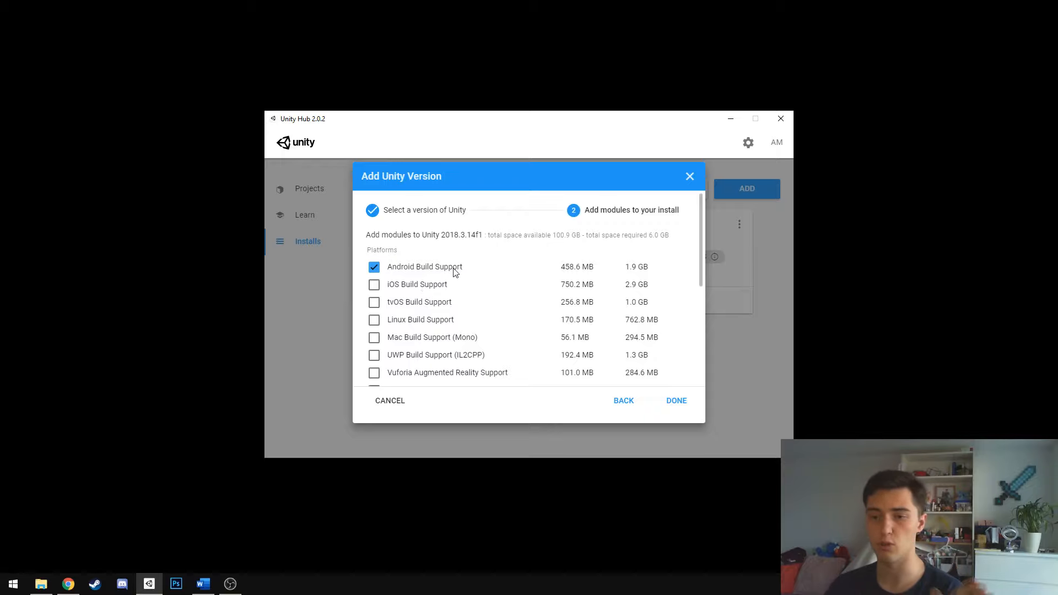
pyautogui.moveTo(517, 290)
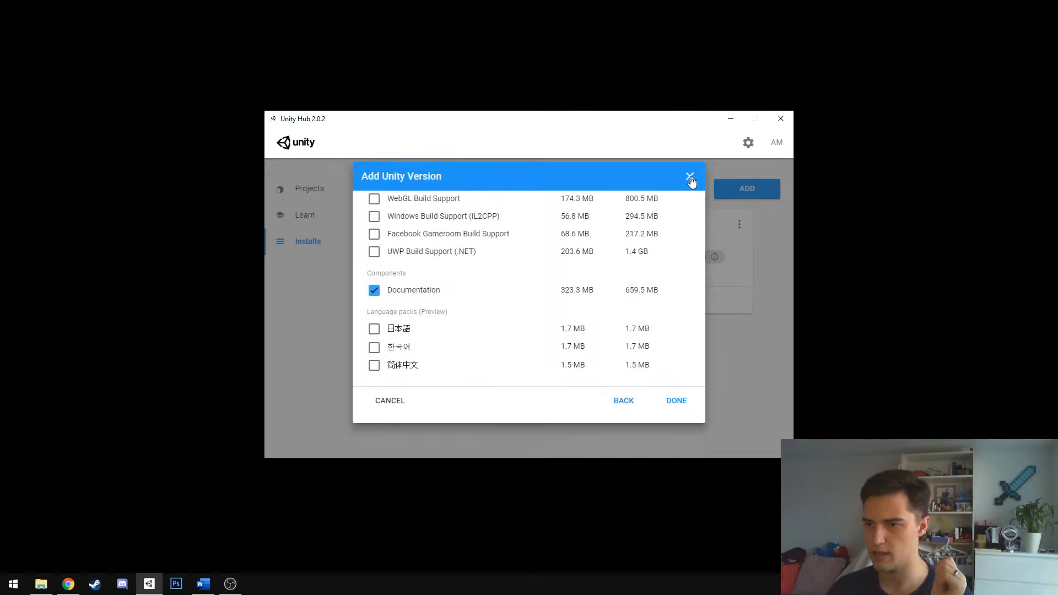
pyautogui.click(689, 177)
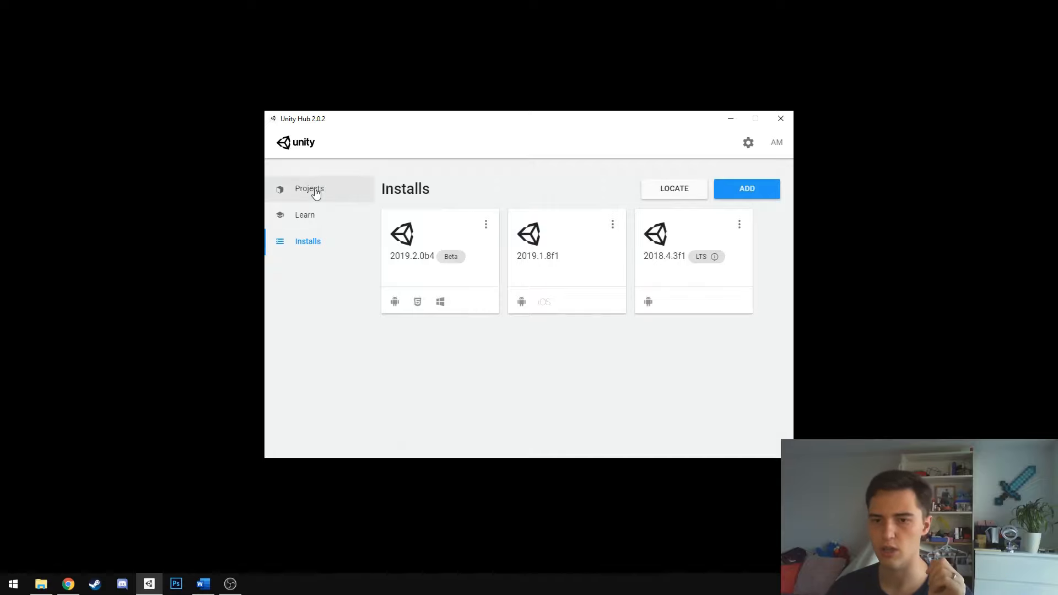
# Step: Create a 2D project named 'GPG Demo' in D:\Projects with Unity 2019.2.0b4
pyautogui.click(309, 189)
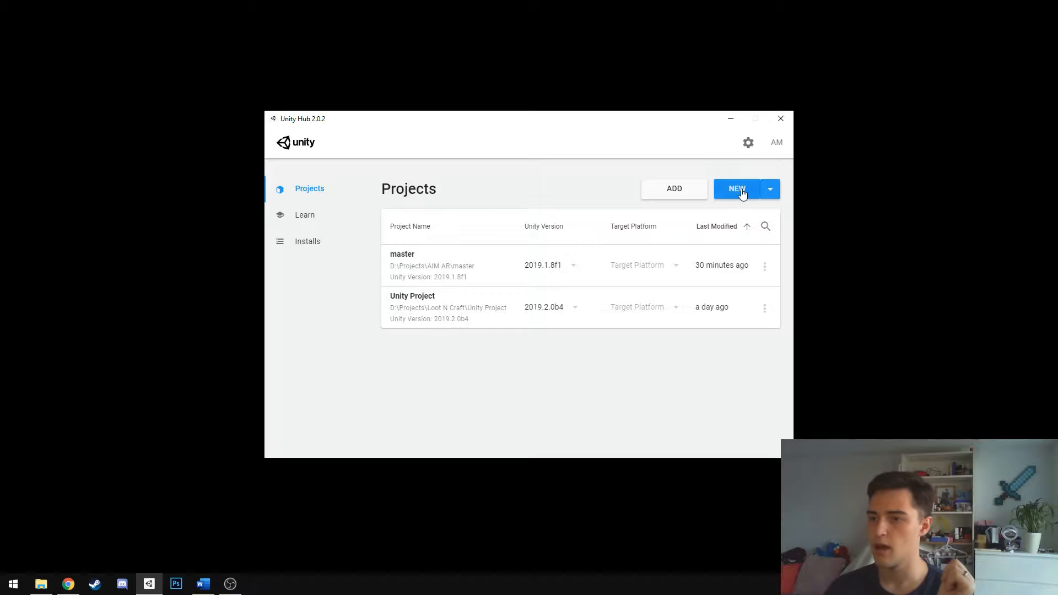
pyautogui.click(737, 189)
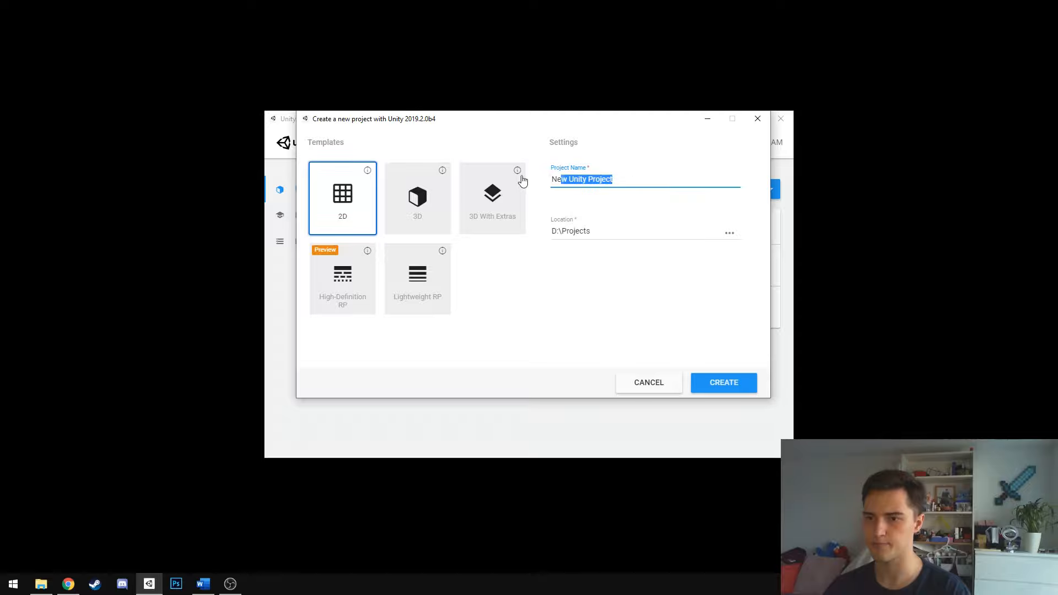
pyautogui.write('GPG Demo')
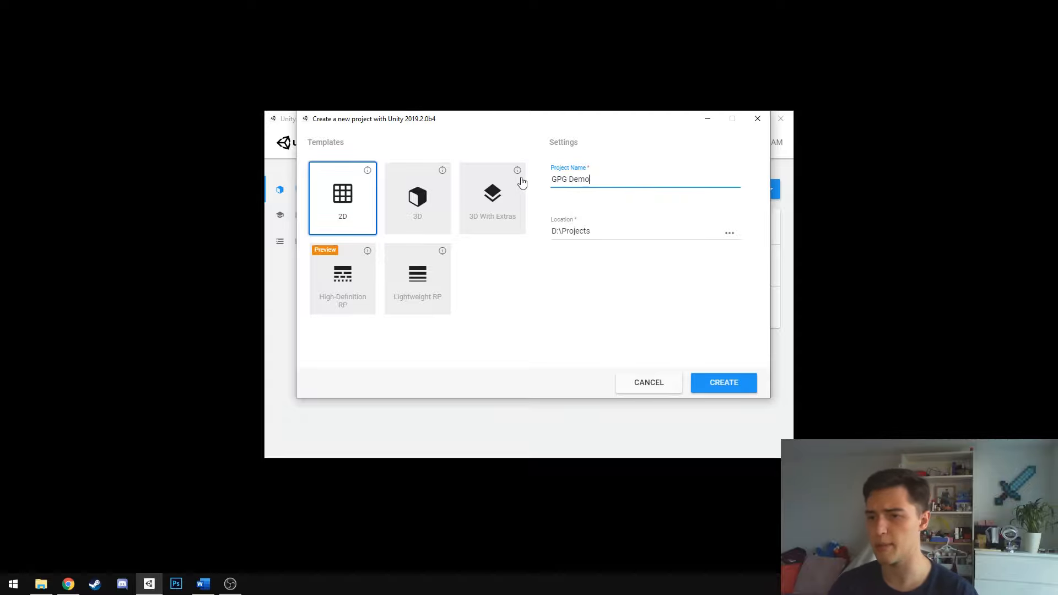
pyautogui.click(723, 382)
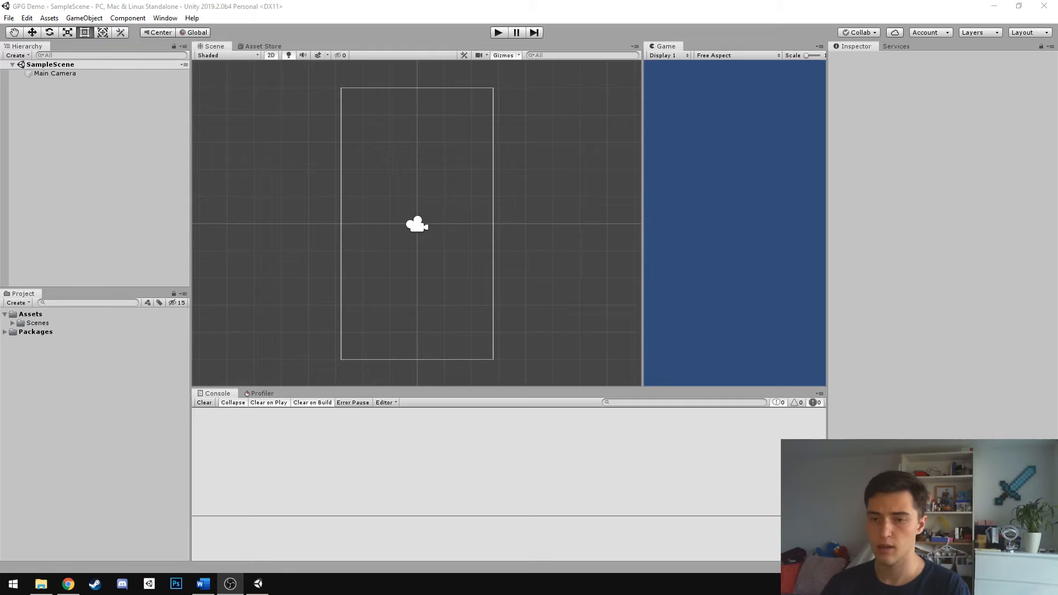
pyautogui.moveTo(46, 351)
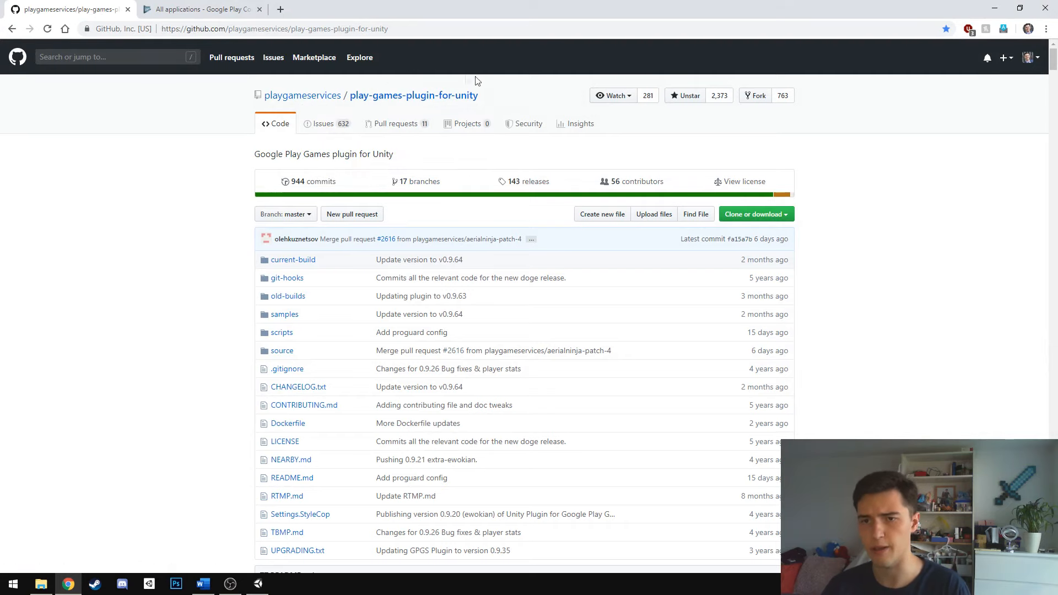
pyautogui.moveTo(393, 102)
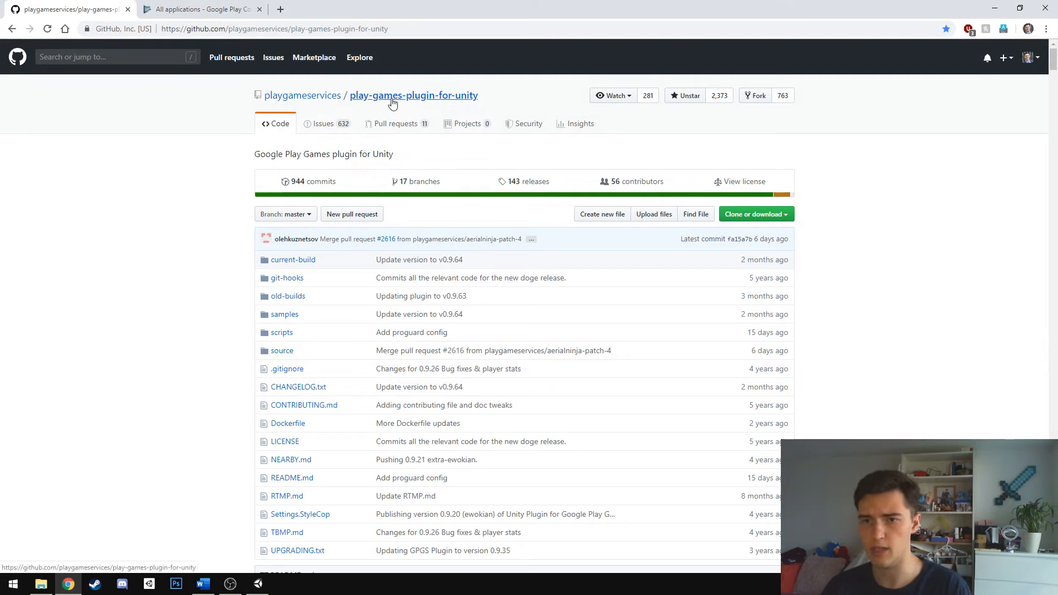
pyautogui.moveTo(293, 260)
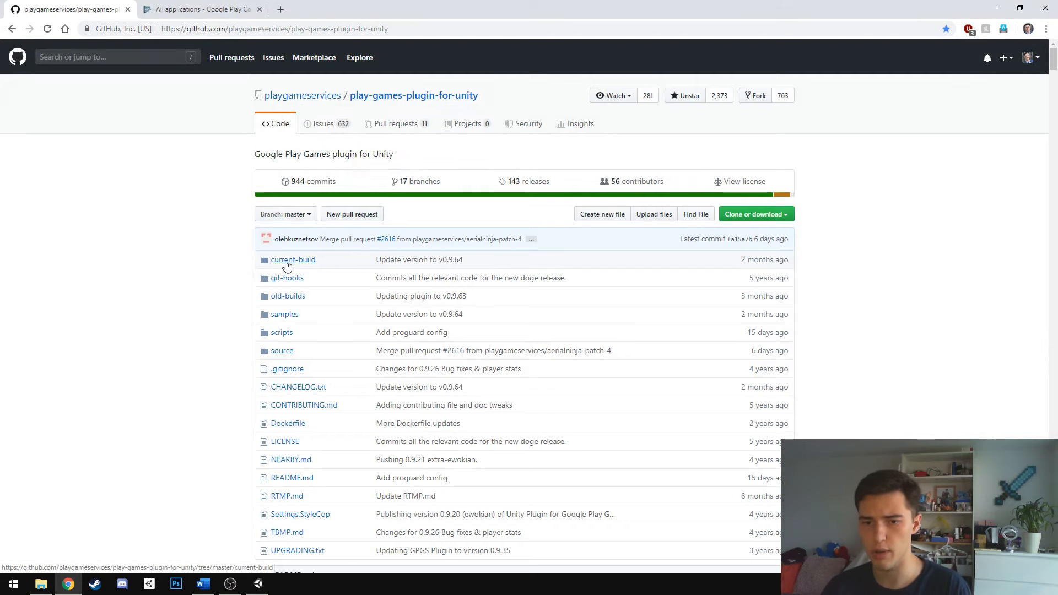
# Step: Download GooglePlayGamesPlugin-0.9.64.unitypackage from the current-build folder
pyautogui.click(293, 259)
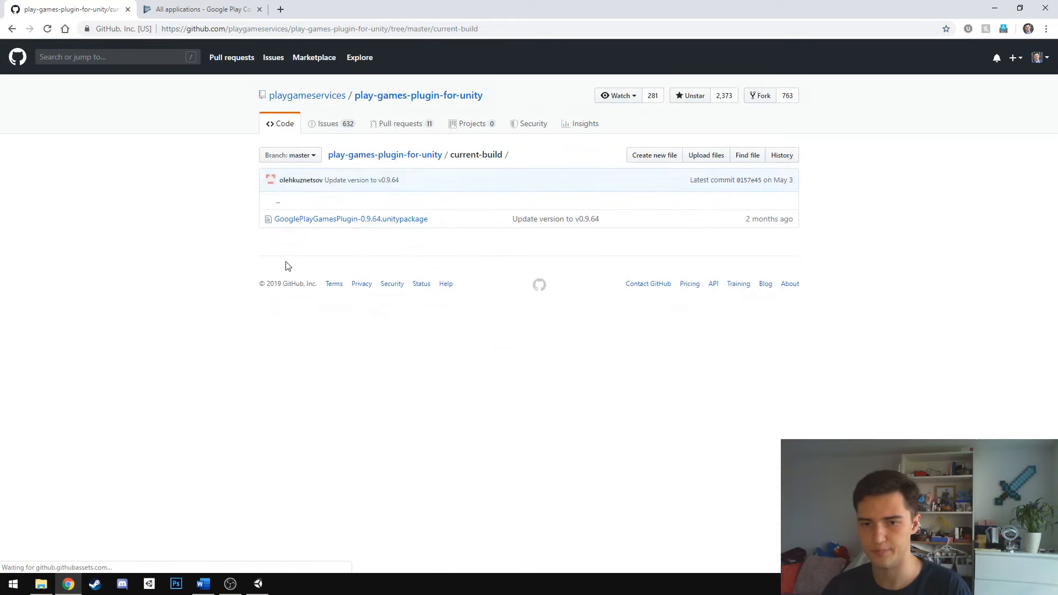
pyautogui.click(350, 219)
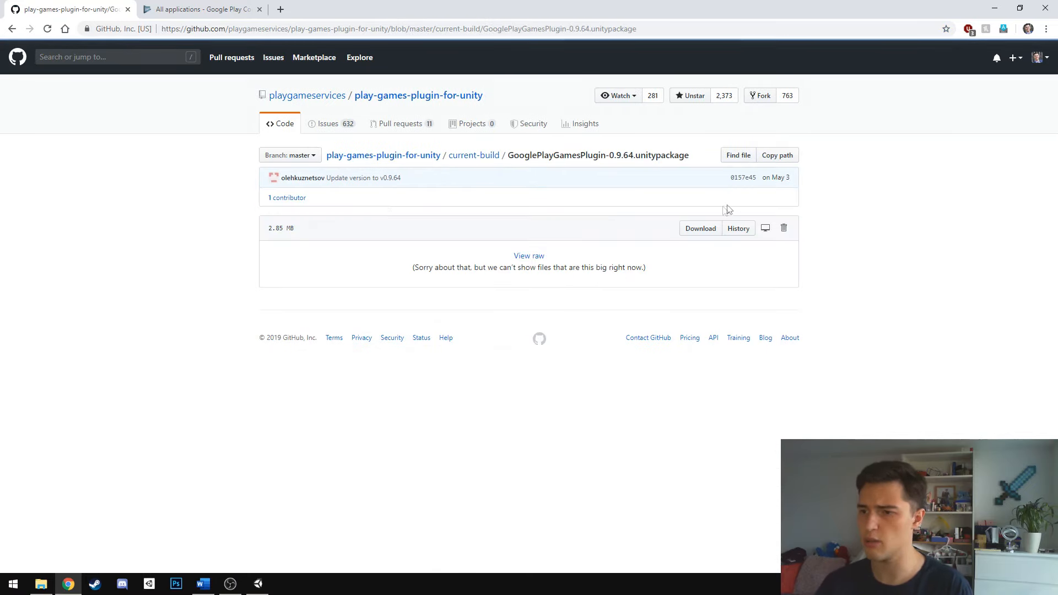
pyautogui.click(700, 229)
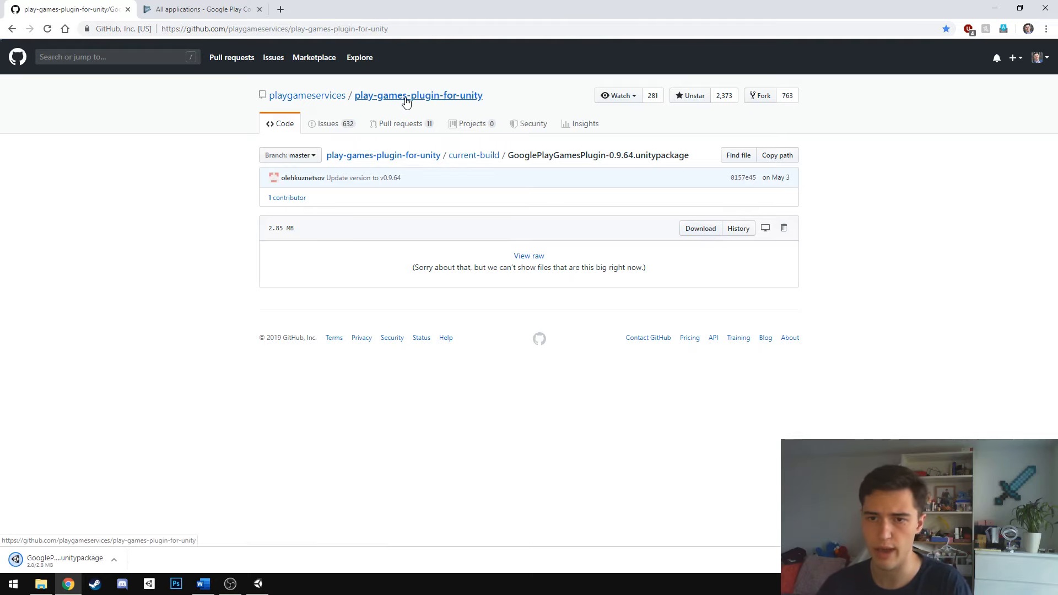
pyautogui.click(418, 96)
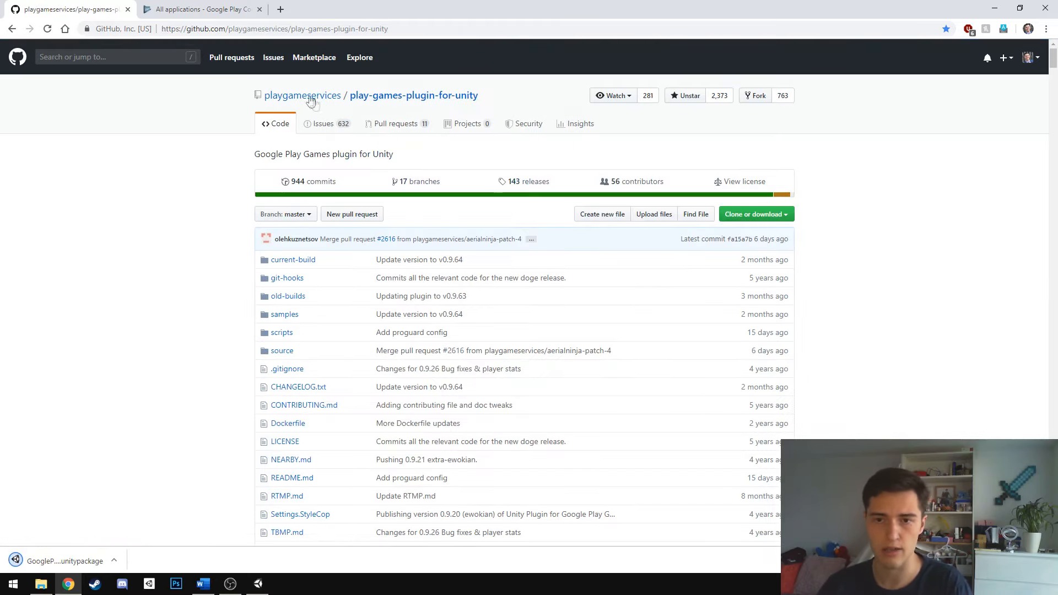
# Step: Scroll through the README's features, setup and leaderboard sections
pyautogui.scroll(-3)
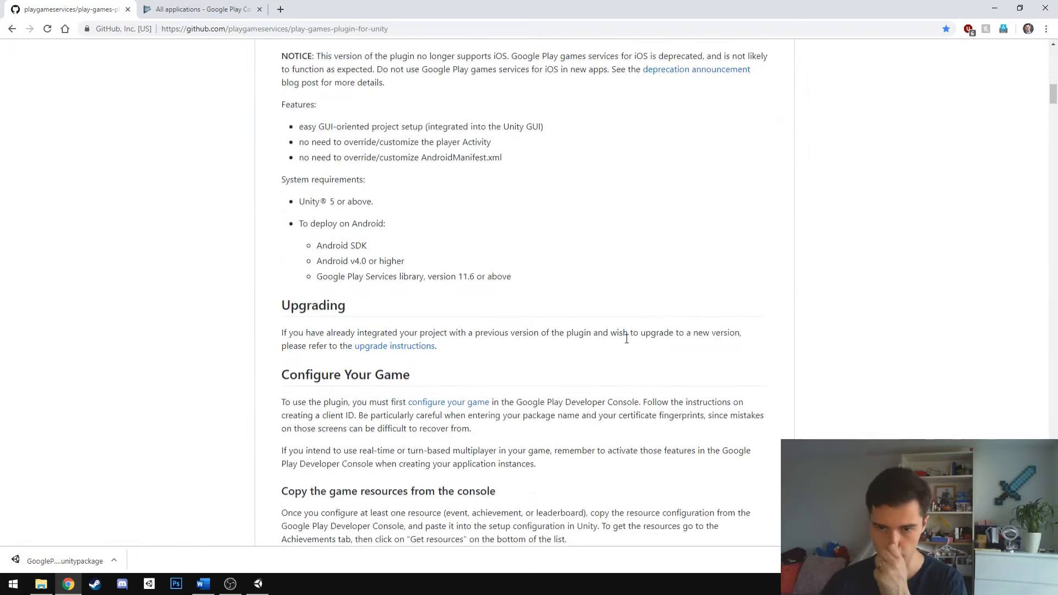
pyautogui.scroll(-3)
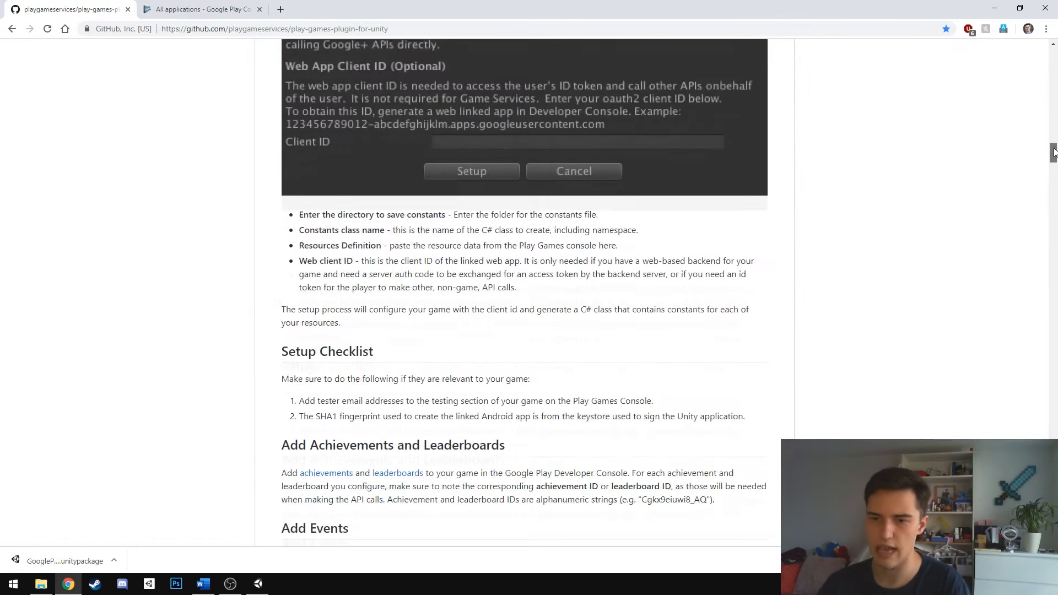
pyautogui.scroll(-3)
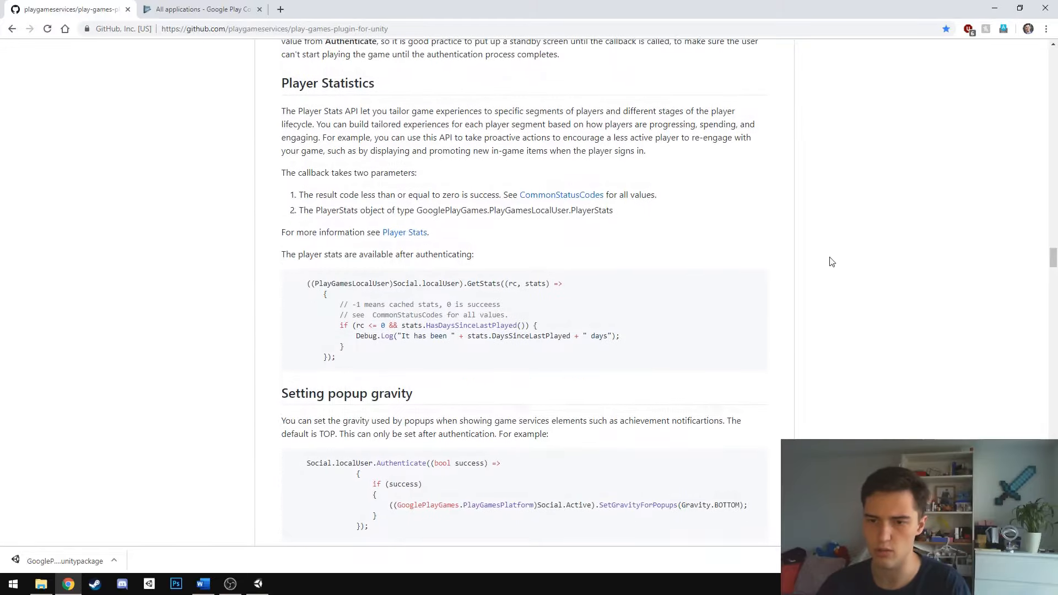
pyautogui.scroll(-3)
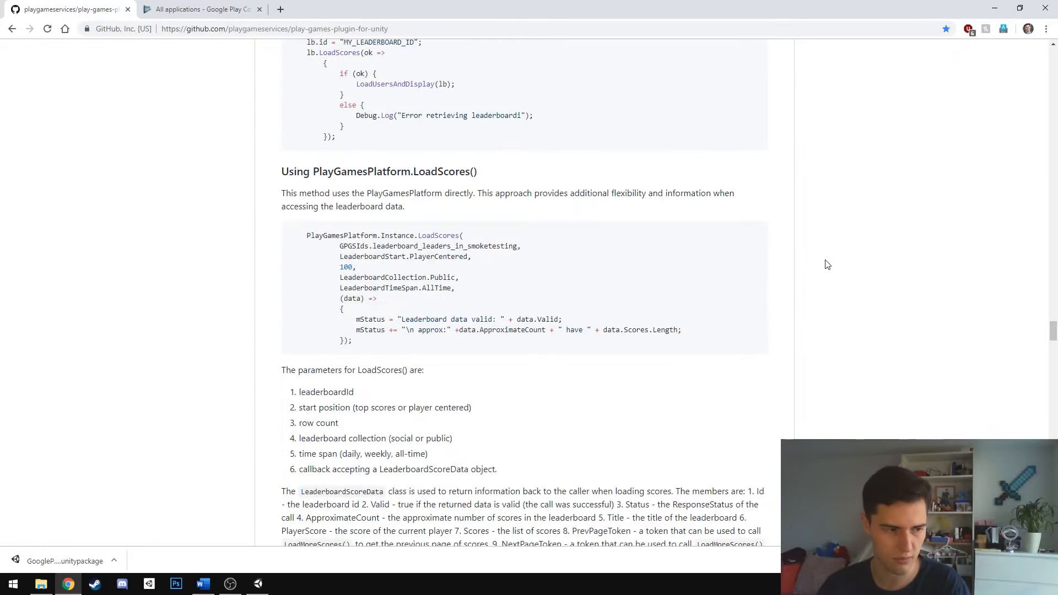
pyautogui.scroll(-3)
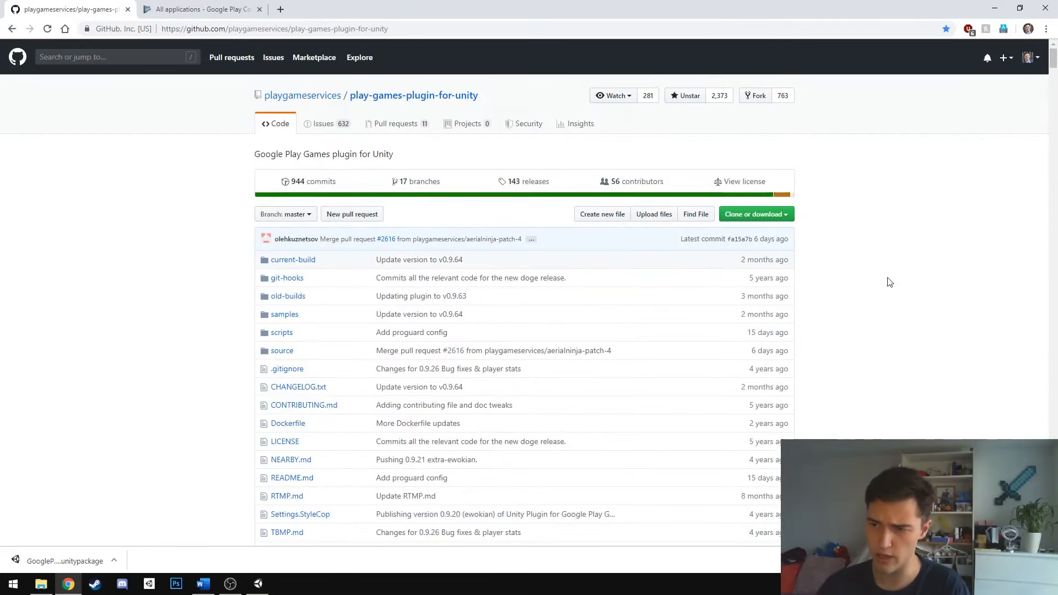
pyautogui.scroll(-3)
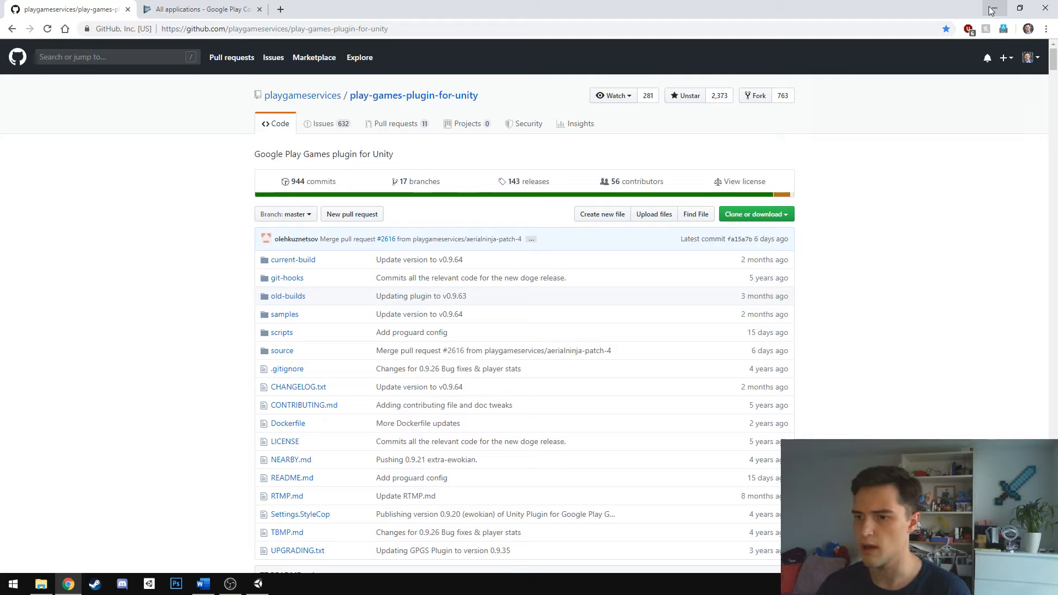
pyautogui.moveTo(992, 8)
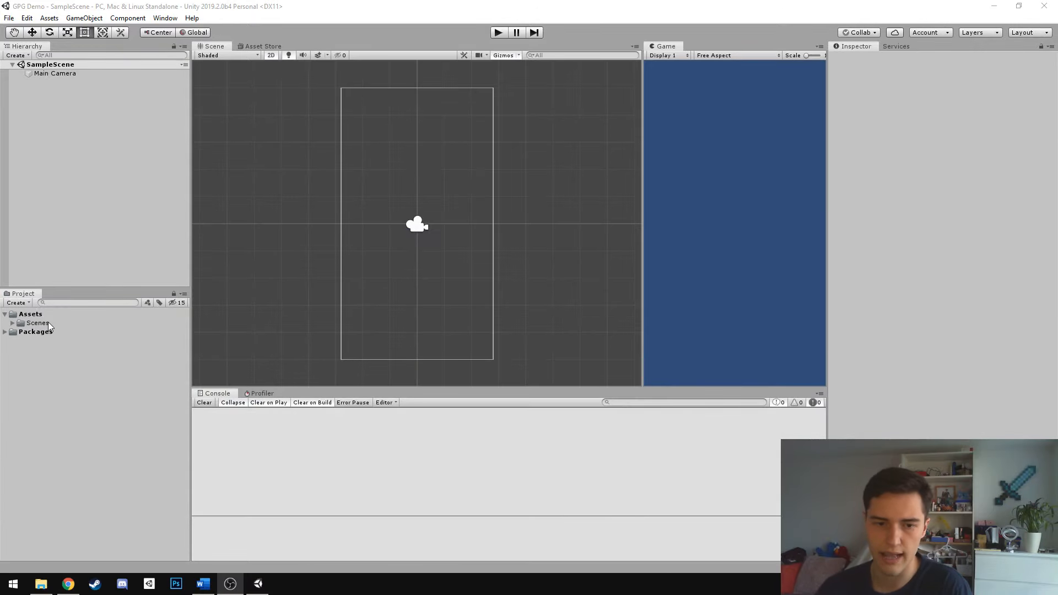
# Step: Import the GooglePlayGamesPlugin 0.9.64 custom package with all its files into Assets
pyautogui.rightClick(38, 322)
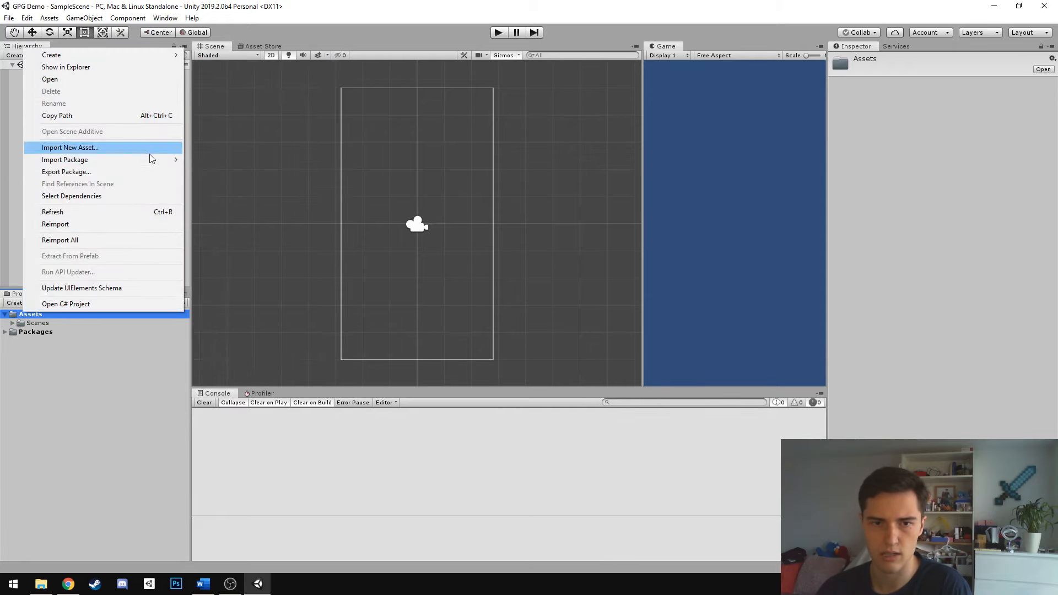
pyautogui.click(65, 159)
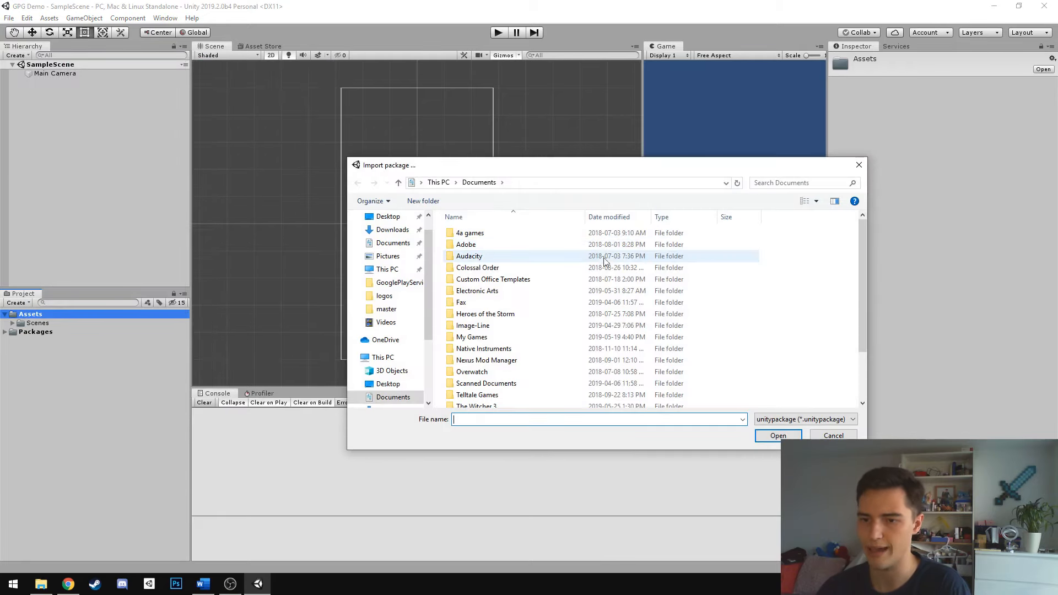
pyautogui.click(387, 384)
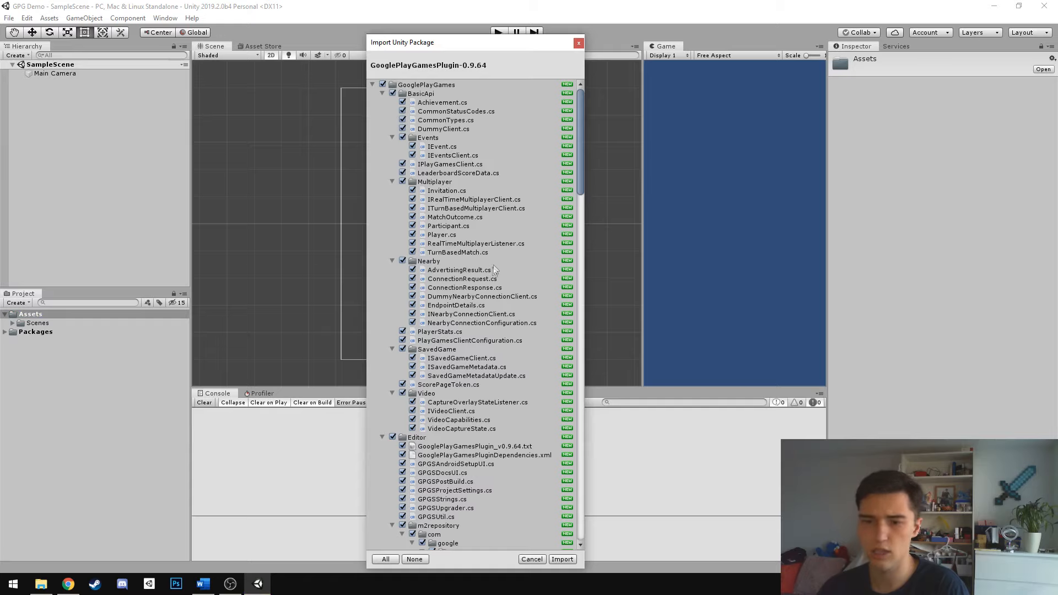
pyautogui.click(562, 559)
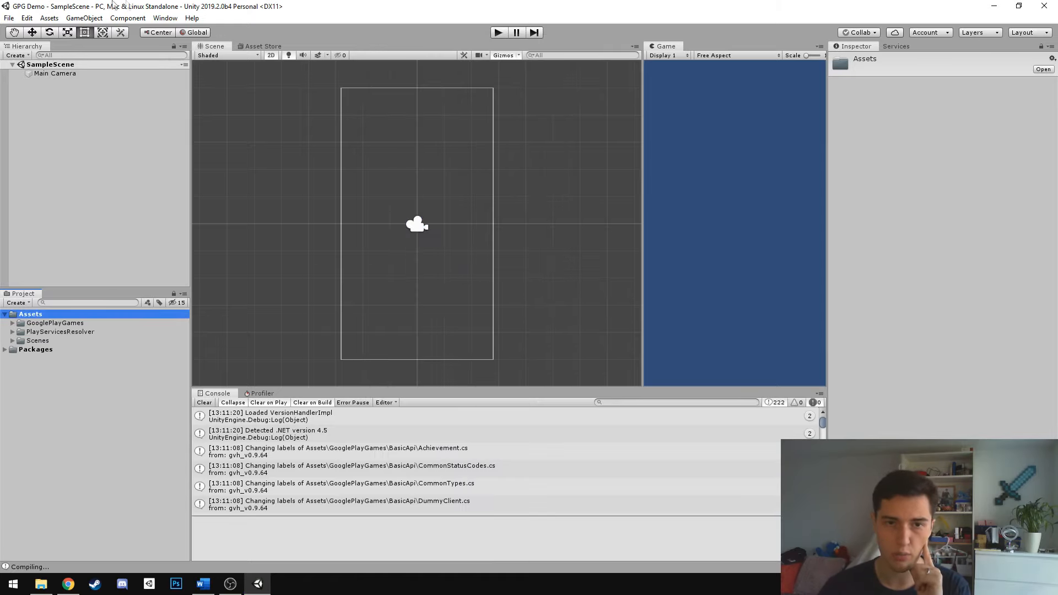
# Step: Switch the build platform to Android and bring up the Android Player settings
pyautogui.click(8, 18)
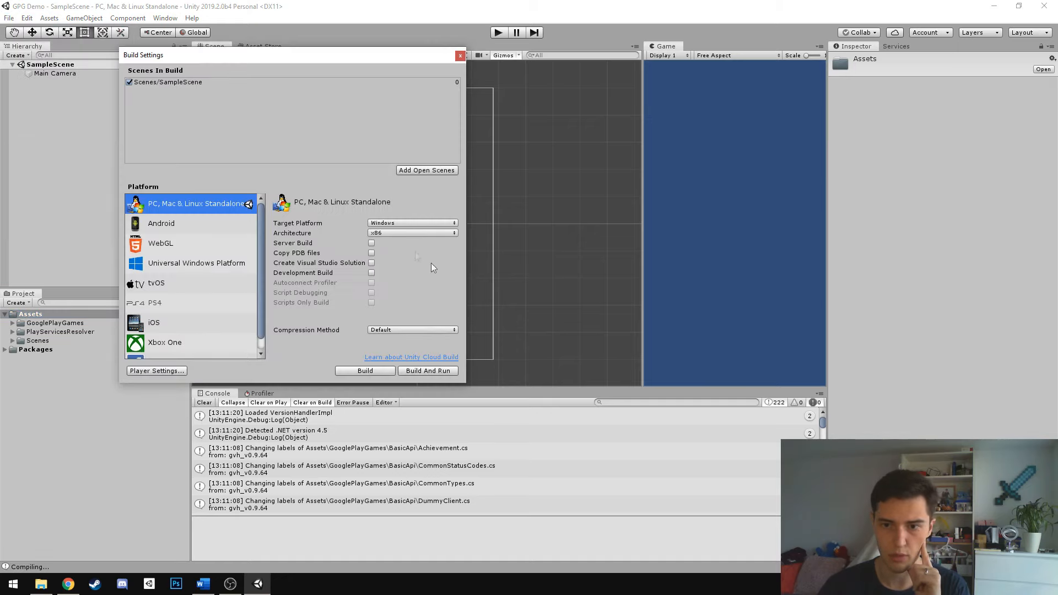
pyautogui.click(160, 223)
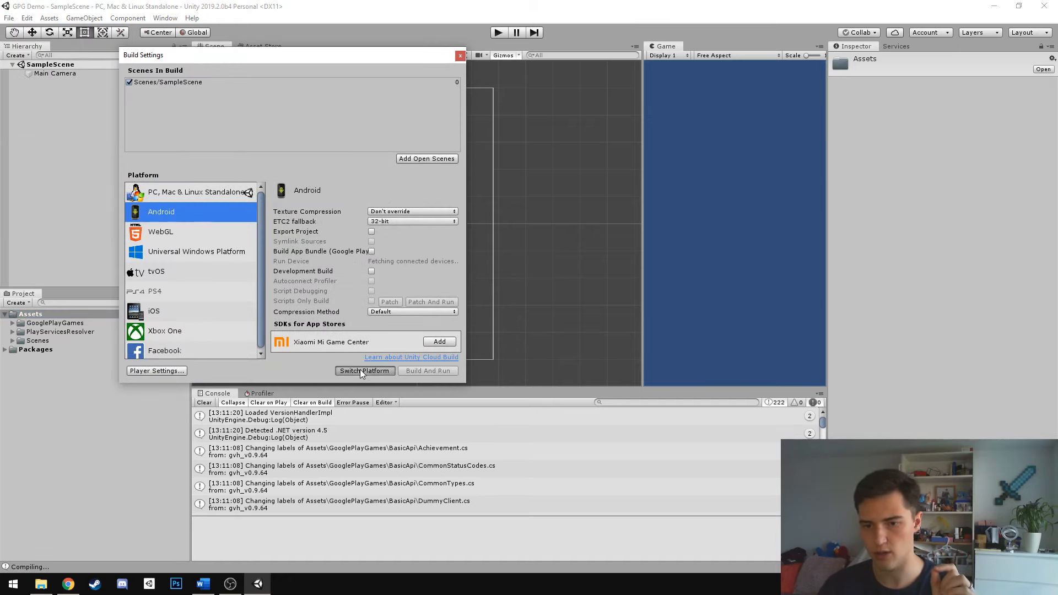
pyautogui.click(365, 370)
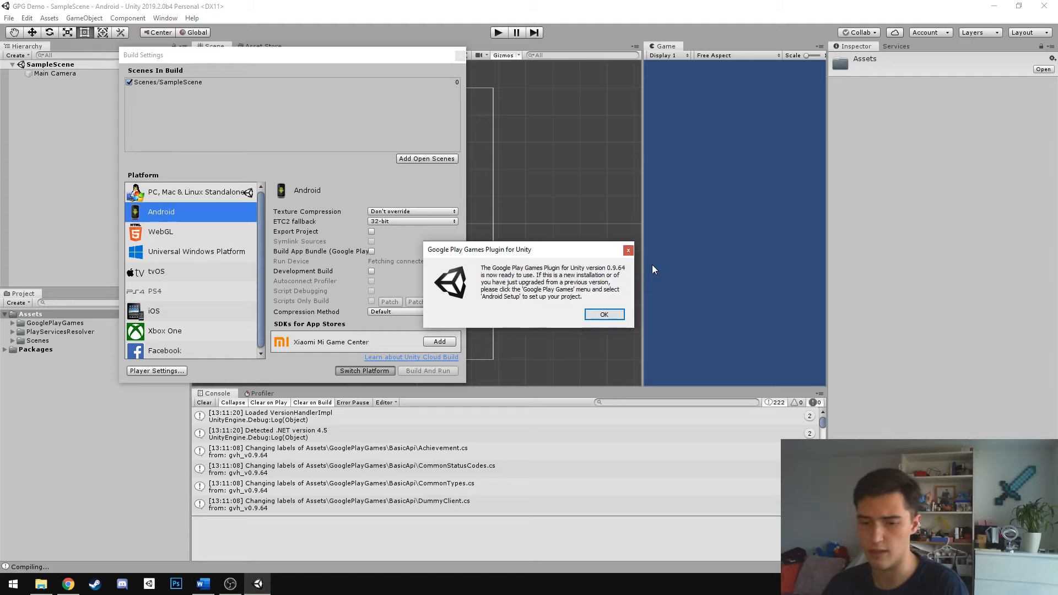
pyautogui.click(604, 315)
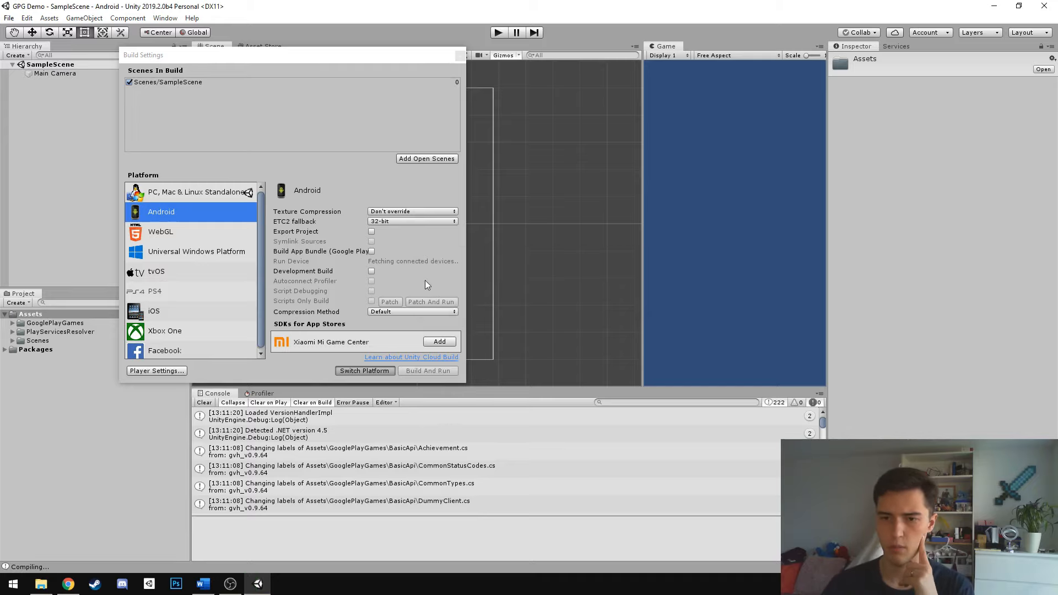
pyautogui.click(364, 371)
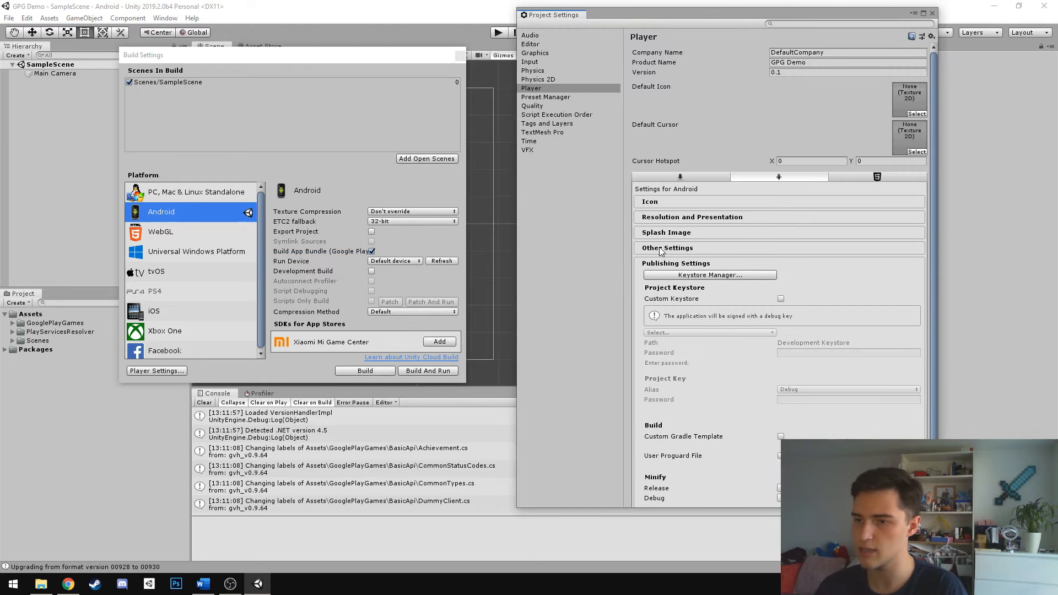
# Step: Set a custom package name, IL2CPP scripting backend and ARM64 target architecture
pyautogui.click(667, 248)
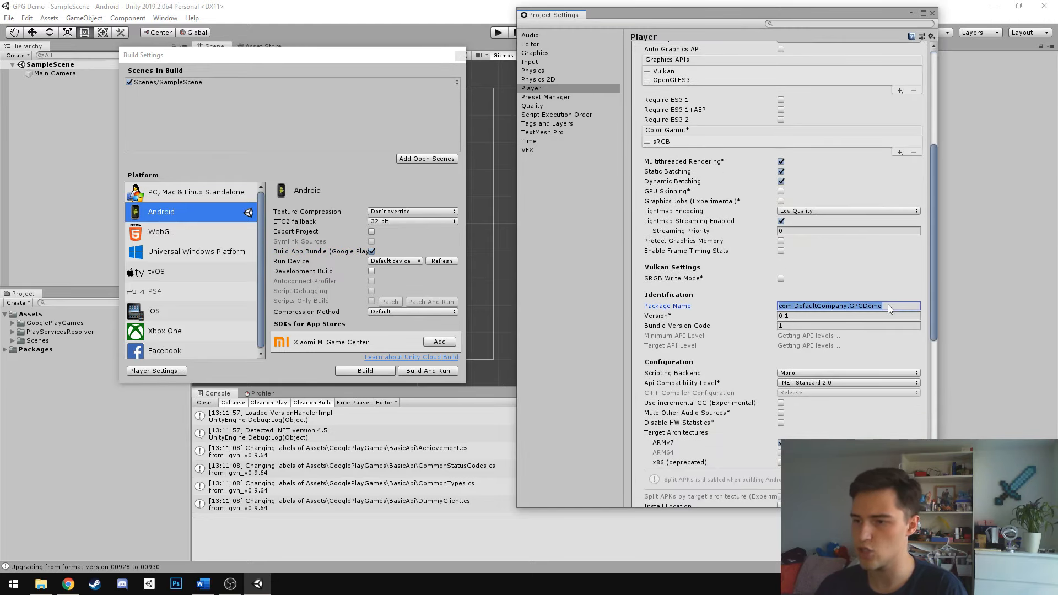
pyautogui.click(793, 306)
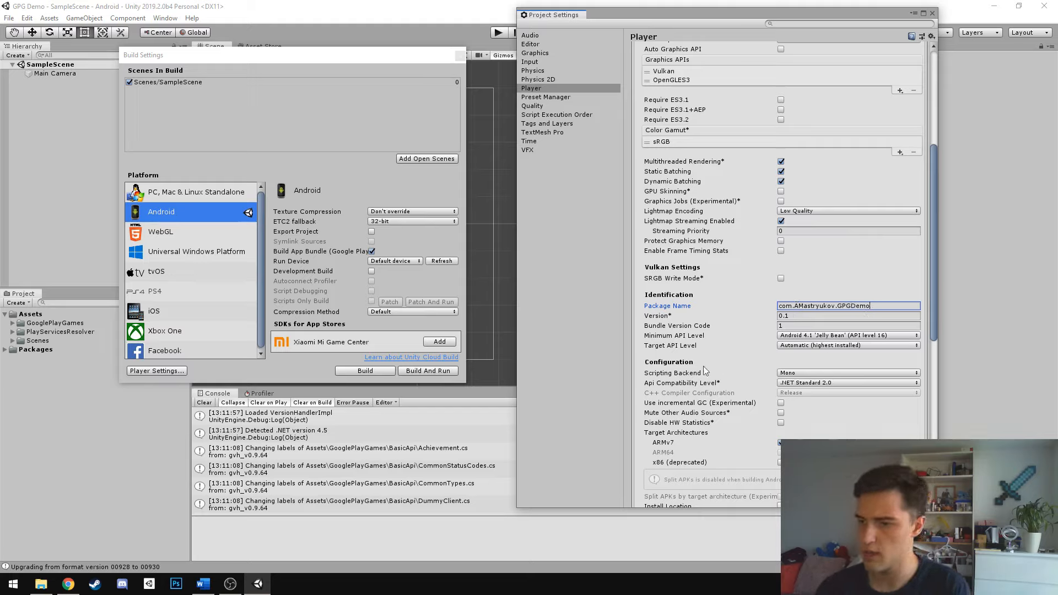
pyautogui.click(848, 373)
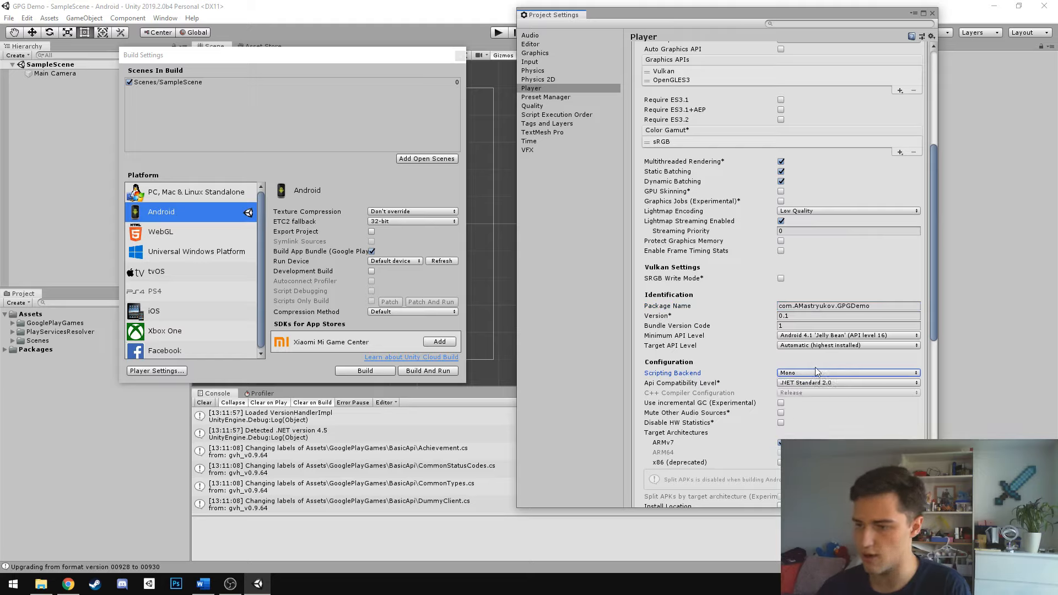
pyautogui.click(848, 372)
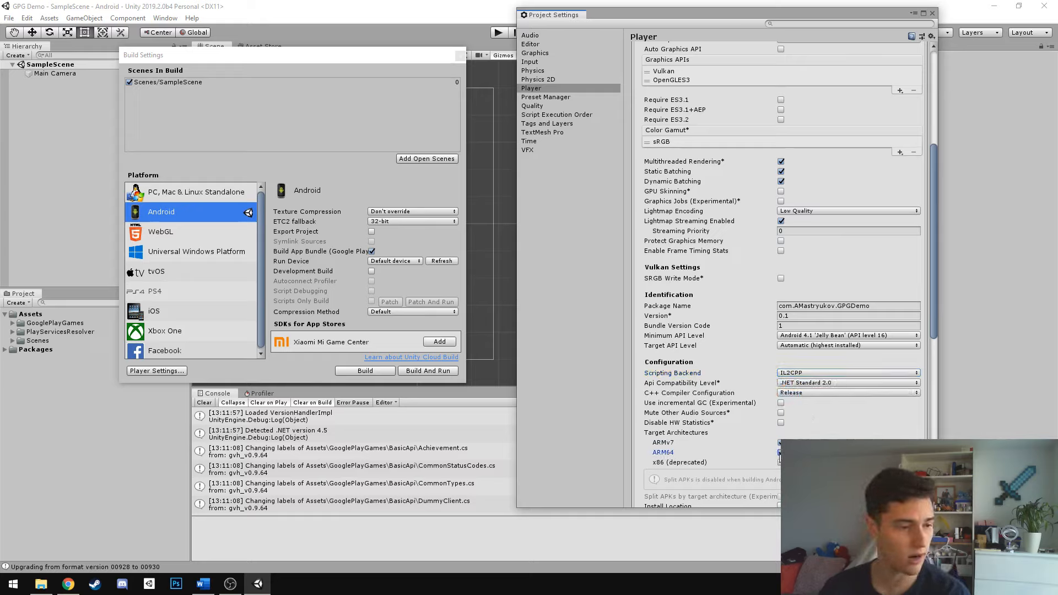
pyautogui.scroll(-3)
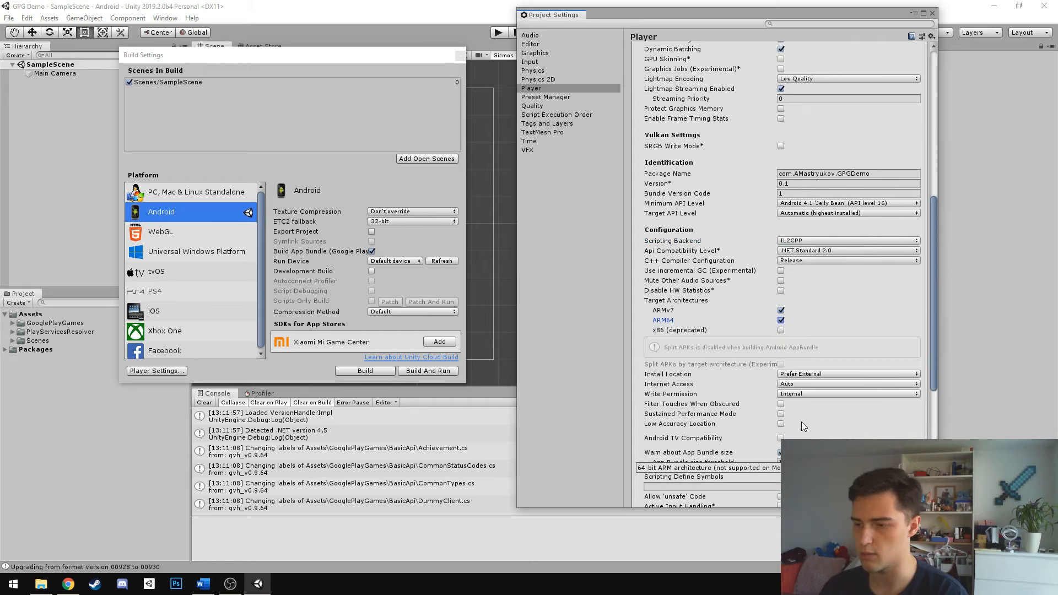
pyautogui.scroll(-3)
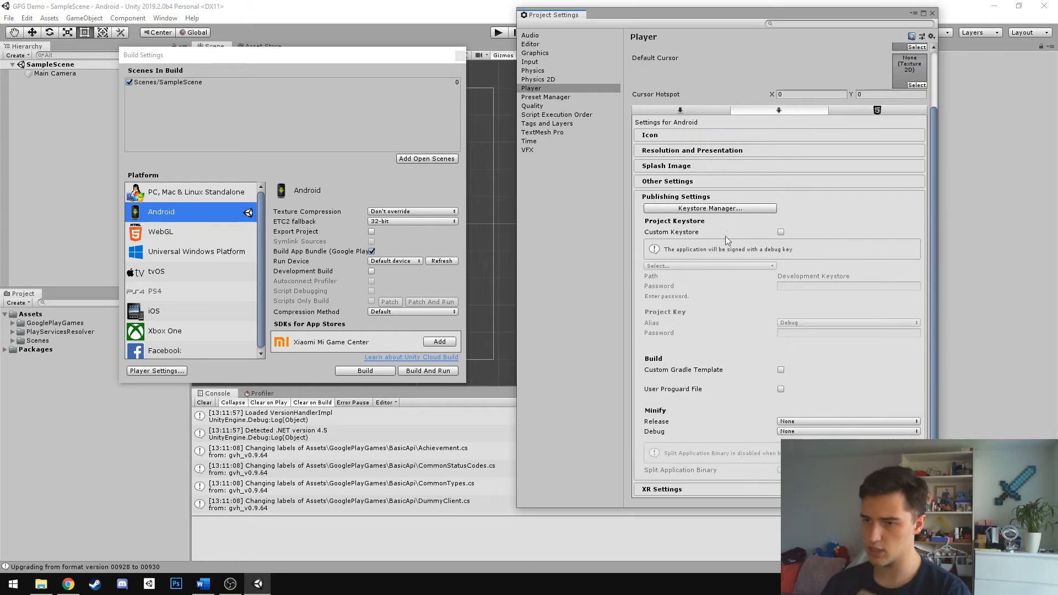
# Step: Open Unity's Keystore Manager and its Keystore dropdown to pick Create New
pyautogui.click(710, 207)
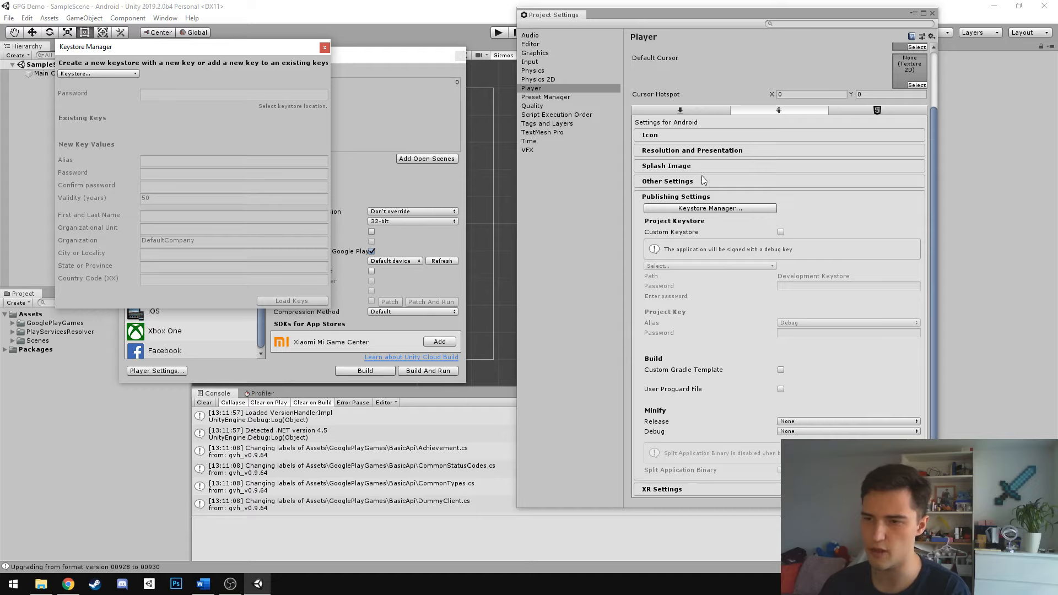
pyautogui.moveTo(370, 121)
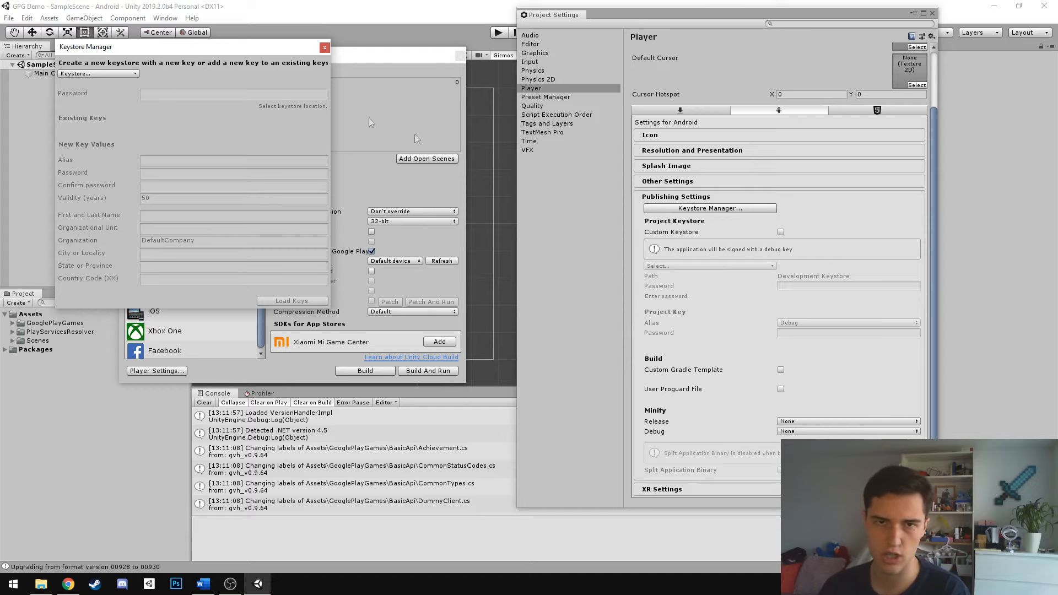
pyautogui.click(98, 72)
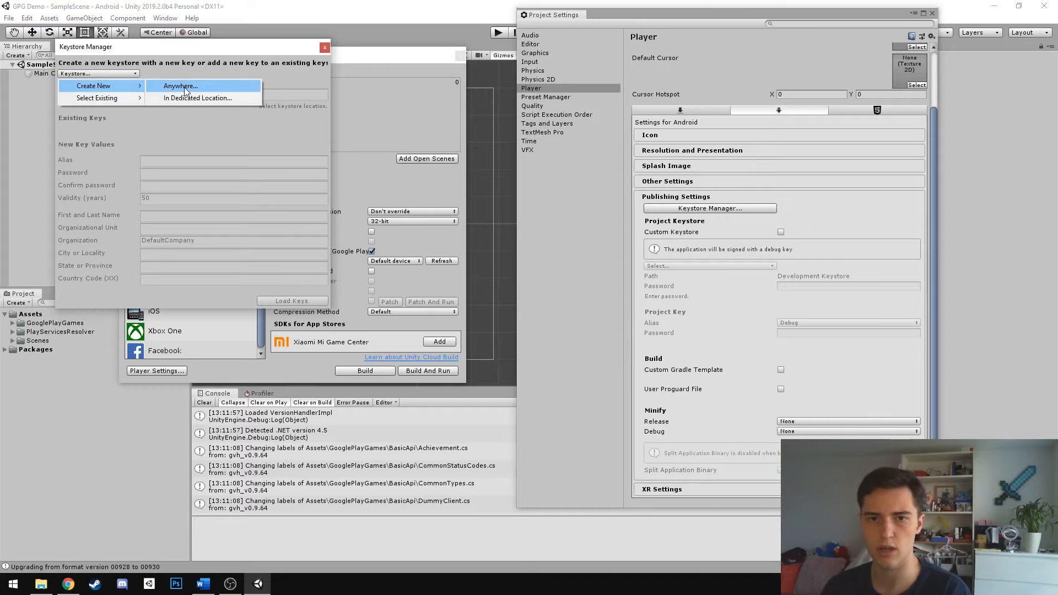
# Step: Create the gpg.keystore with a password and a gpgdemo key valid for 50 years
pyautogui.click(180, 86)
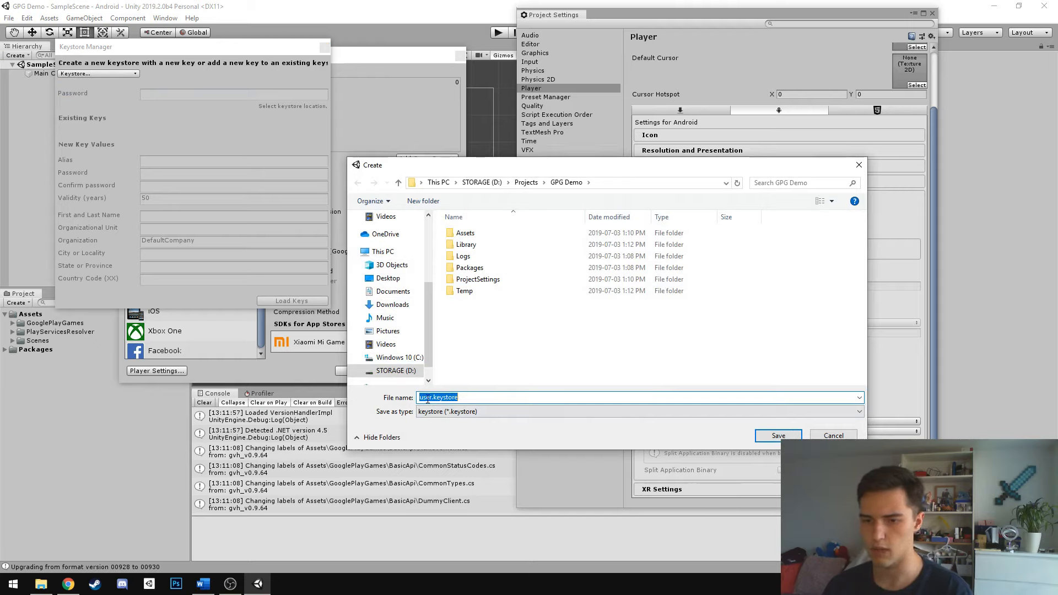
pyautogui.write('gpg.keystore')
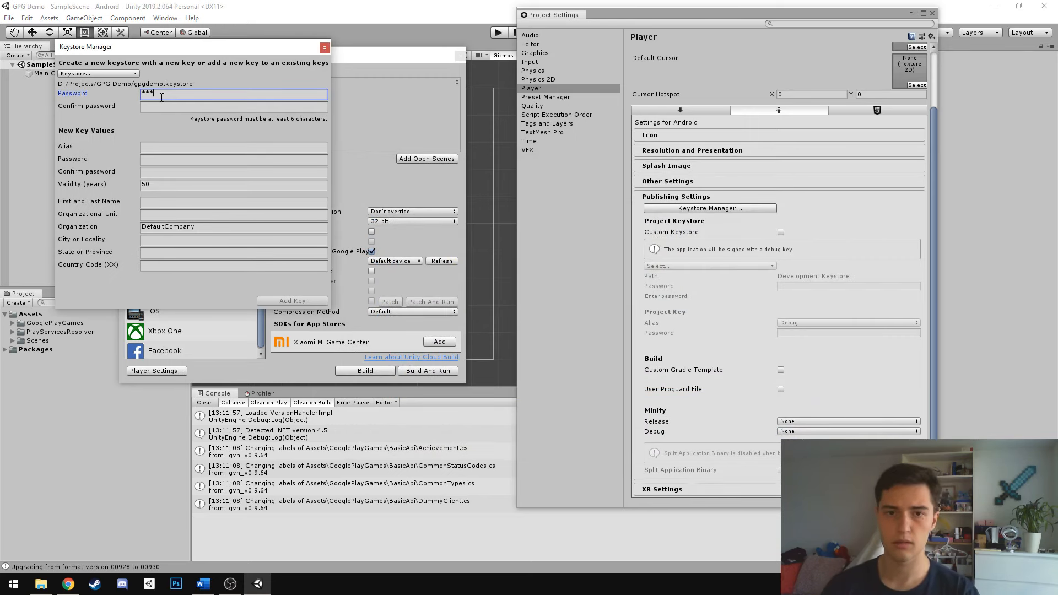
pyautogui.write('*******')
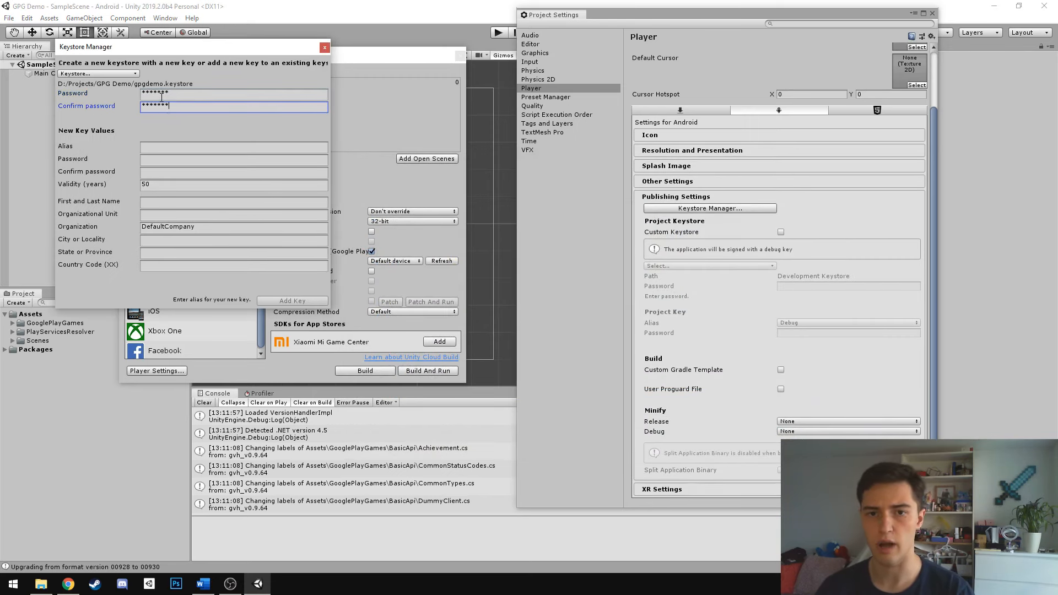
pyautogui.click(234, 147)
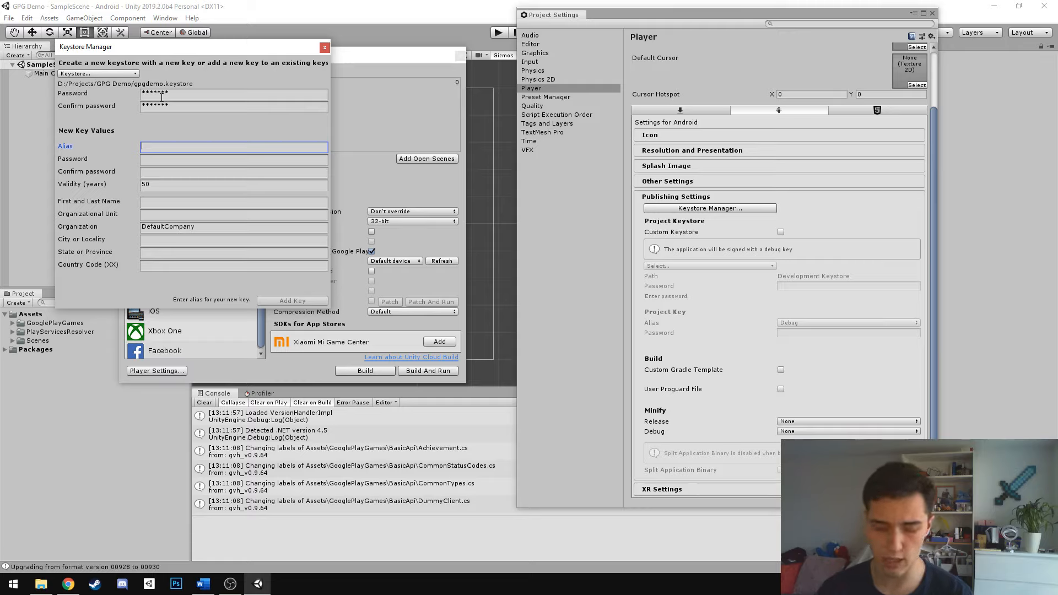
pyautogui.write('GPG')
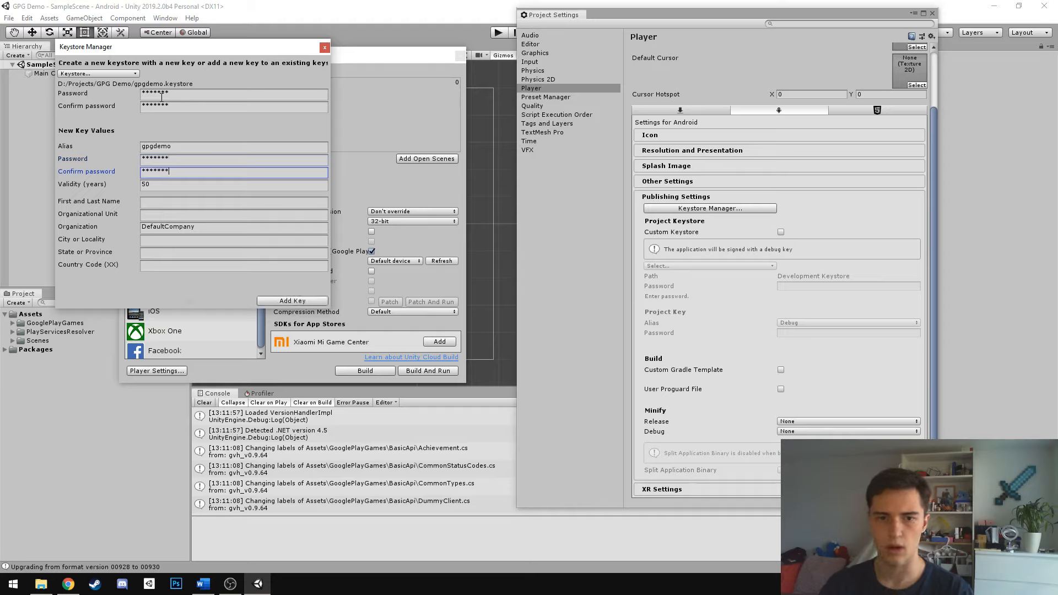
pyautogui.click(232, 184)
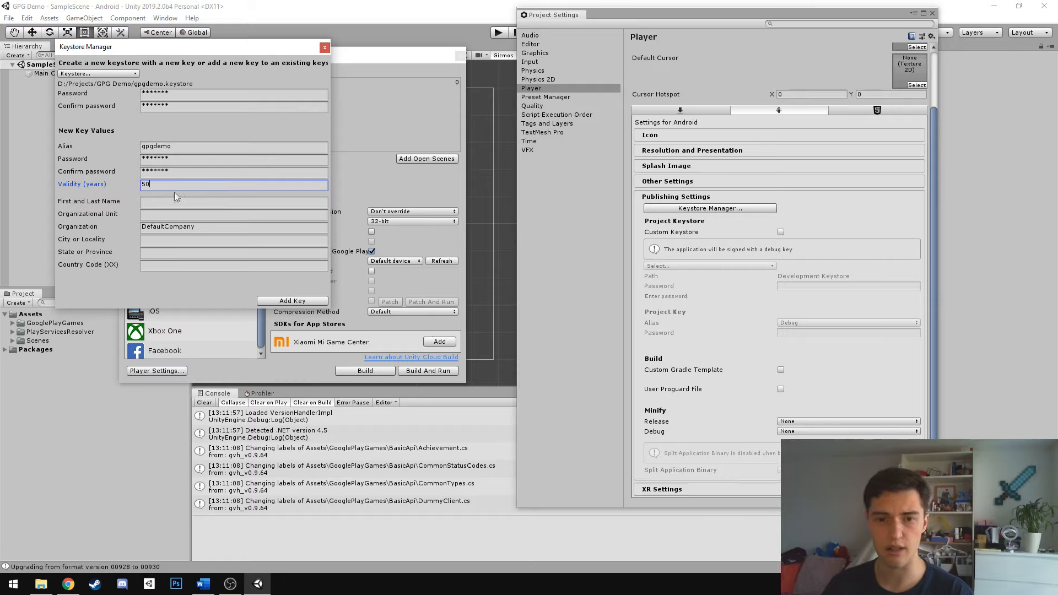
pyautogui.click(233, 202)
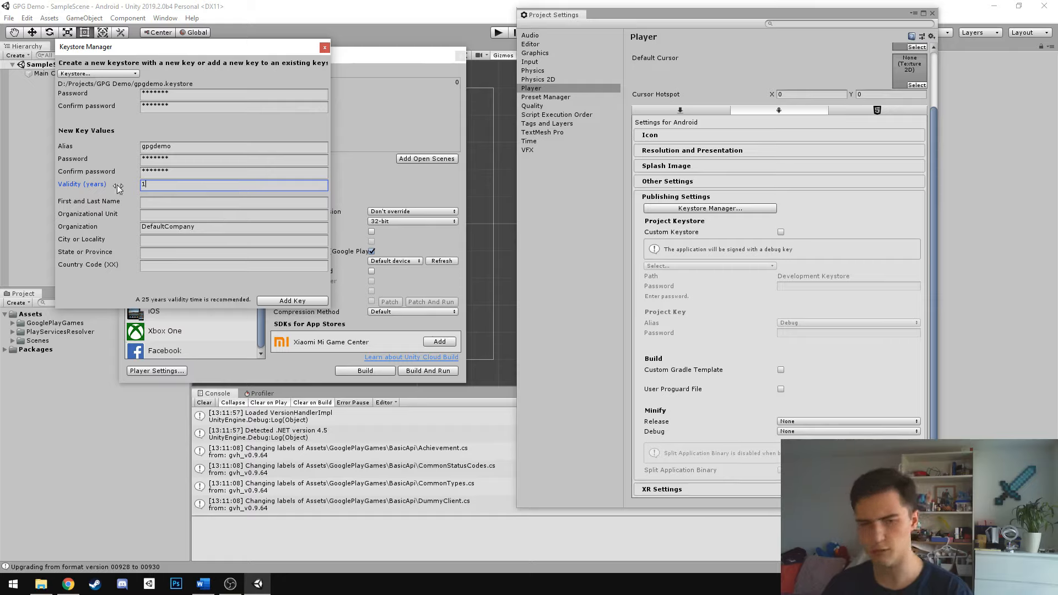
pyautogui.write('000')
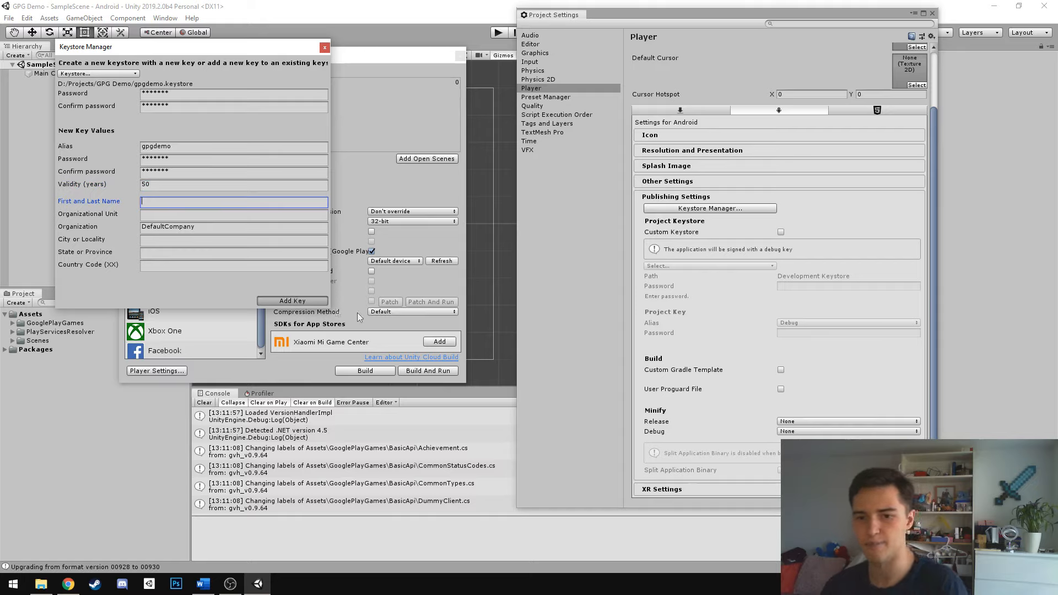
pyautogui.click(291, 301)
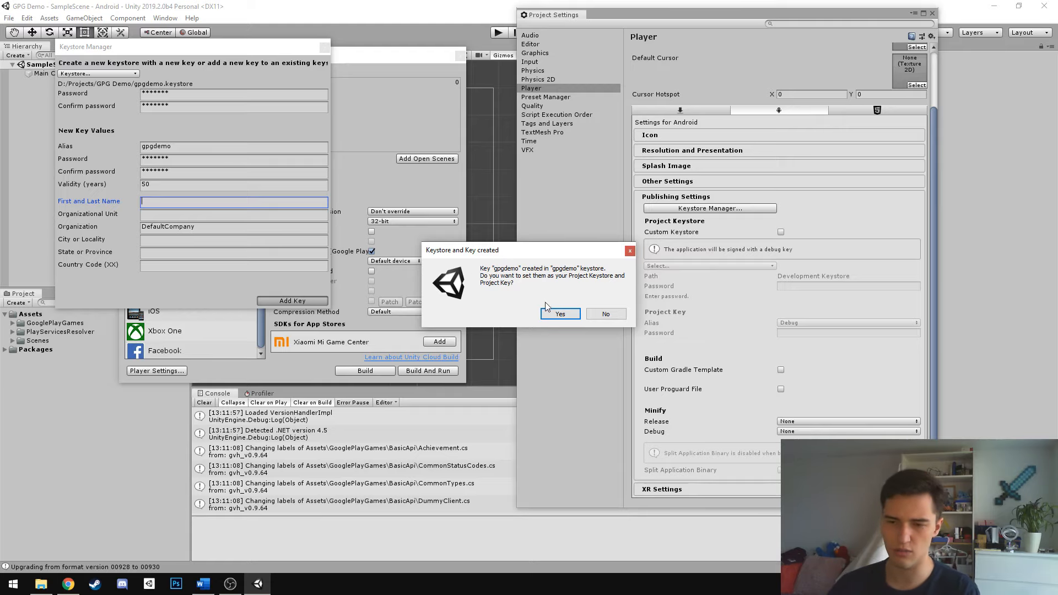
# Step: Make gpgdemo the project keystore and key, enter both passwords, and close Project Settings
pyautogui.click(560, 313)
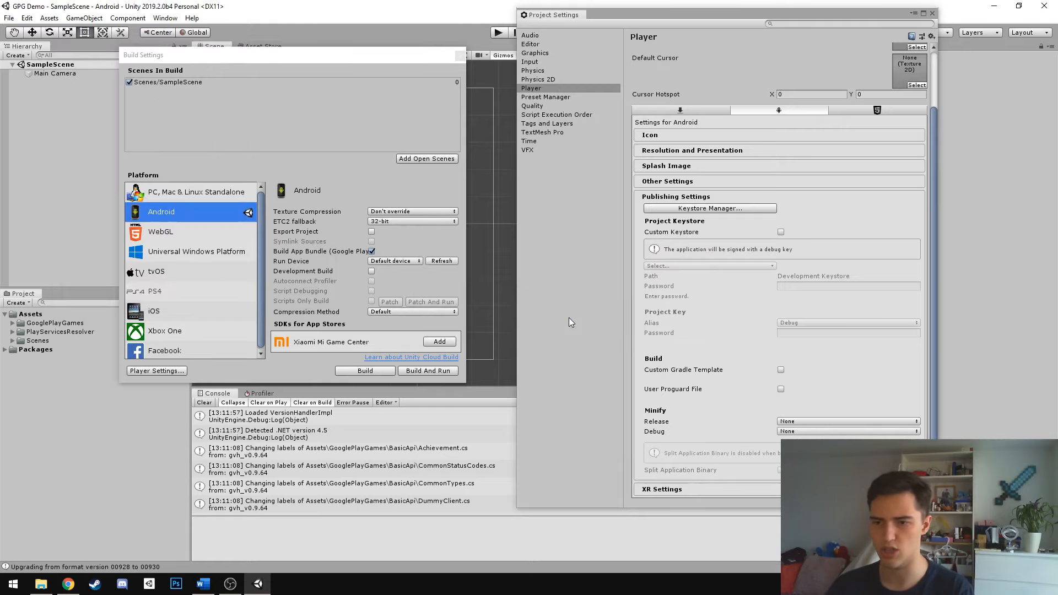
pyautogui.click(781, 255)
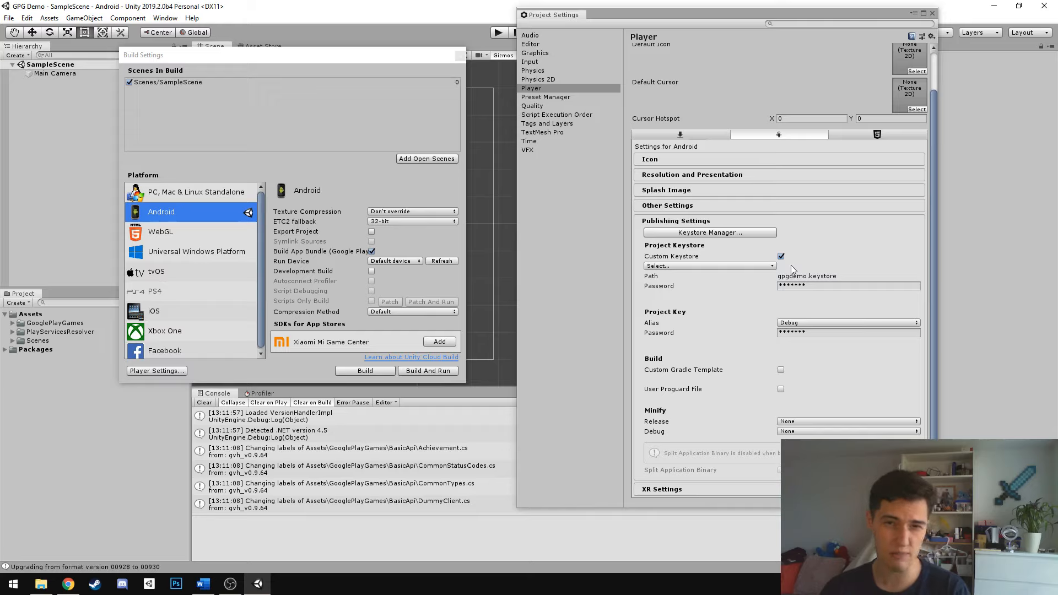
pyautogui.click(848, 285)
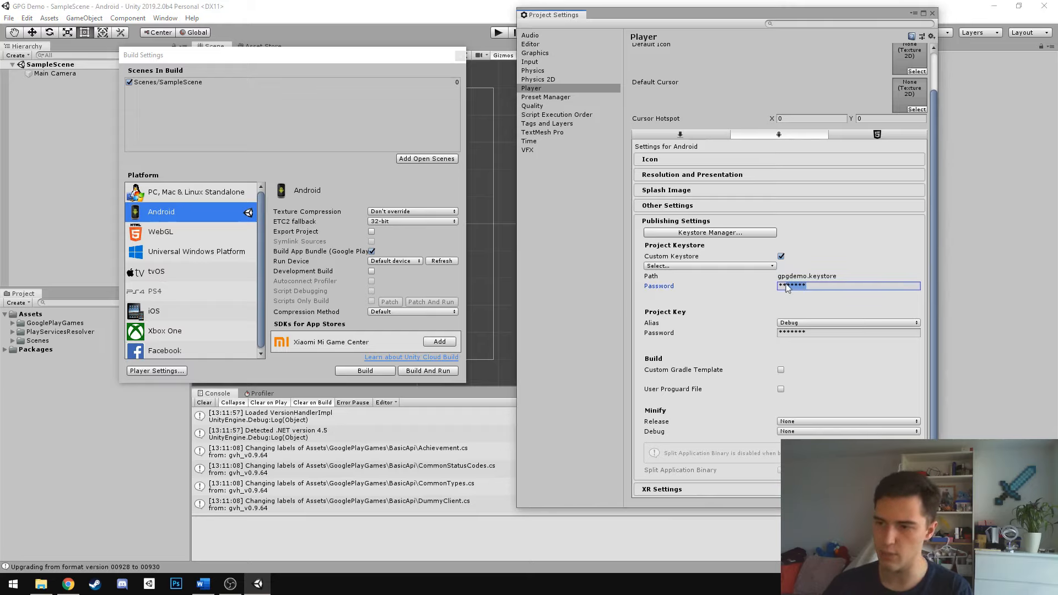
pyautogui.click(848, 333)
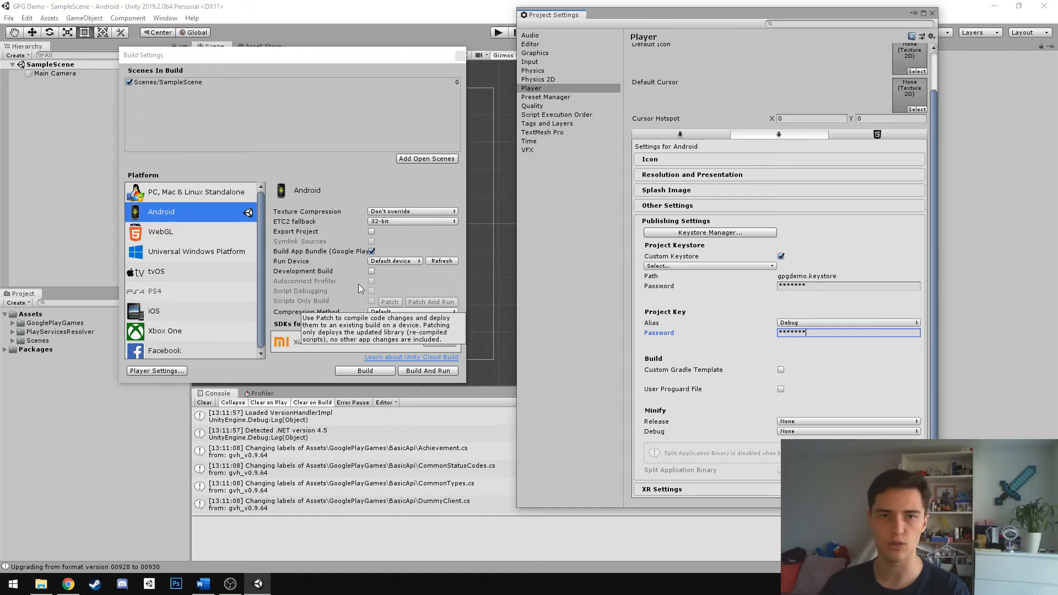
pyautogui.moveTo(323, 247)
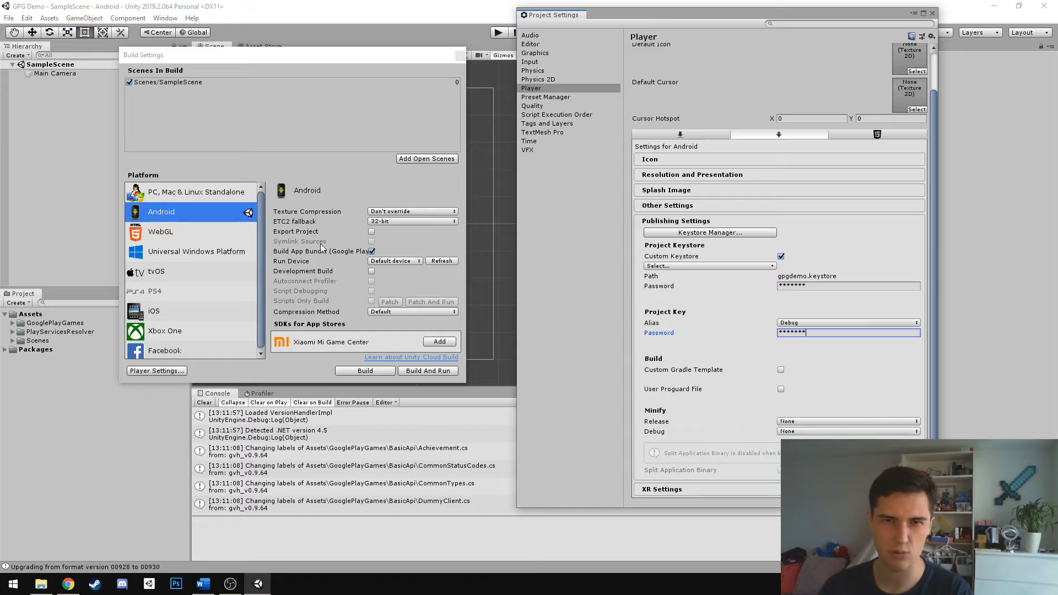
pyautogui.moveTo(752, 259)
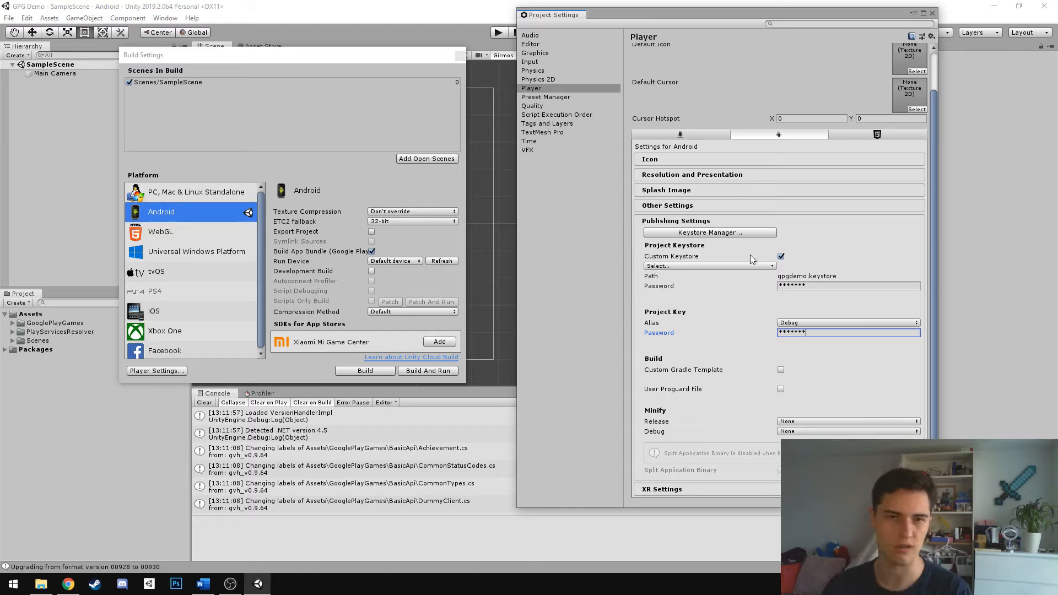
pyautogui.moveTo(934, 17)
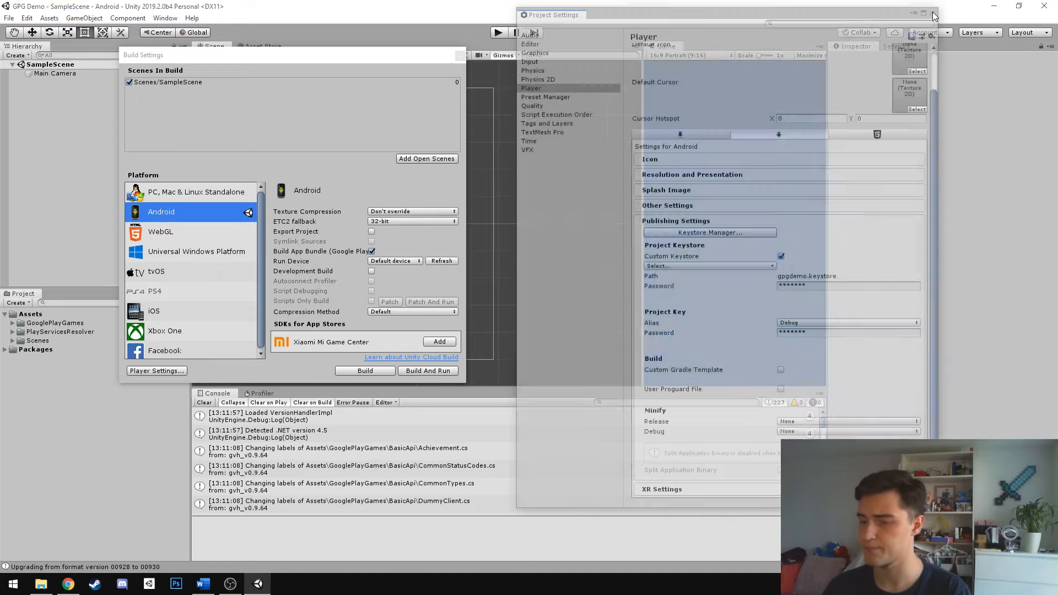
pyautogui.click(935, 15)
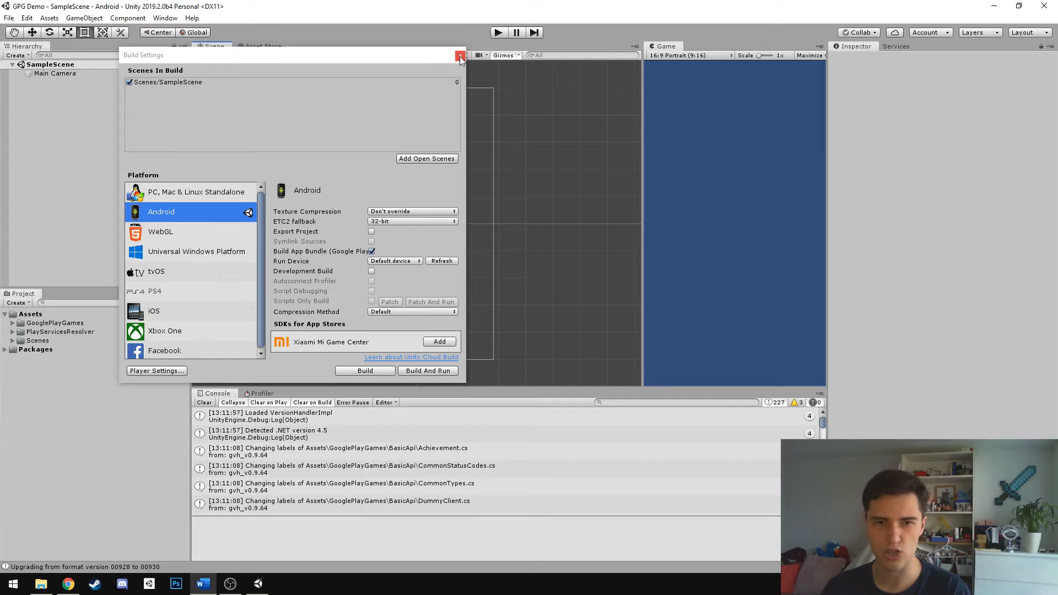
# Step: Create the GPGSAuthentication C# script in Scripts and open it in Visual Studio
pyautogui.click(460, 54)
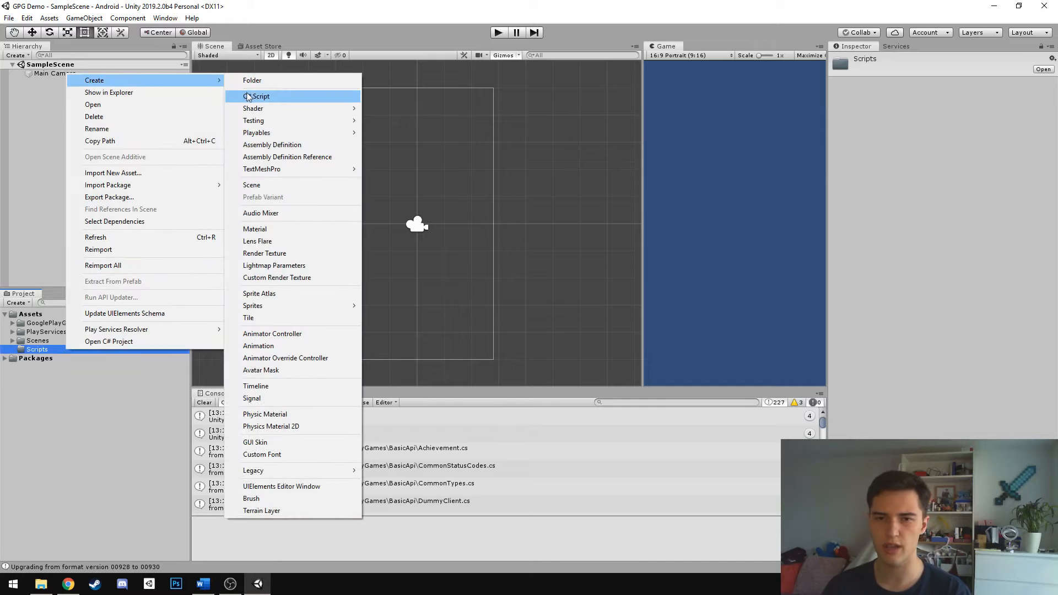
pyautogui.click(261, 96)
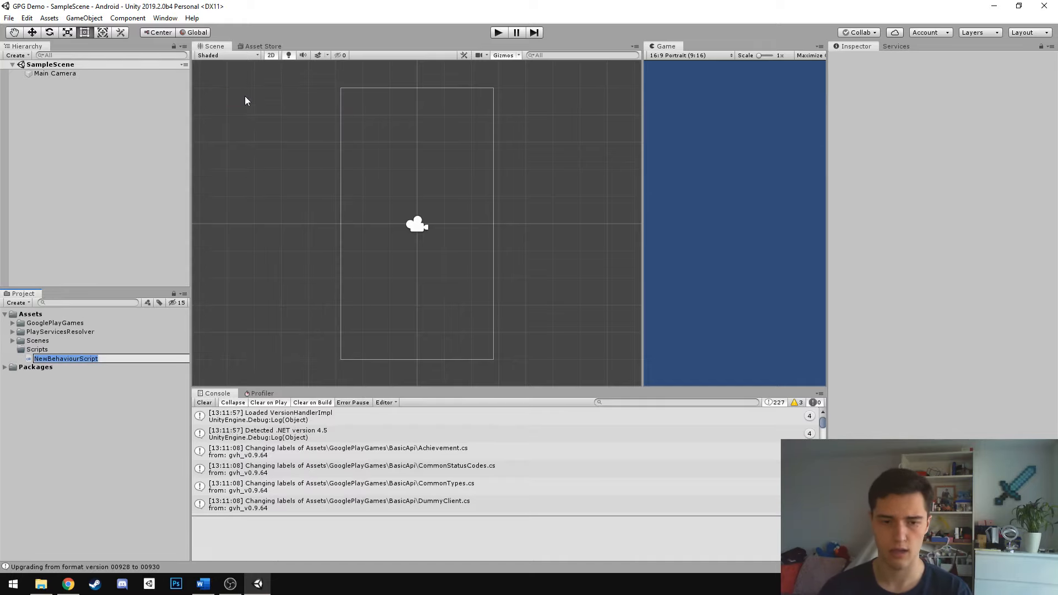
pyautogui.write('GPGSAuthentication')
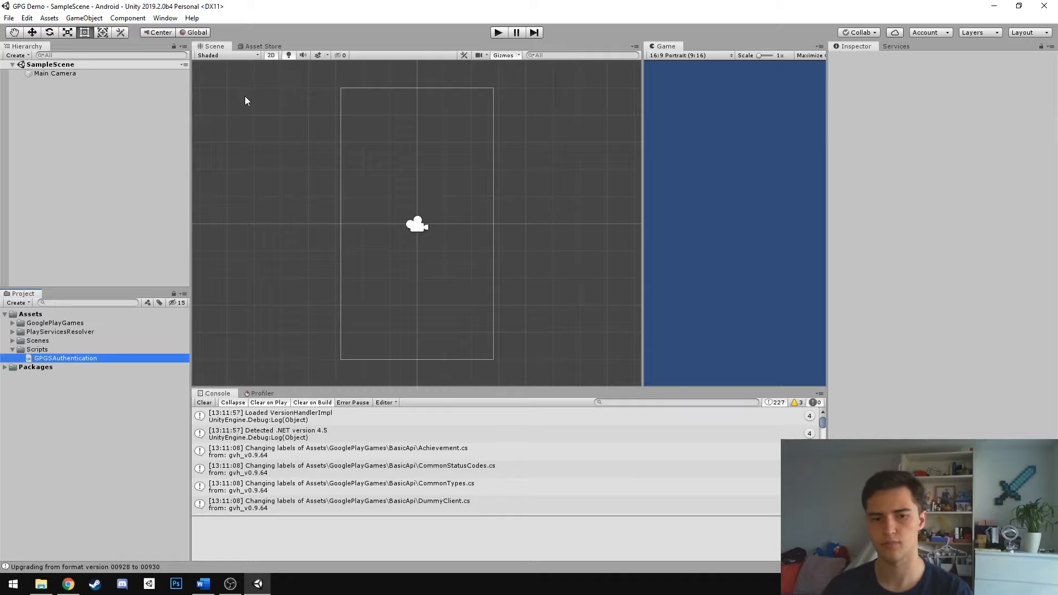
pyautogui.doubleClick(65, 358)
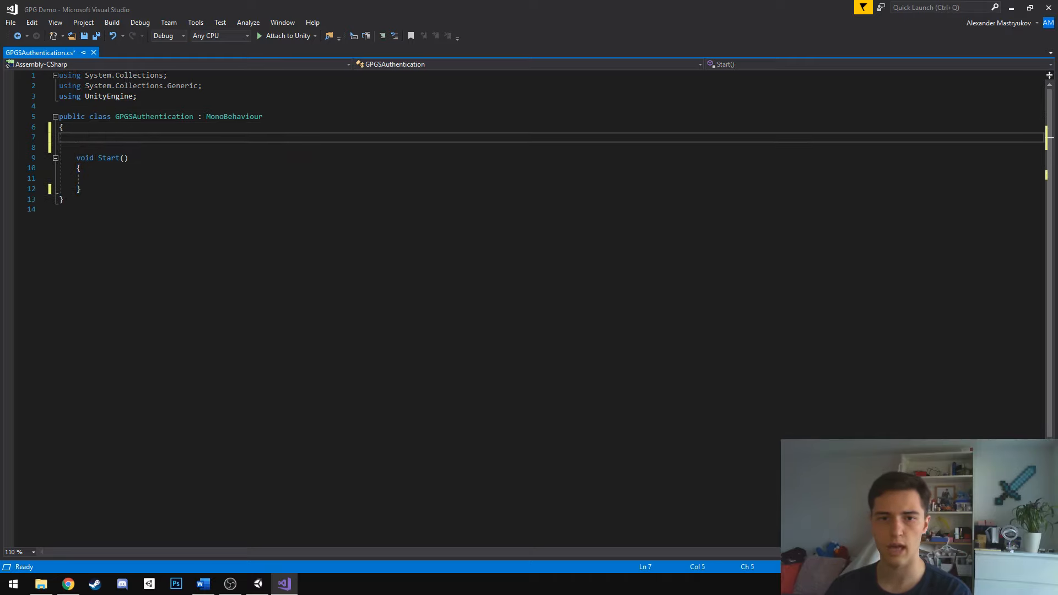
# Step: Add using directives for GooglePlayGames, GooglePlayGames.BasicApi and UnityEngine.SocialPlatforms
pyautogui.press('Enter')
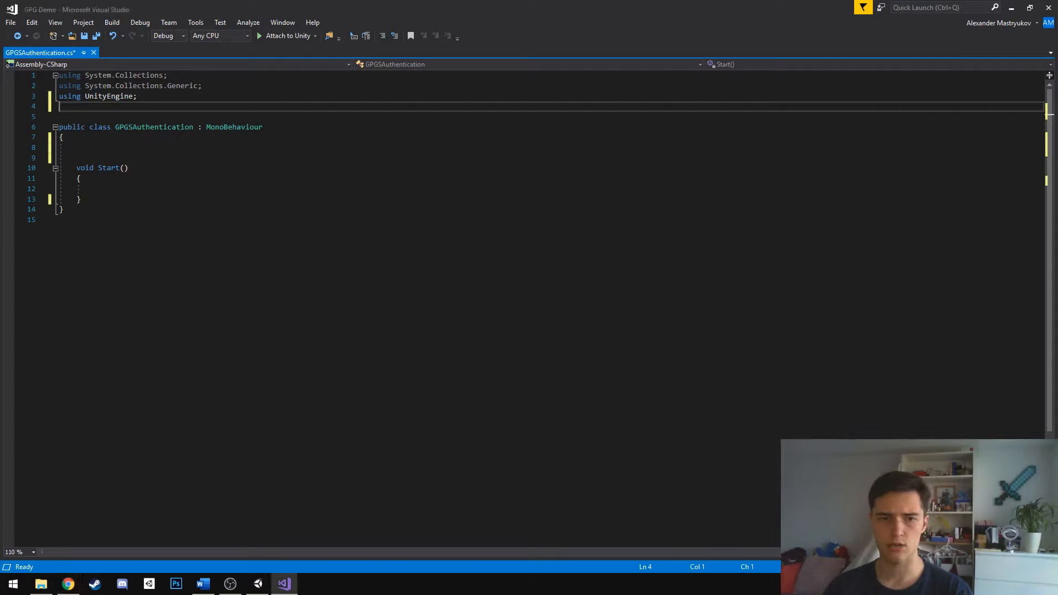
pyautogui.write('using')
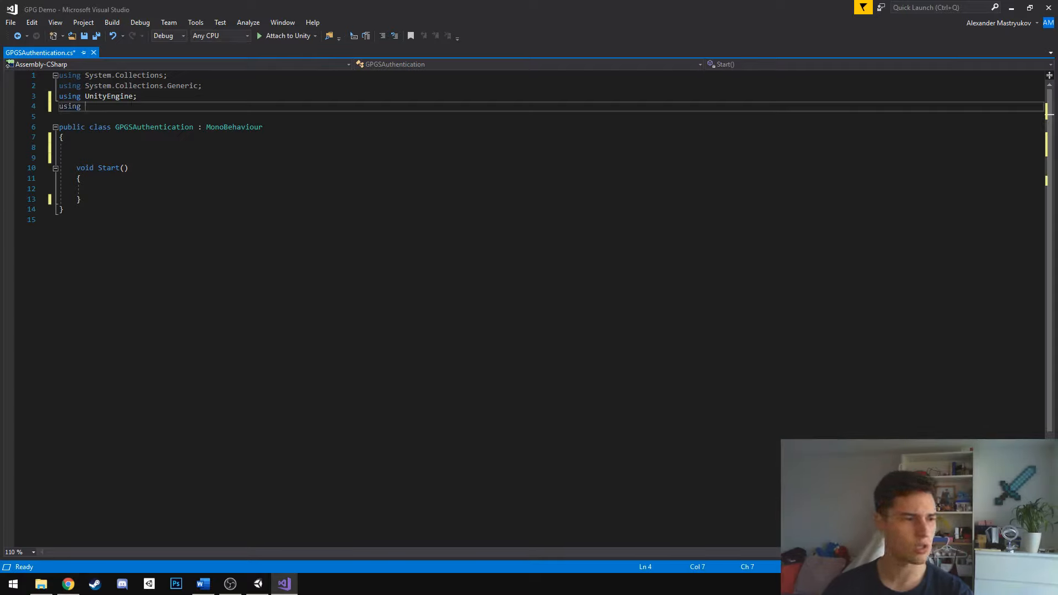
pyautogui.write('GooglePlayGames;')
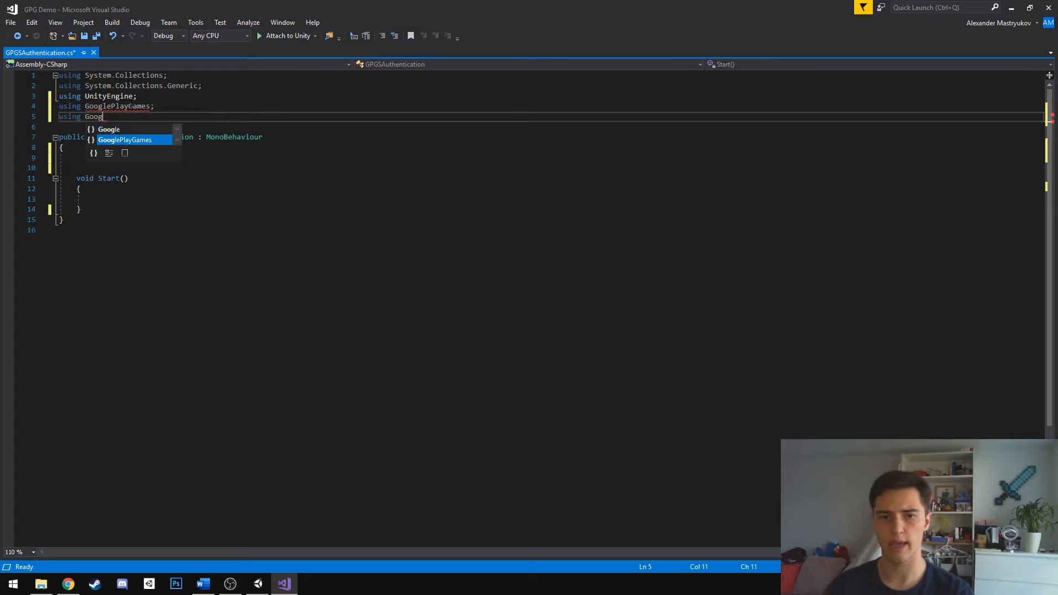
pyautogui.write('lePlayGames.BasicApi;')
pyautogui.write('using ')
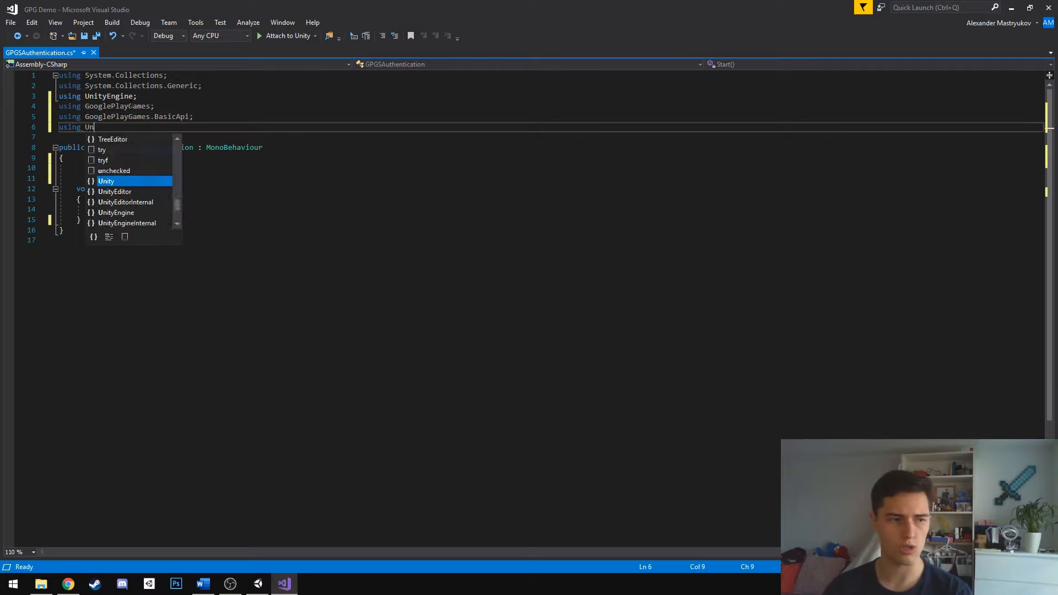
pyautogui.write('UnityEngine.')
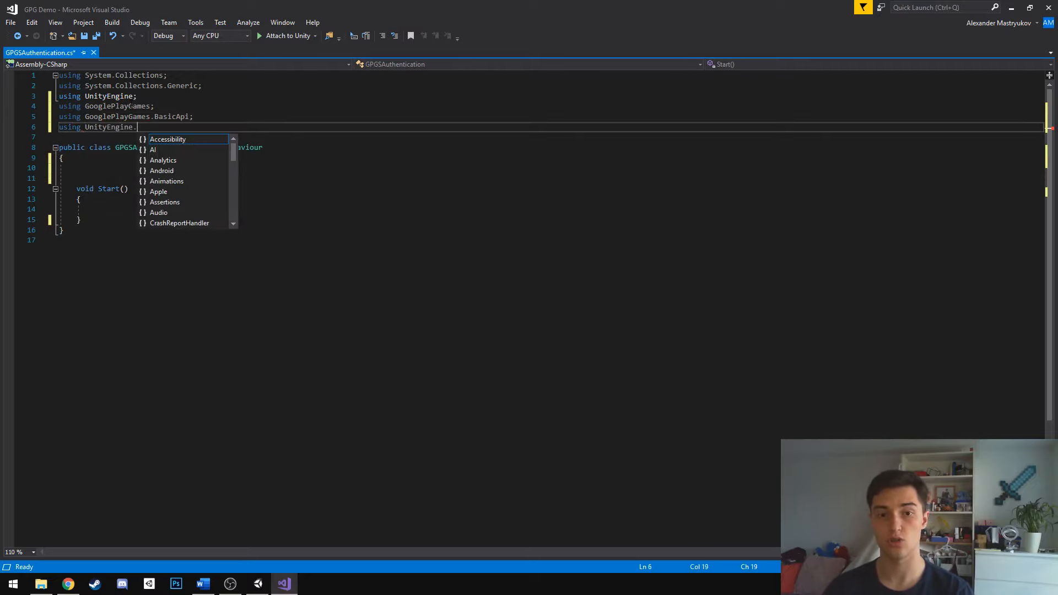
pyautogui.write('SocialPlatforms;')
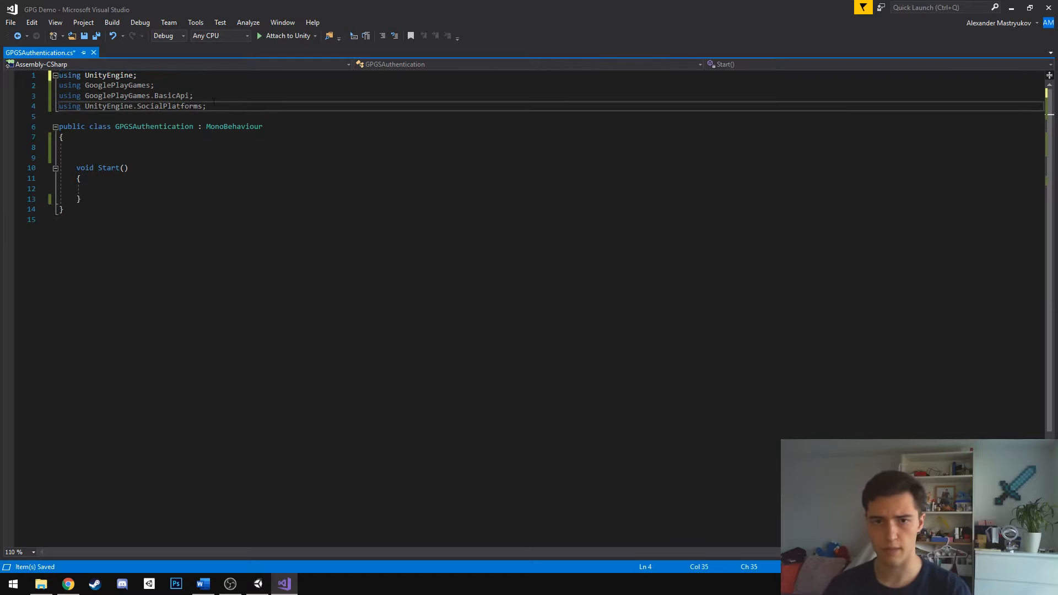
# Step: Declare a public static PlayGamesPlatform platform field and an if (platform == null) check in Start
pyautogui.write('p')
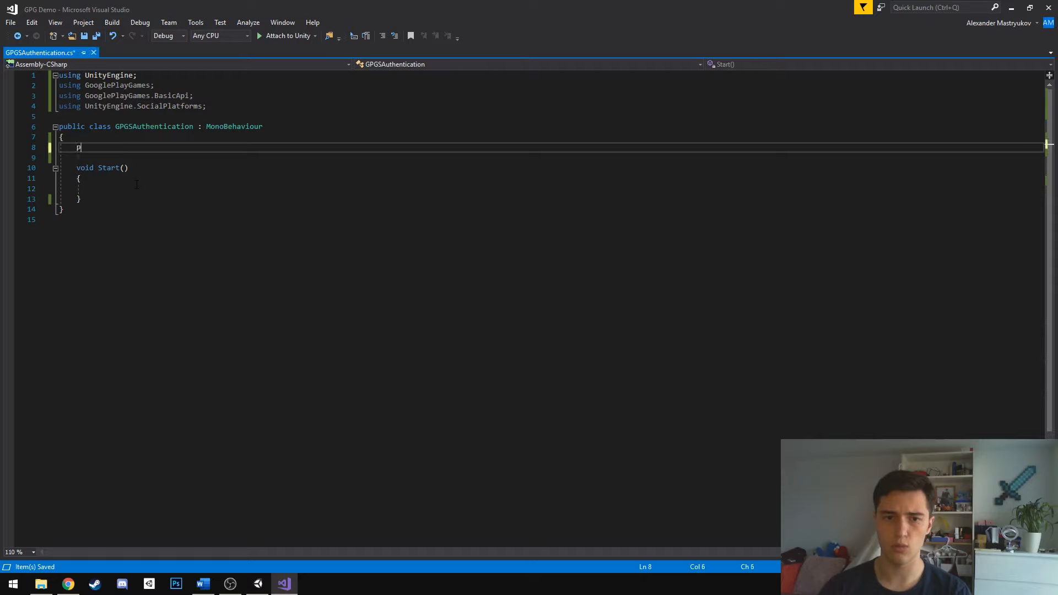
pyautogui.write('ublic static')
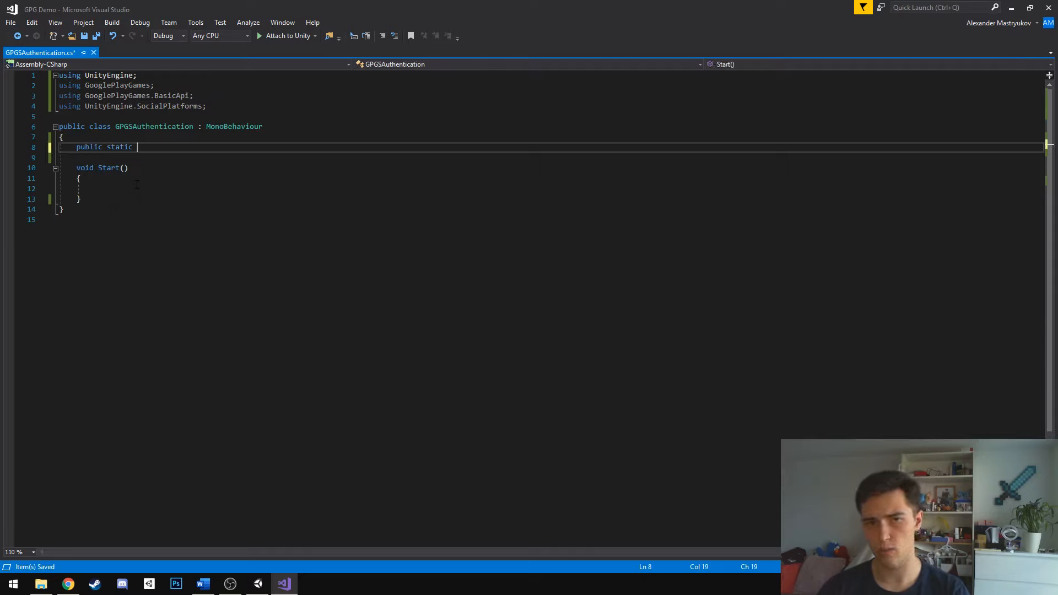
pyautogui.write('Play')
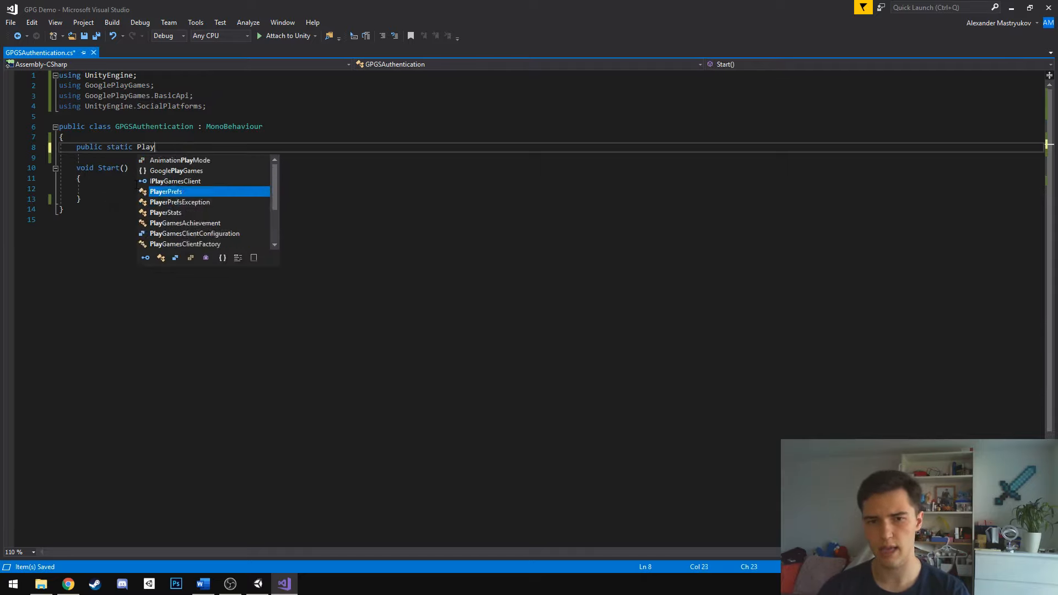
pyautogui.write('GamesPlatform platform;')
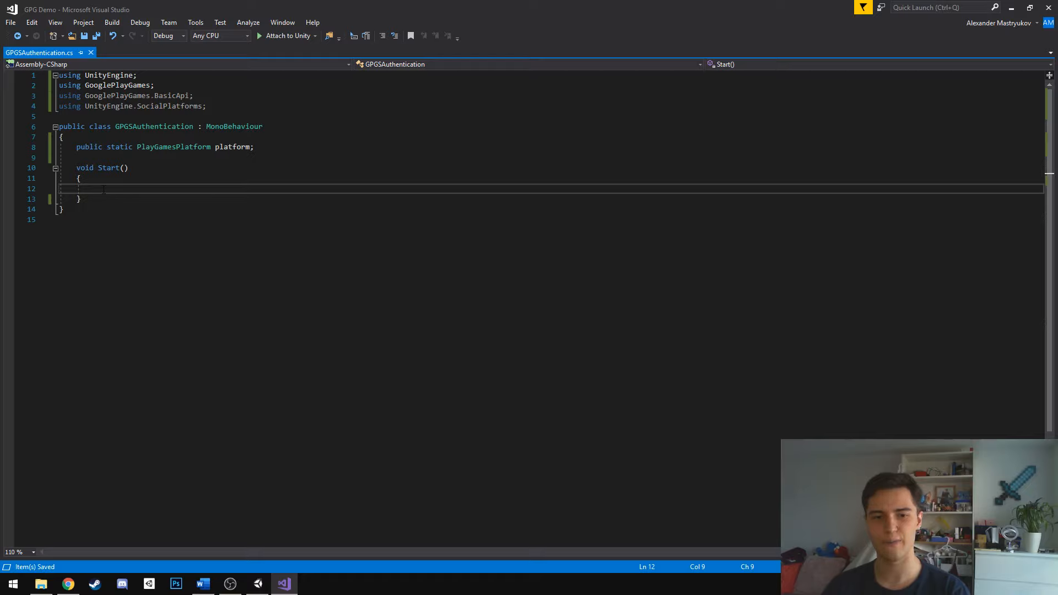
pyautogui.write('au')
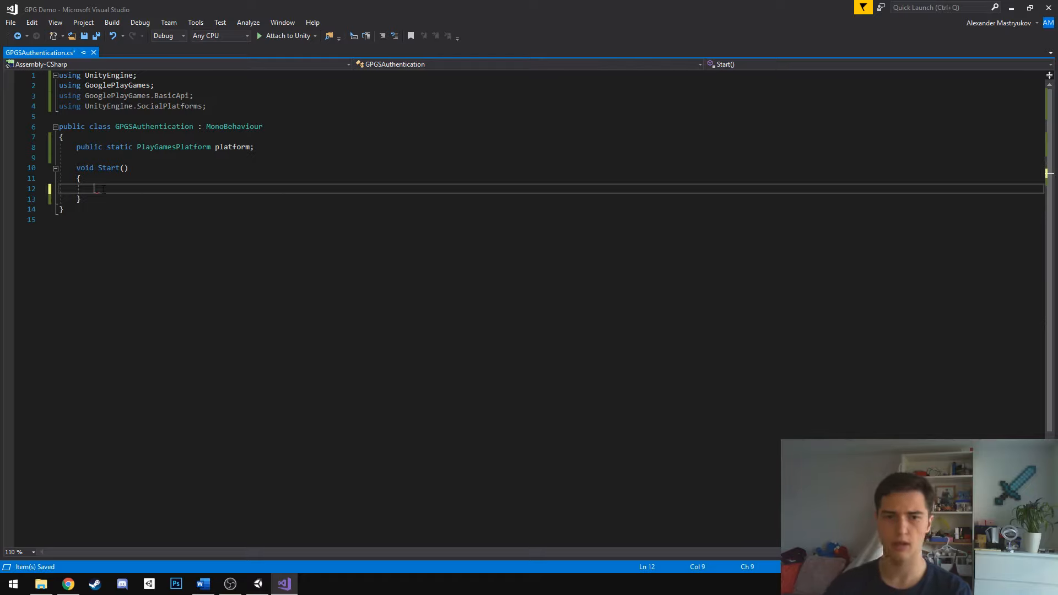
pyautogui.write('if (plat')
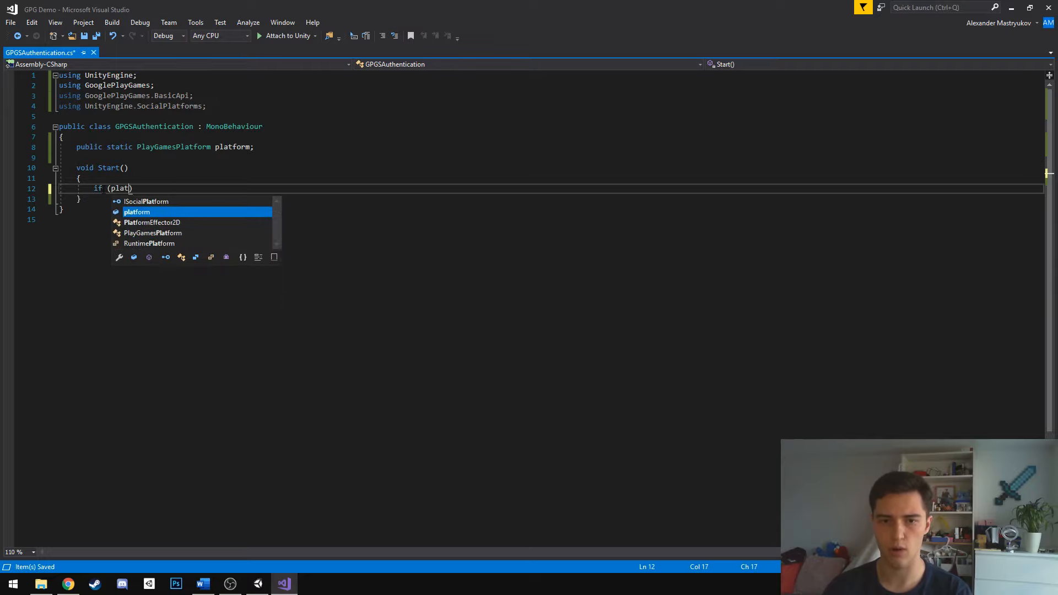
pyautogui.write('form == null)')
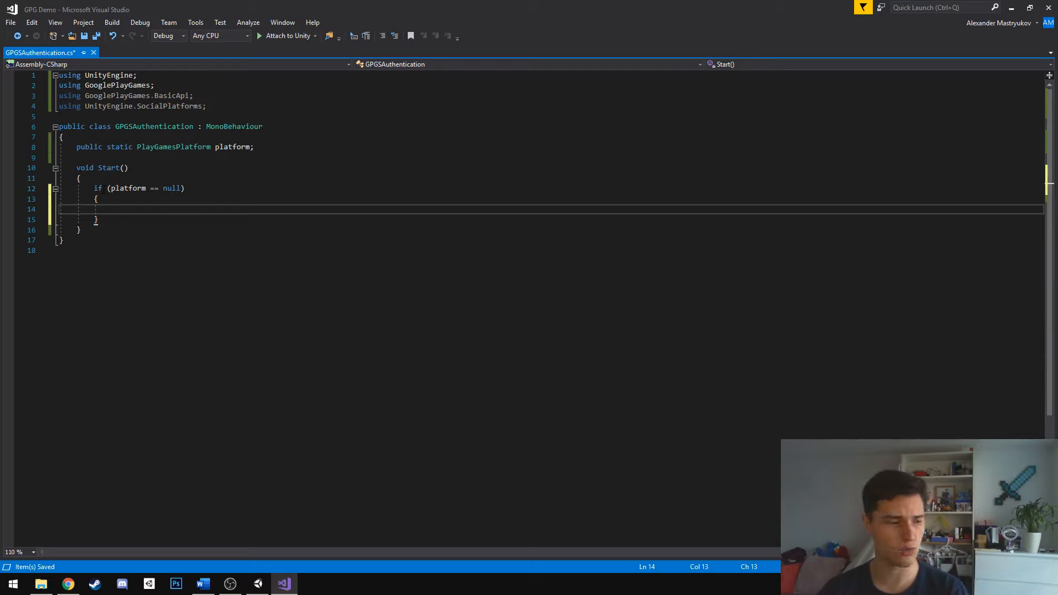
# Step: Write PlayGamesClientConfiguration config = new PlayGamesClientConfiguration.Builder().Build(); inside the check
pyautogui.write('Play')
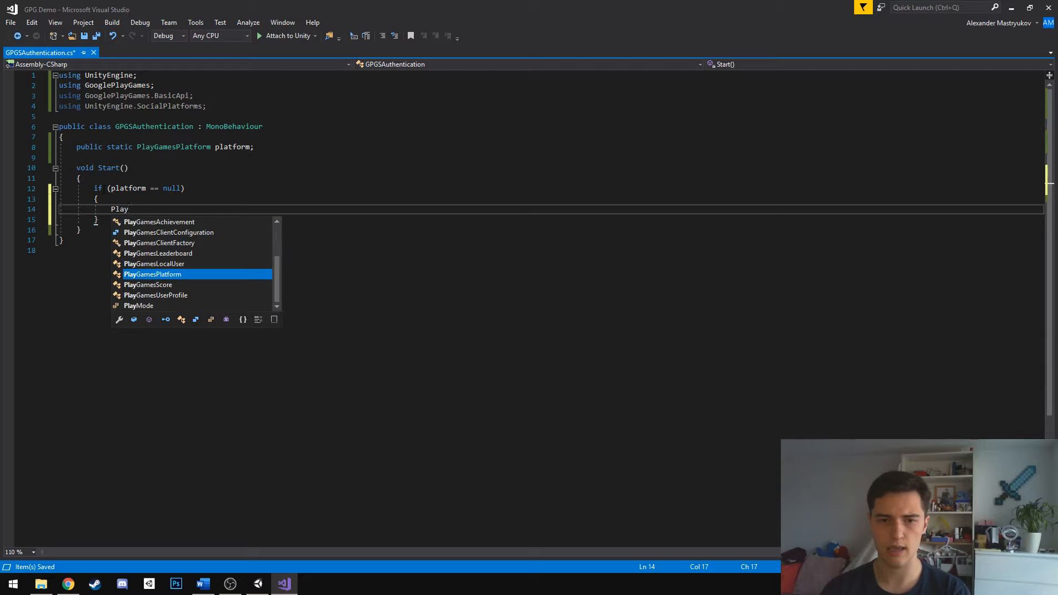
pyautogui.write('GamesClientConfiguration config = ne')
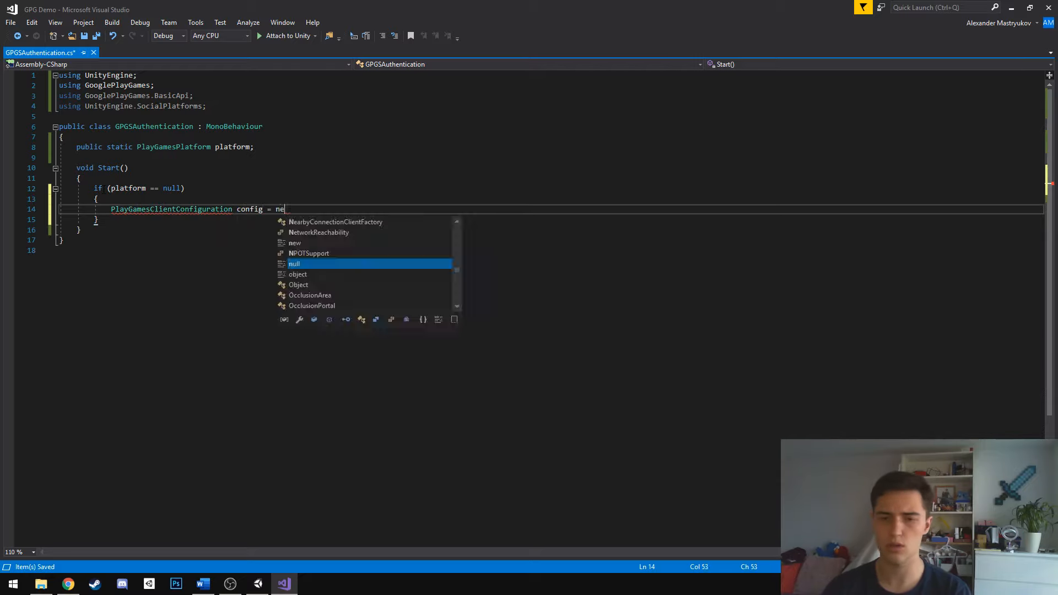
pyautogui.write('w PlayGamesClientConfiguration.')
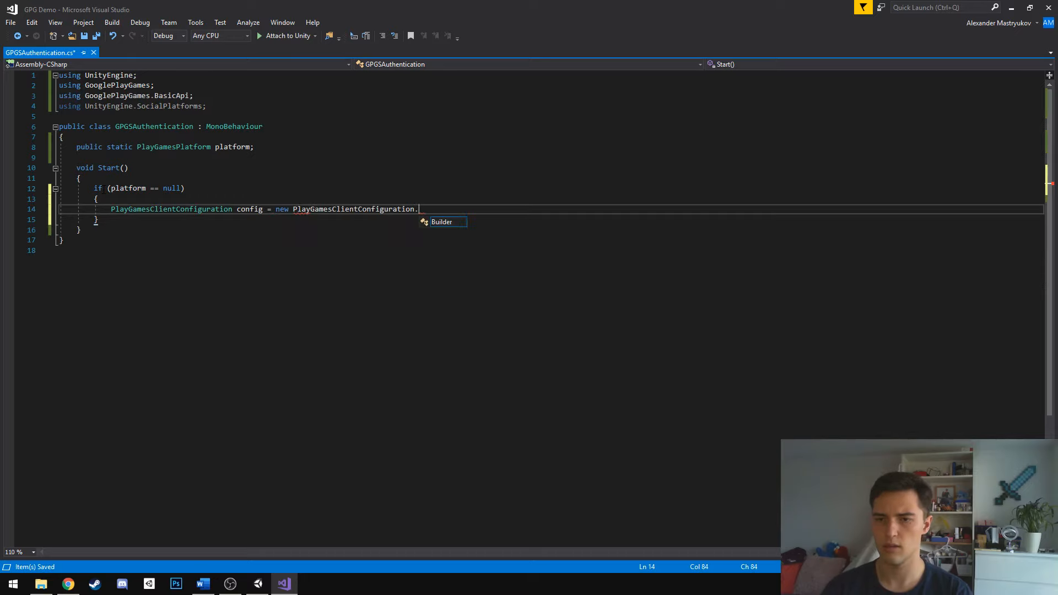
pyautogui.write('Builder.')
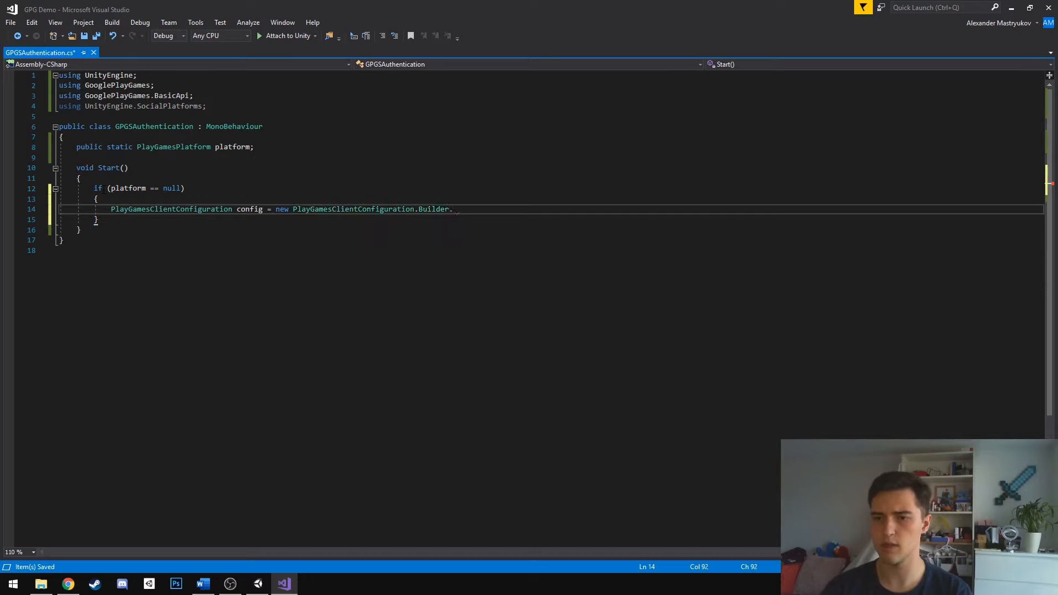
pyautogui.write('().')
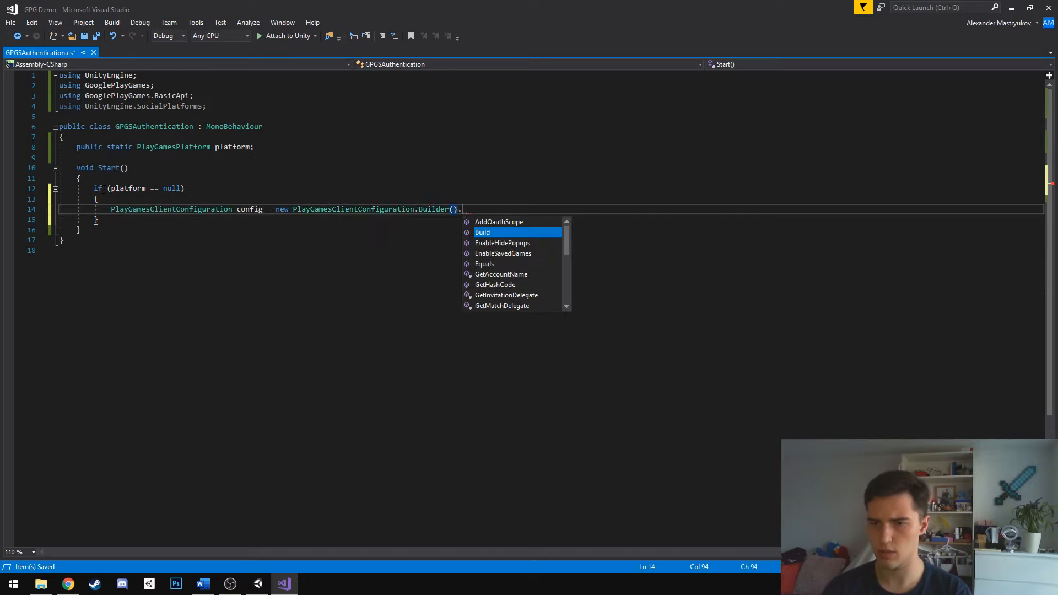
pyautogui.write('Build();')
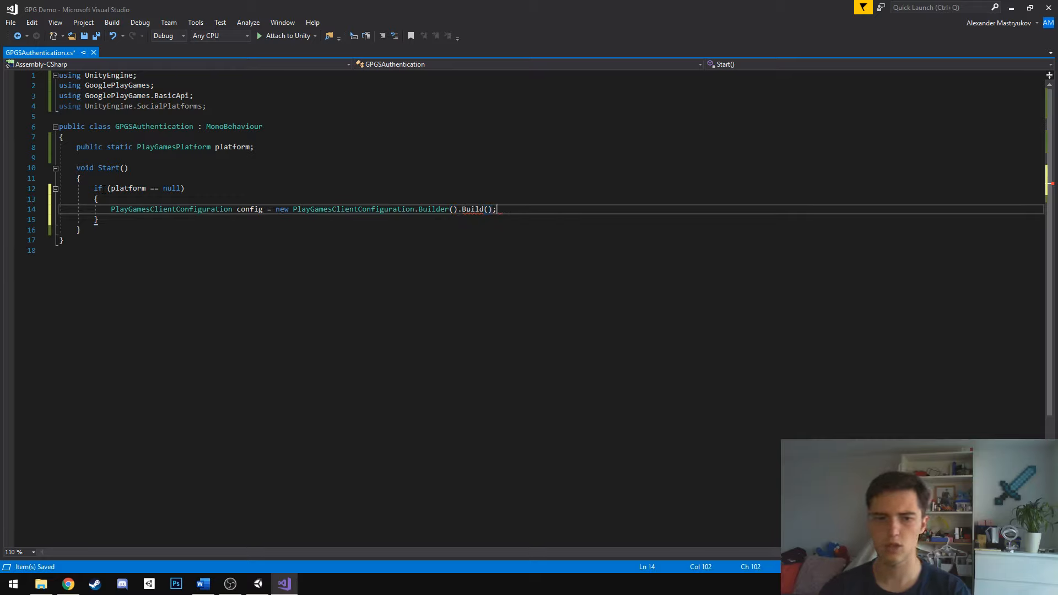
pyautogui.click(468, 209)
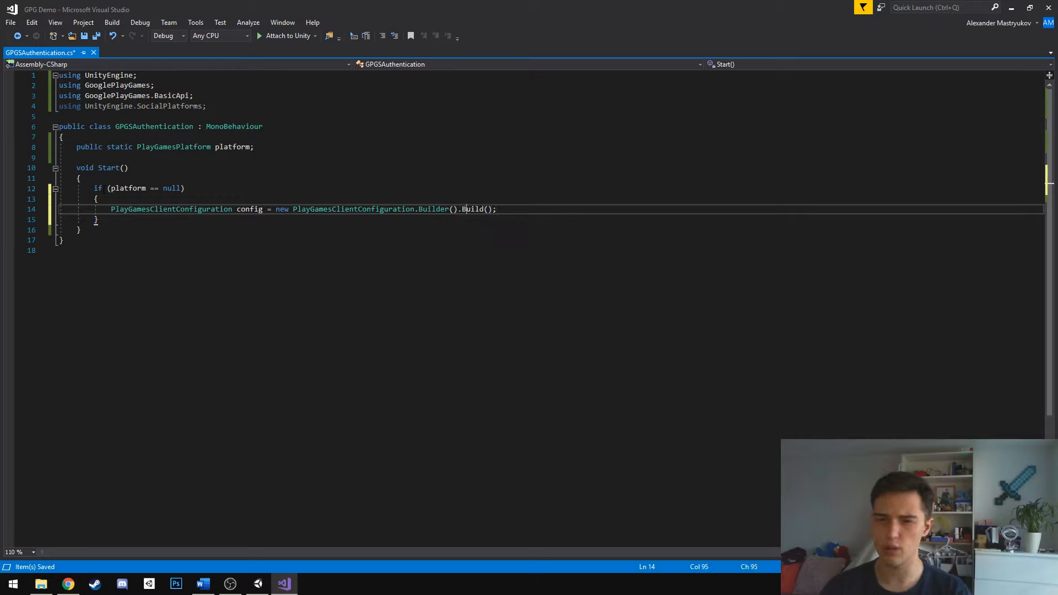
pyautogui.doubleClick(472, 208)
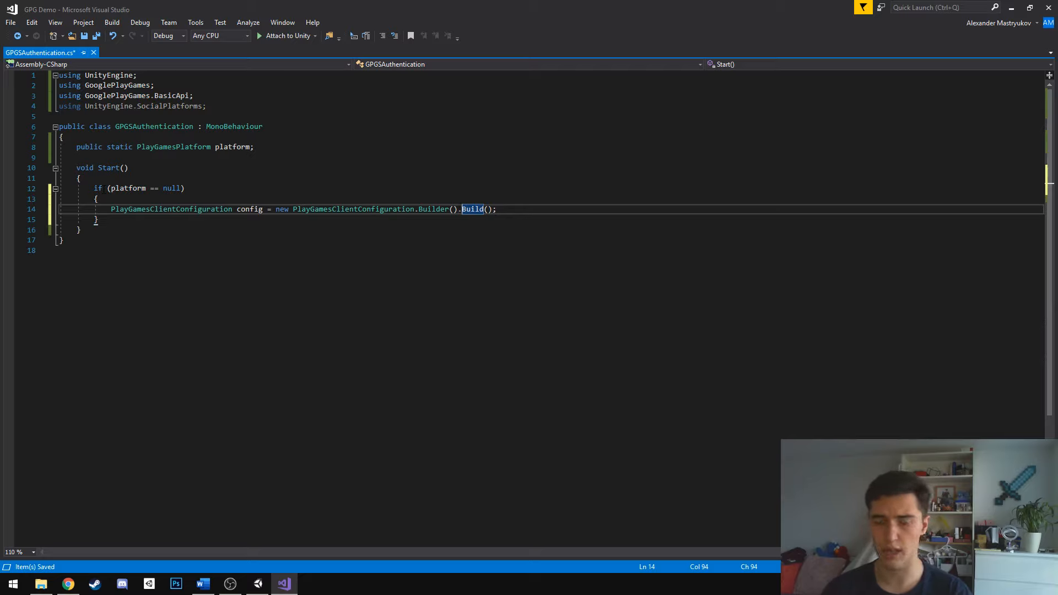
pyautogui.write('C')
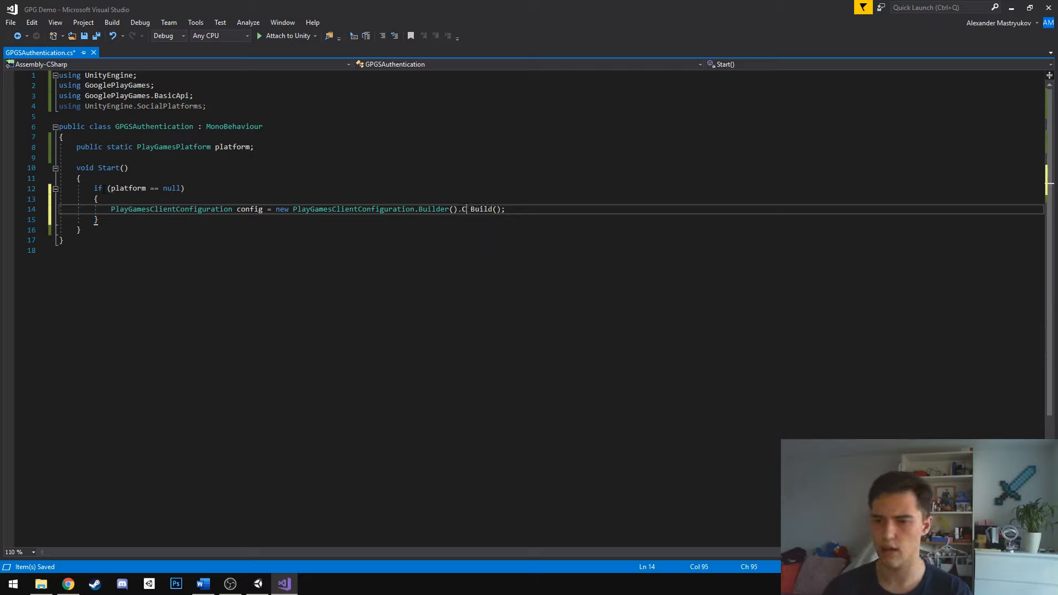
pyautogui.write('C')
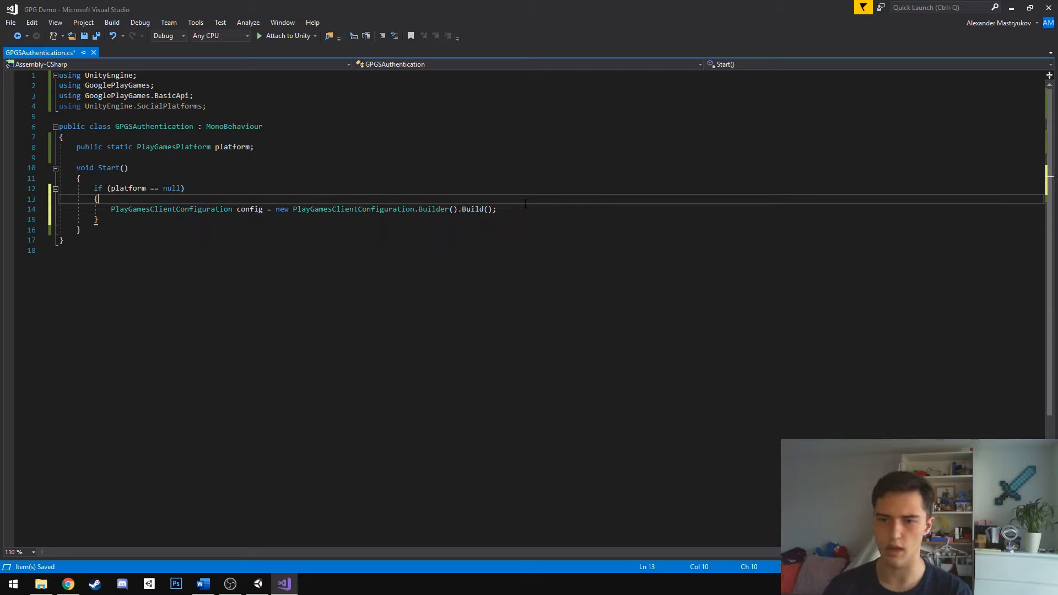
# Step: Add InitializeInstance(config), DebugLogEnabled = true, and platform = PlayGamesPlatform.Activate()
pyautogui.press('enter')
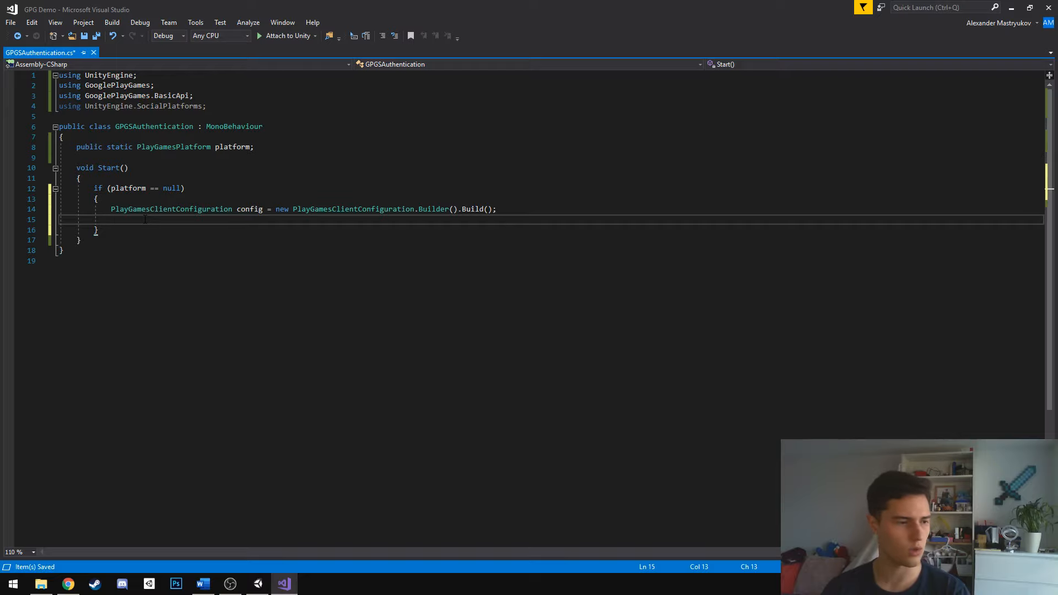
pyautogui.write('PlayGame')
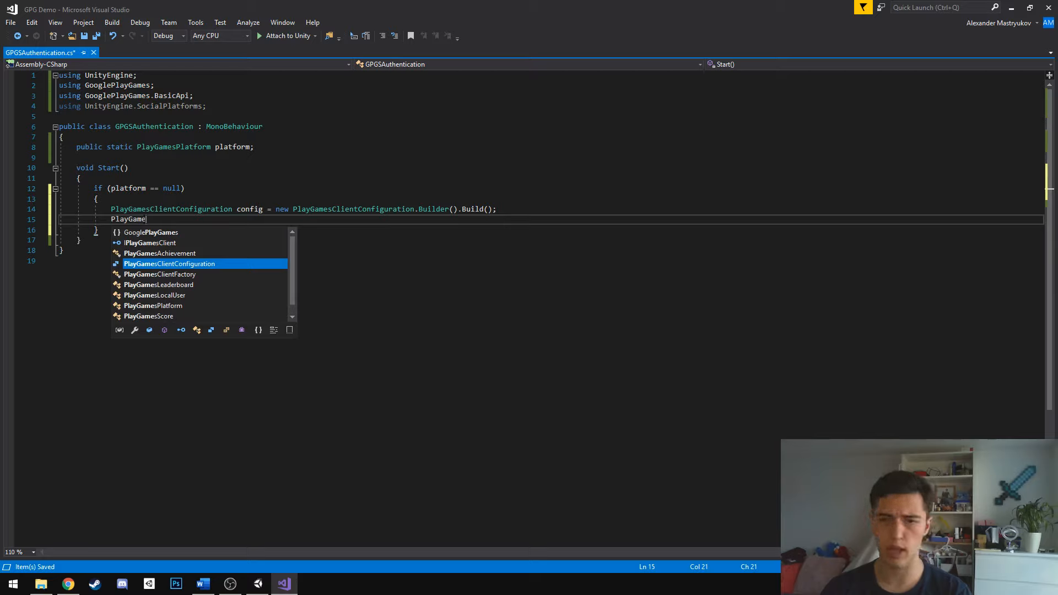
pyautogui.write('sPlatform.InitializeInstance(config);')
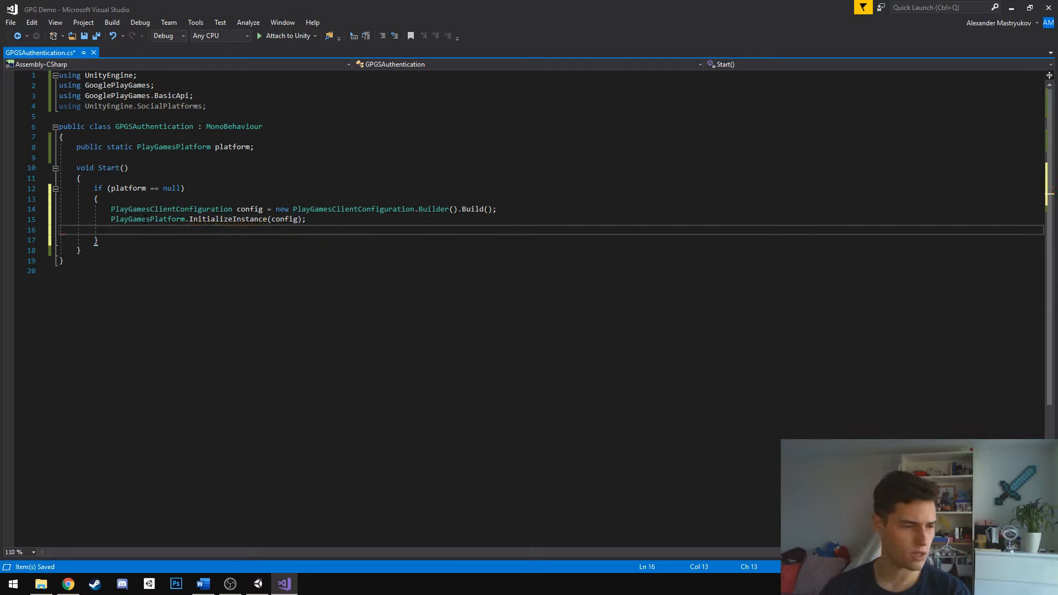
pyautogui.write('Pl')
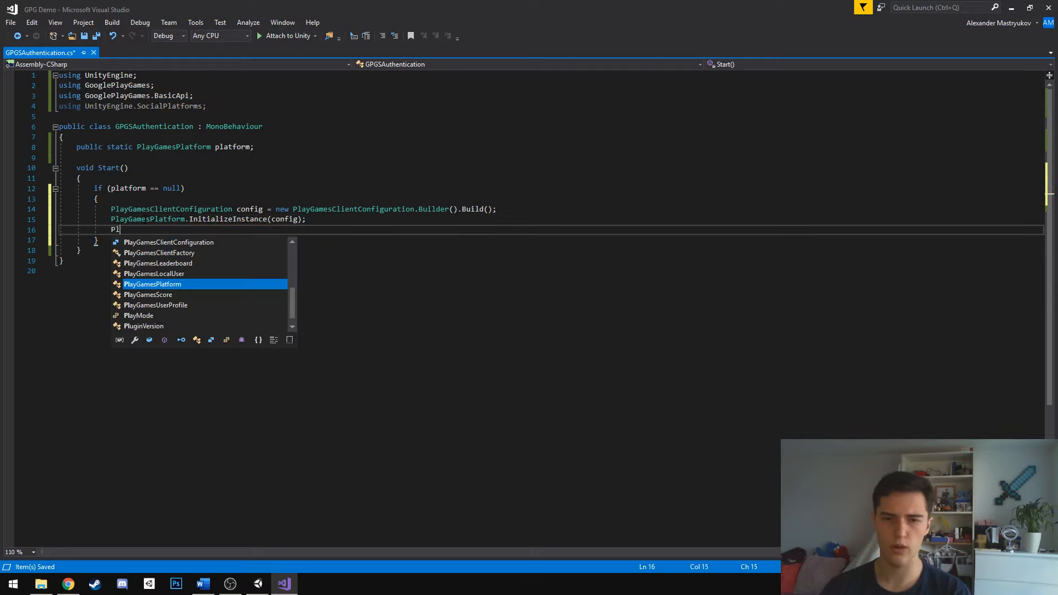
pyautogui.write('ayGamesPlatform.')
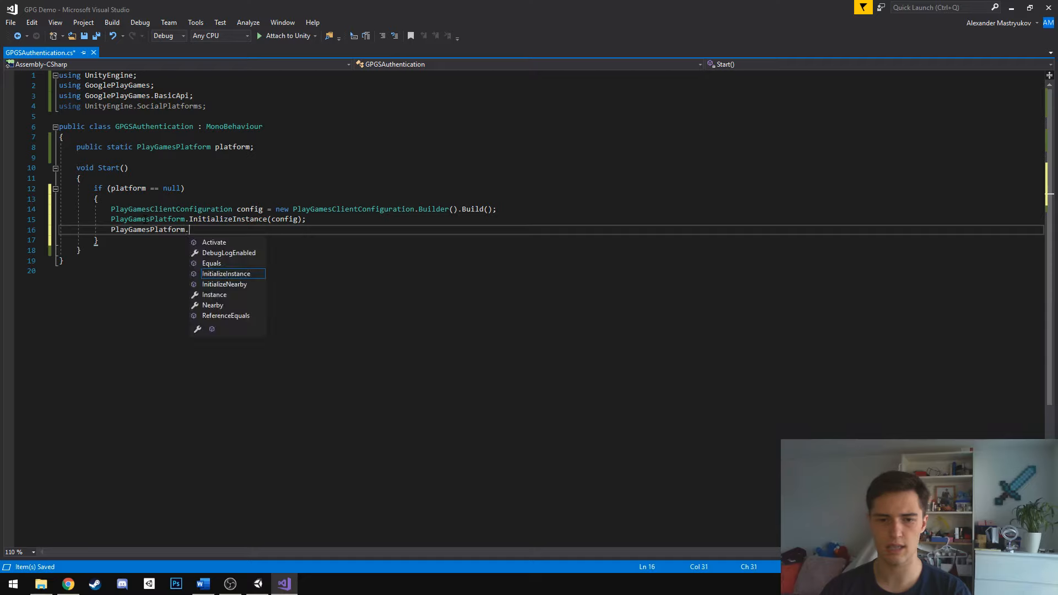
pyautogui.write('DebugLogEnabled.')
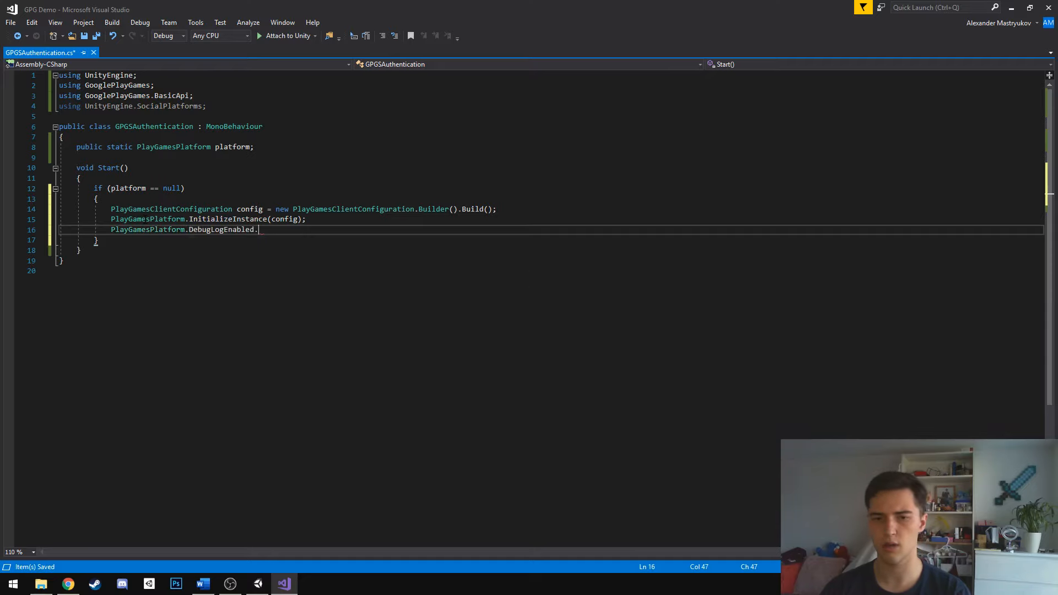
pyautogui.write('= true;')
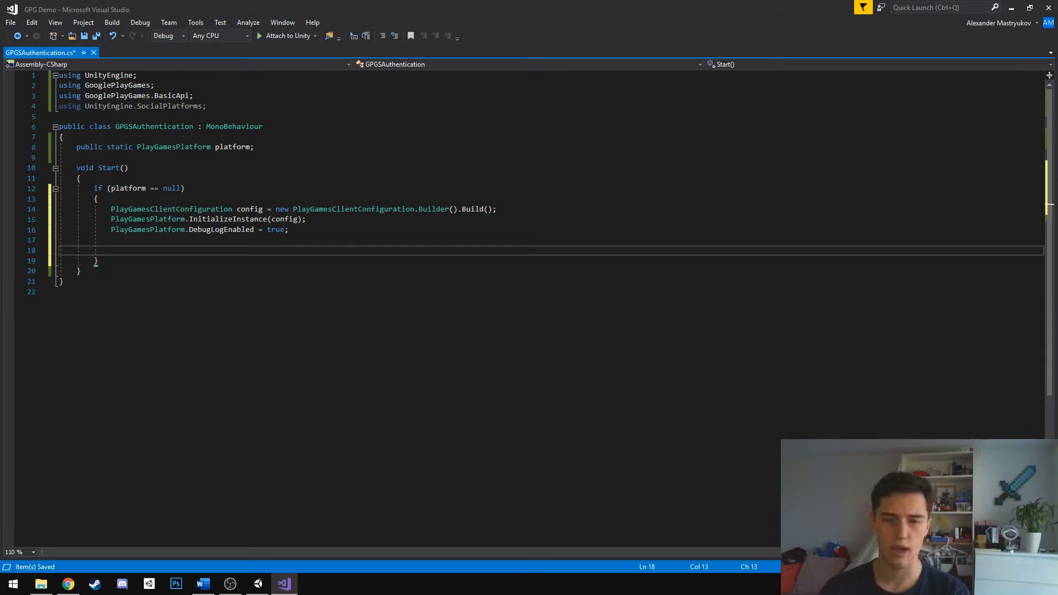
pyautogui.write('PlayGamesPlatform.Activate();')
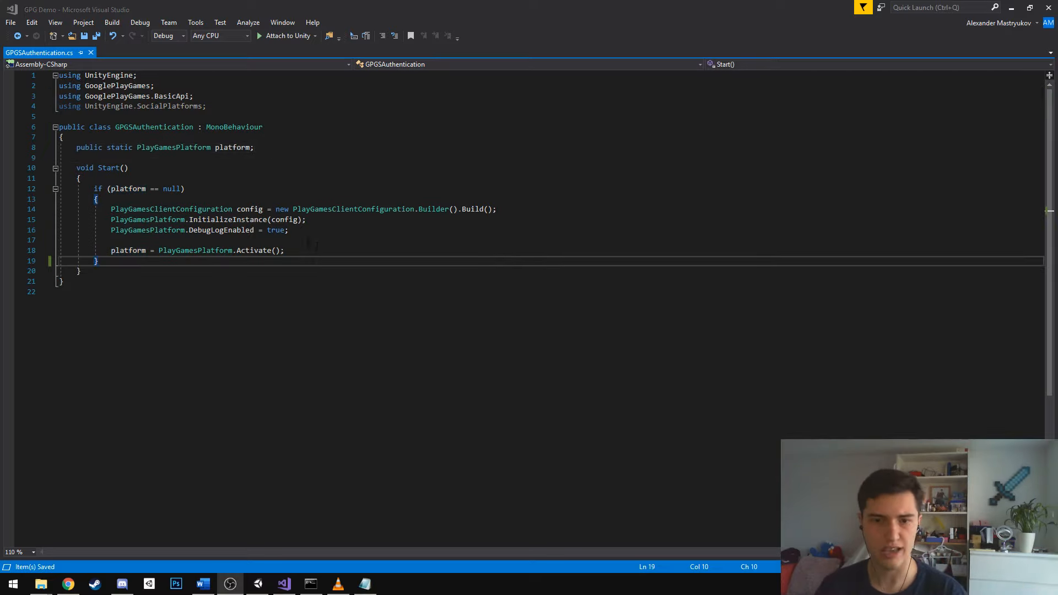
# Step: Call Social.Active.localUser.Authenticate with an if/else logging a login success or FAILED message
pyautogui.press('enter')
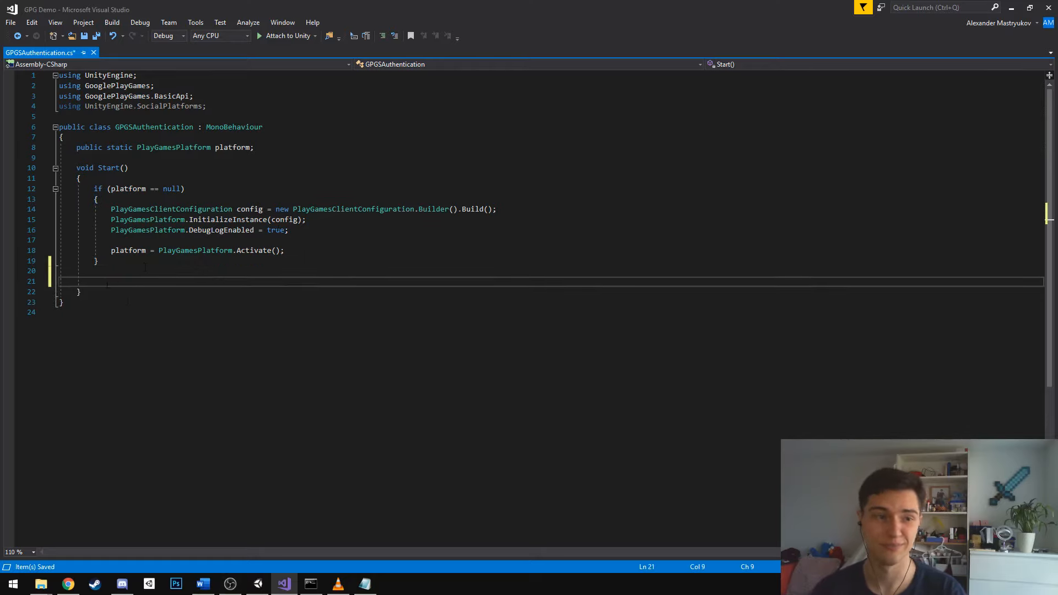
pyautogui.write('Social')
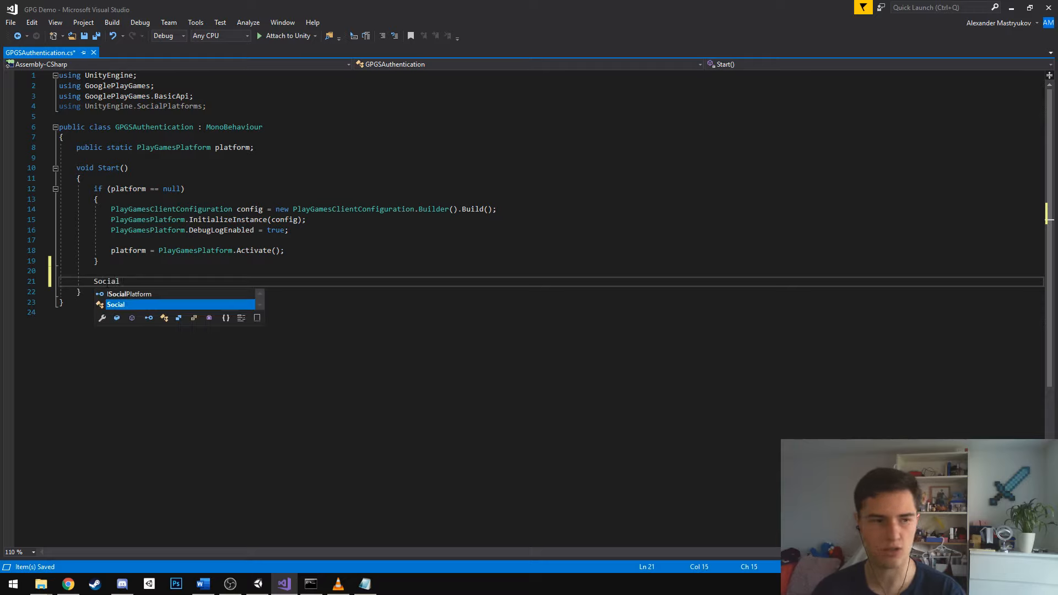
pyautogui.write('.Active.localUser.Authenticate')
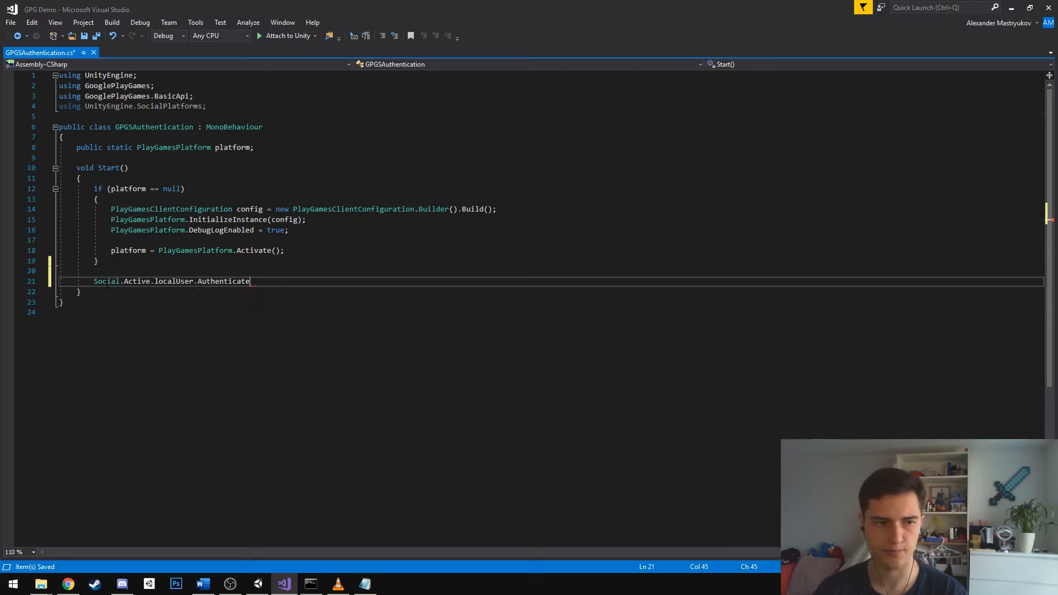
pyautogui.write('(success =<')
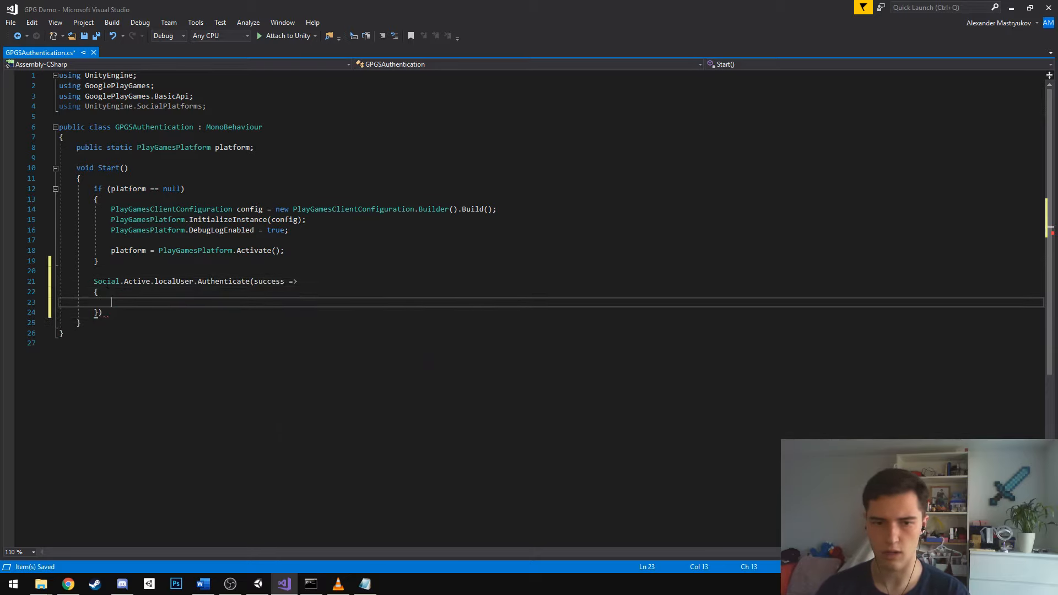
pyautogui.write(';')
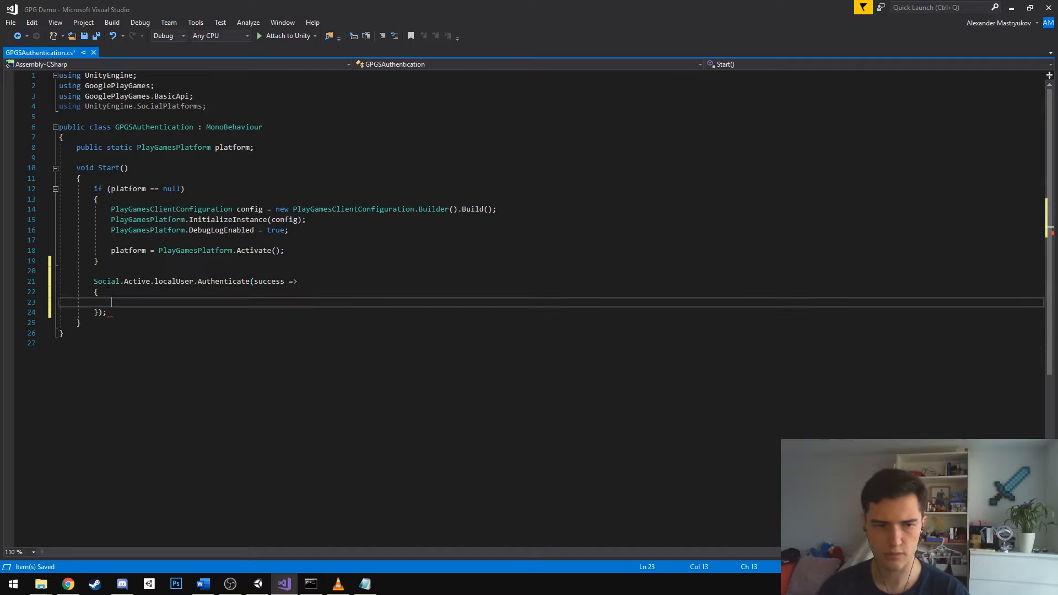
pyautogui.write('if )')
pyautogui.write('Debug.Log')
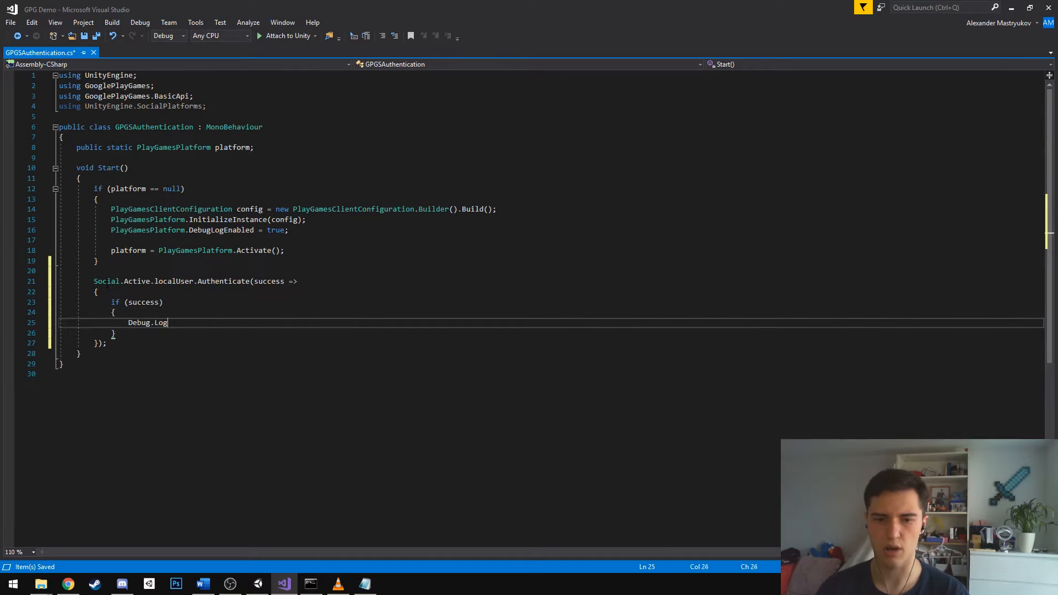
pyautogui.write('("Logg"')
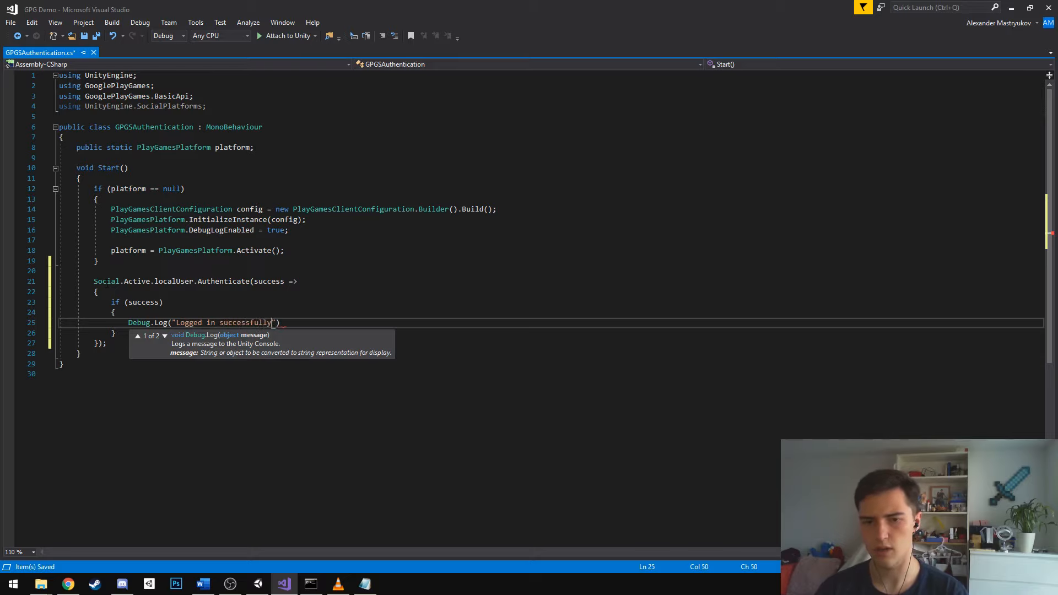
pyautogui.write('!");')
pyautogui.write('Debug.')
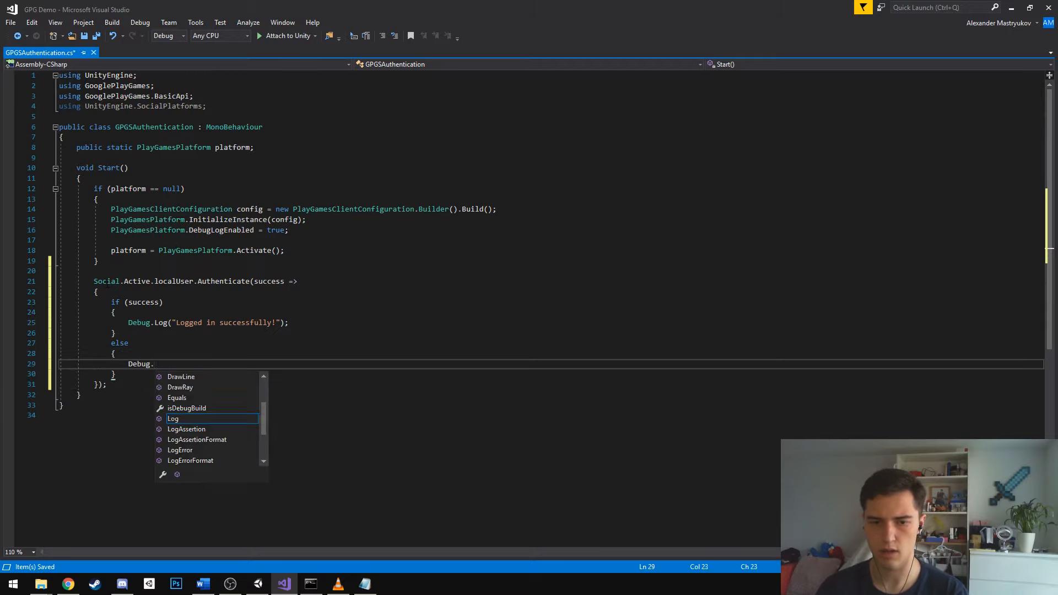
pyautogui.write('Log("FAILE')
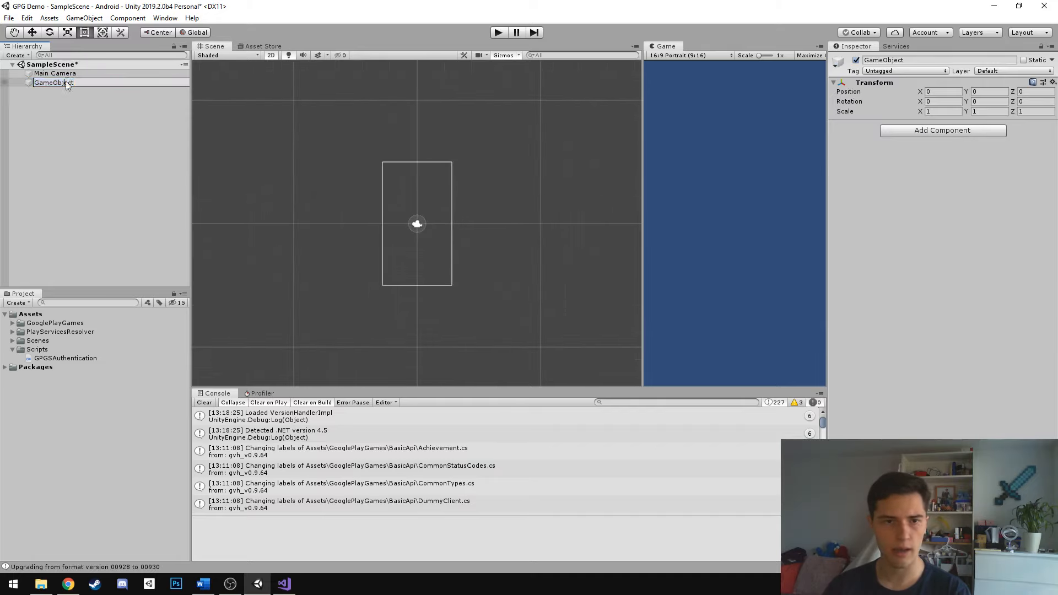
# Step: Rename the Hierarchy's new GameObject to GPGSAuthenticator and save the scene
pyautogui.write('GPGSAuthentic')
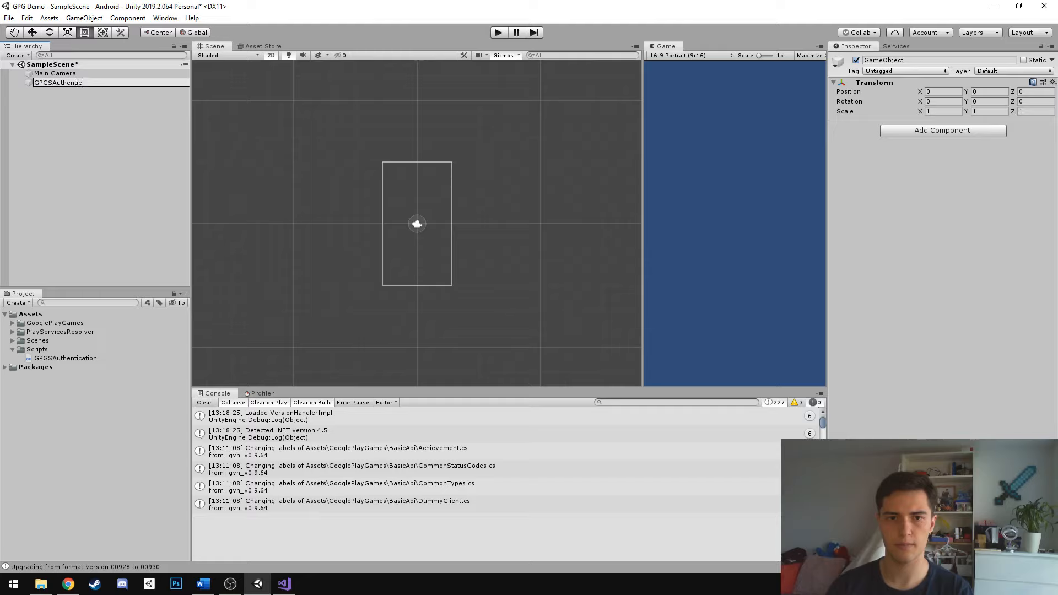
pyautogui.click(66, 357)
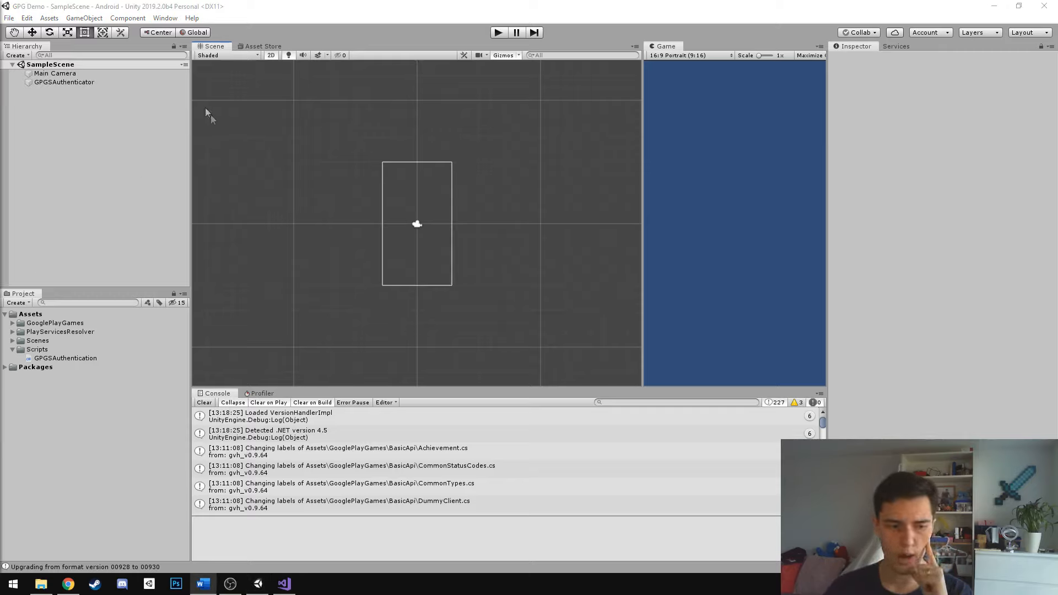
pyautogui.click(40, 126)
pyautogui.write('B')
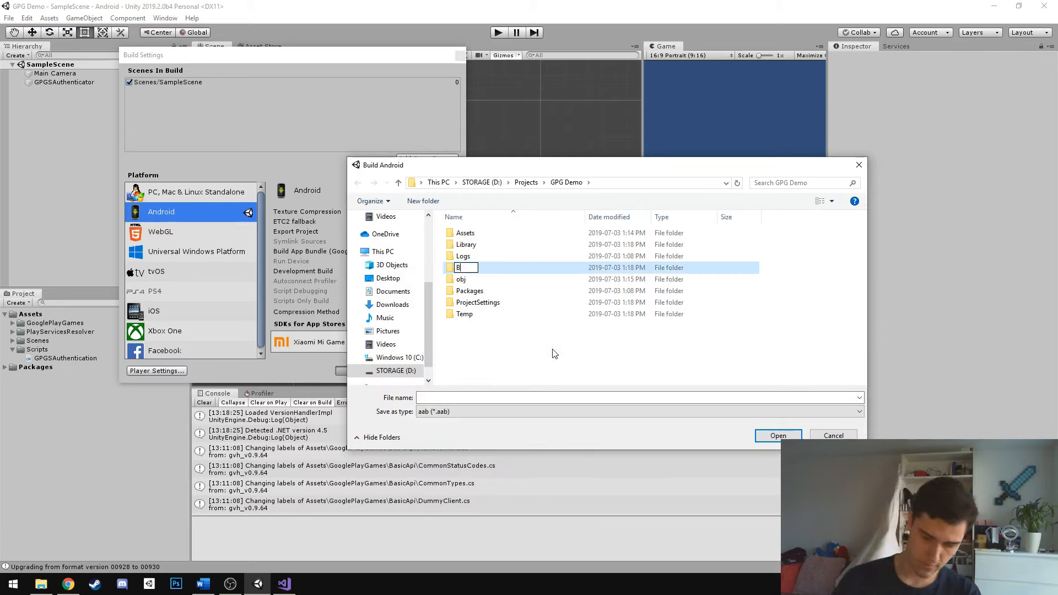
# Step: Build the Android app bundle as GPGDemo into the Builds folder
pyautogui.doubleClick(464, 267)
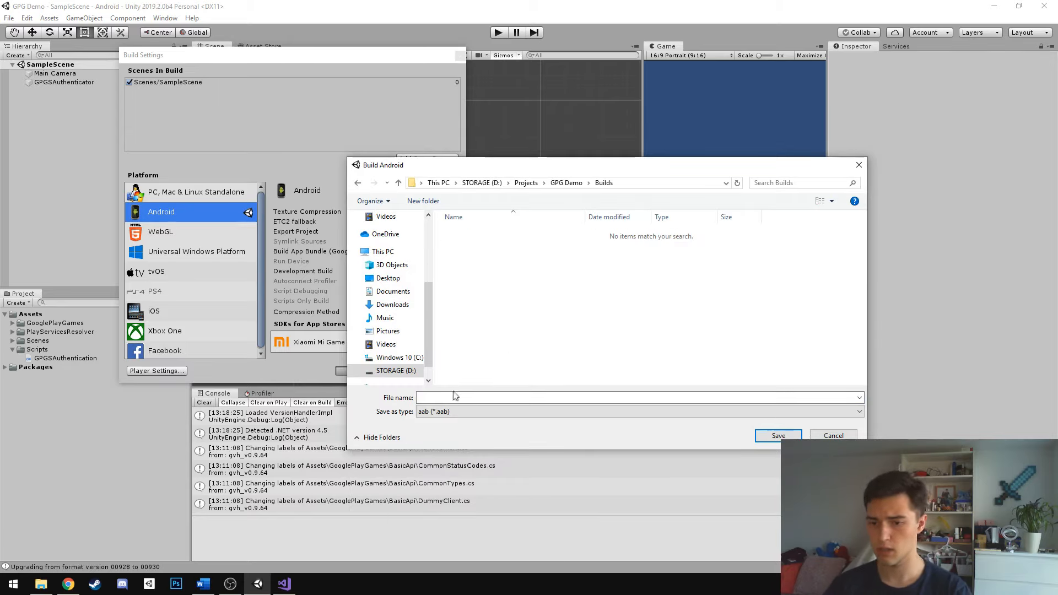
pyautogui.write('GPGDemo')
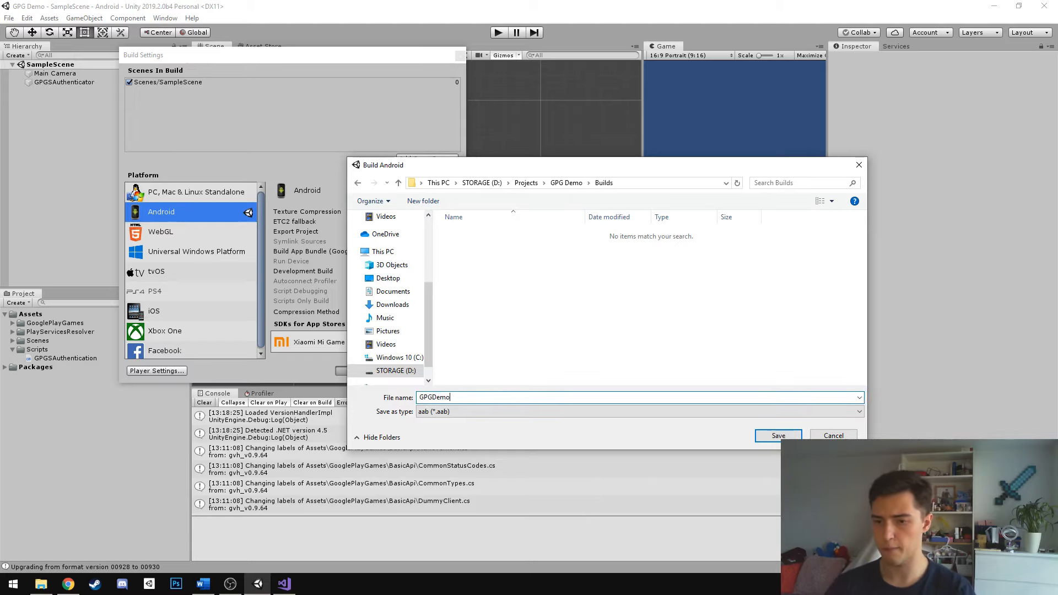
pyautogui.click(777, 436)
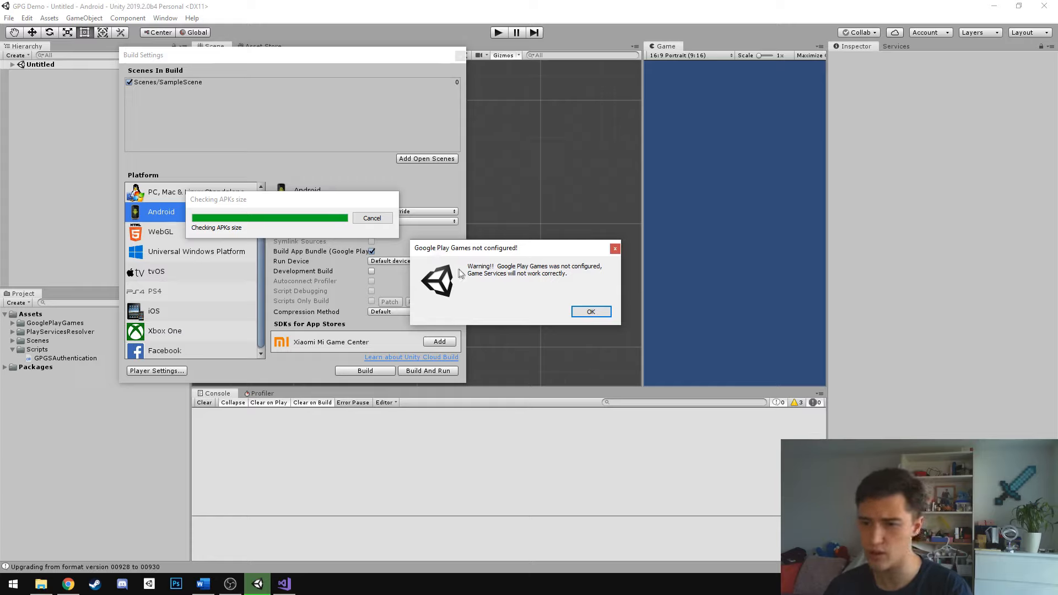
pyautogui.moveTo(583, 258)
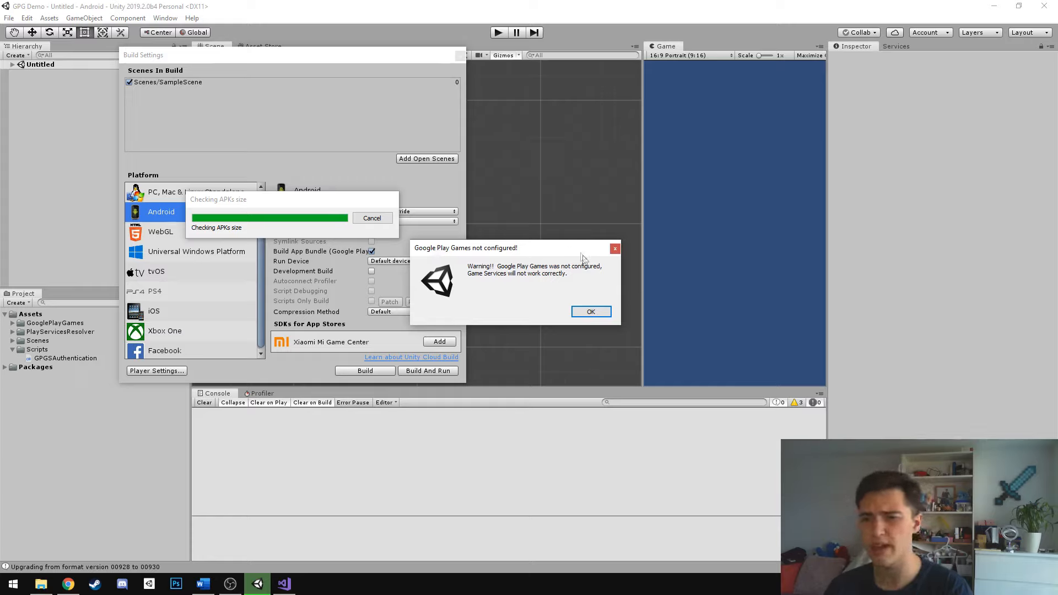
pyautogui.moveTo(578, 282)
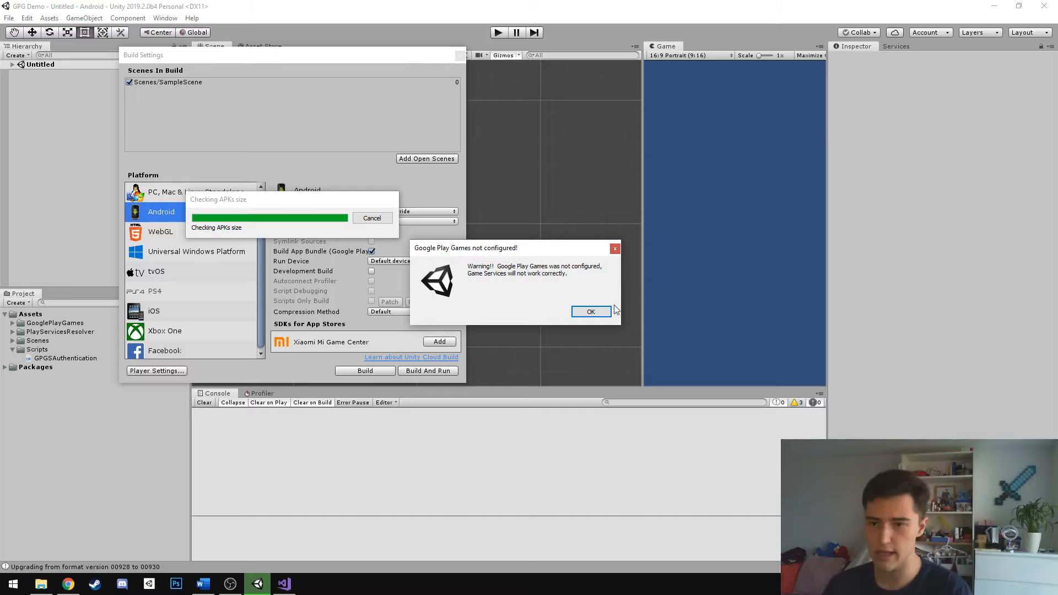
# Step: Dismiss the Google Play Games not-configured warning and close Build Settings
pyautogui.click(590, 310)
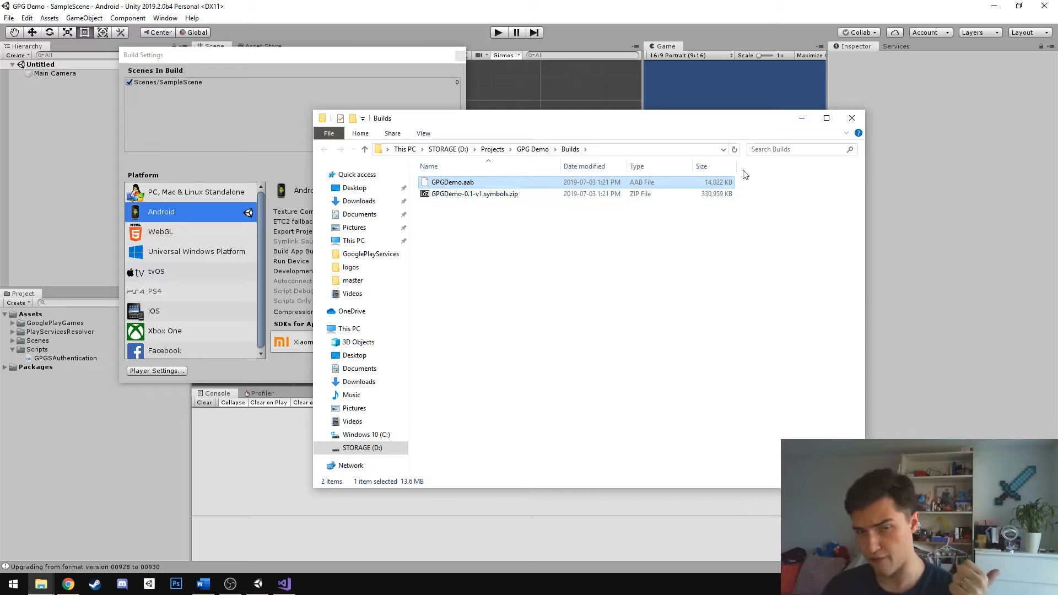
pyautogui.click(852, 118)
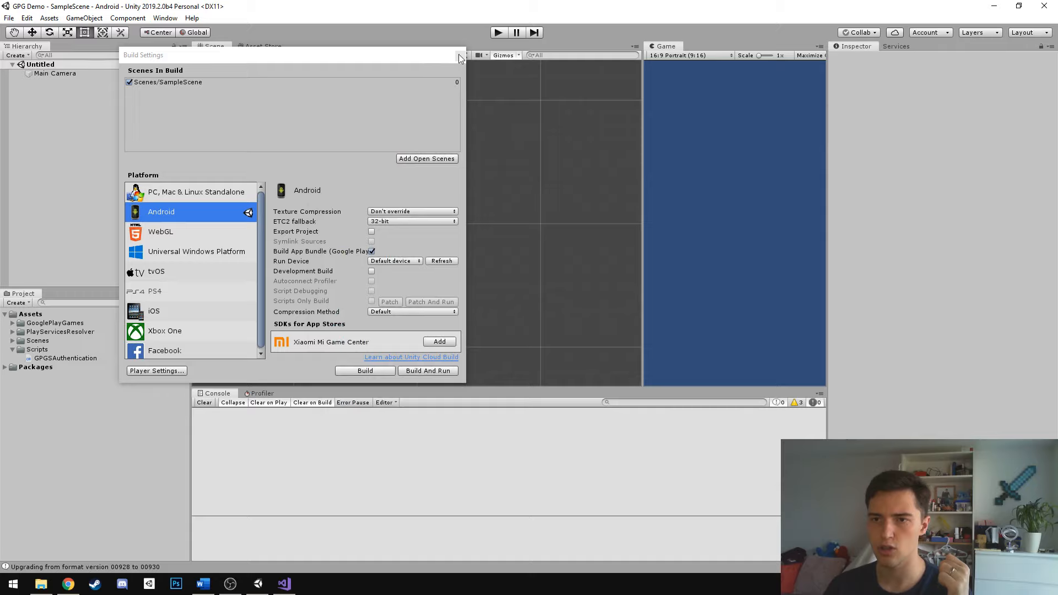
pyautogui.click(459, 55)
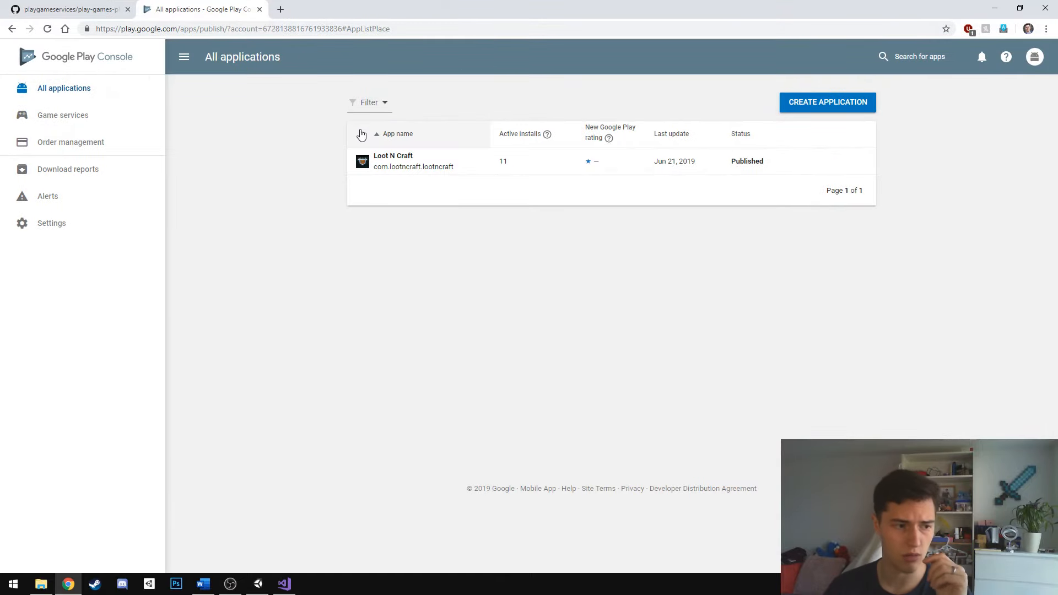
pyautogui.moveTo(91, 138)
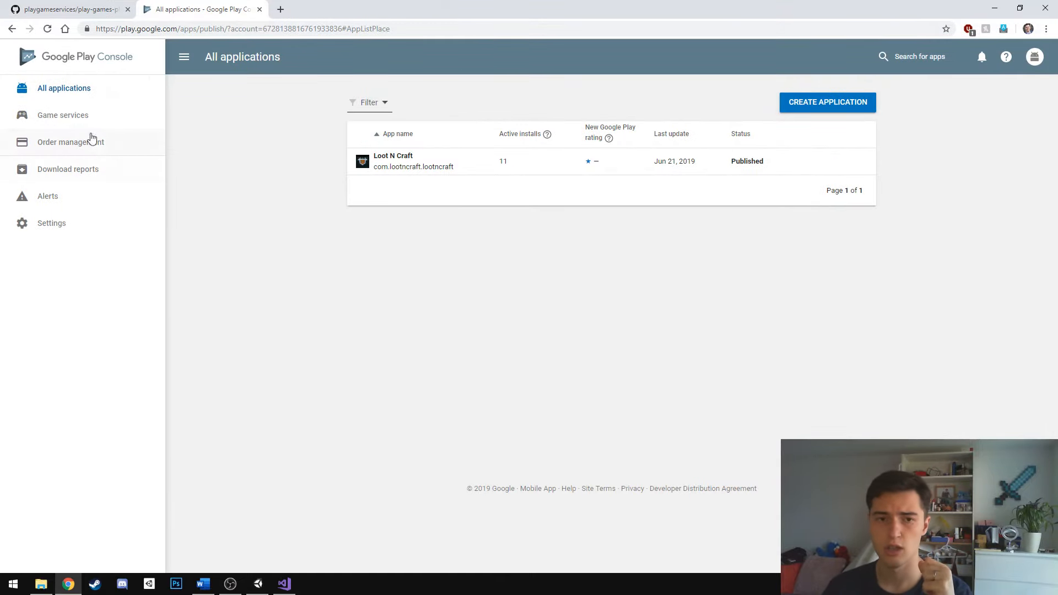
pyautogui.moveTo(129, 61)
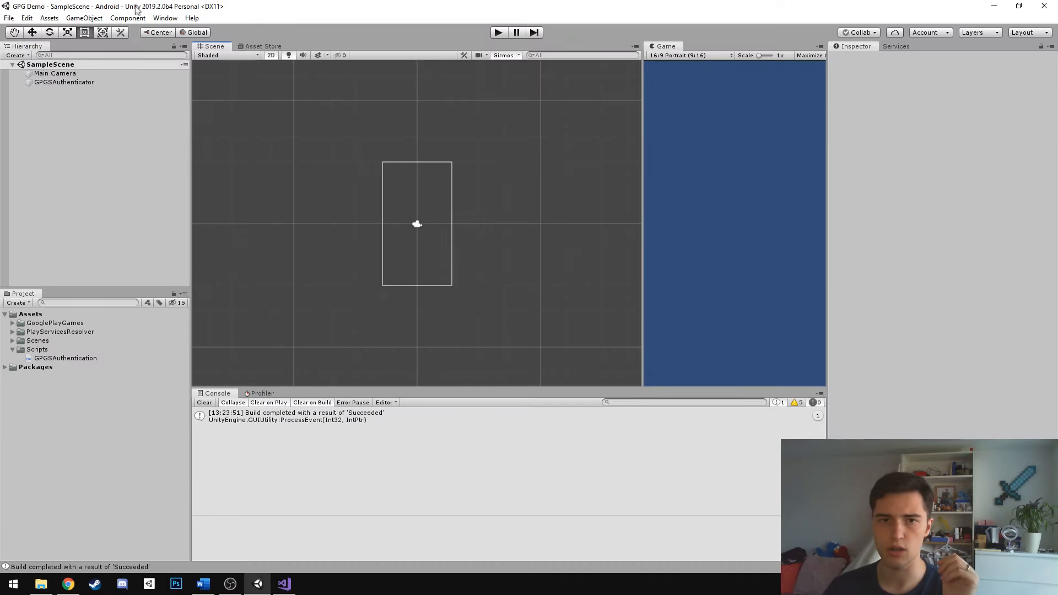
# Step: Open Window > Google Play Games > Setup > Android setup and launch the Play Games Console
pyautogui.click(165, 18)
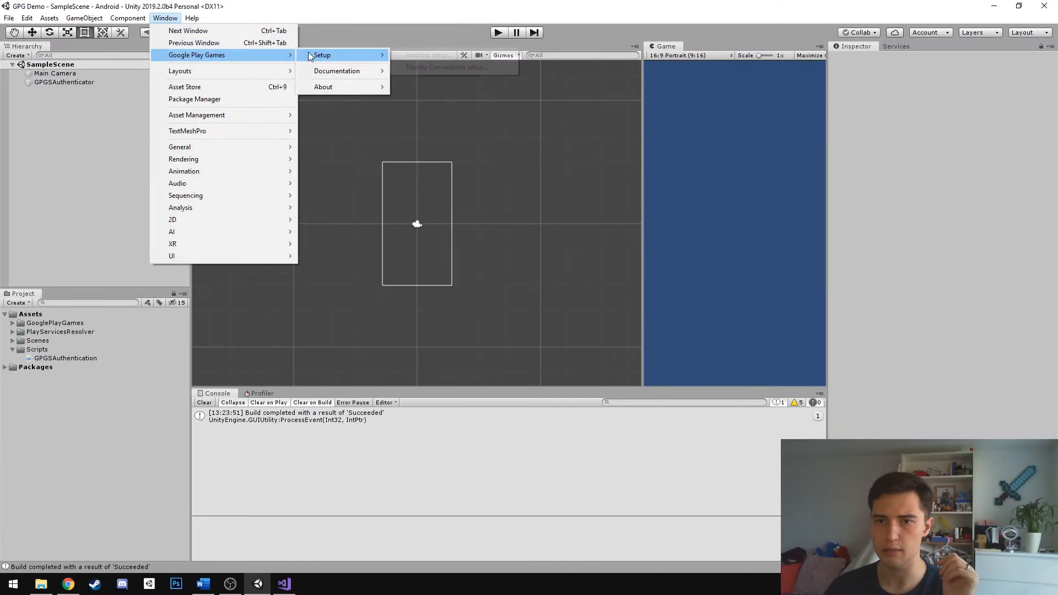
pyautogui.click(323, 54)
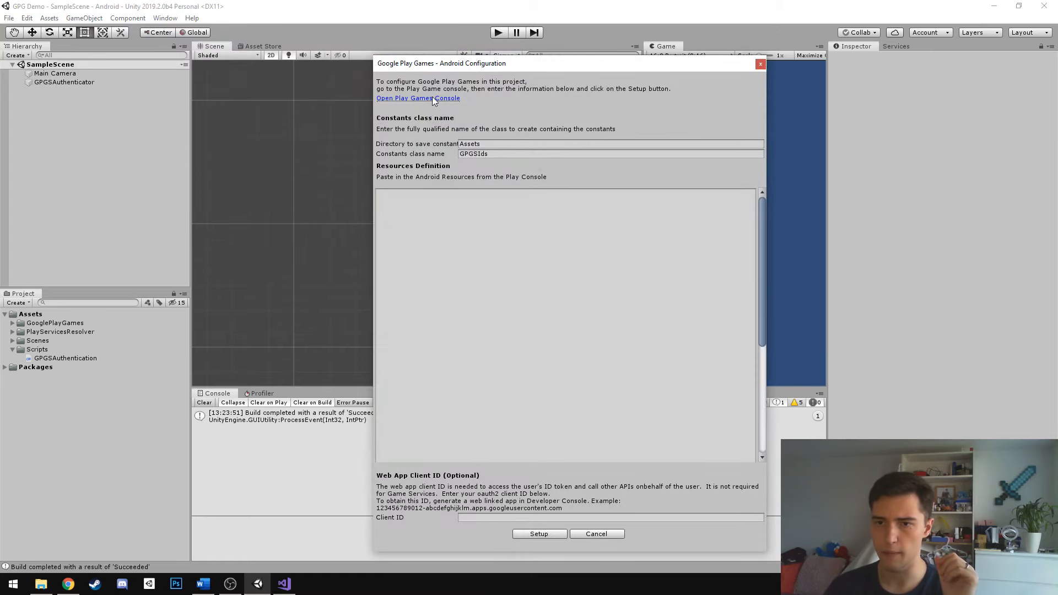
pyautogui.click(417, 98)
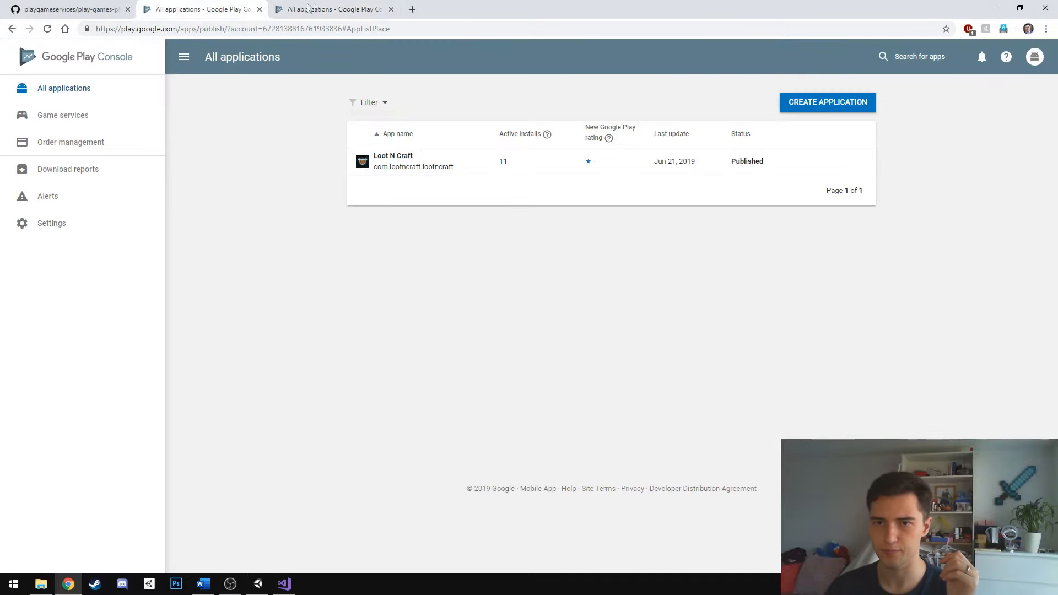
# Step: Close the second Play Console browser tab, keeping the All applications page
pyautogui.click(390, 9)
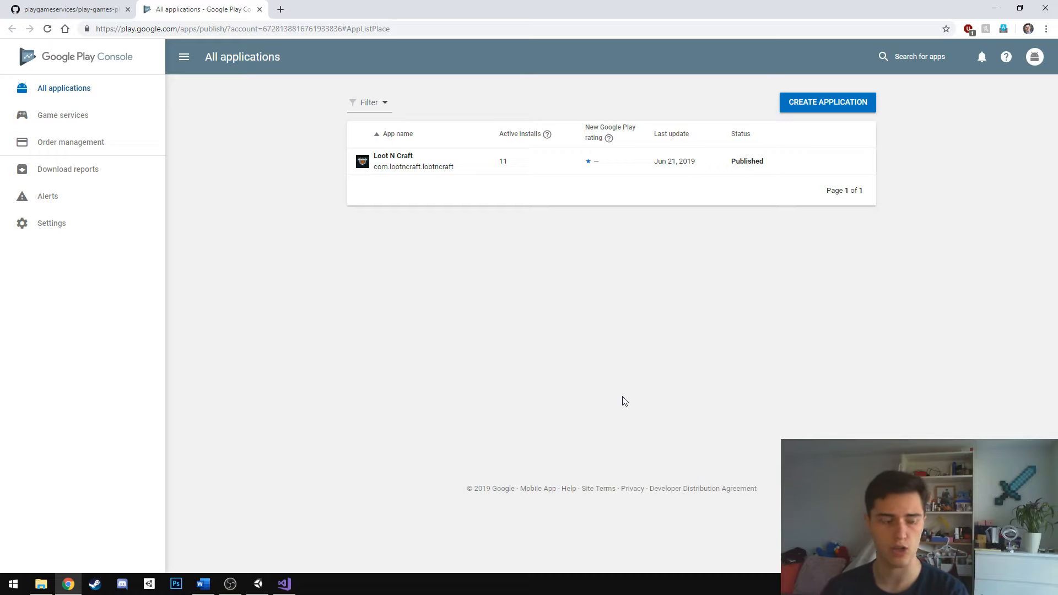
pyautogui.moveTo(621, 397)
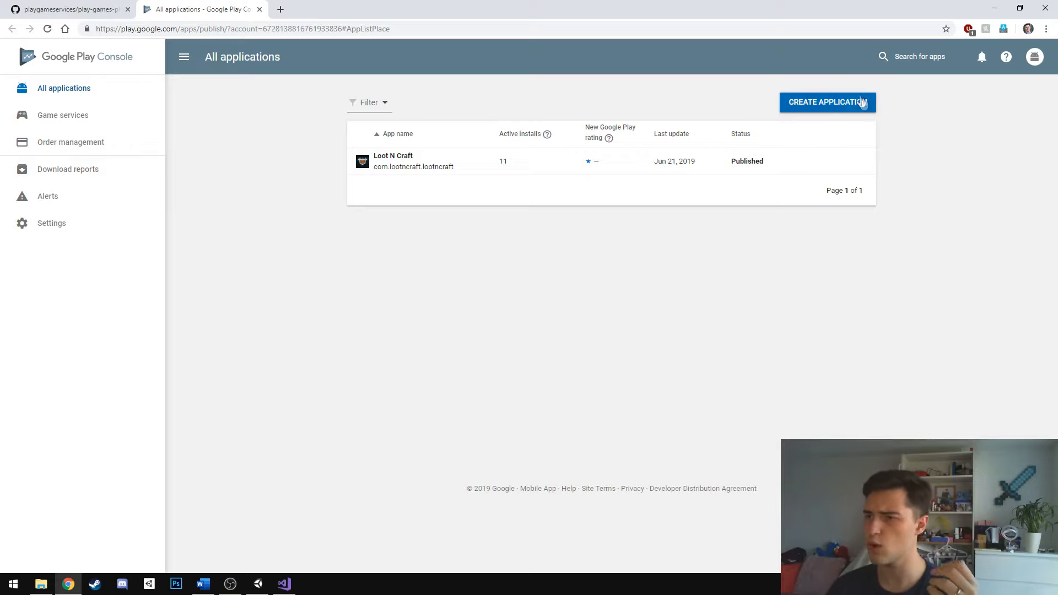
# Step: Create a new application titled 'GPG Demo'
pyautogui.click(827, 102)
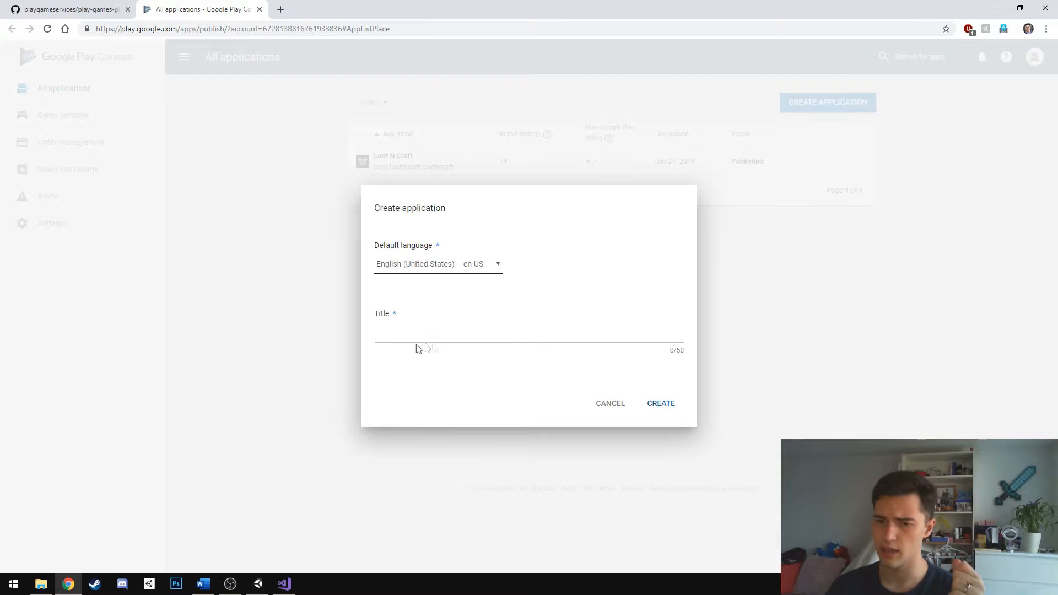
pyautogui.write('GPG B')
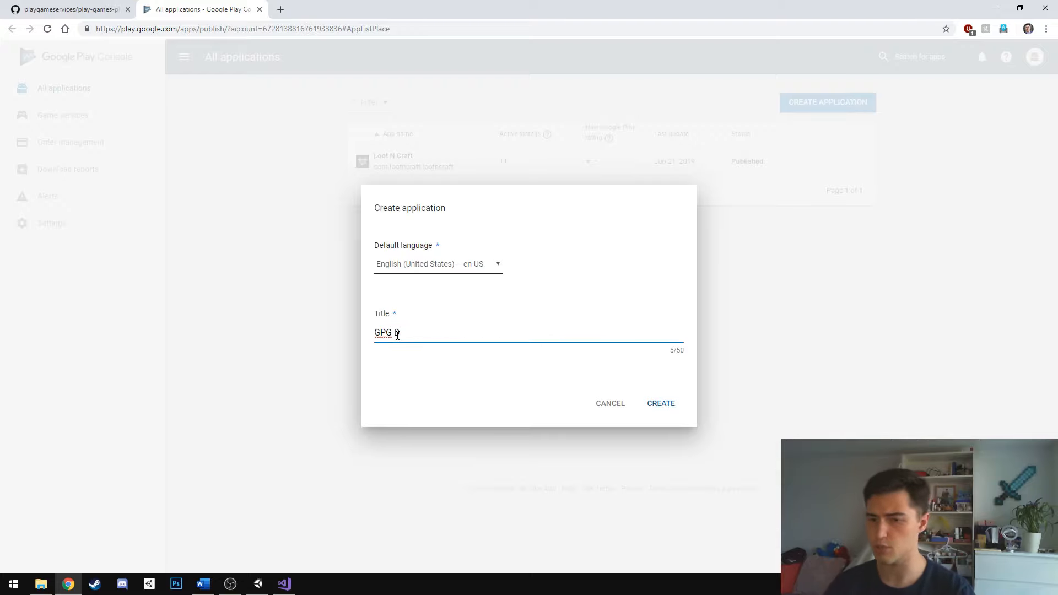
pyautogui.click(660, 403)
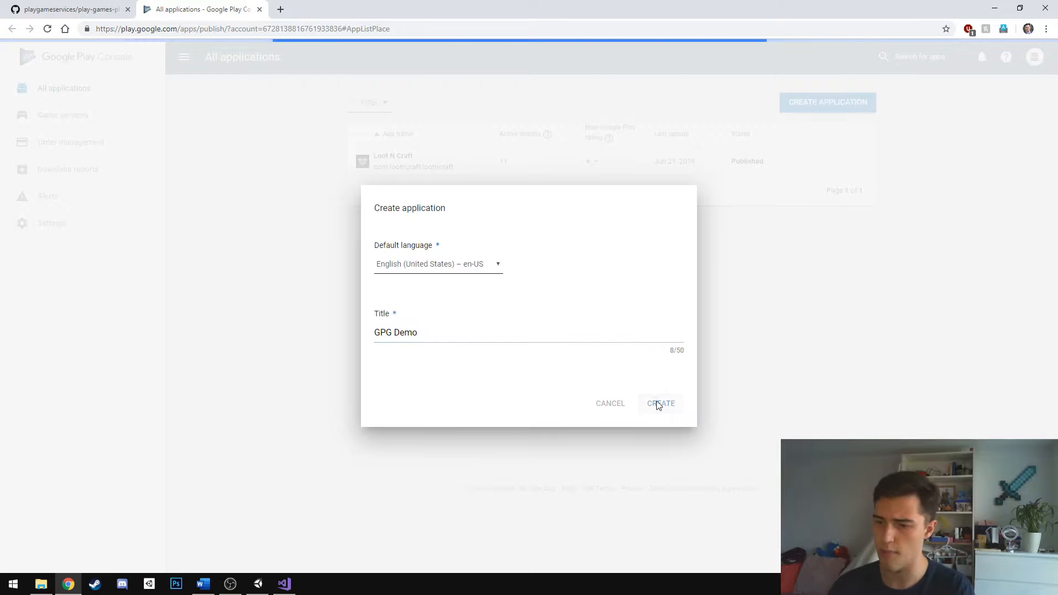
# Step: Enter the short and full store descriptions for the demo game
pyautogui.click(660, 403)
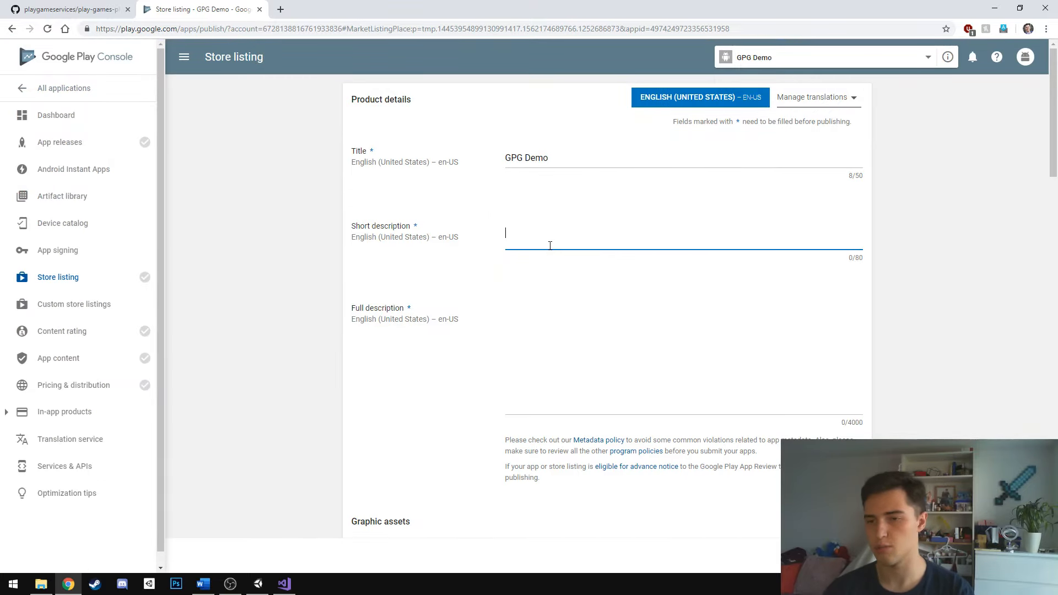
pyautogui.write('demo for GP')
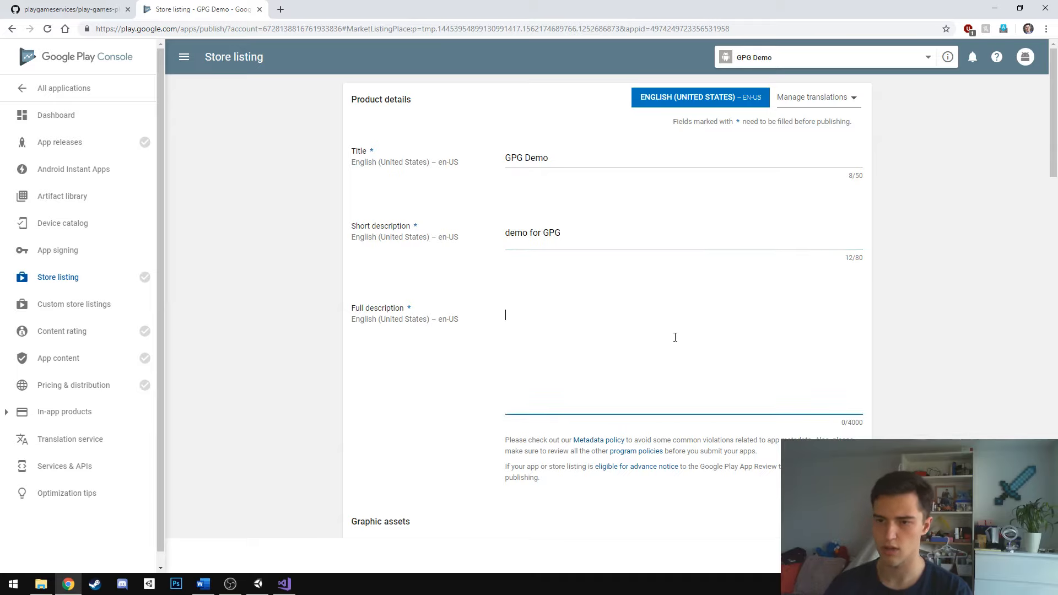
pyautogui.write('Google Game Serv')
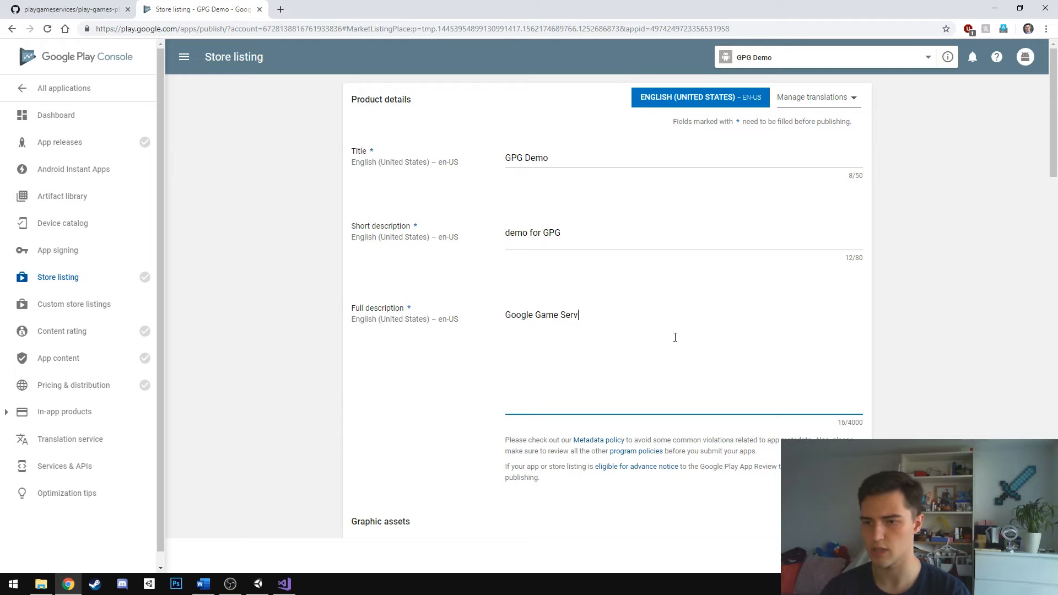
pyautogui.write('ices demo game')
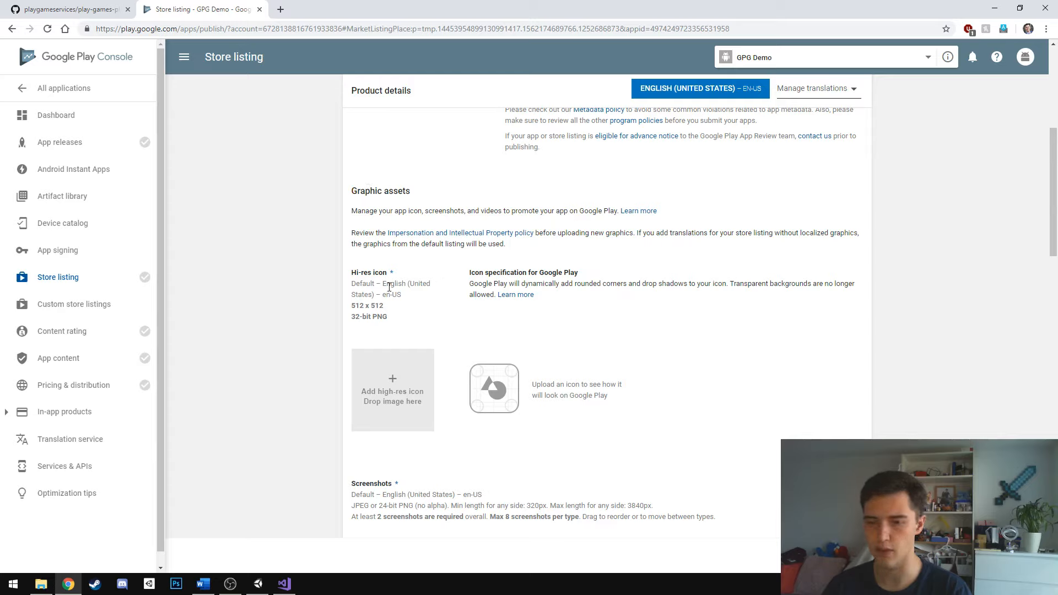
# Step: Upload icon.png as the hi-res icon and screenshot.PNG as a phone screenshot
pyautogui.doubleClick(366, 305)
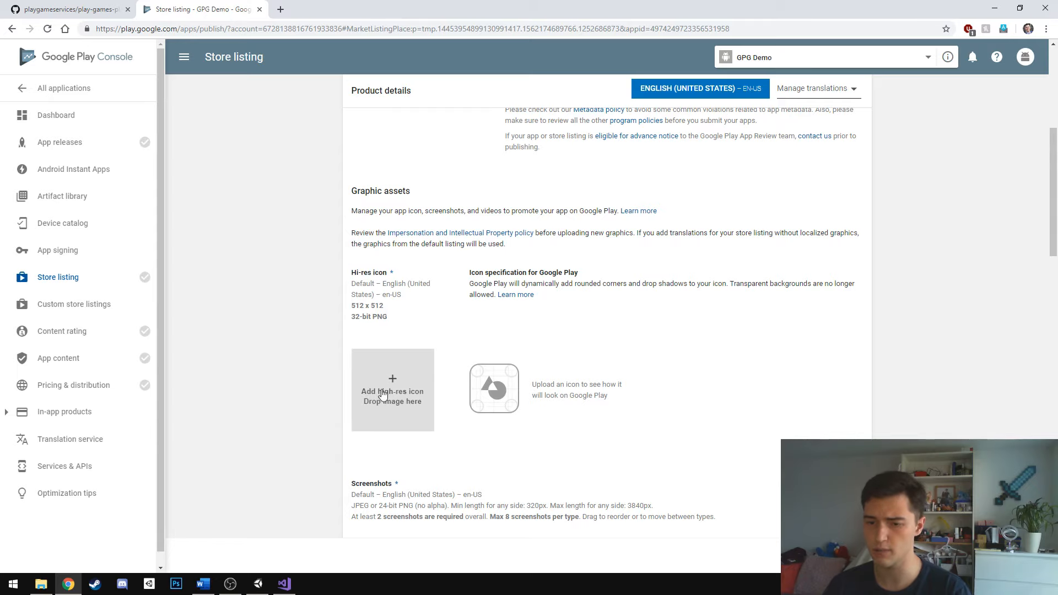
pyautogui.click(392, 389)
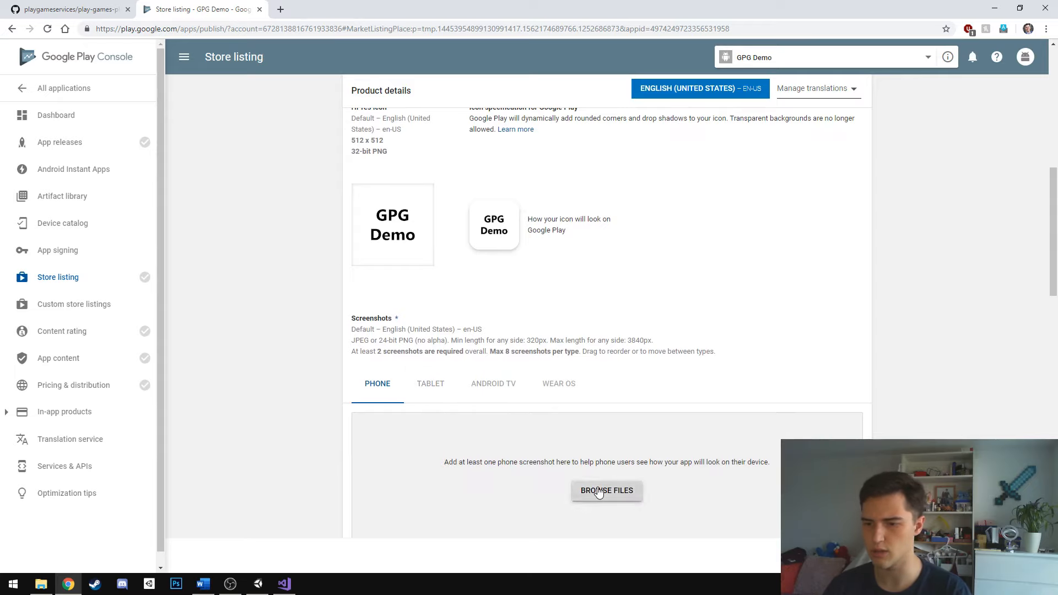
pyautogui.click(607, 490)
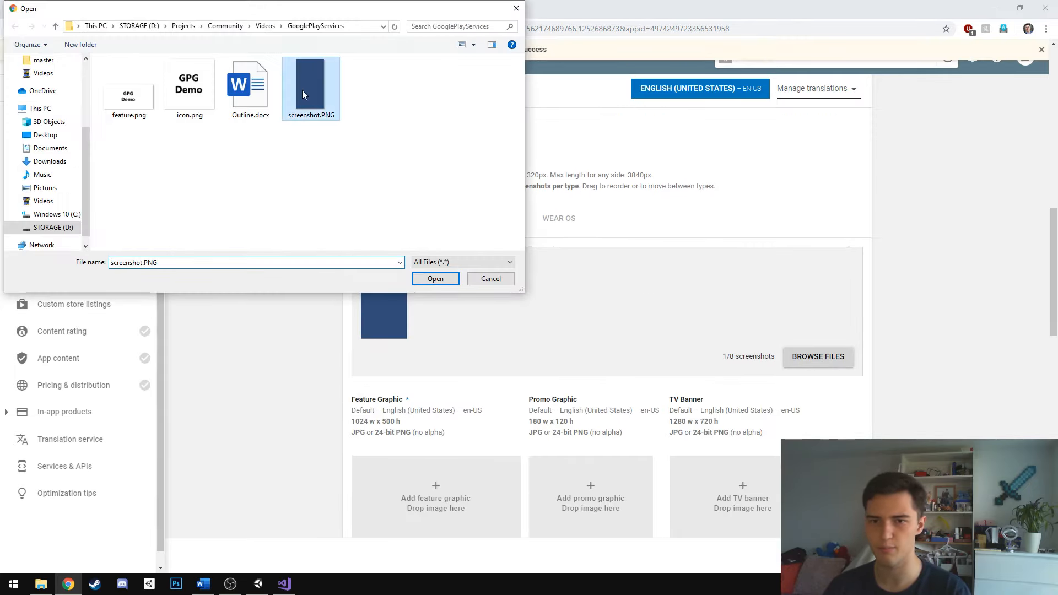
pyautogui.click(435, 279)
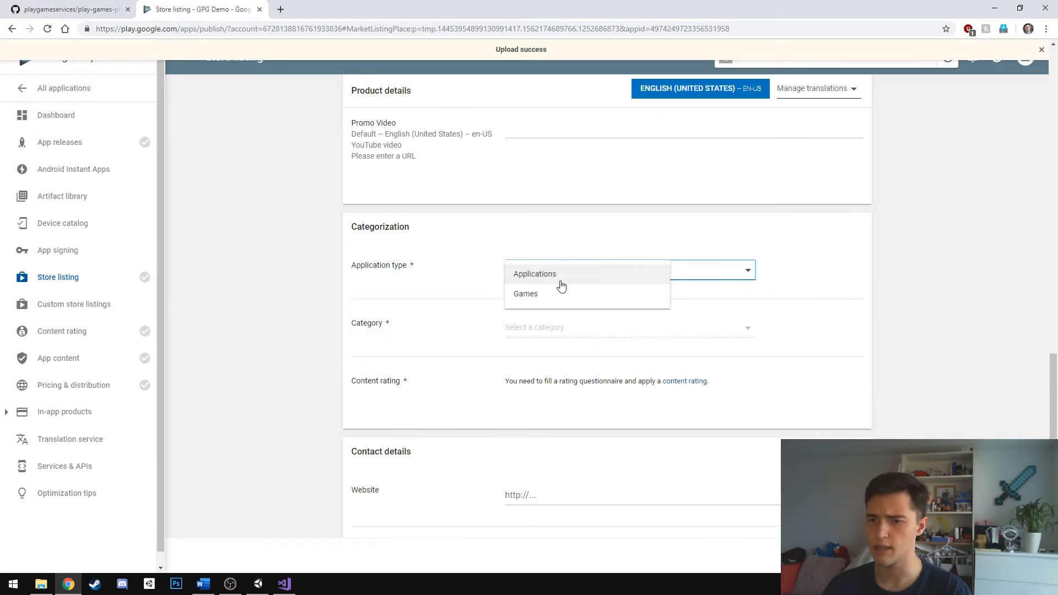
# Step: Set application type to Games, pick a category, and opt out of a privacy policy URL
pyautogui.click(526, 294)
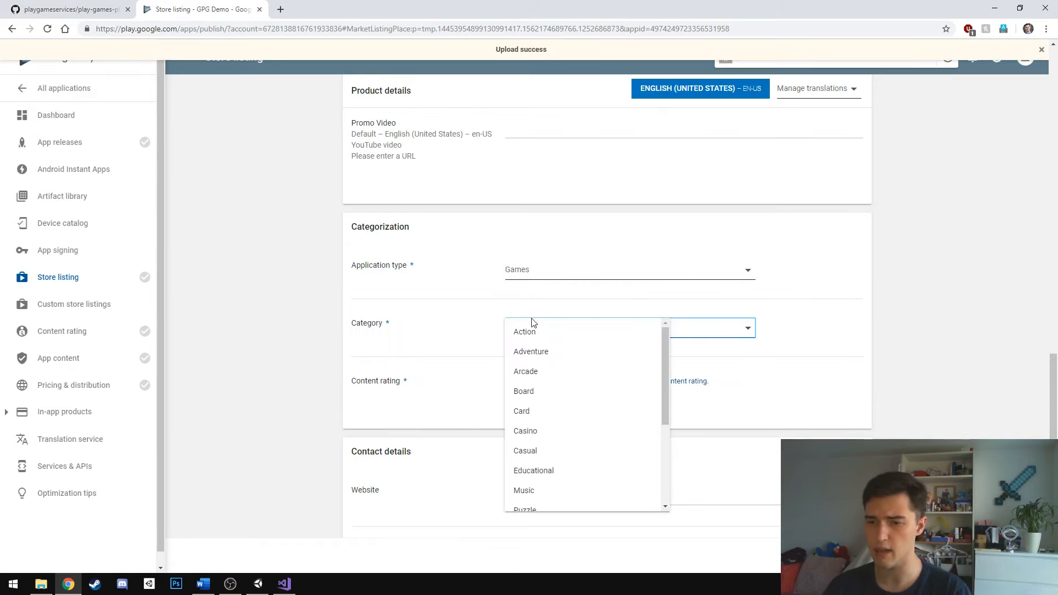
pyautogui.click(524, 331)
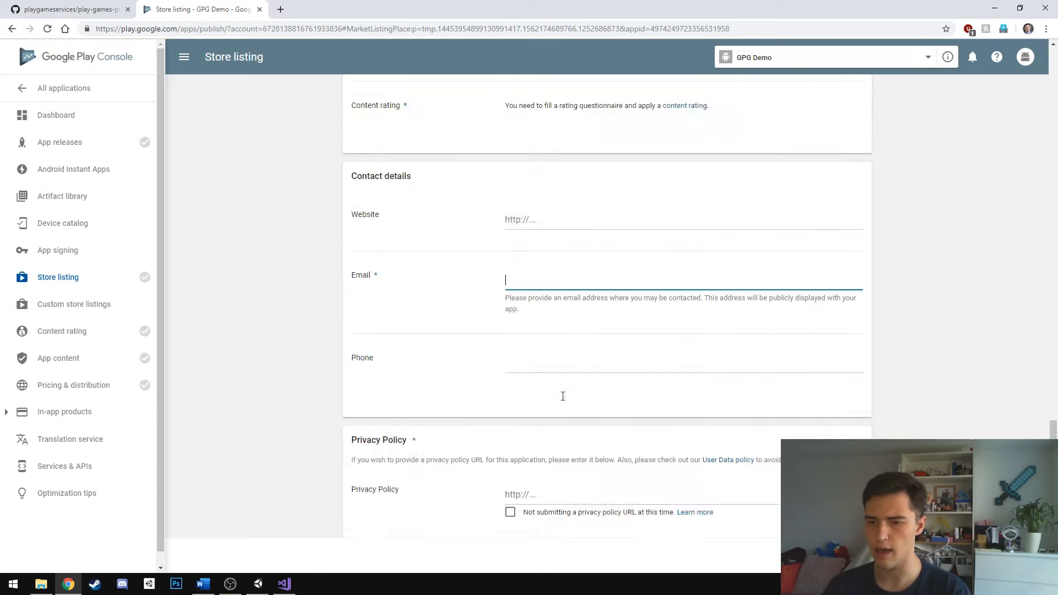
pyautogui.scroll(-3)
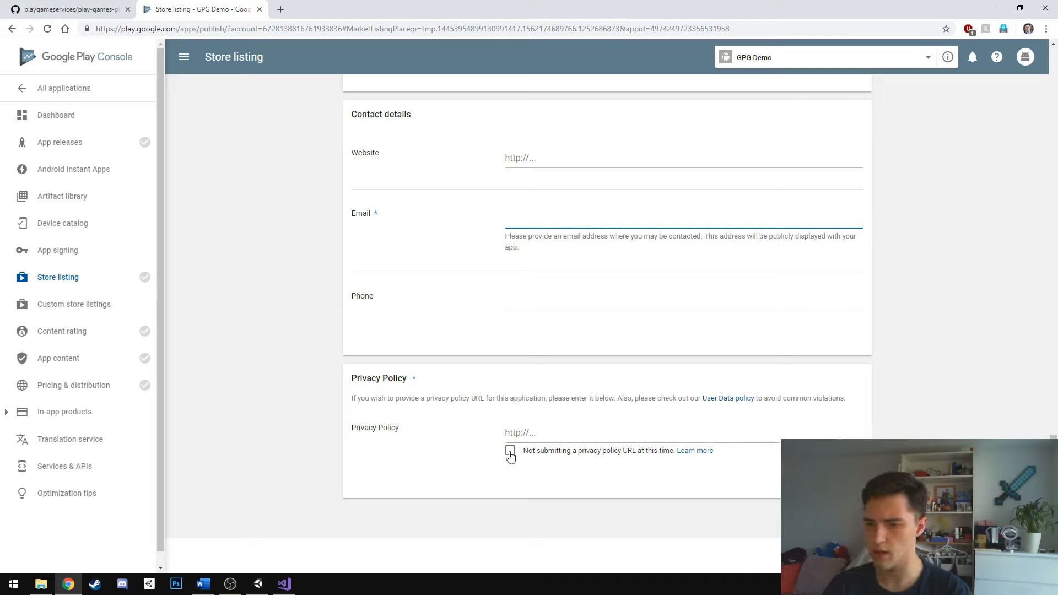
pyautogui.click(509, 450)
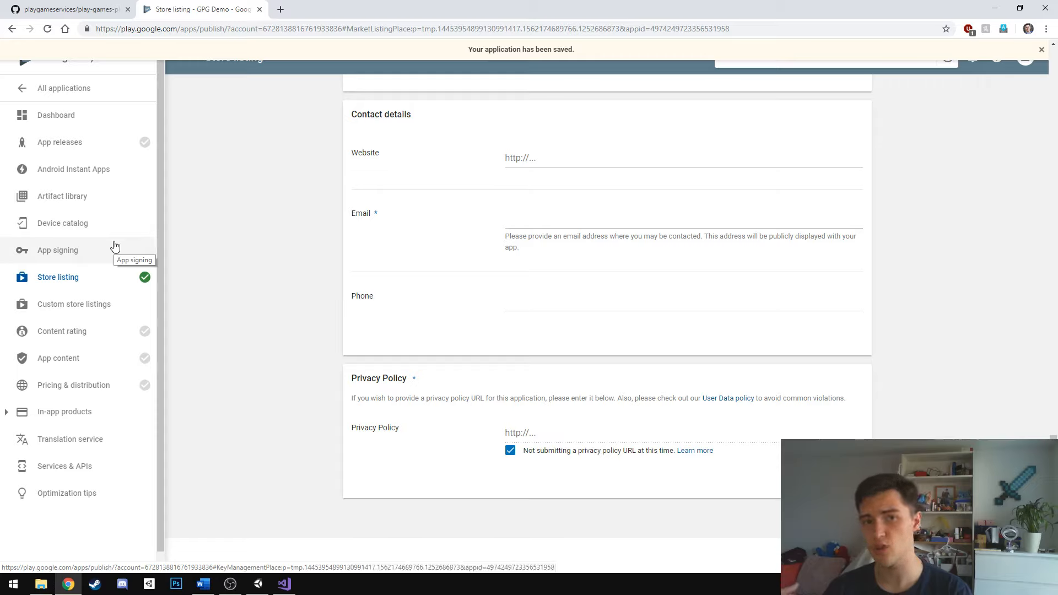
pyautogui.moveTo(79, 229)
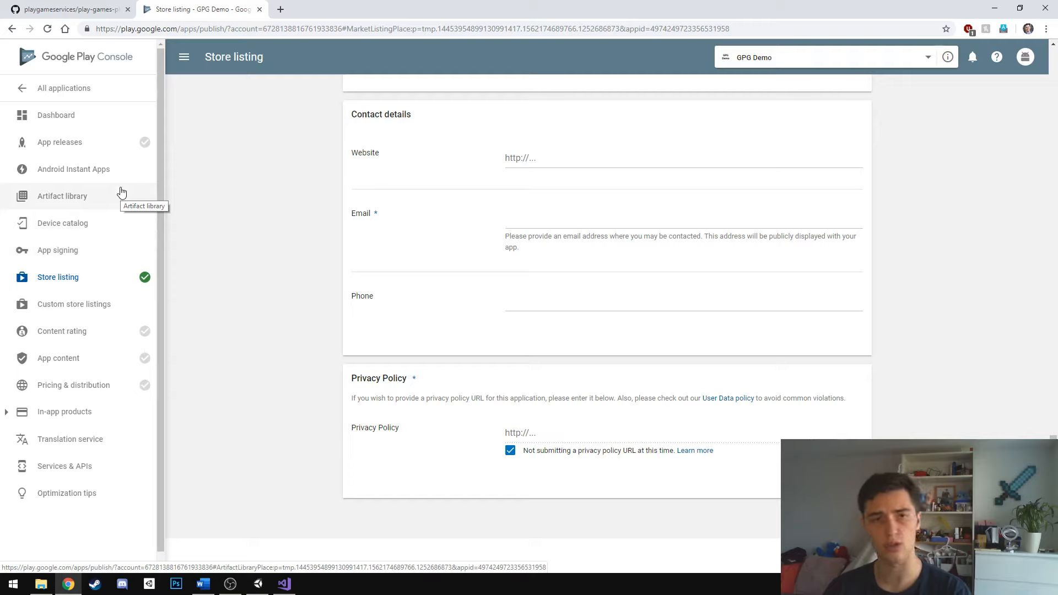
pyautogui.moveTo(546, 433)
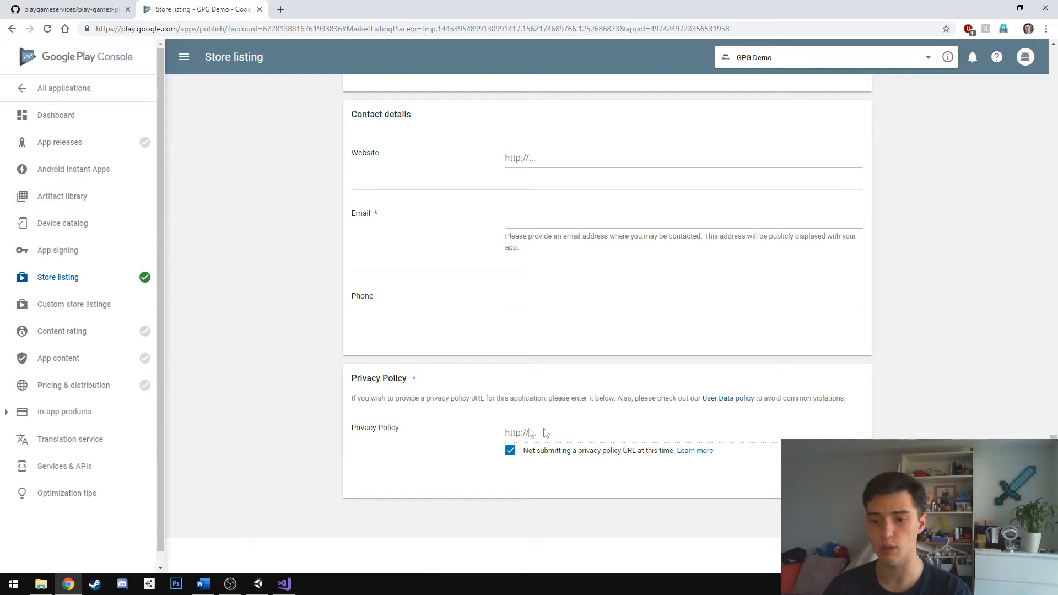
pyautogui.moveTo(18, 65)
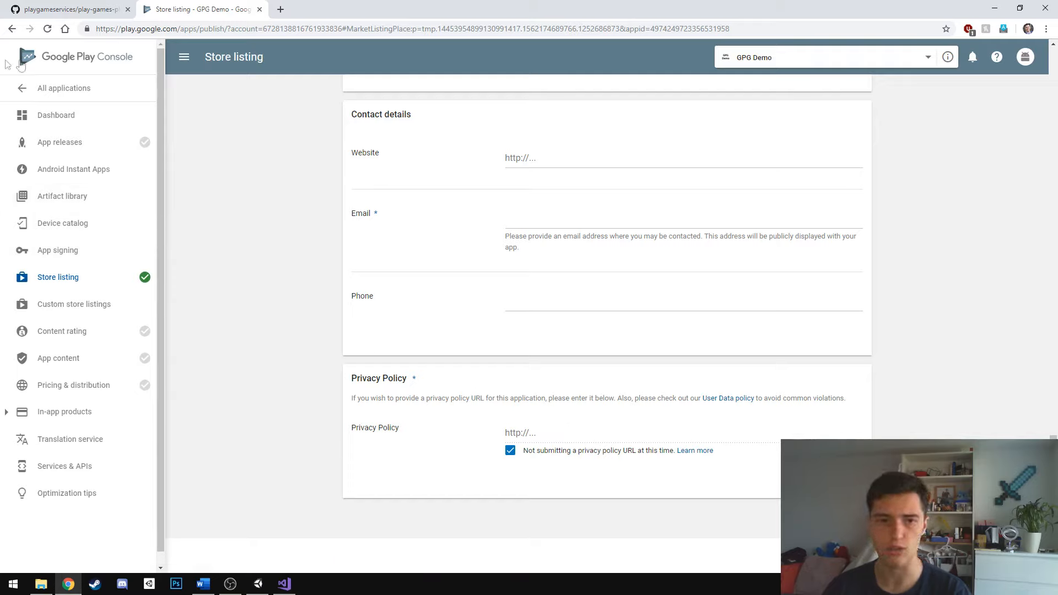
pyautogui.moveTo(95, 145)
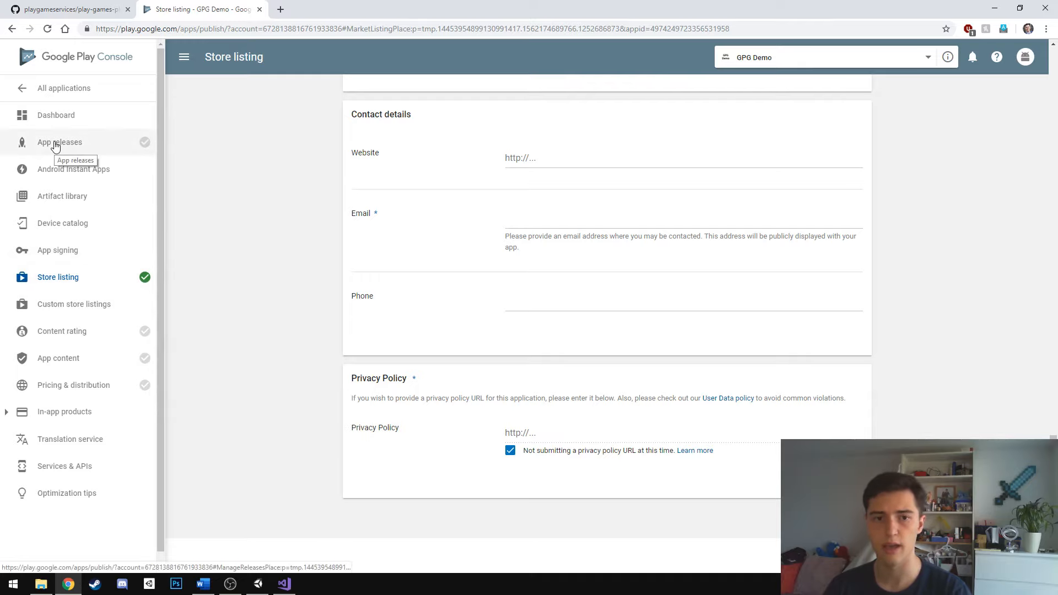
# Step: Create a release on the Internal test track and opt in to Google-managed app signing
pyautogui.click(60, 143)
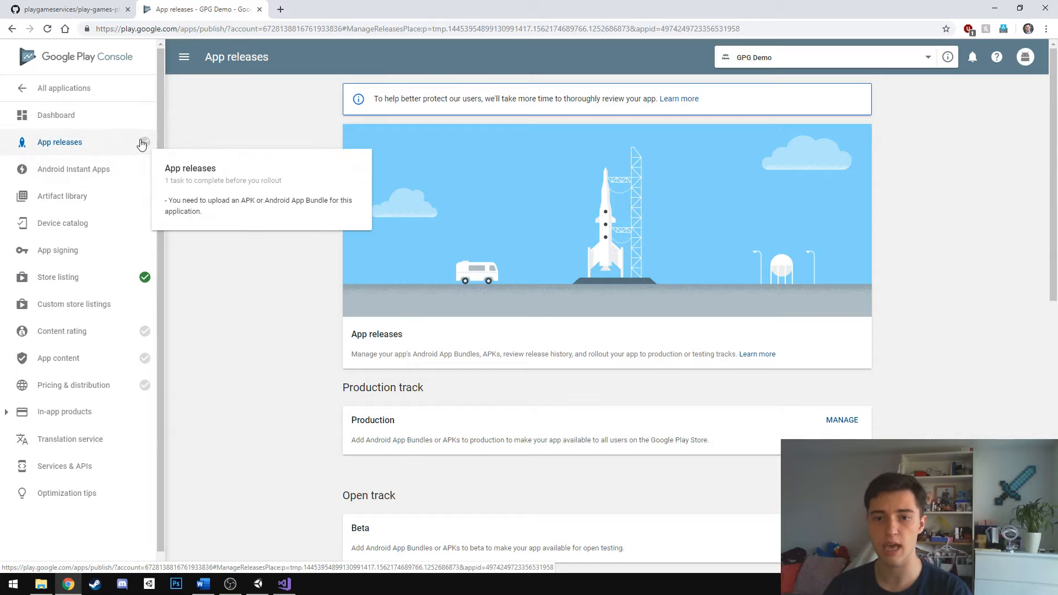
pyautogui.scroll(-3)
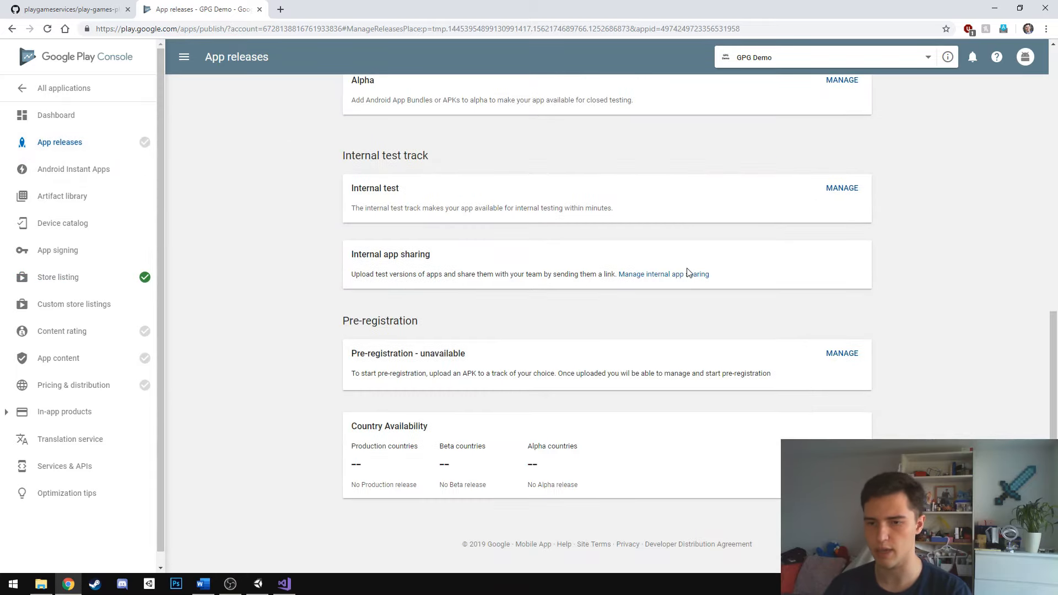
pyautogui.moveTo(435, 161)
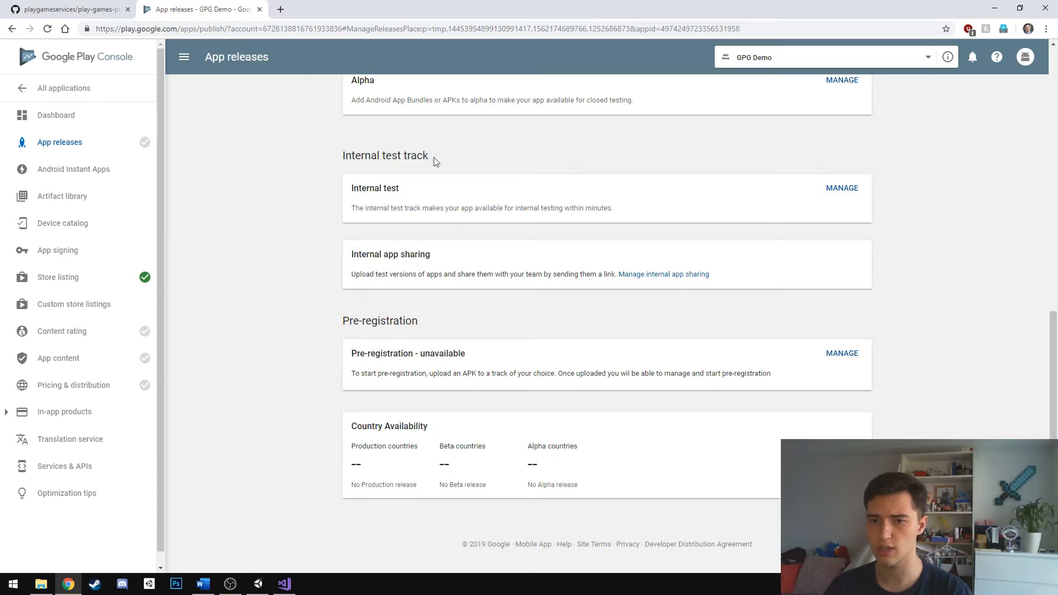
pyautogui.click(842, 188)
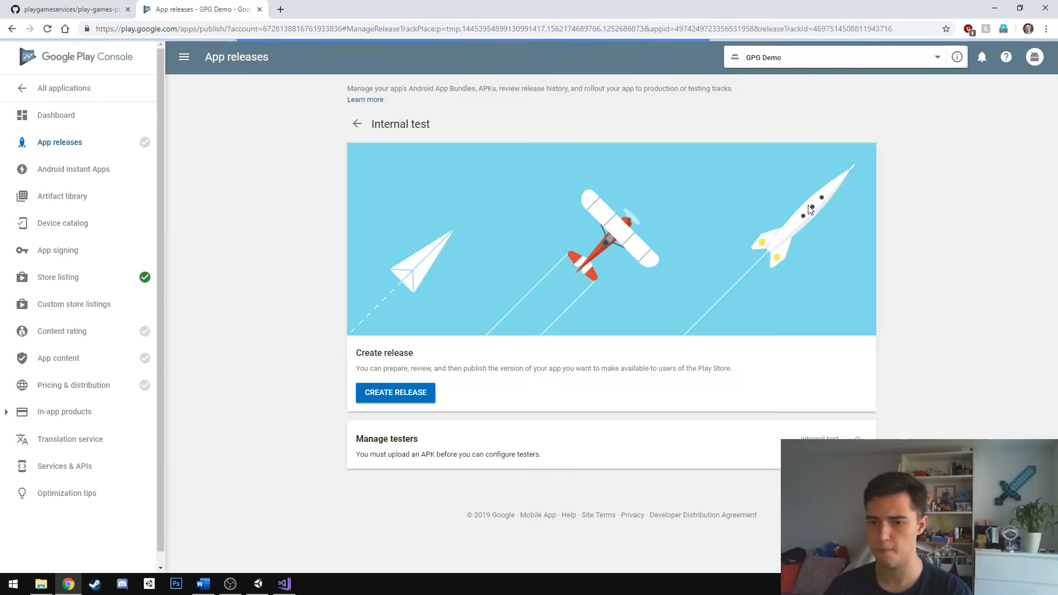
pyautogui.click(395, 393)
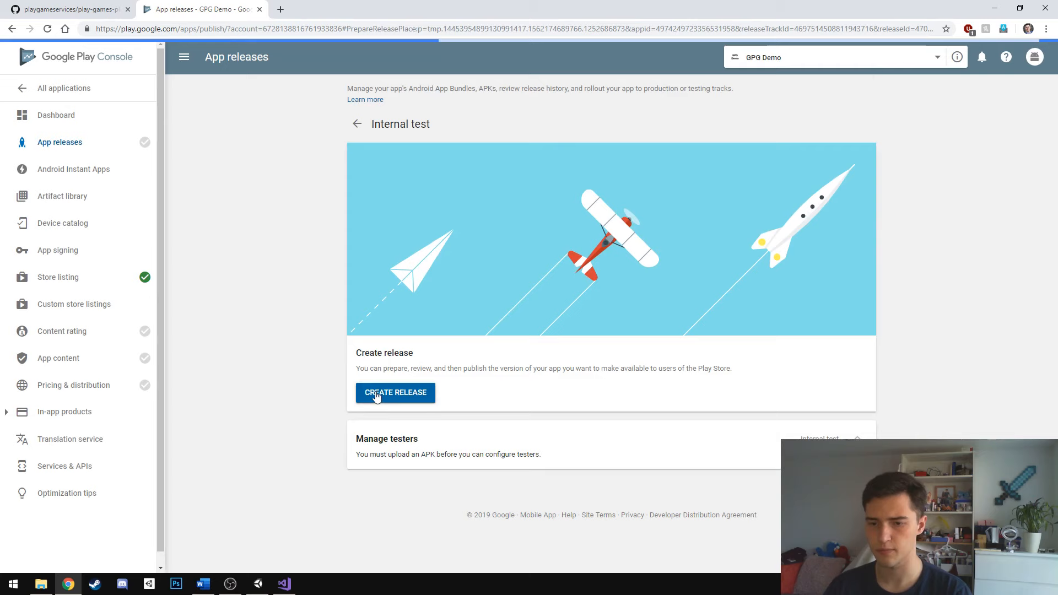
pyautogui.click(396, 392)
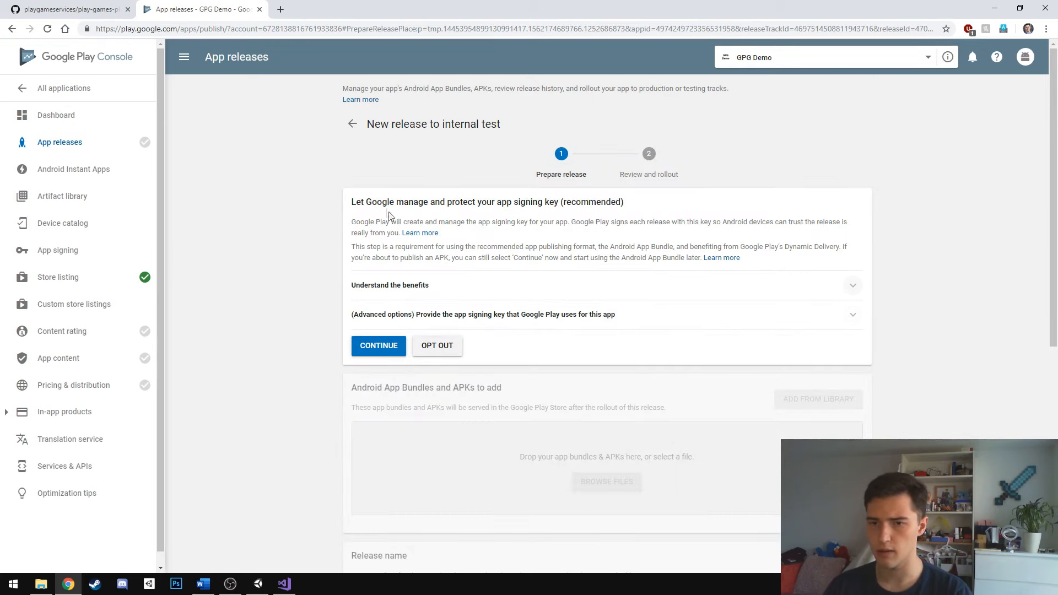
pyautogui.moveTo(378, 345)
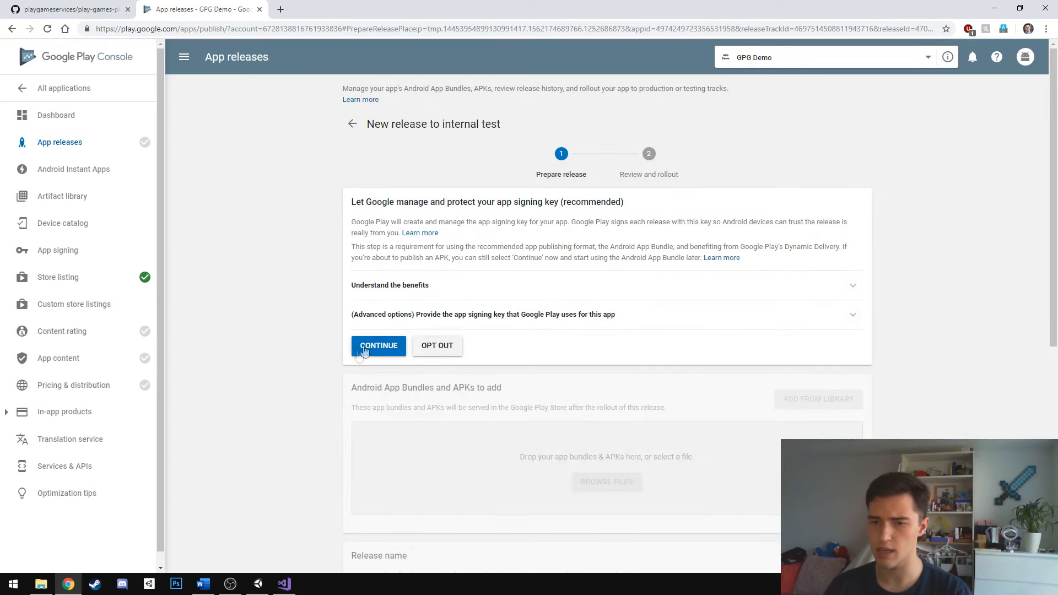
pyautogui.click(379, 346)
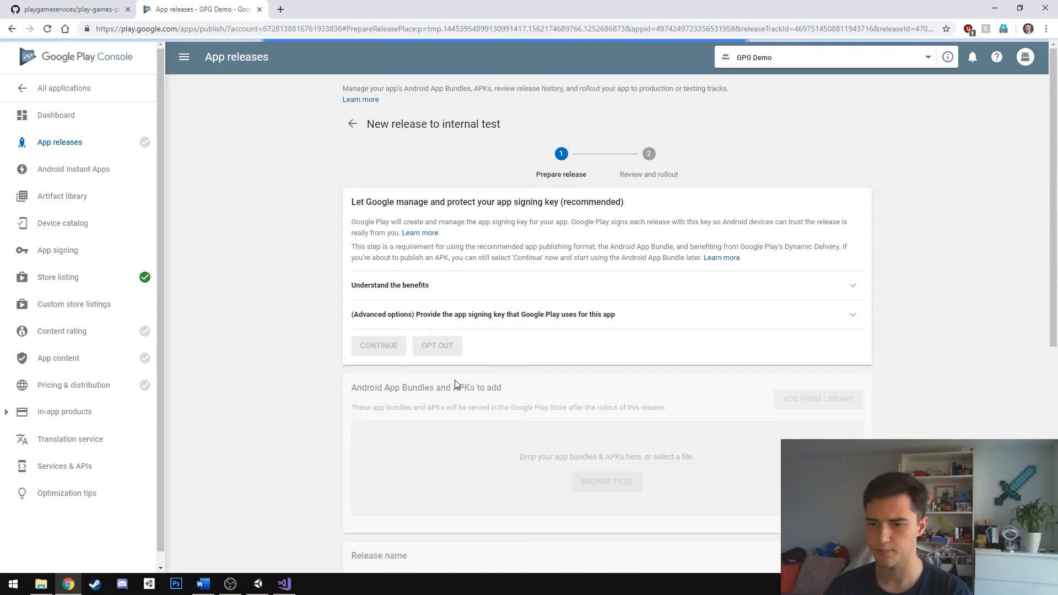
pyautogui.scroll(-3)
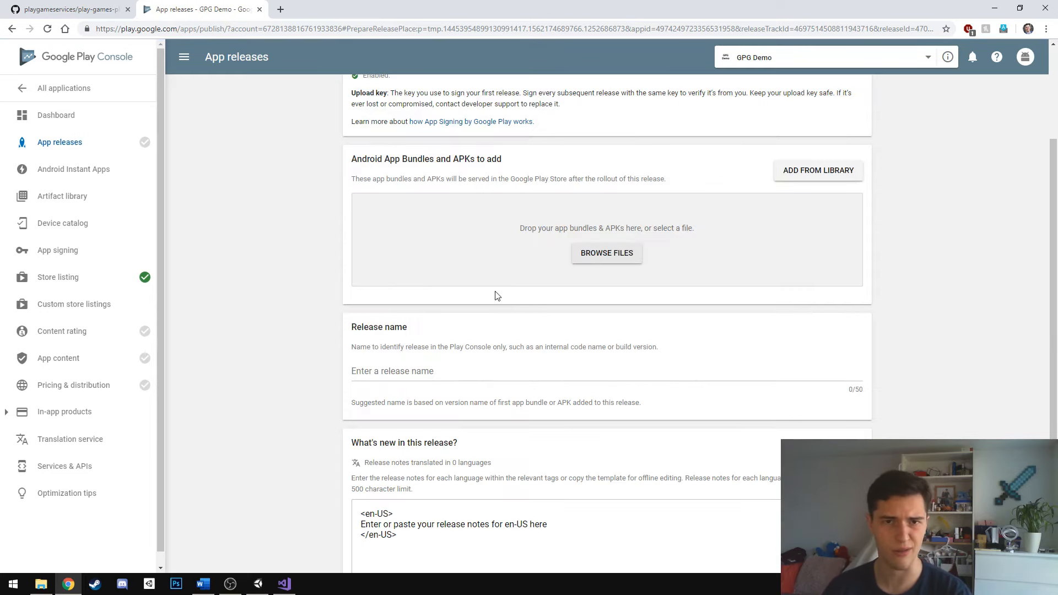
# Step: Browse for the app bundle through STORAGE (D:) > Projects > GPG Demo
pyautogui.click(606, 253)
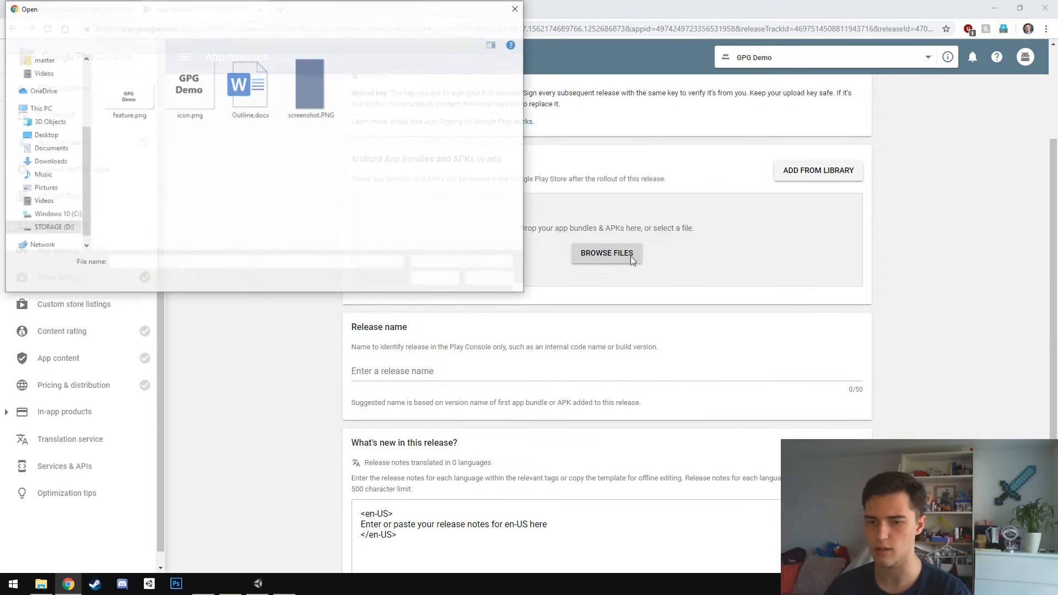
pyautogui.click(56, 227)
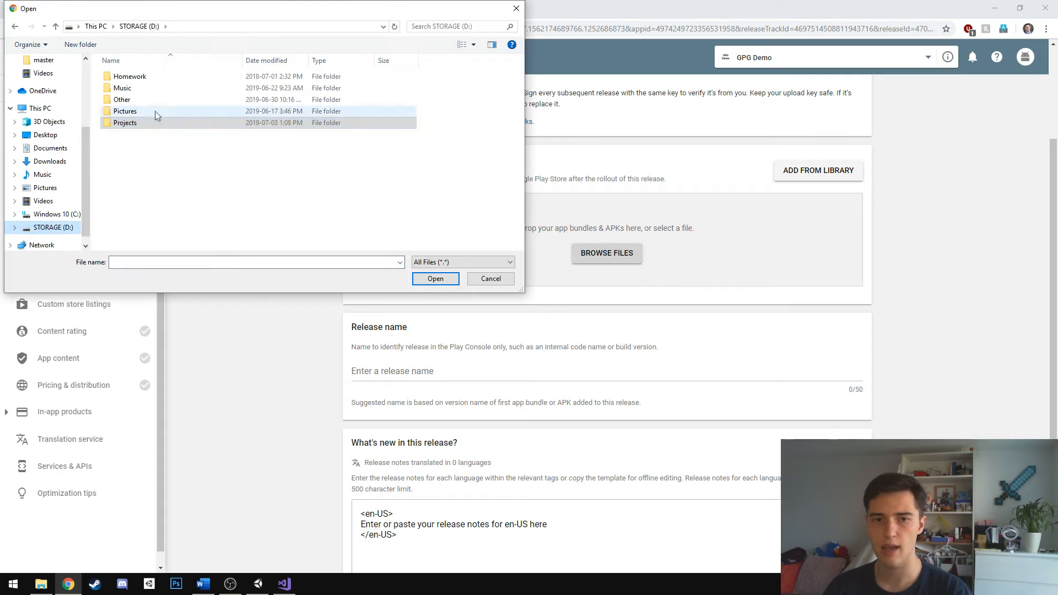
pyautogui.doubleClick(126, 122)
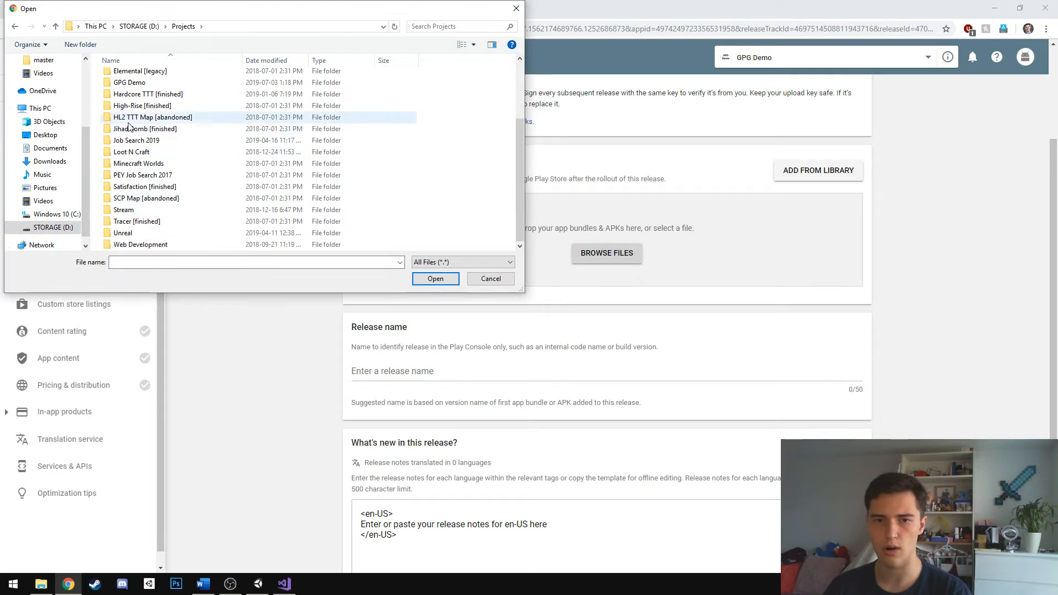
pyautogui.doubleClick(129, 82)
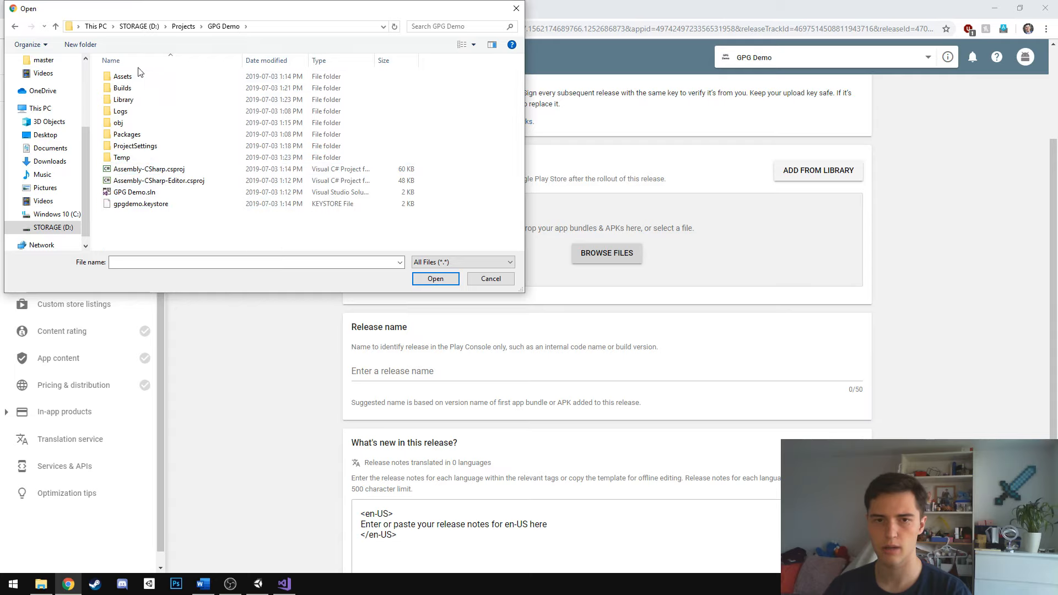
pyautogui.doubleClick(122, 88)
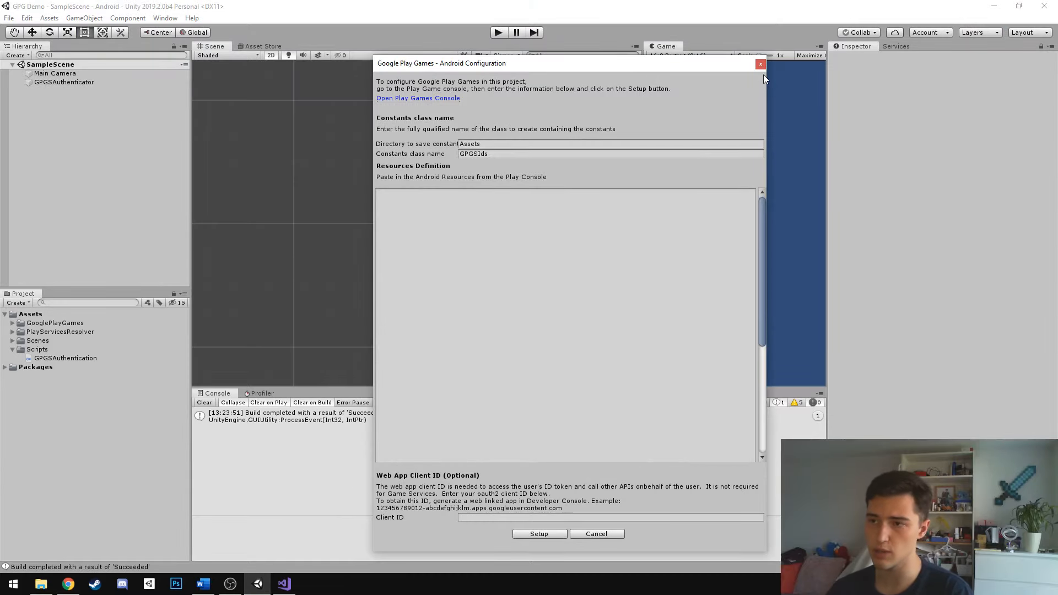
# Step: Close the Play Games window and keep Bundle Version Code at 1 in Player Settings
pyautogui.click(9, 17)
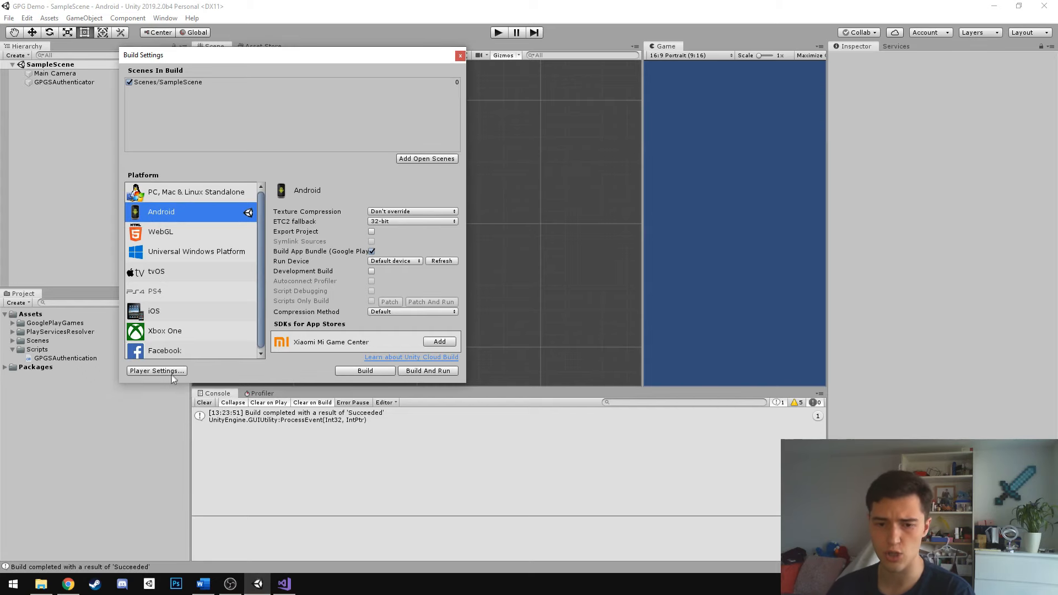
pyautogui.click(156, 371)
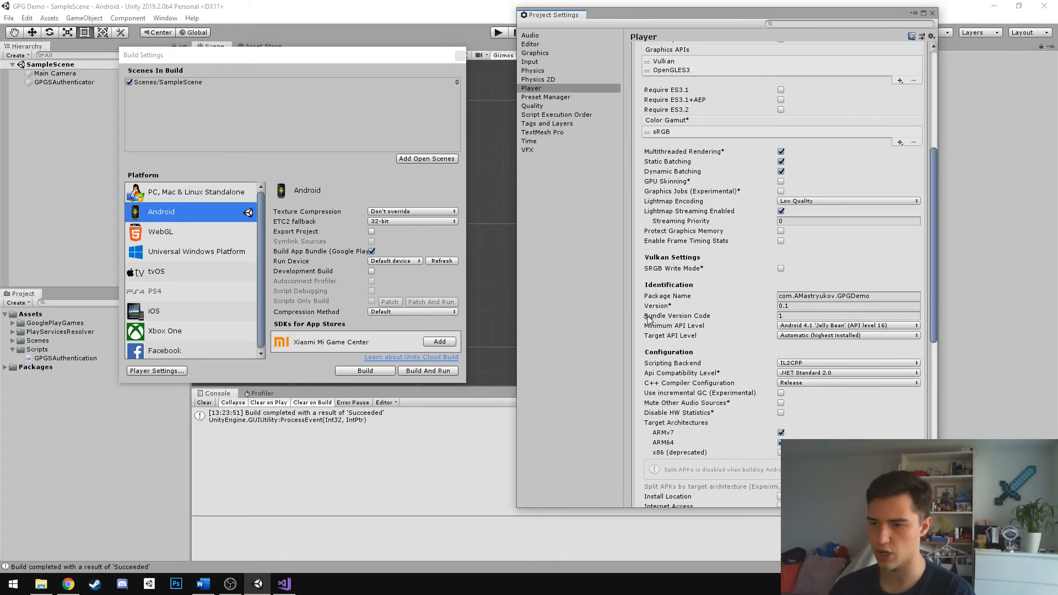
pyautogui.click(848, 316)
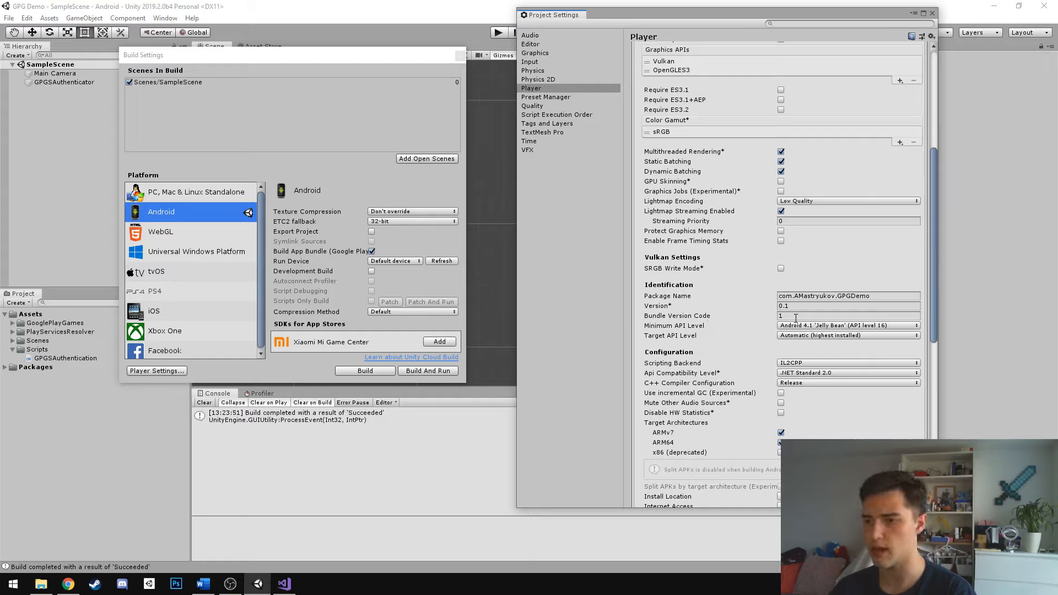
pyautogui.write('2')
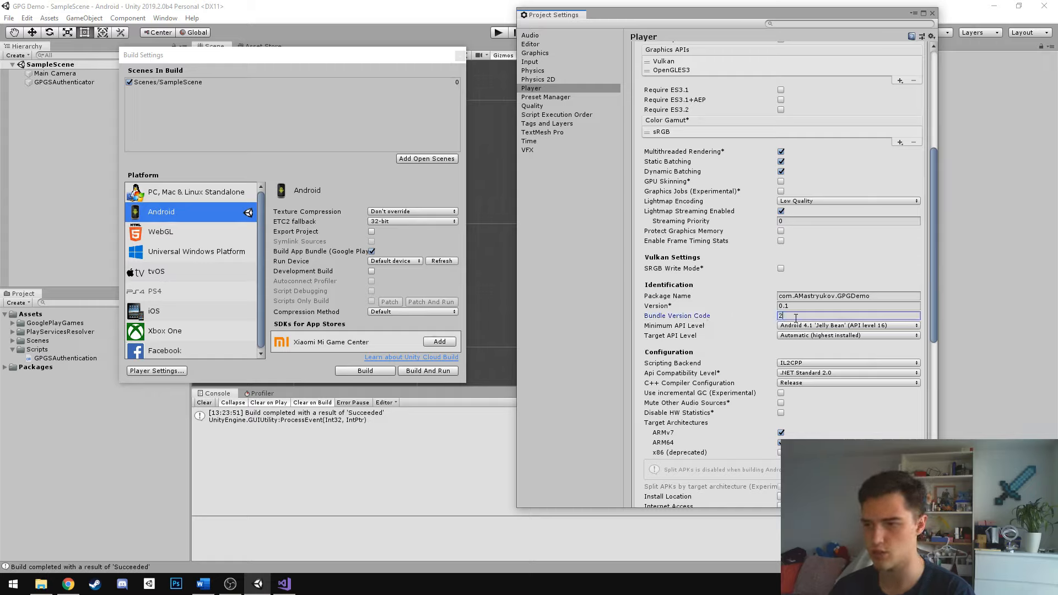
pyautogui.write('1')
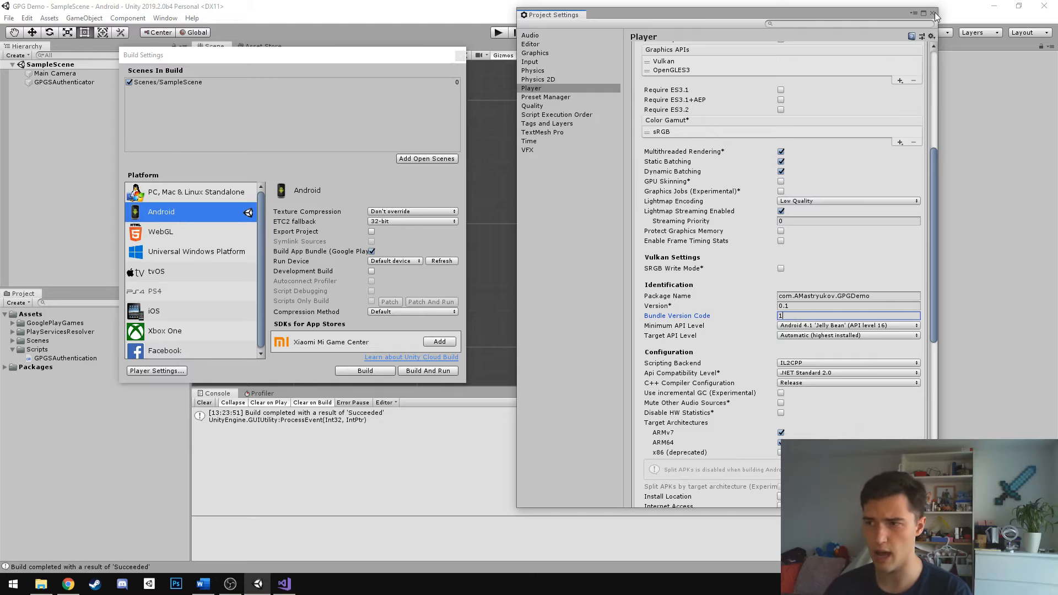
pyautogui.click(67, 584)
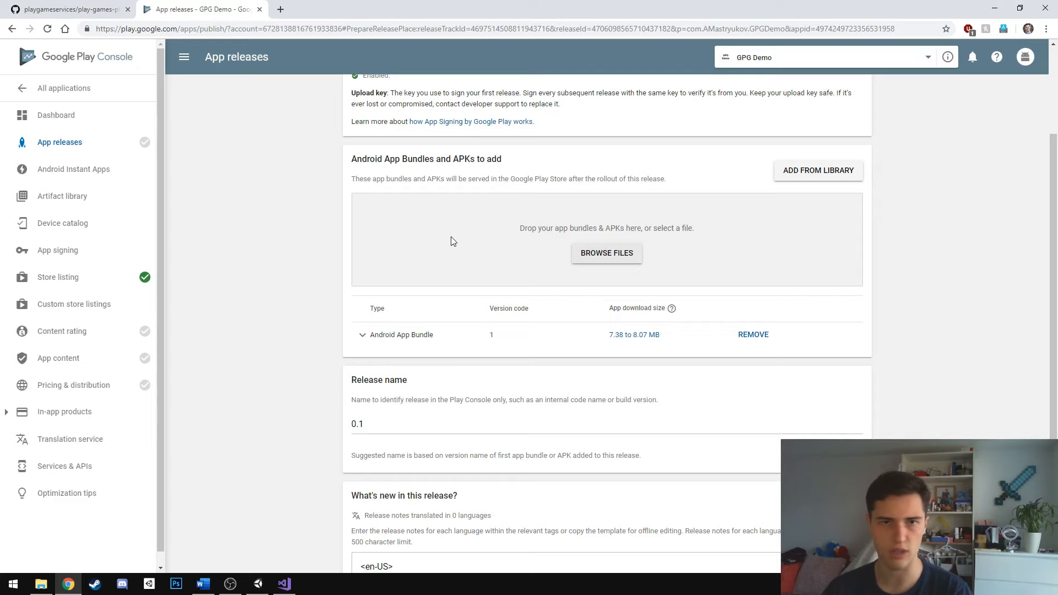
pyautogui.moveTo(526, 264)
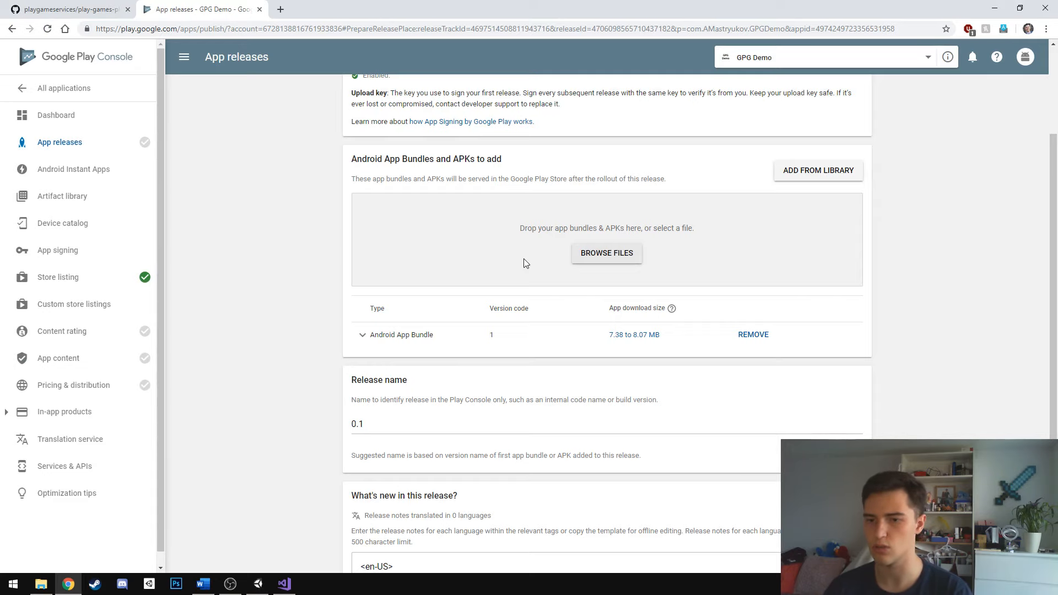
pyautogui.click(605, 253)
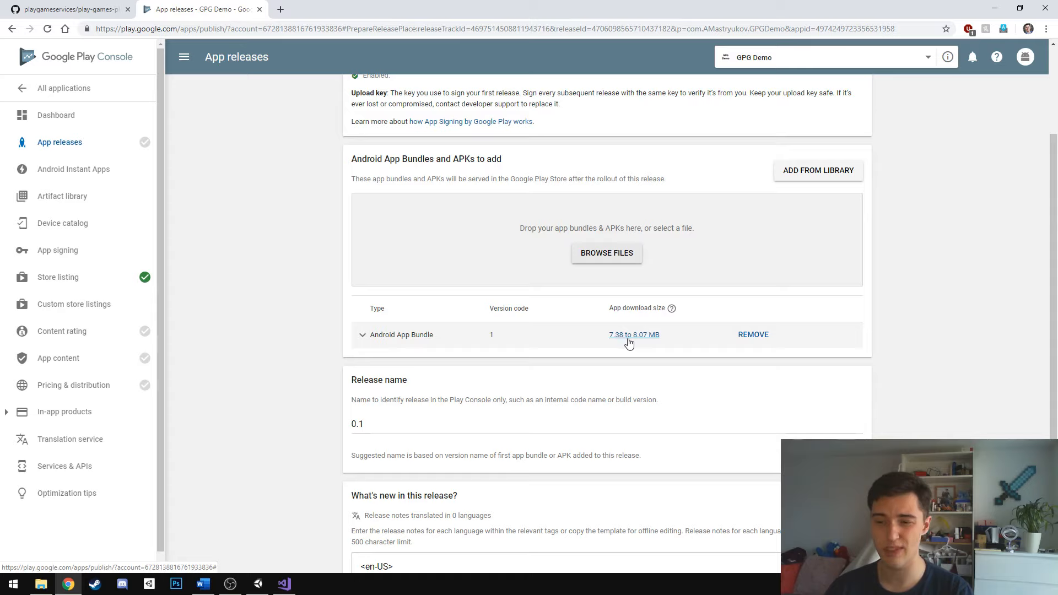
pyautogui.moveTo(640, 342)
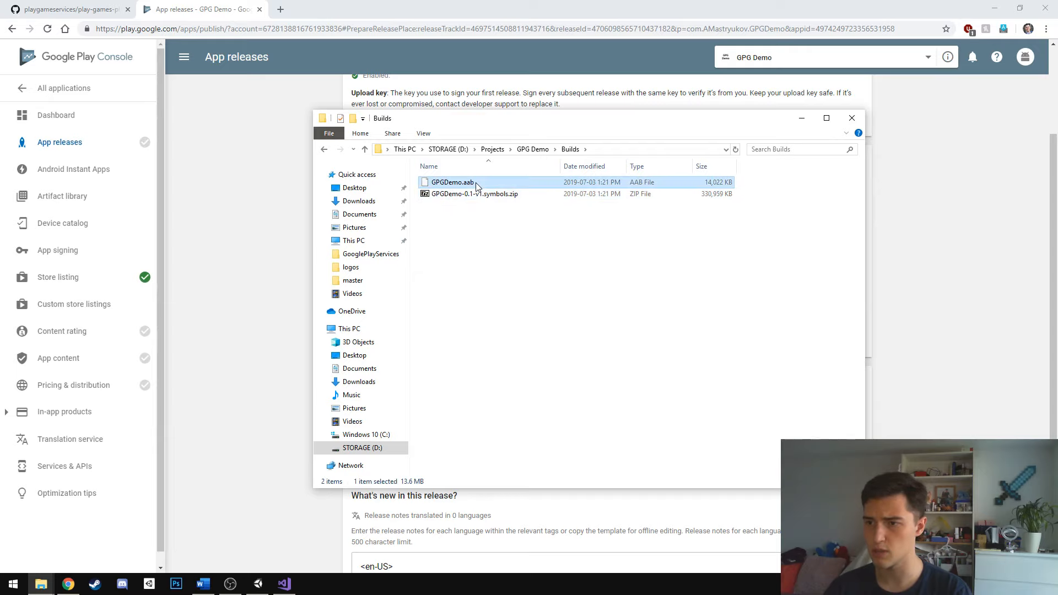
pyautogui.moveTo(688, 127)
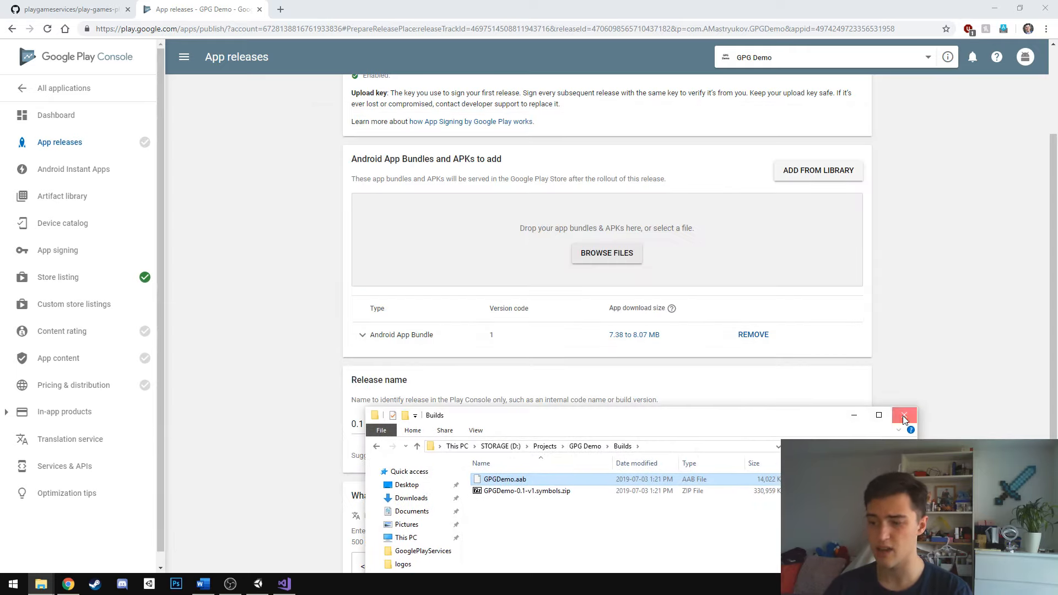
# Step: Close the Builds folder, attempt the internal test rollout, and dismiss the warning
pyautogui.click(904, 415)
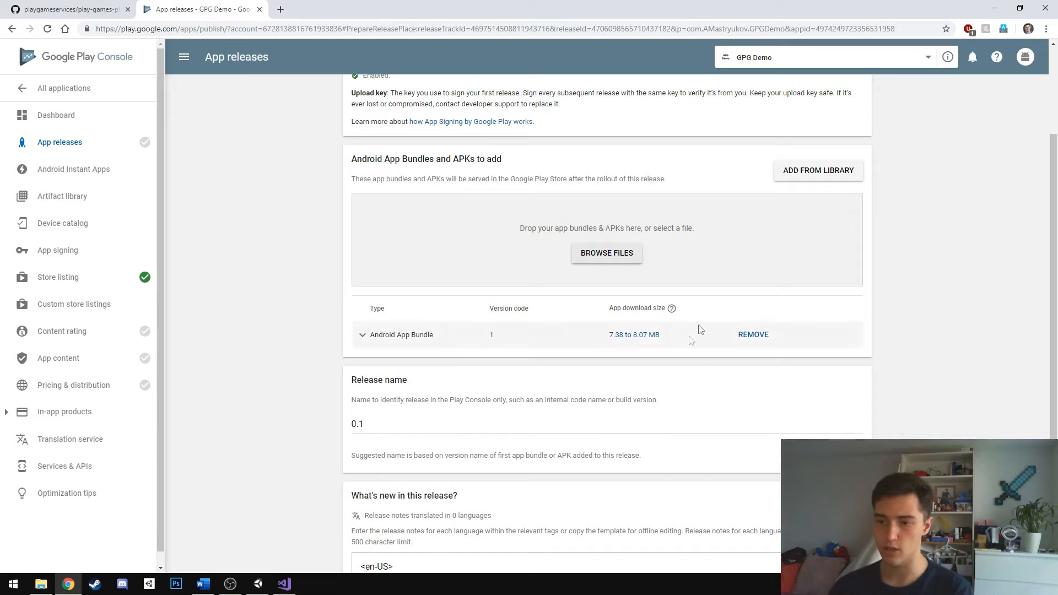
pyautogui.moveTo(633, 334)
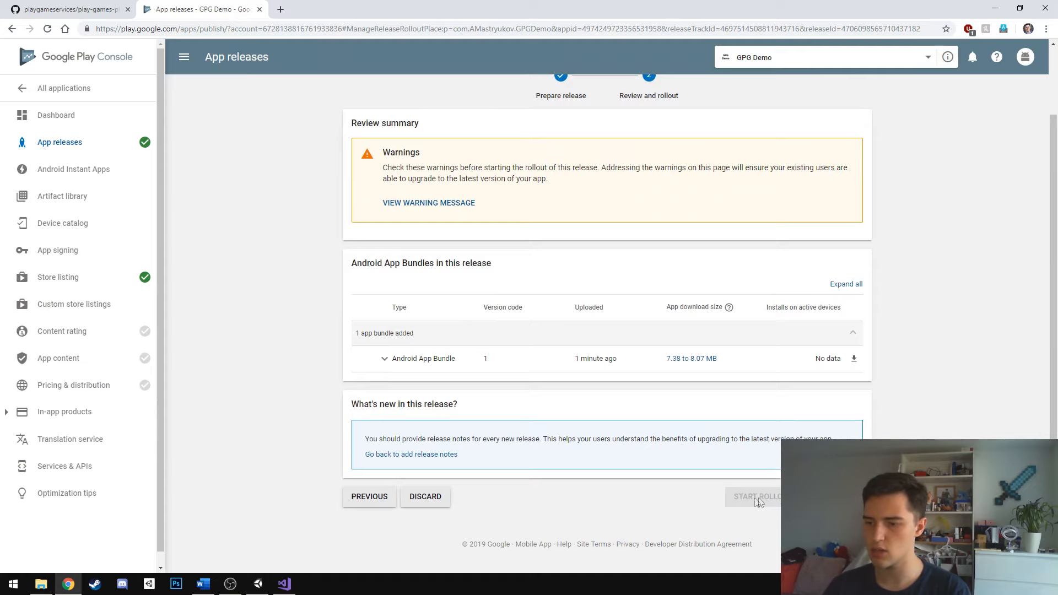
pyautogui.click(429, 203)
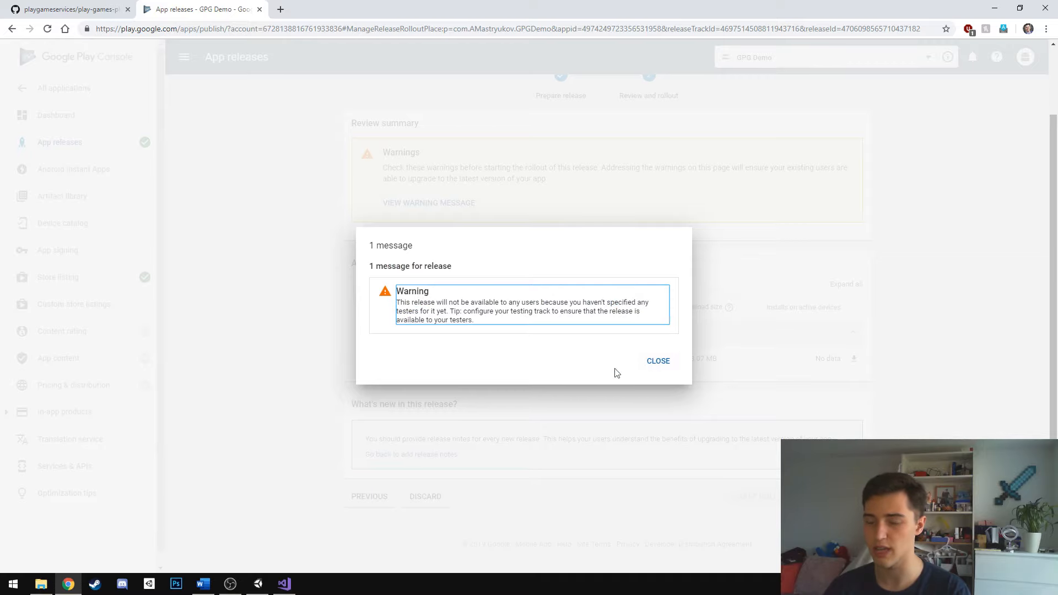
pyautogui.click(658, 360)
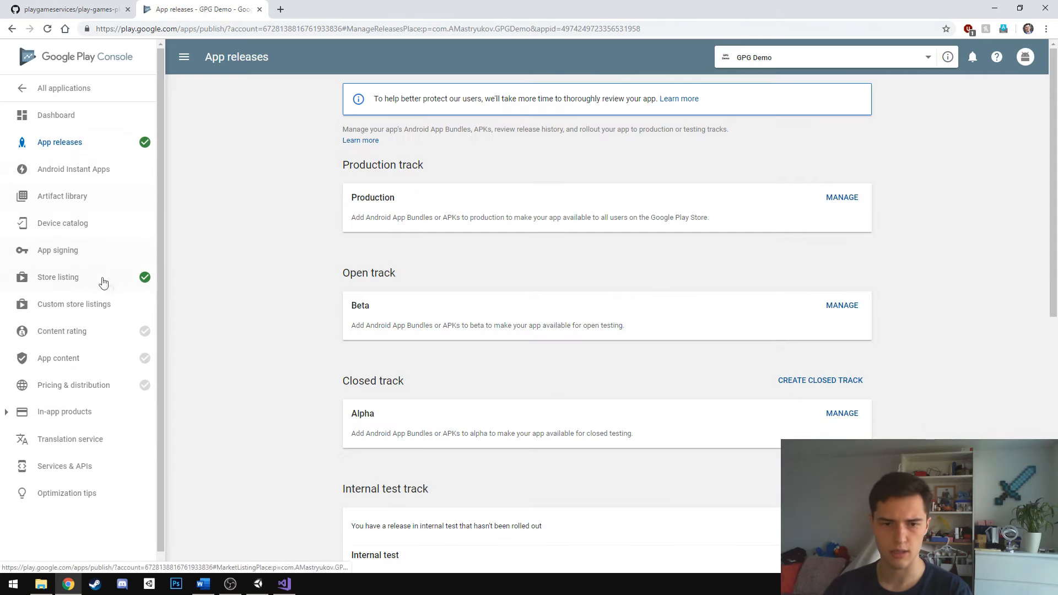
# Step: Open Content rating, begin the questionnaire, and start entering the contact email
pyautogui.click(61, 331)
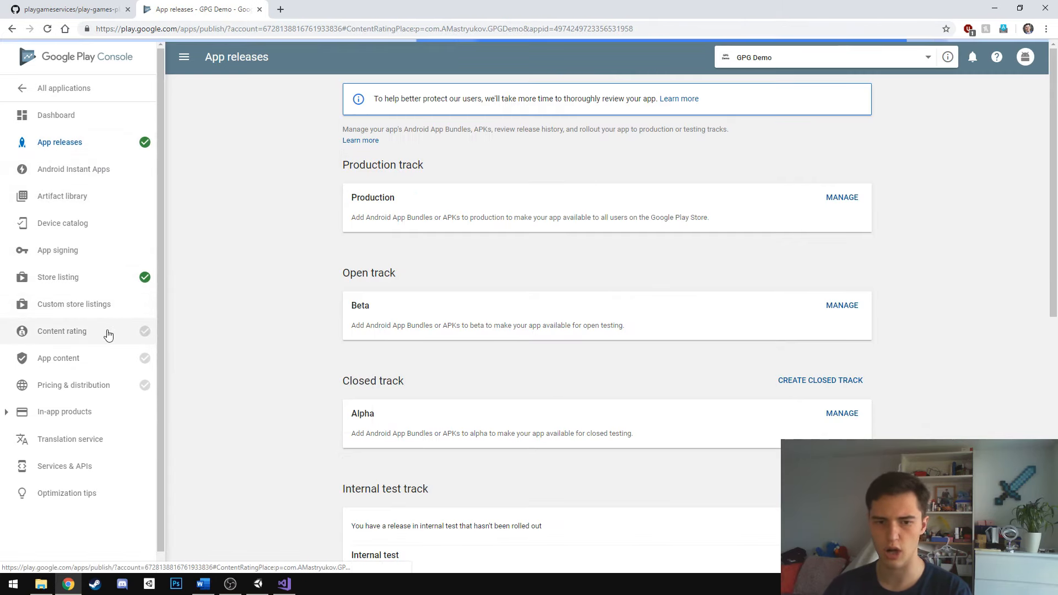
pyautogui.click(61, 331)
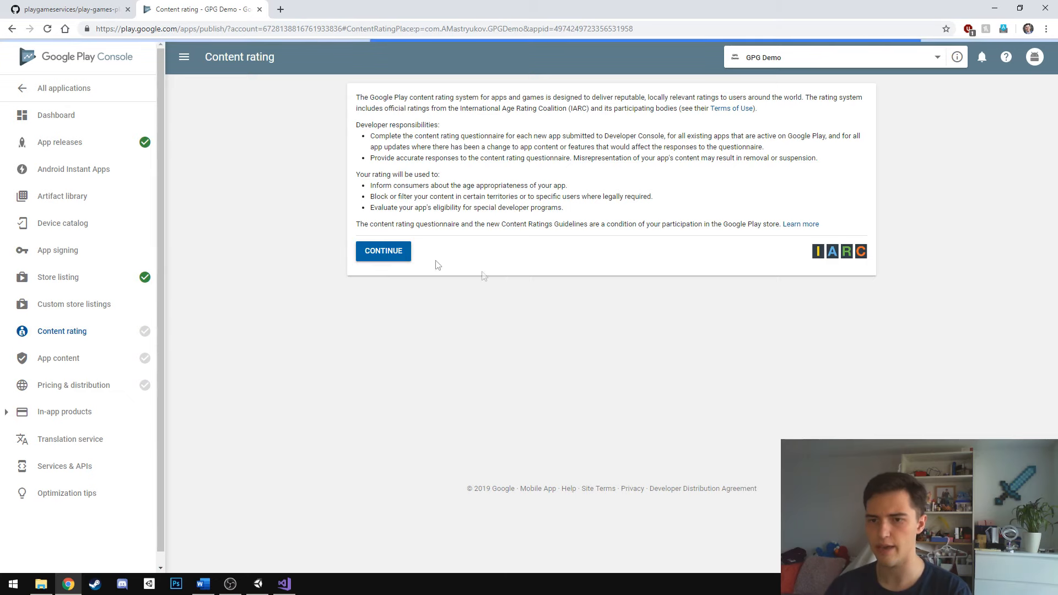
pyautogui.click(383, 250)
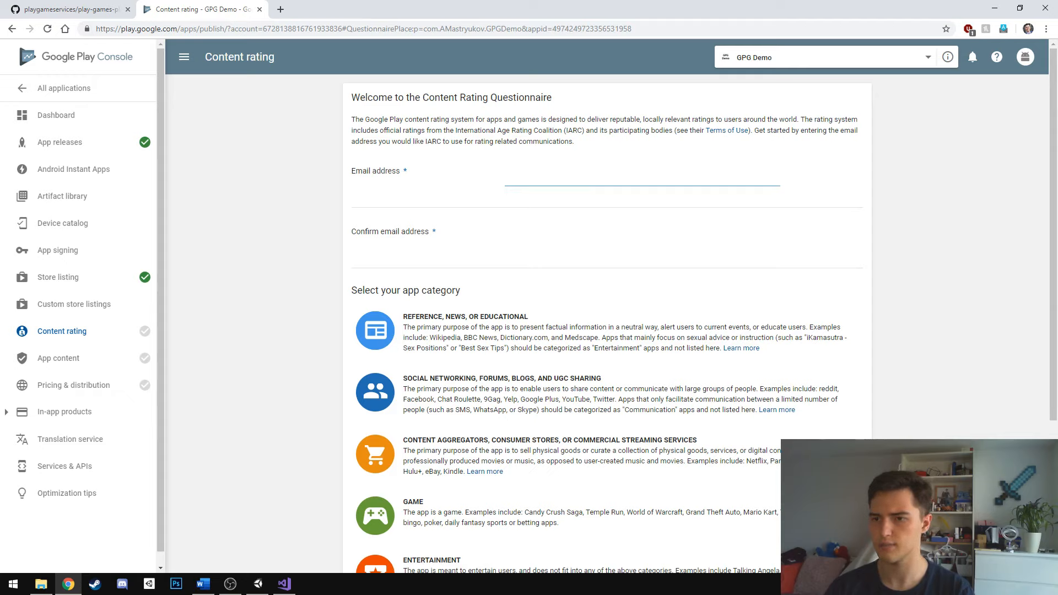
pyautogui.click(641, 185)
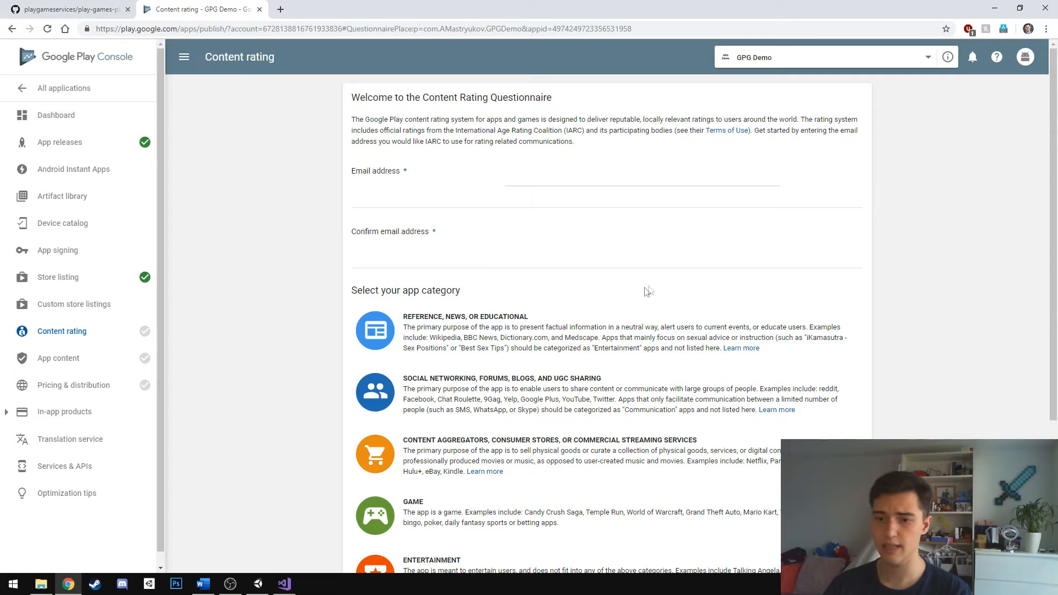
pyautogui.moveTo(500, 342)
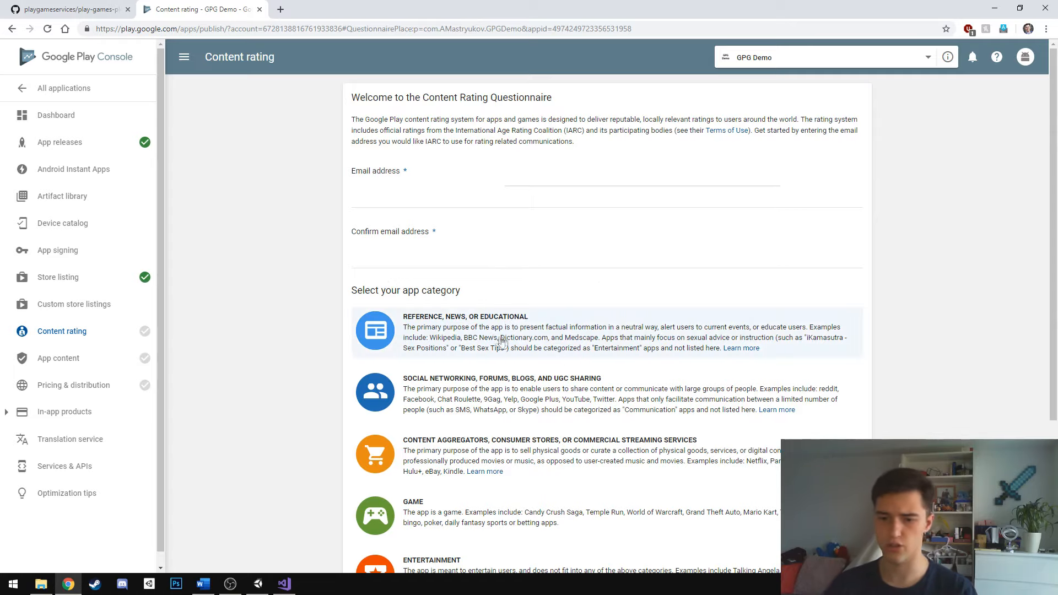
pyautogui.moveTo(611, 346)
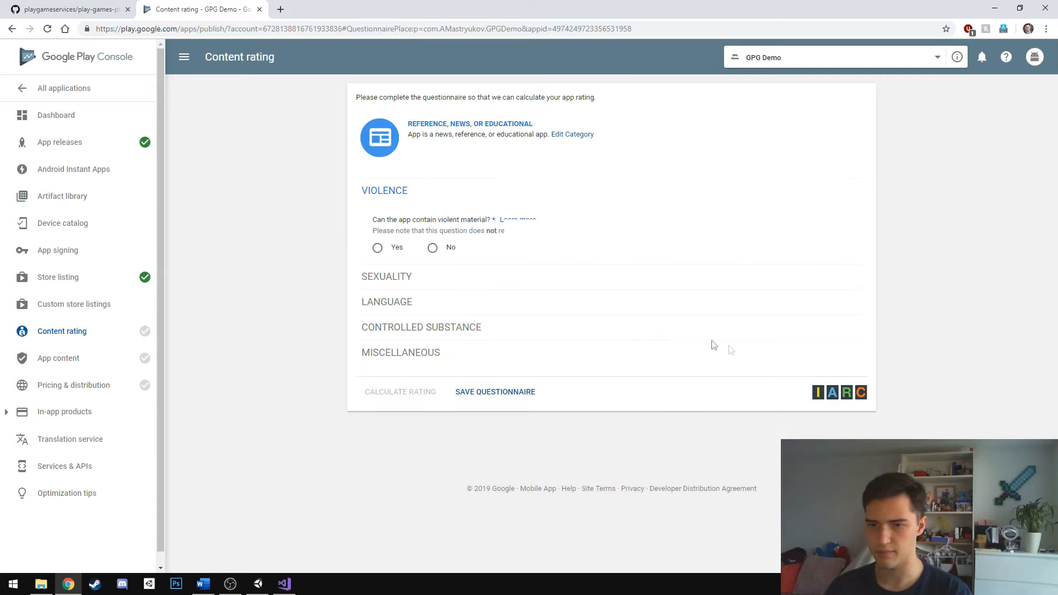
# Step: Answer No to the violent material and user interaction questions
pyautogui.click(433, 247)
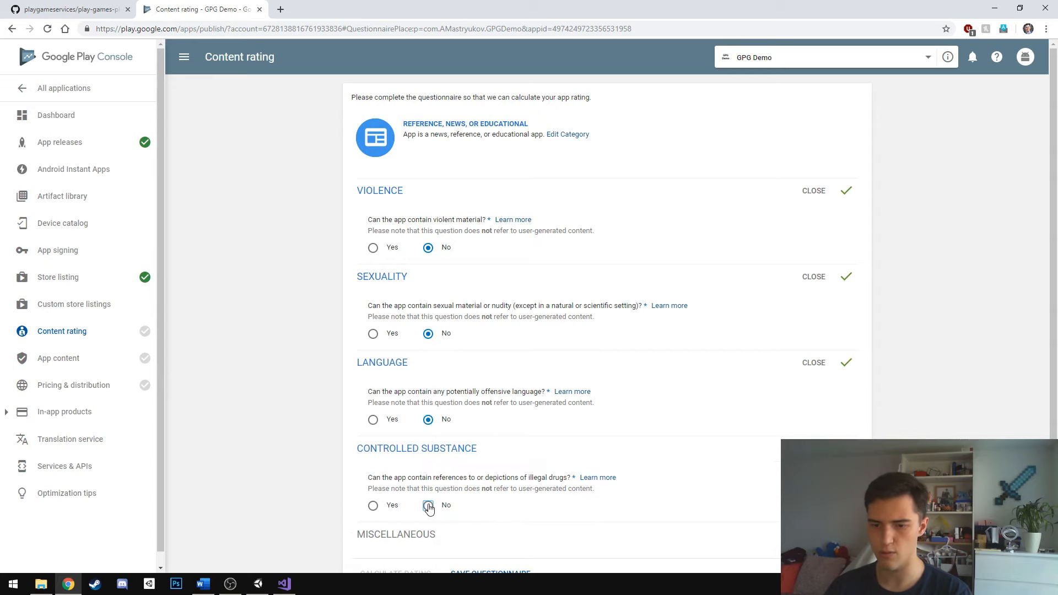
pyautogui.scroll(-3)
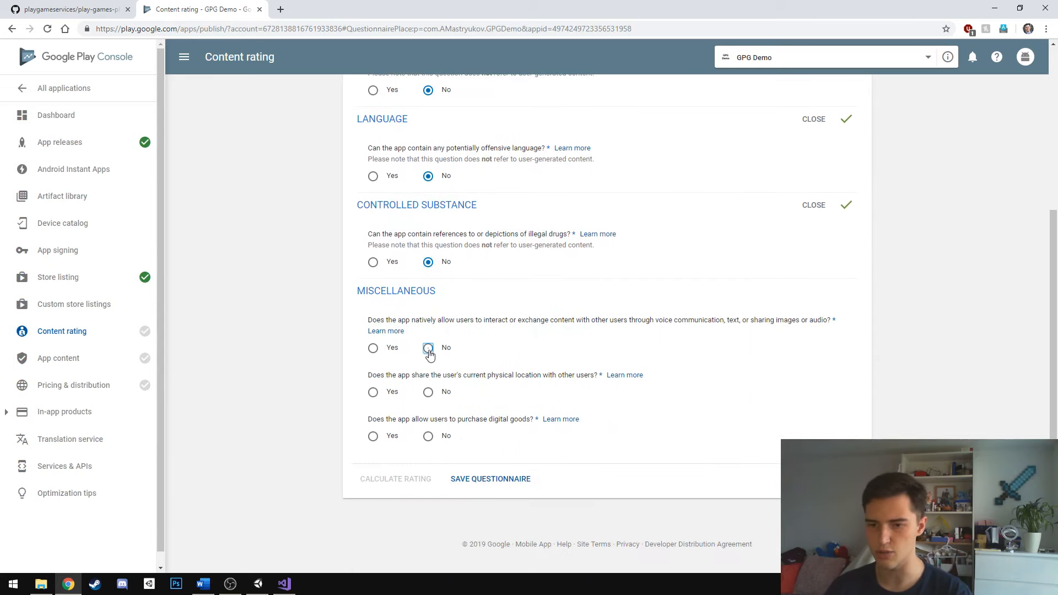
pyautogui.click(428, 347)
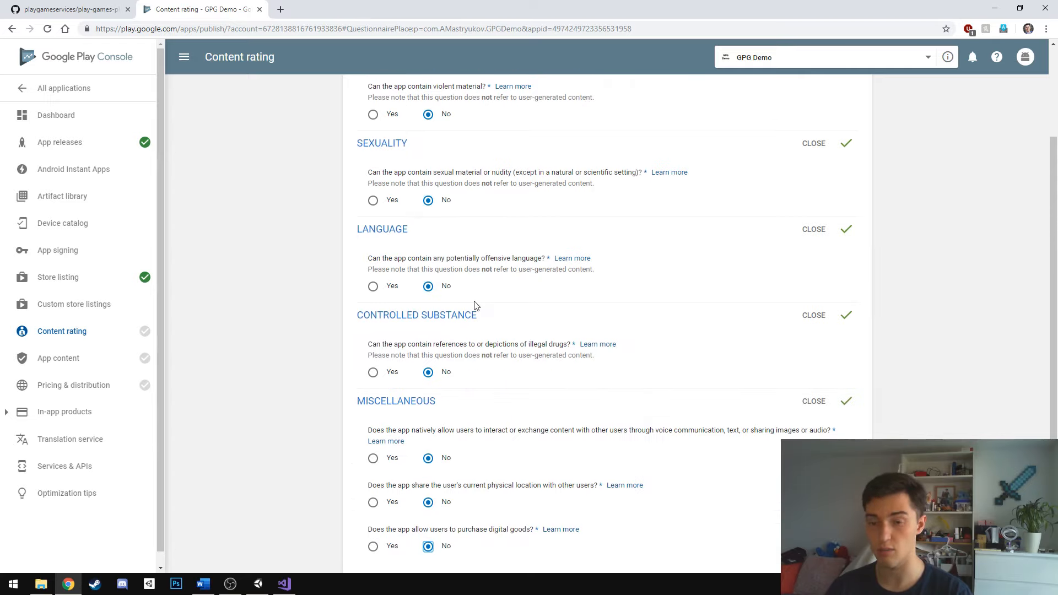
pyautogui.scroll(-3)
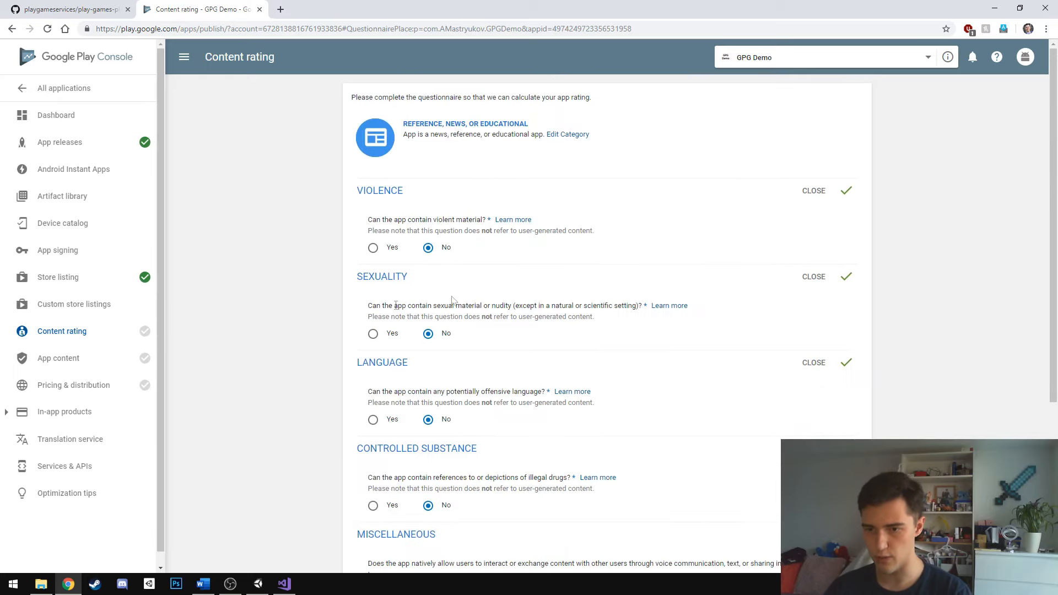
pyautogui.scroll(-3)
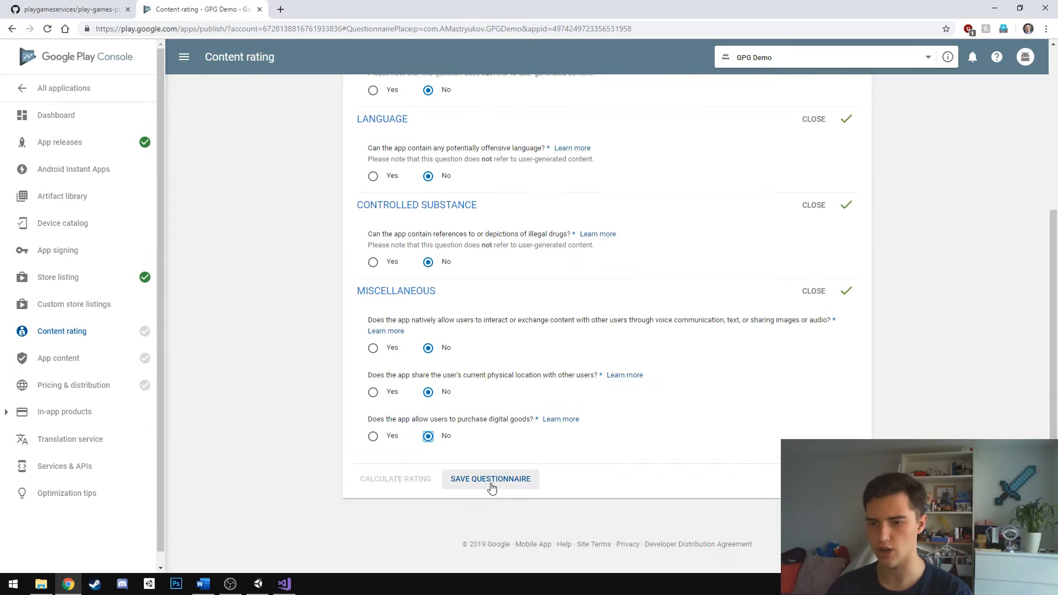
# Step: Save the questionnaire, calculate the rating, and apply it to GPG Demo
pyautogui.click(490, 479)
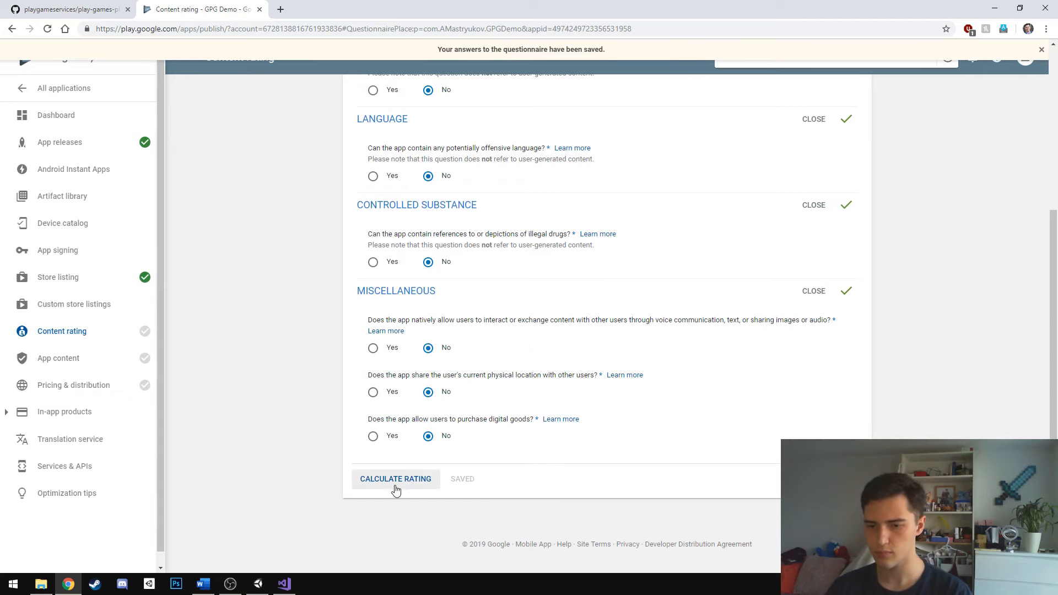
pyautogui.click(394, 479)
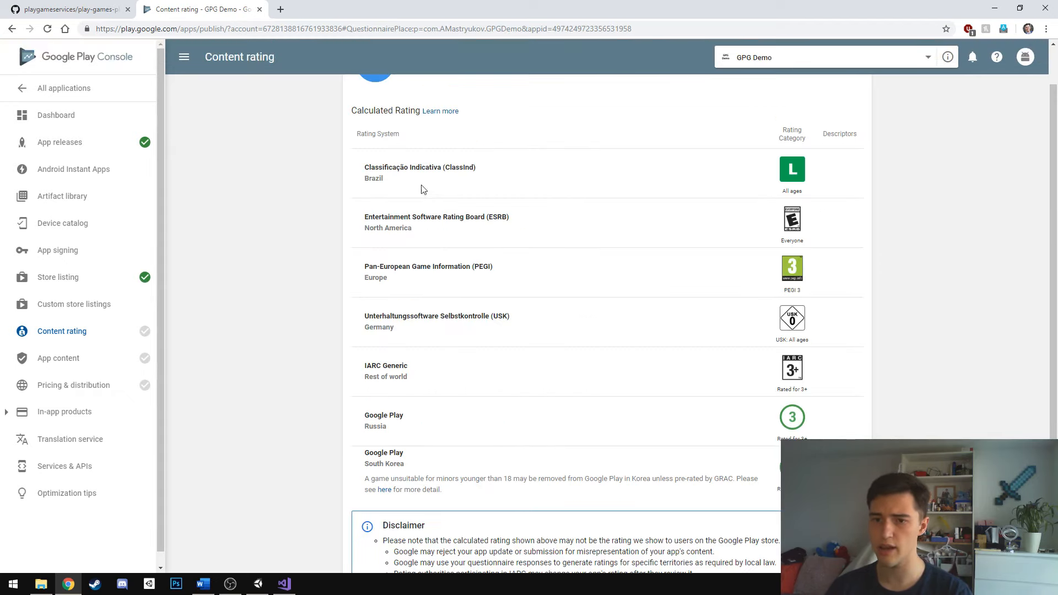
pyautogui.scroll(-3)
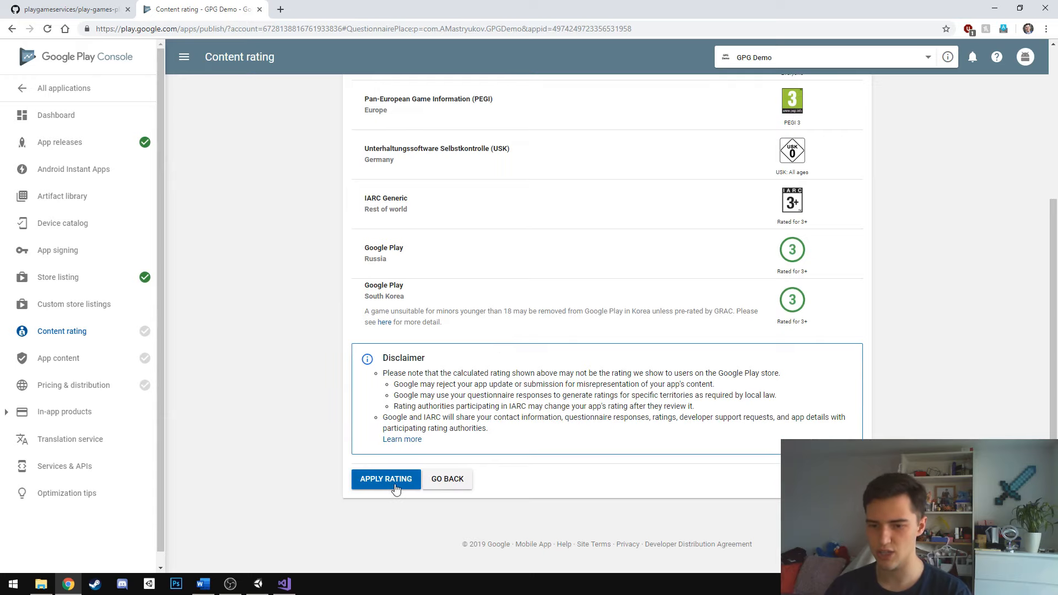
pyautogui.click(386, 479)
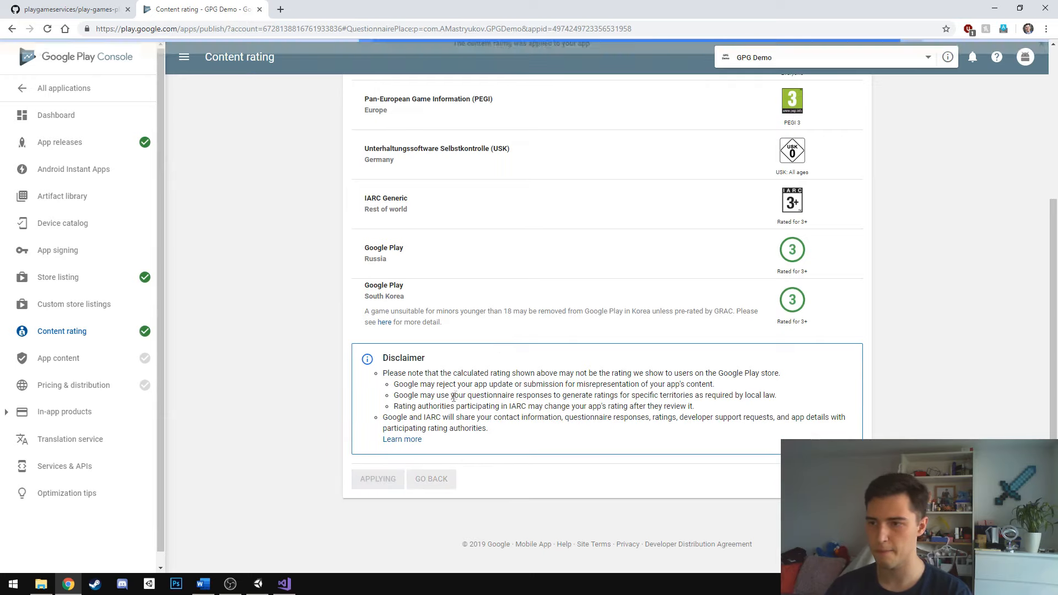
pyautogui.click(377, 478)
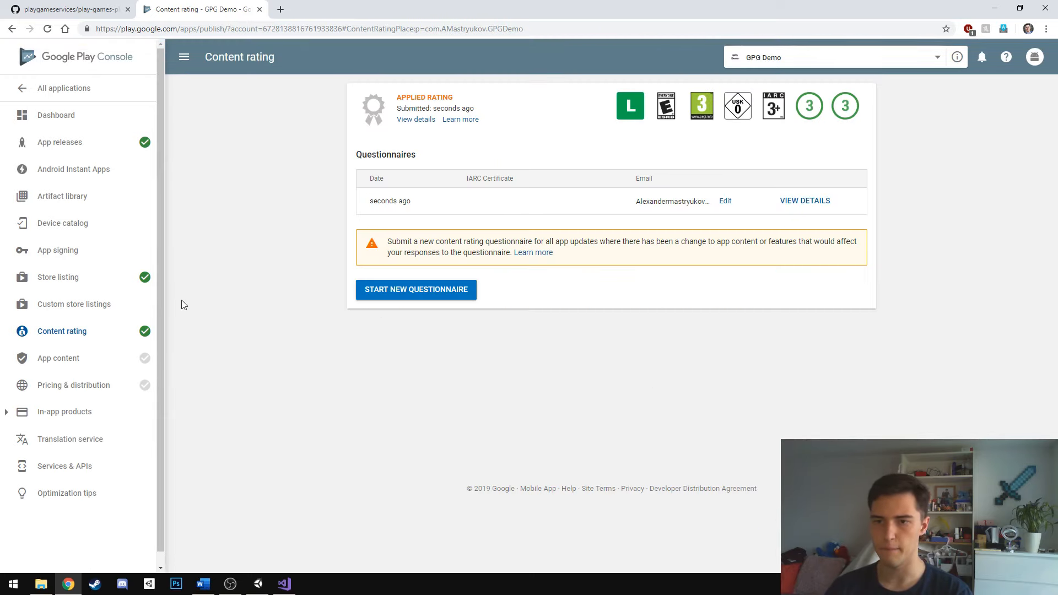
pyautogui.moveTo(142, 333)
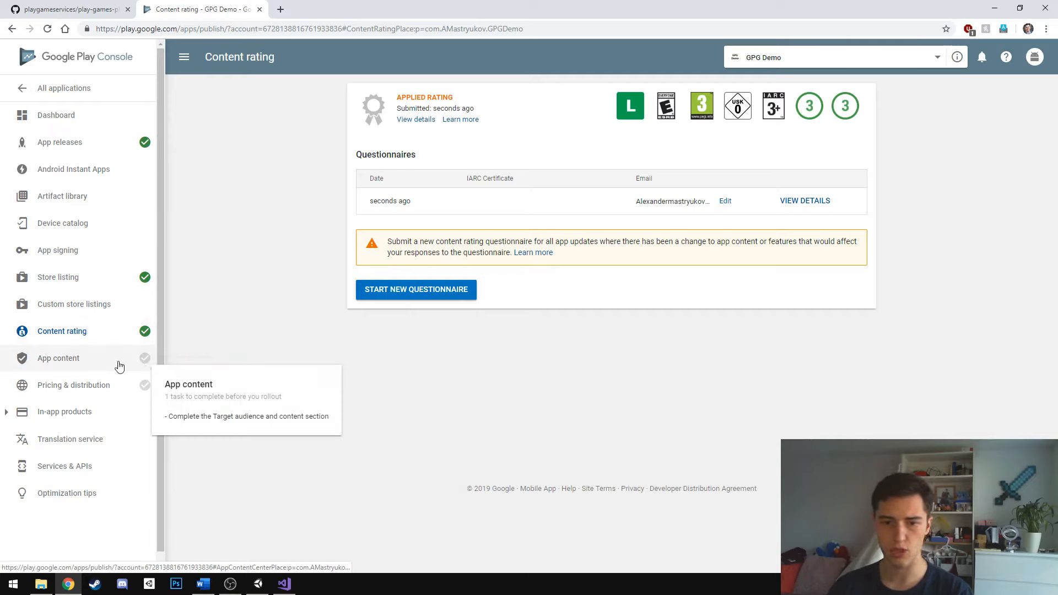
# Step: Look over GPG Demo's app content declarations, then open Pricing & distribution
pyautogui.click(58, 358)
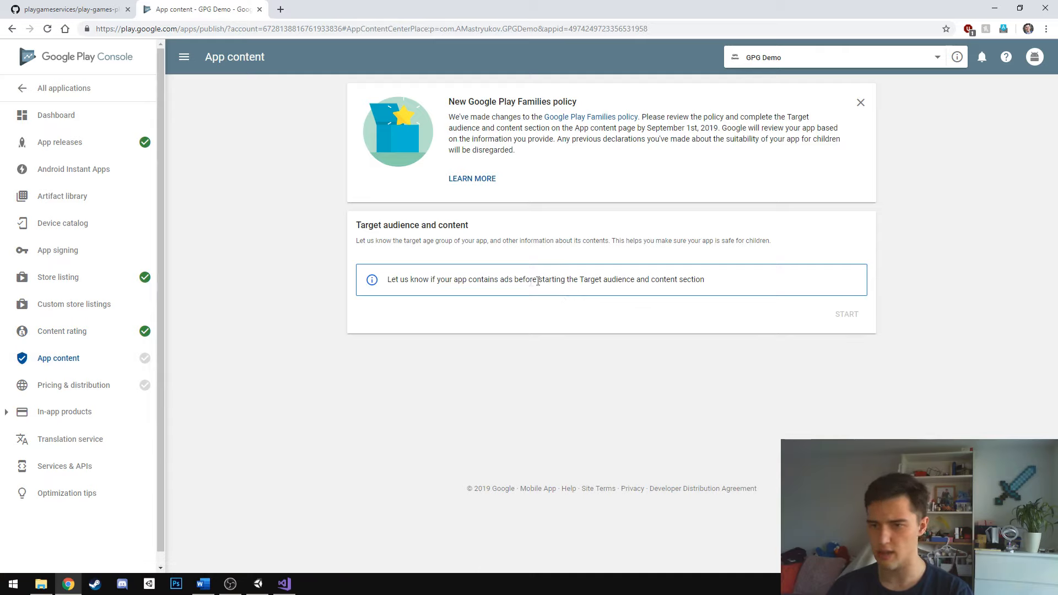
pyautogui.moveTo(73, 384)
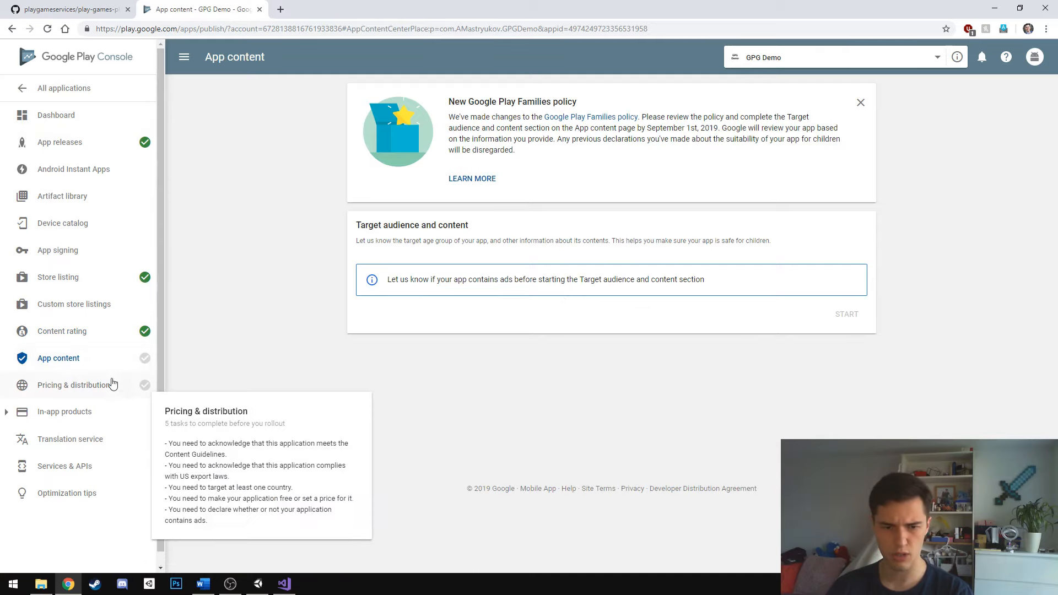
pyautogui.click(73, 384)
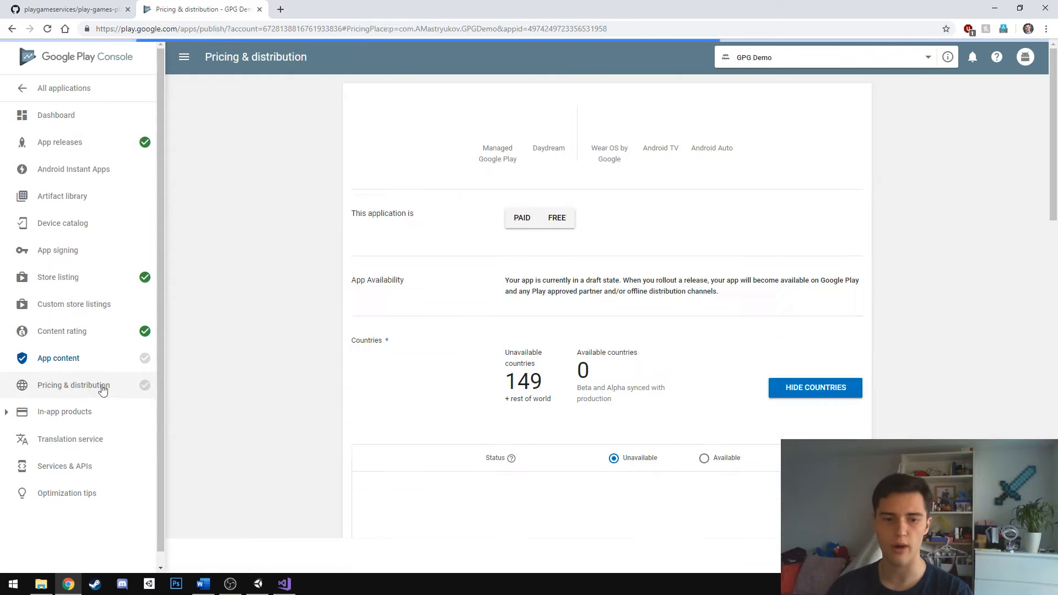
# Step: Make GPG Demo free, accept Content guidelines and US export laws, then return to App content
pyautogui.click(557, 217)
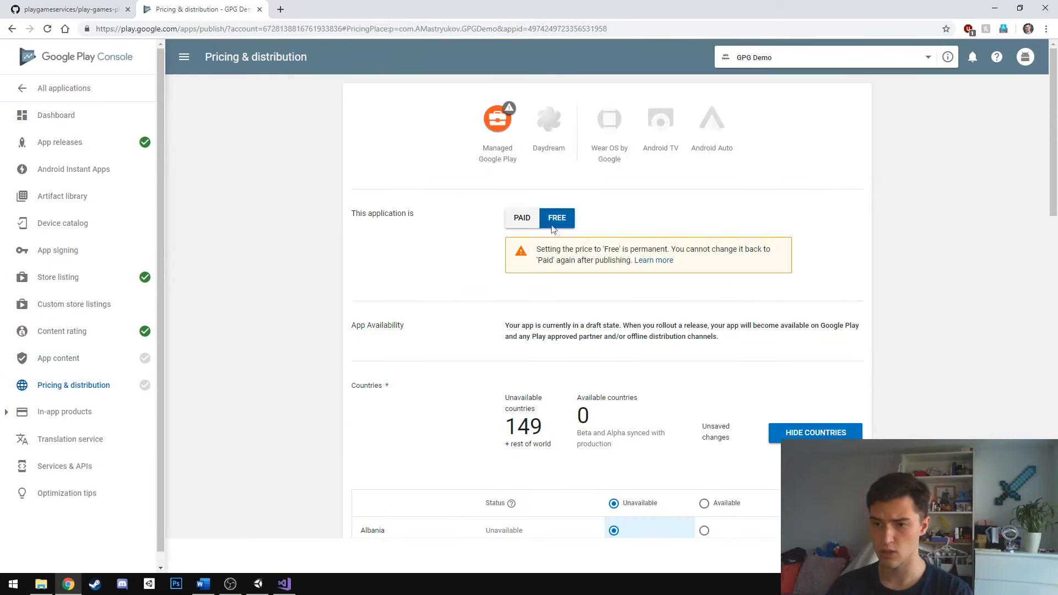
pyautogui.scroll(-3)
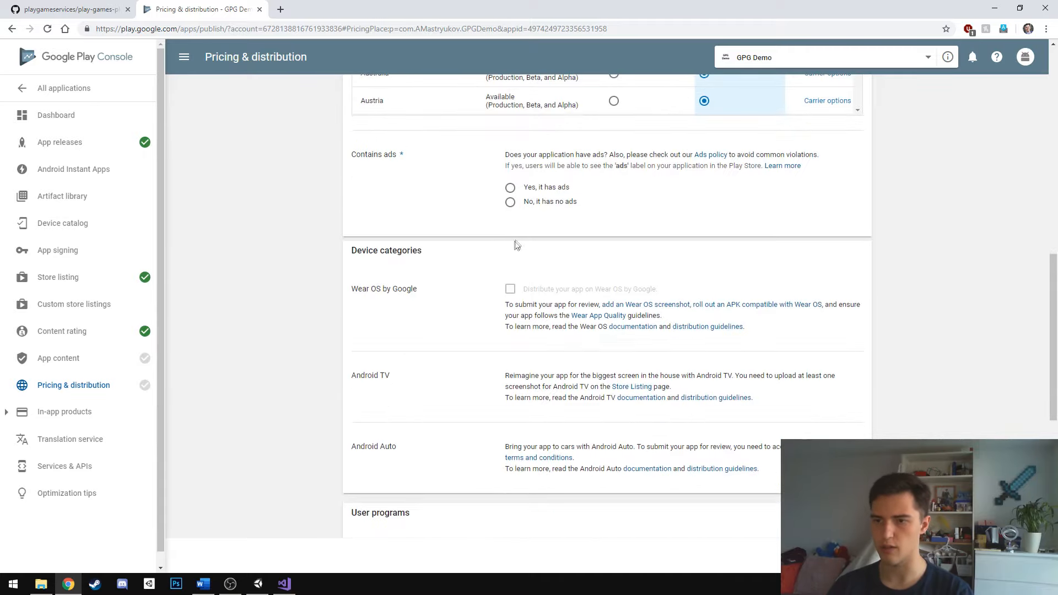
pyautogui.scroll(-3)
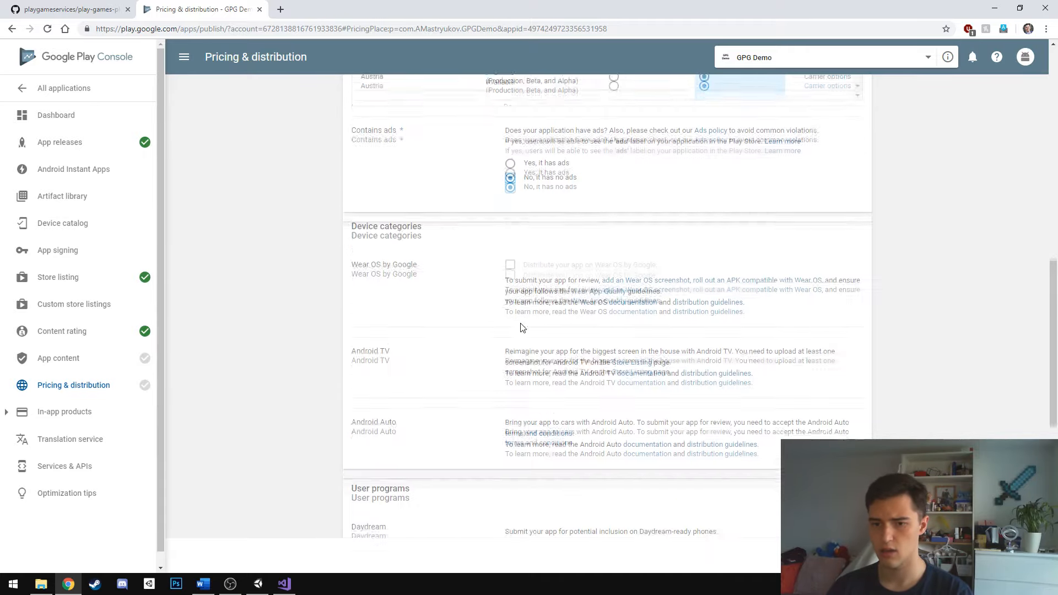
pyautogui.scroll(-3)
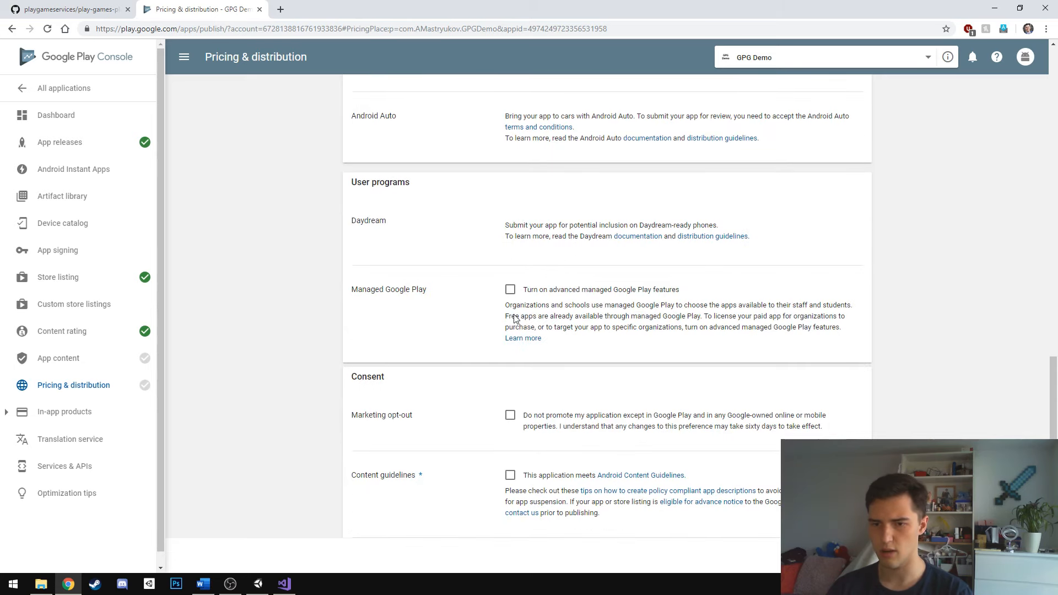
pyautogui.scroll(-3)
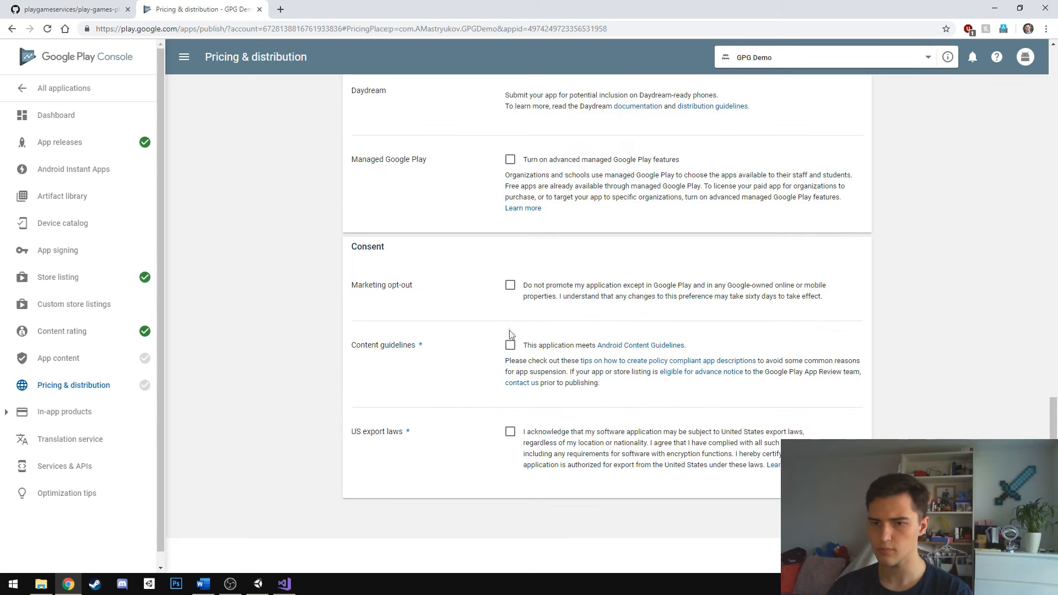
pyautogui.click(511, 345)
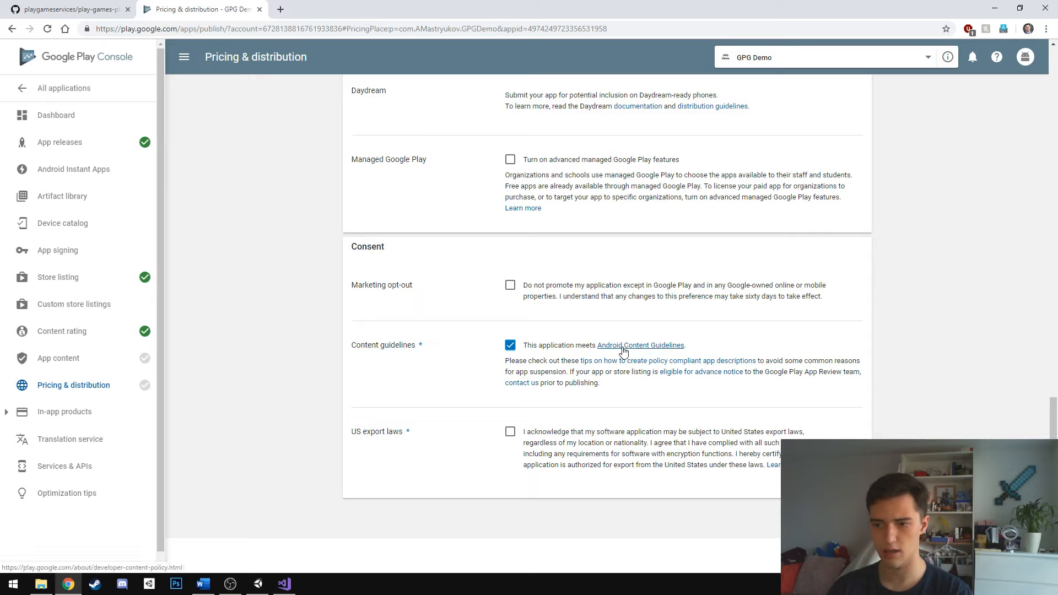
pyautogui.click(511, 431)
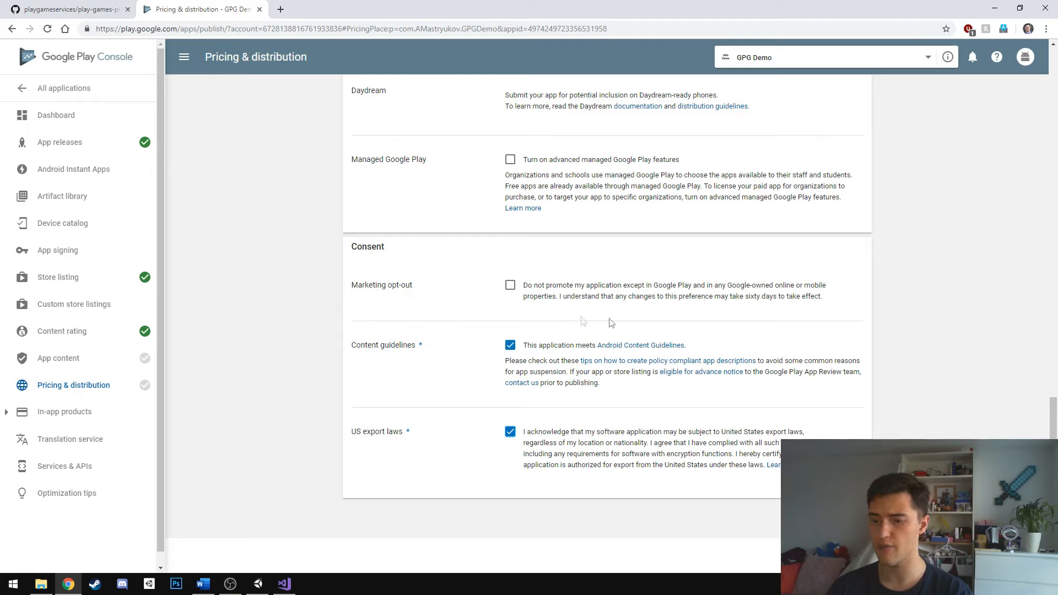
pyautogui.moveTo(556, 433)
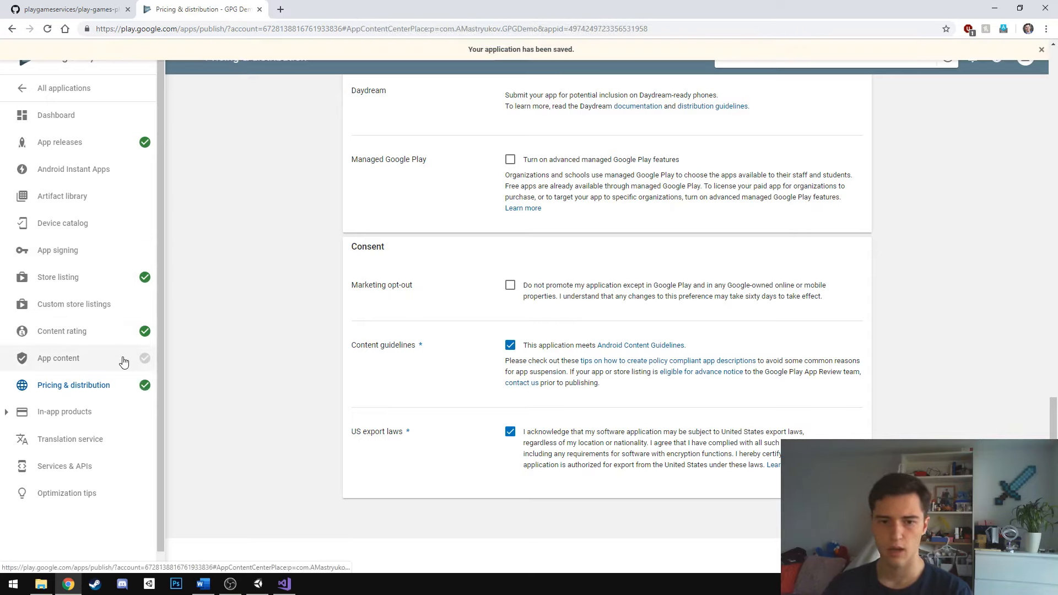
pyautogui.click(58, 358)
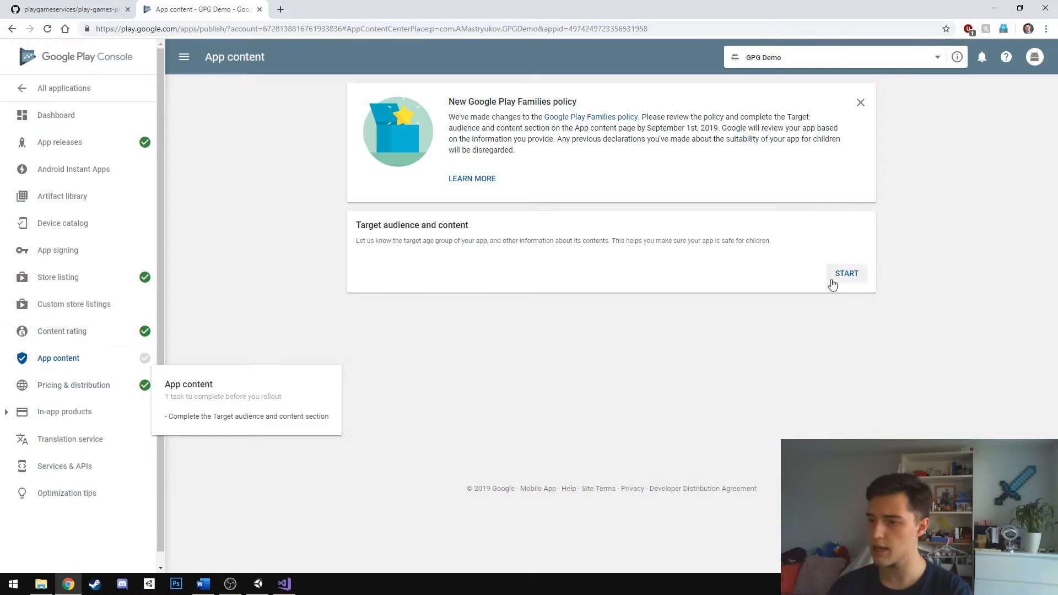
# Step: Submit the target audience declaration that the listing doesn't appeal to children, then go to All applications
pyautogui.click(846, 273)
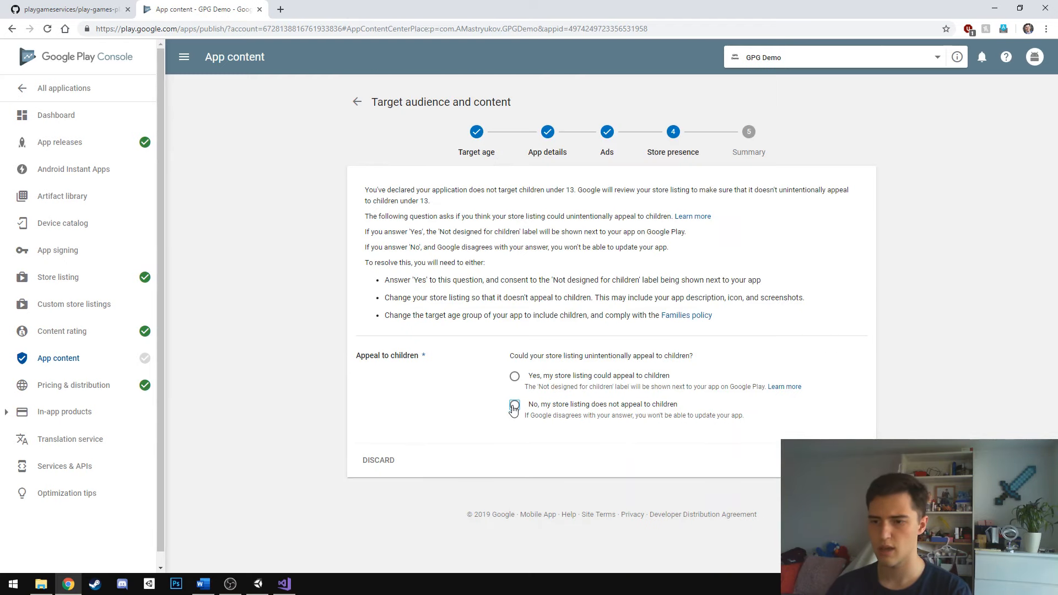
pyautogui.click(514, 408)
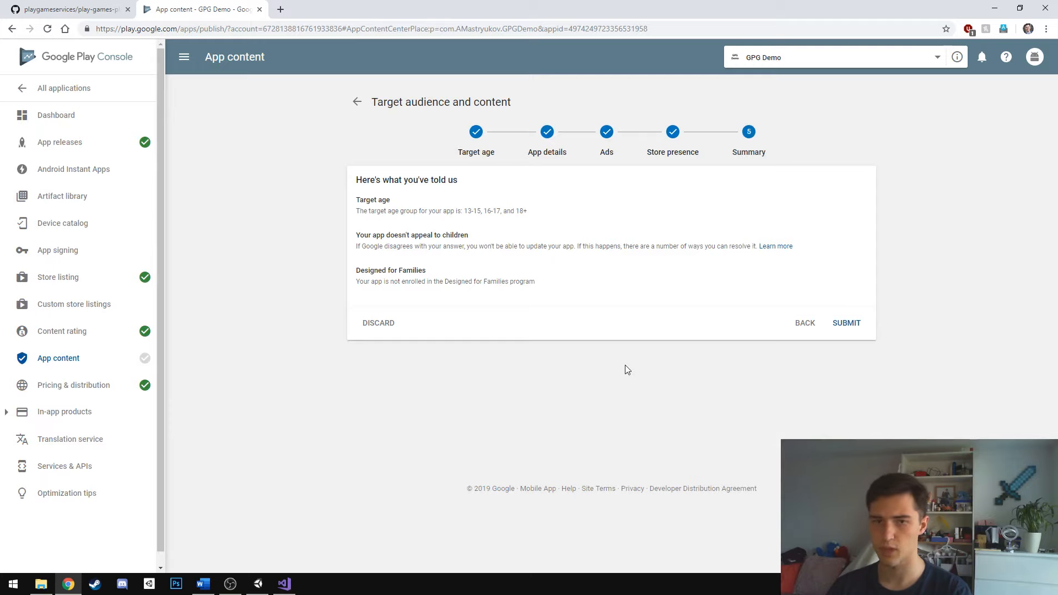
pyautogui.moveTo(846, 322)
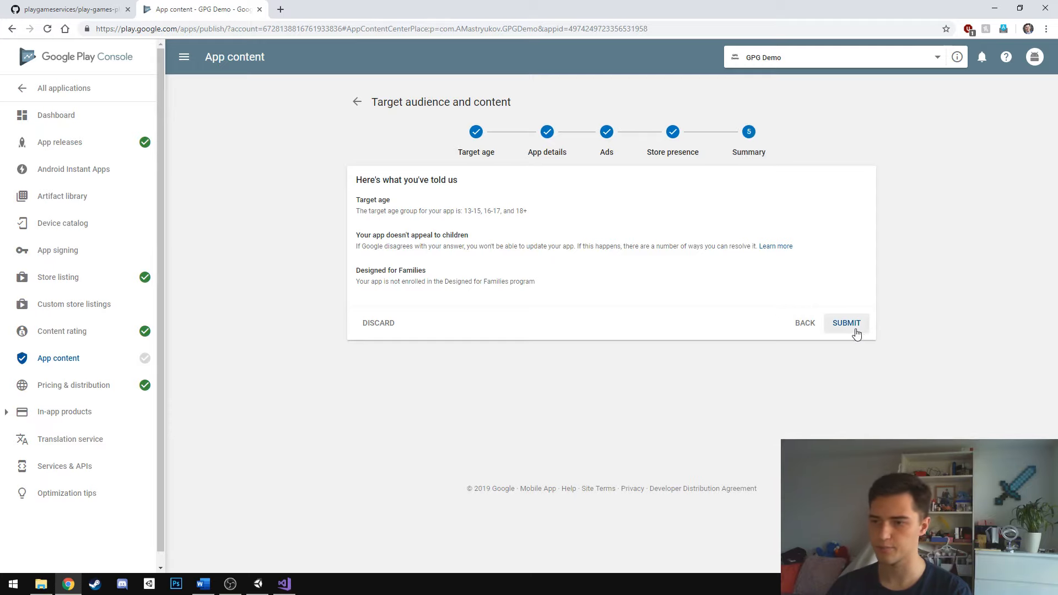
pyautogui.click(847, 323)
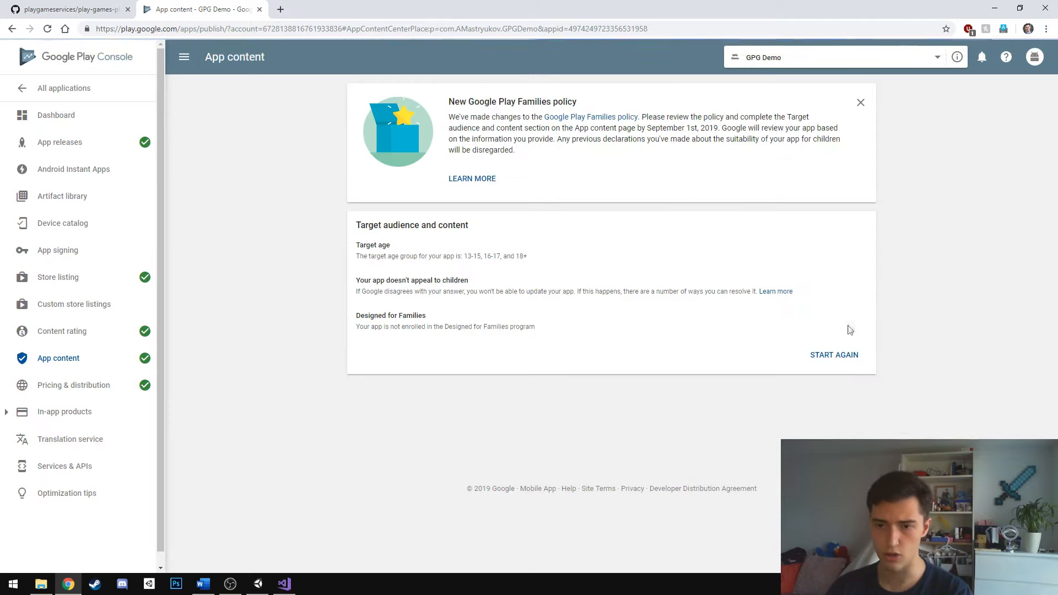
pyautogui.moveTo(846, 336)
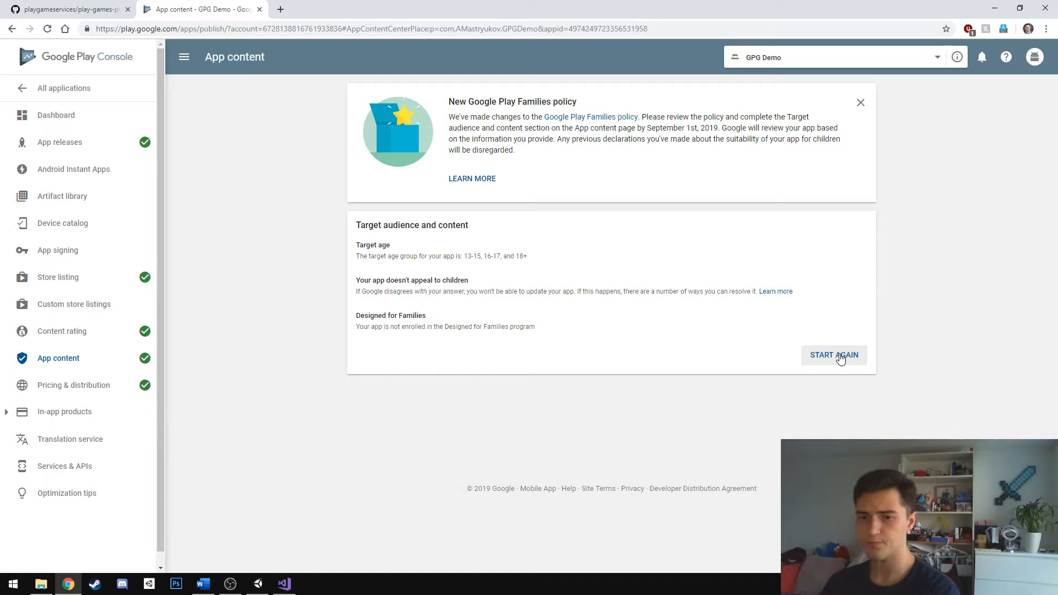
pyautogui.click(834, 355)
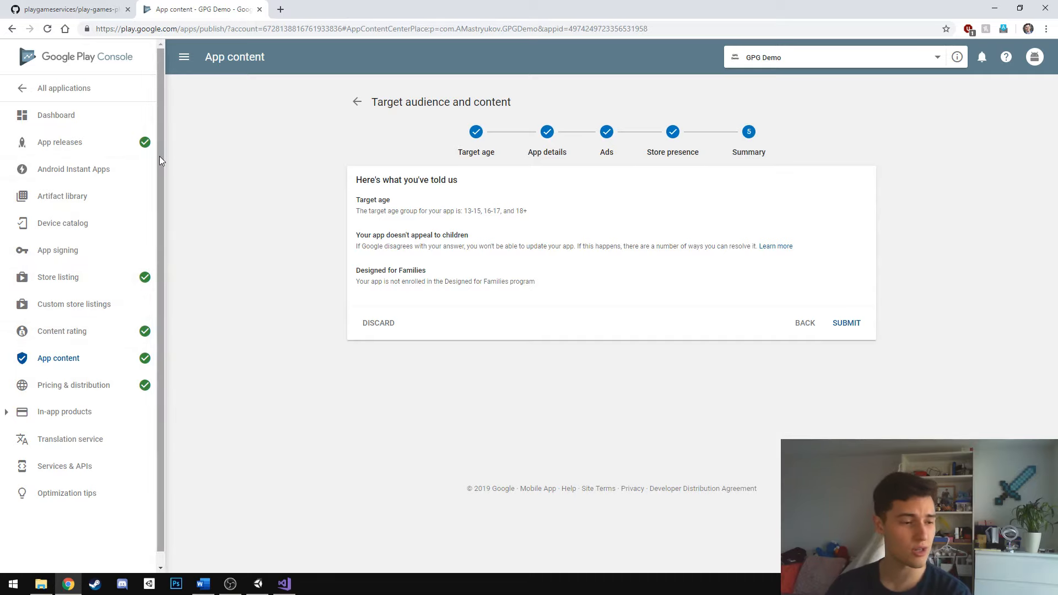
pyautogui.moveTo(40, 88)
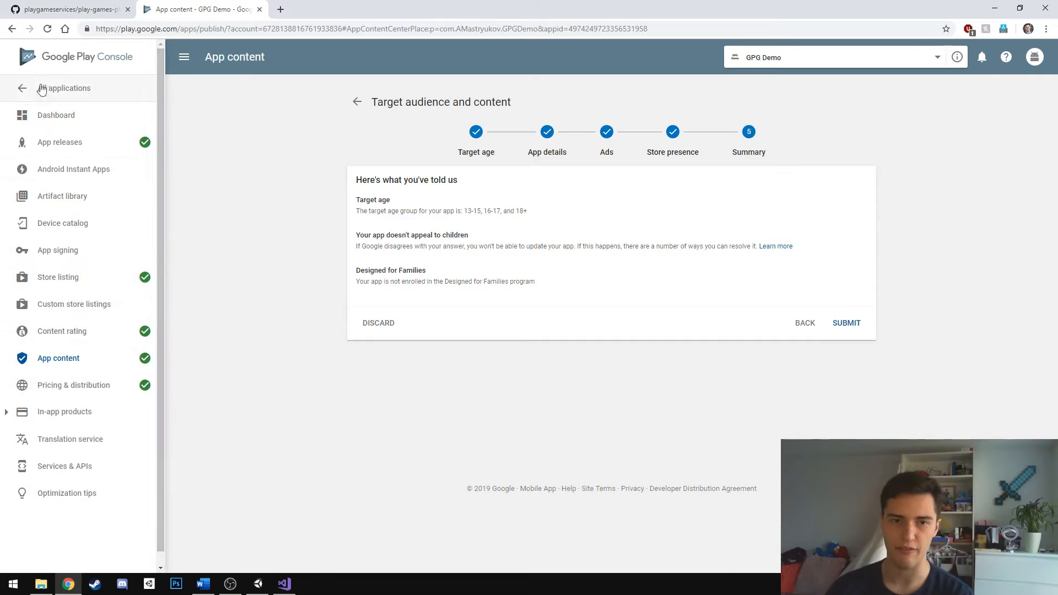
pyautogui.click(63, 87)
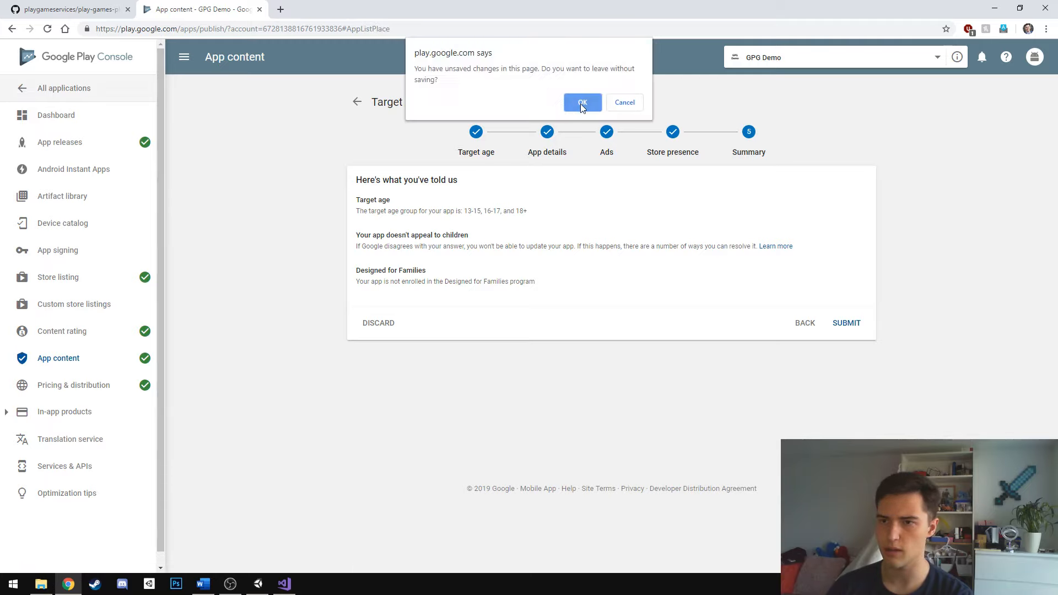
# Step: Leave without saving, check the GPG Demo app is Ready to publish, and open Game services
pyautogui.click(582, 102)
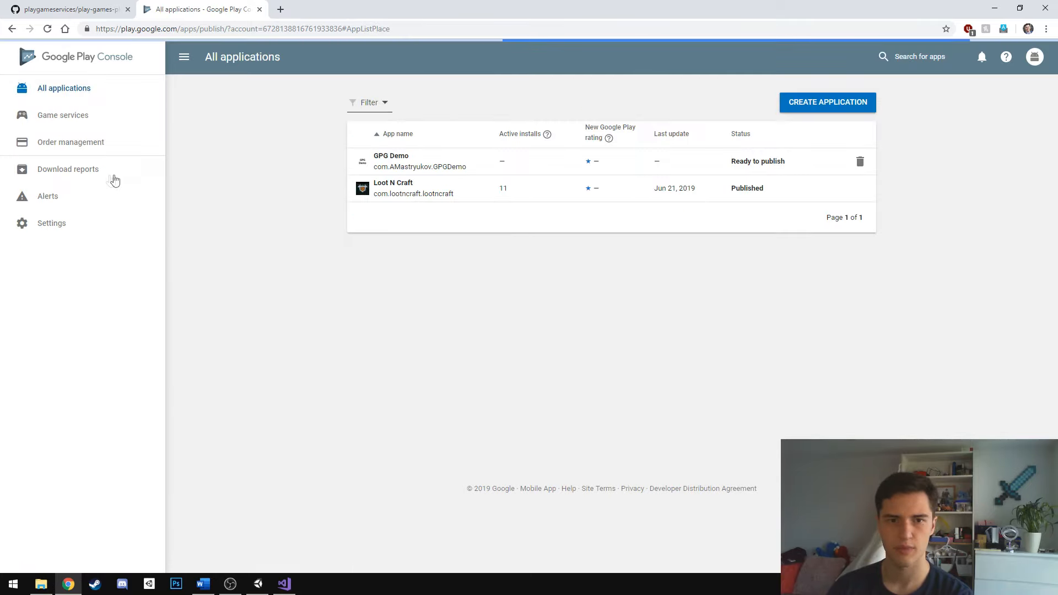
pyautogui.click(392, 161)
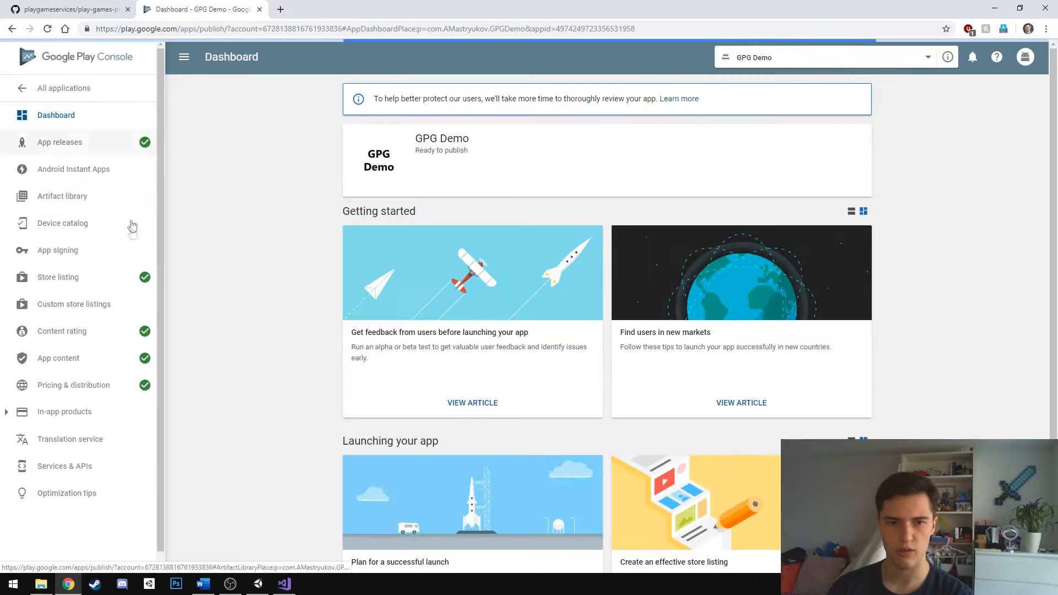
pyautogui.click(64, 88)
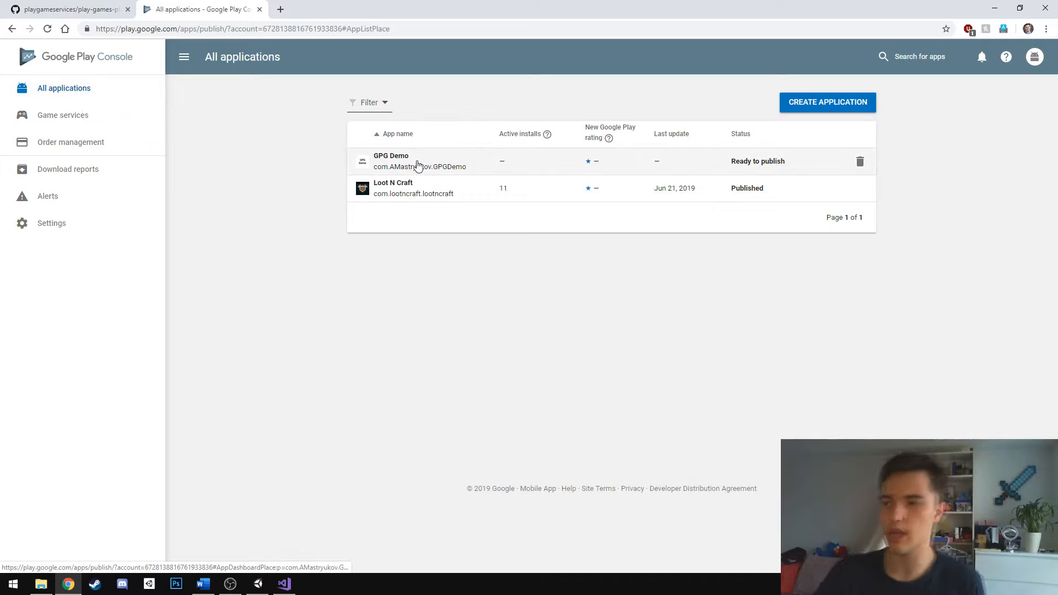
pyautogui.click(62, 115)
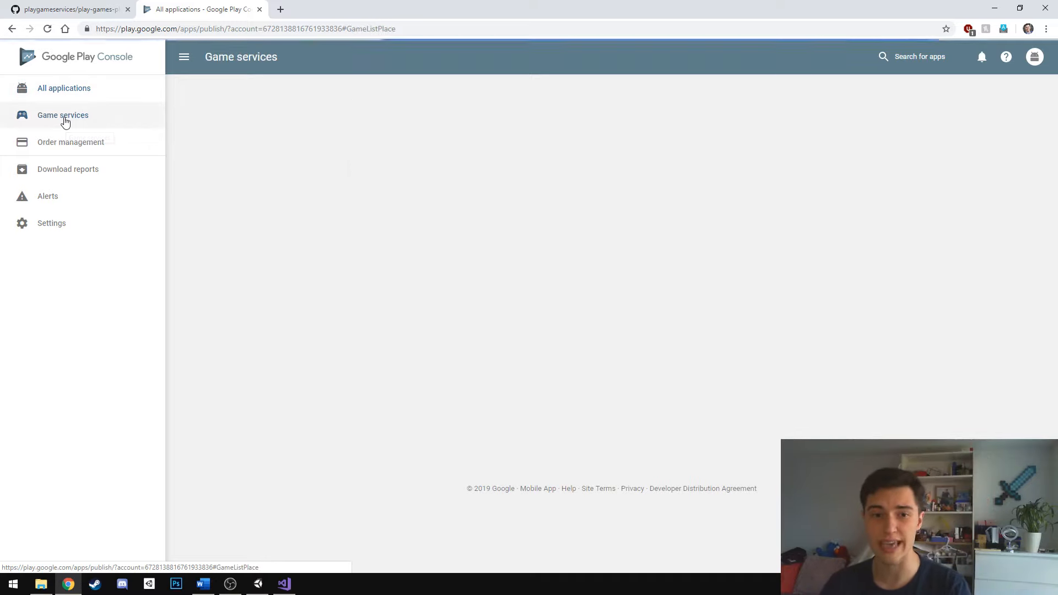
# Step: Create a new game named GPG Demo in the Action category
pyautogui.click(63, 115)
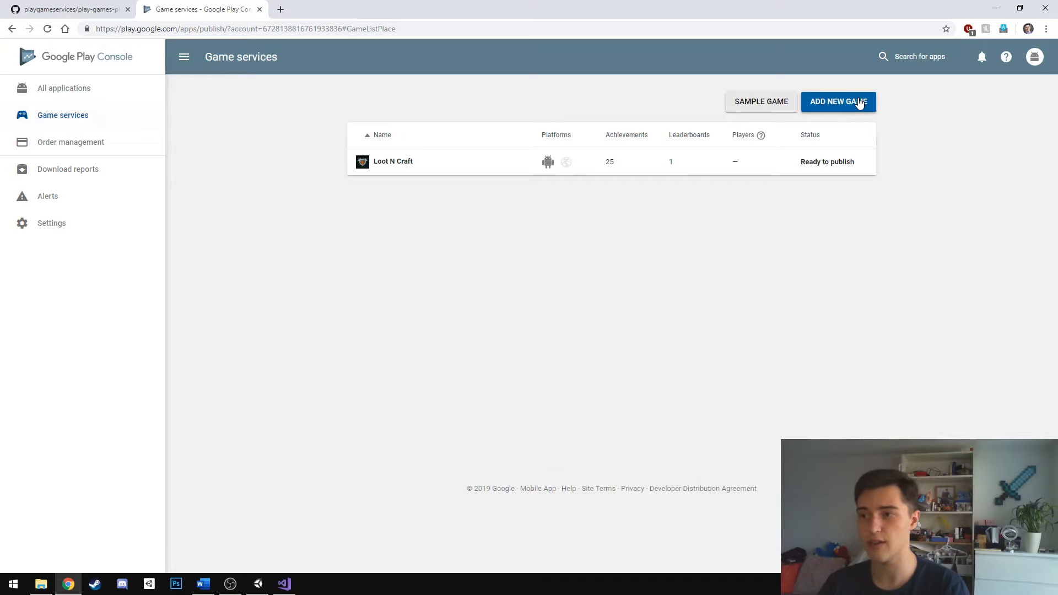
pyautogui.click(838, 101)
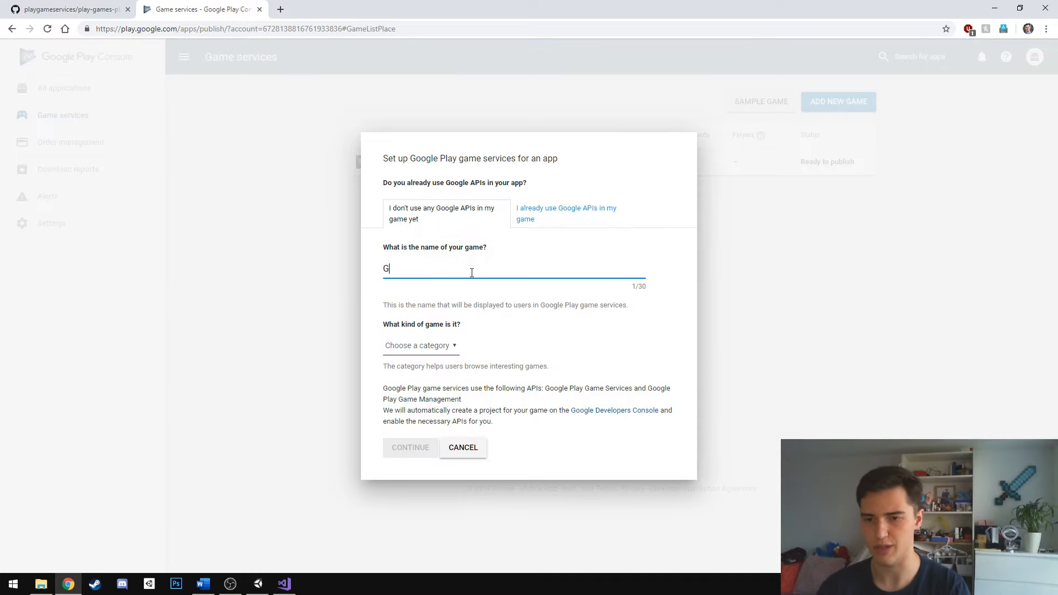
pyautogui.click(420, 345)
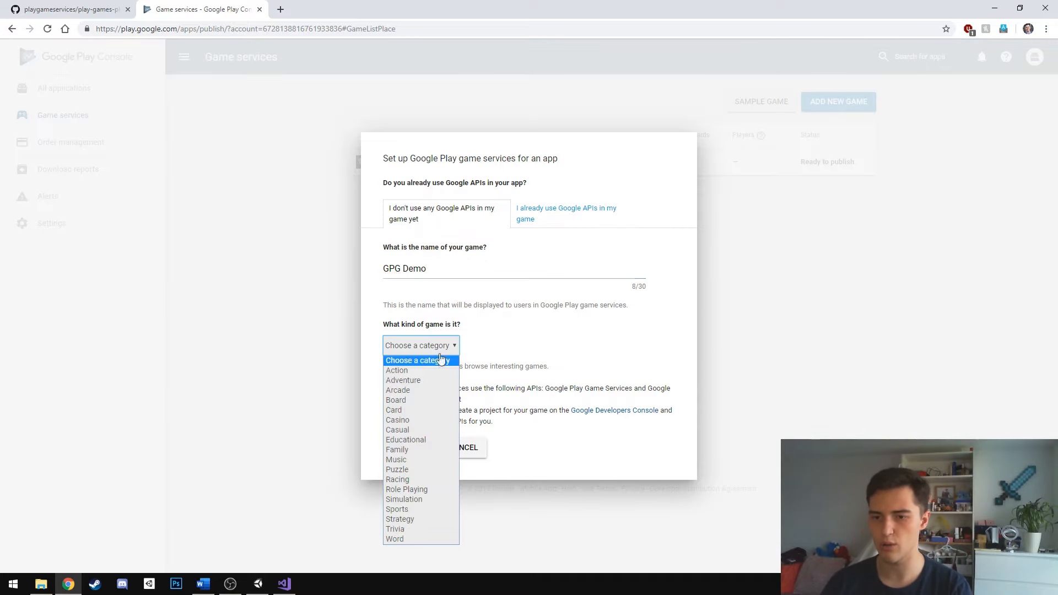
pyautogui.click(397, 370)
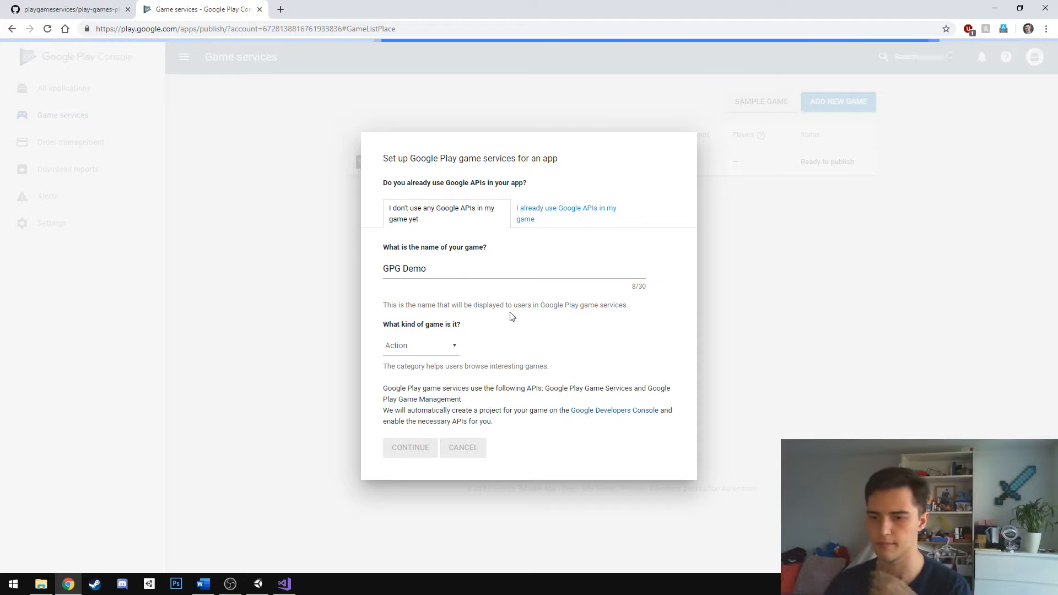
pyautogui.click(410, 448)
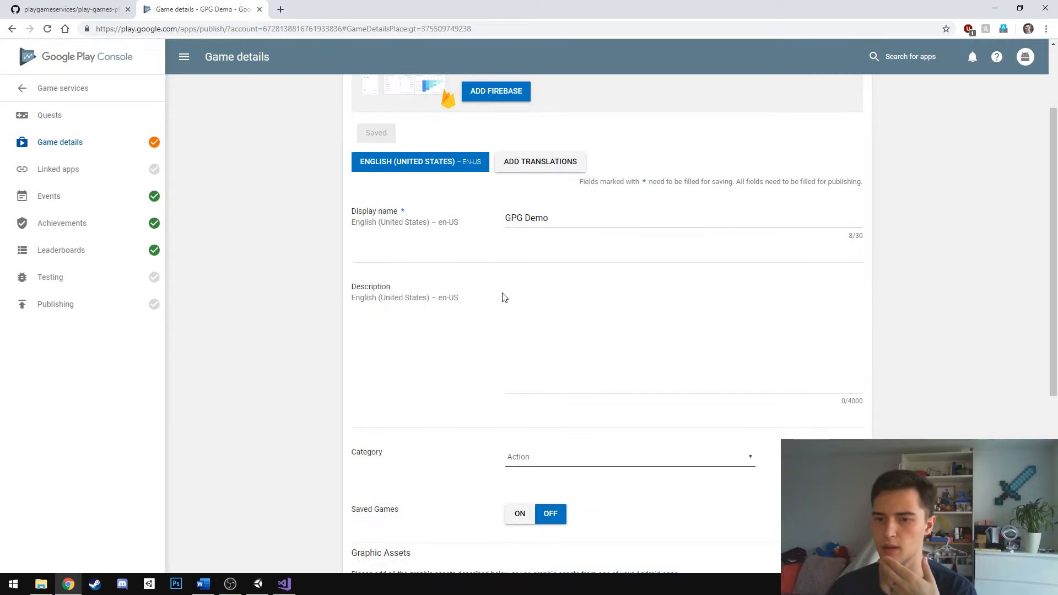
# Step: Turn Saved Games back off in the GPG Demo game details
pyautogui.scroll(-3)
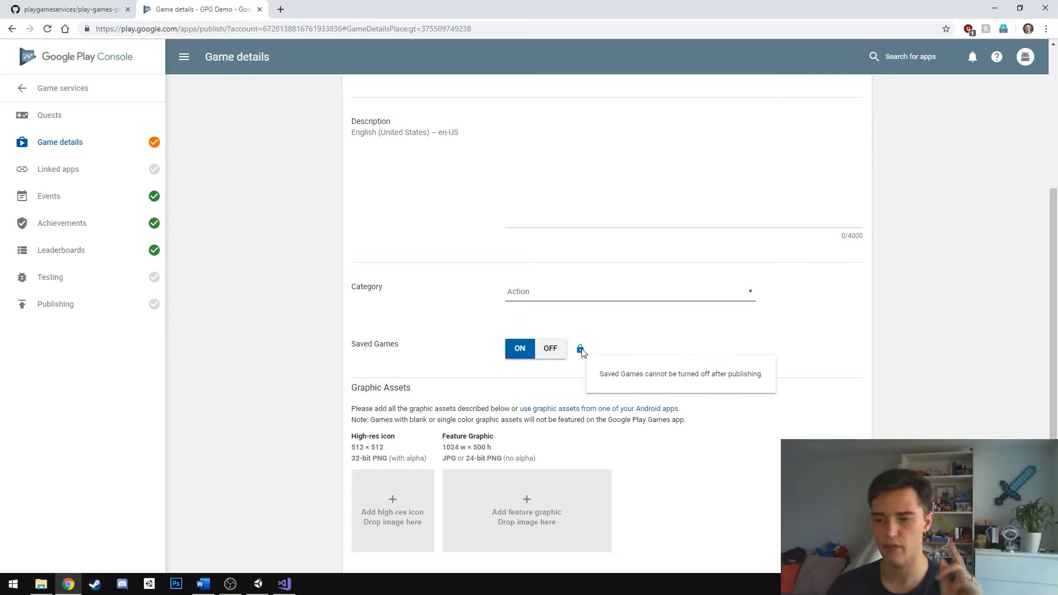
pyautogui.click(550, 349)
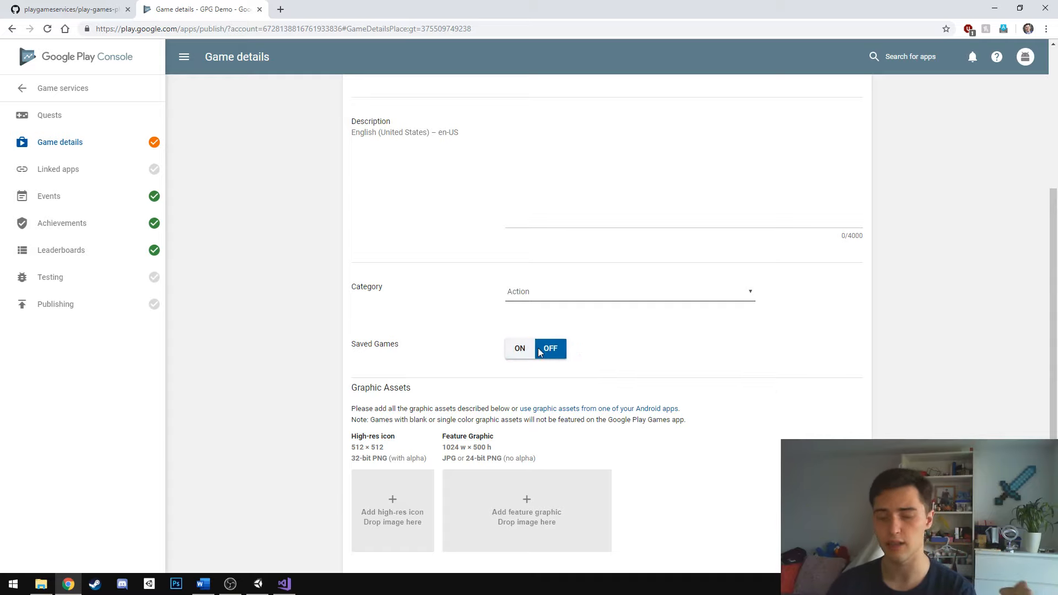
pyautogui.scroll(-3)
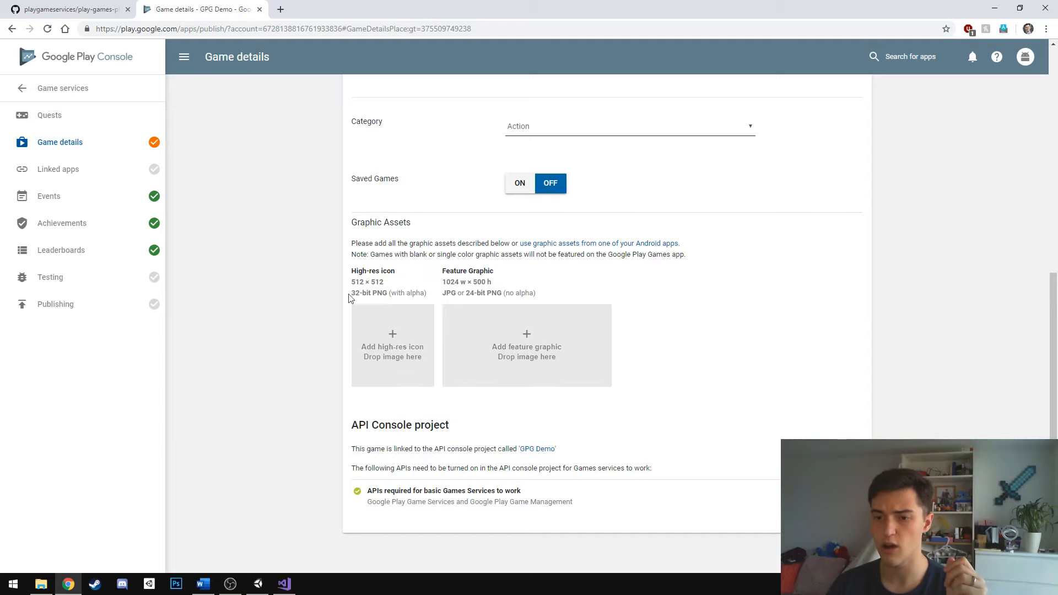
pyautogui.scroll(-3)
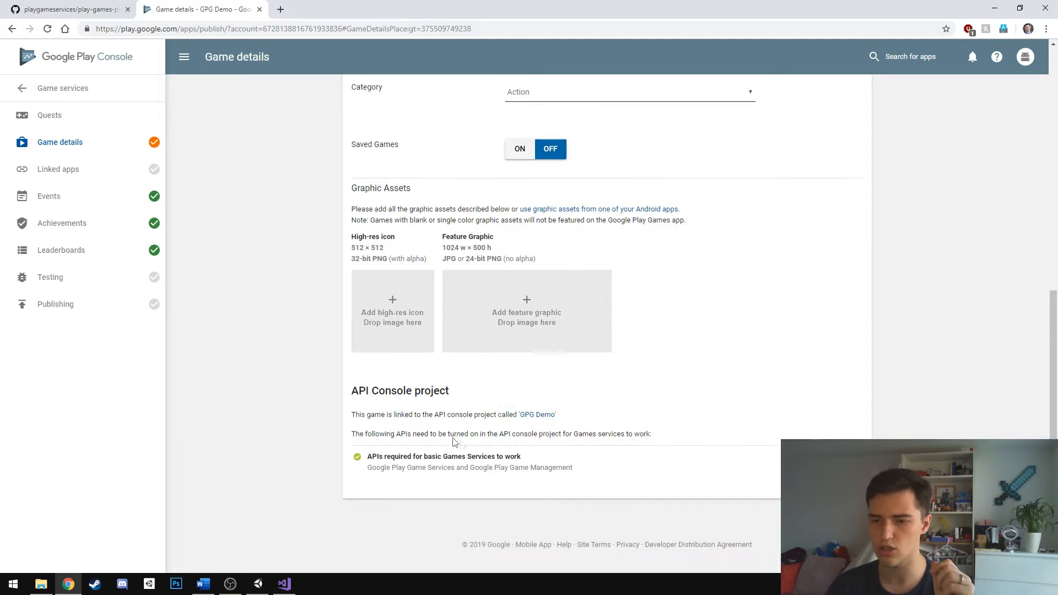
pyautogui.moveTo(108, 147)
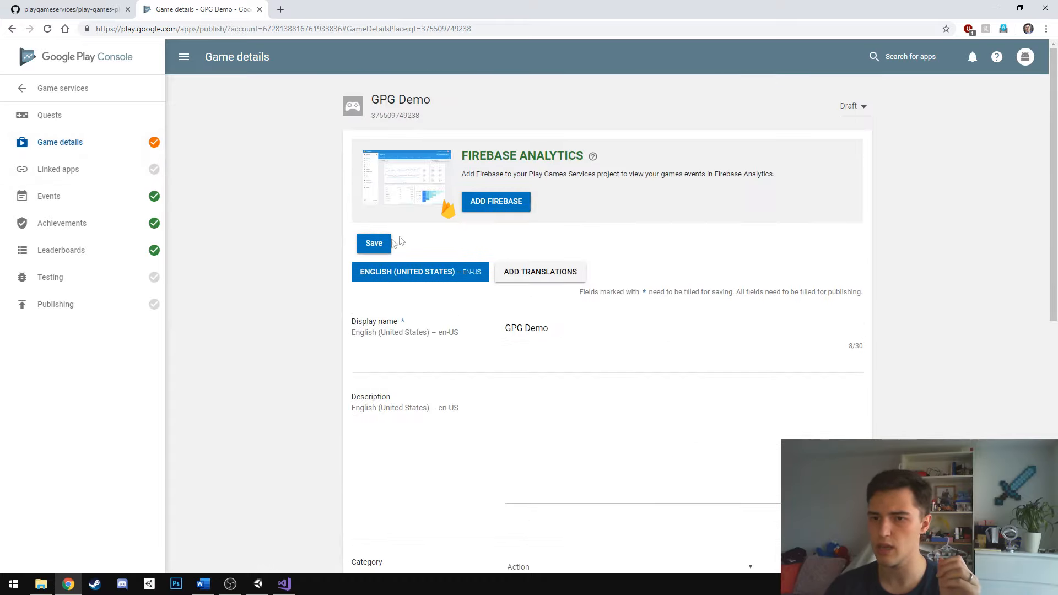
# Step: Link Android package com.AMastryukov.GPGDemo to GPG Demo, save, and start authorizing it
pyautogui.click(58, 169)
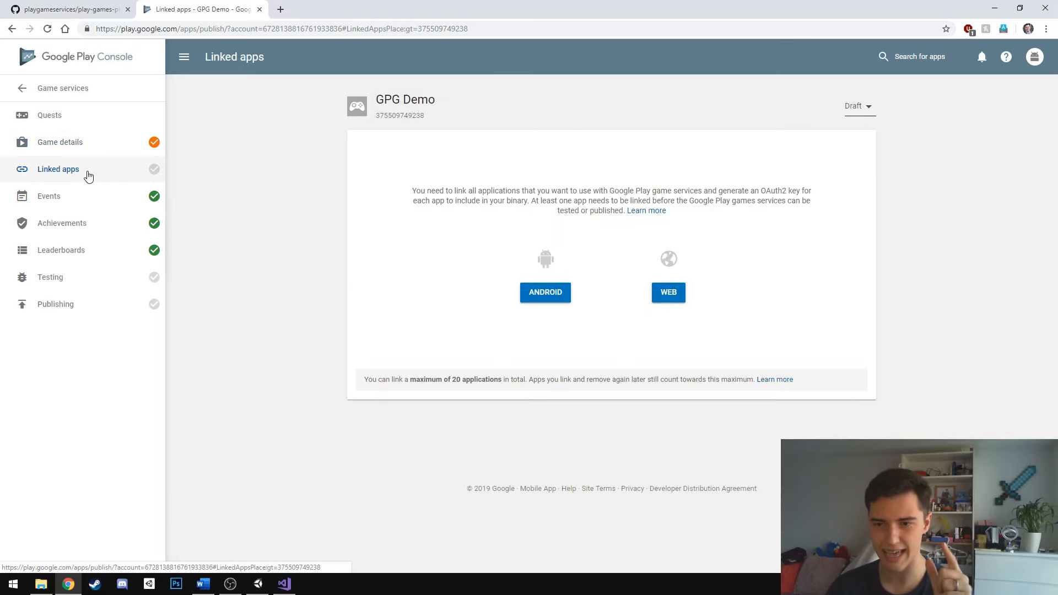
pyautogui.click(544, 292)
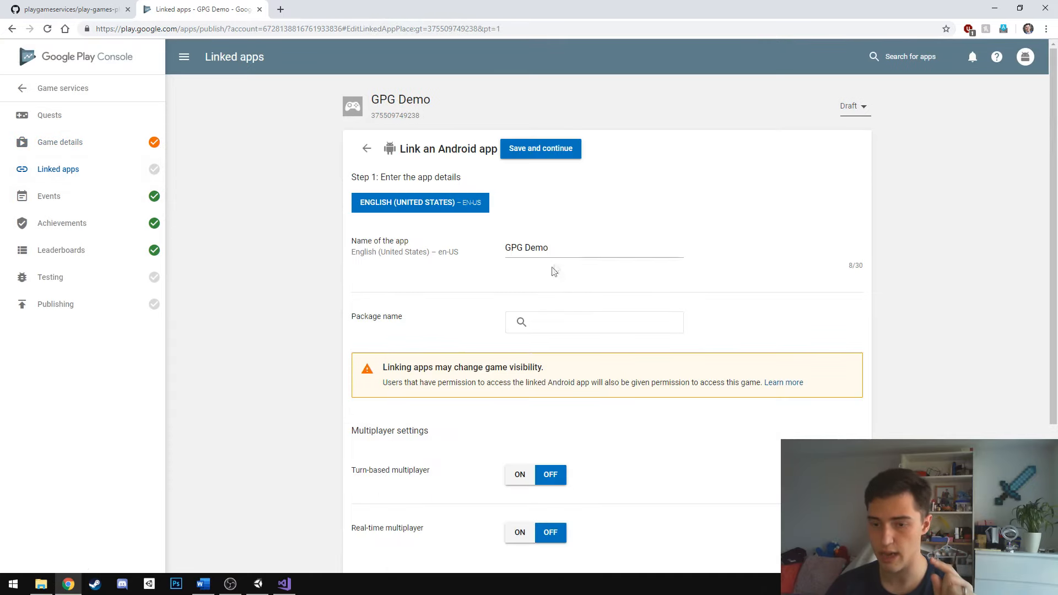
pyautogui.click(594, 322)
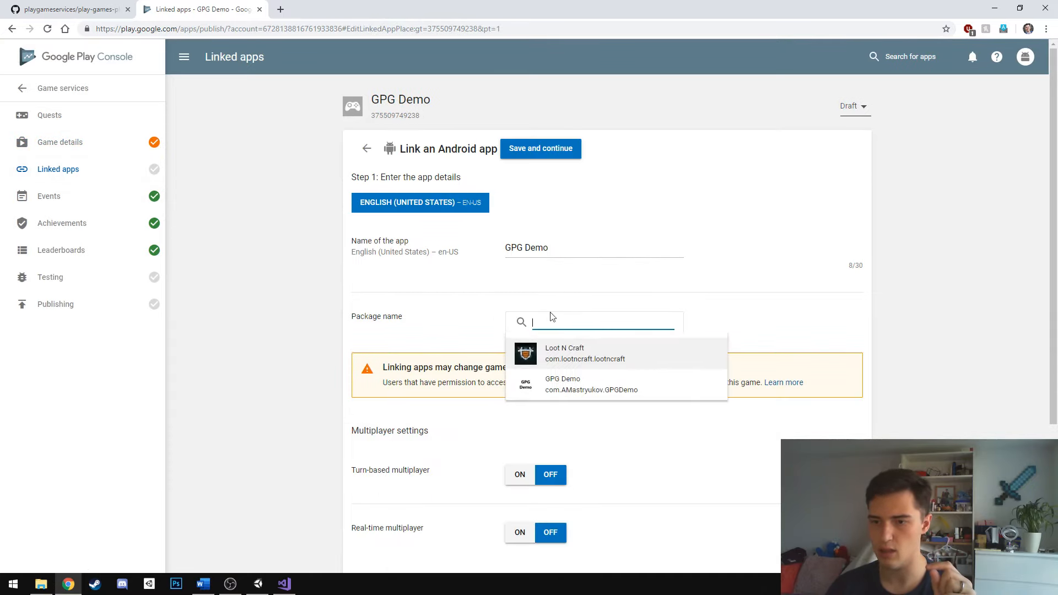
pyautogui.click(592, 385)
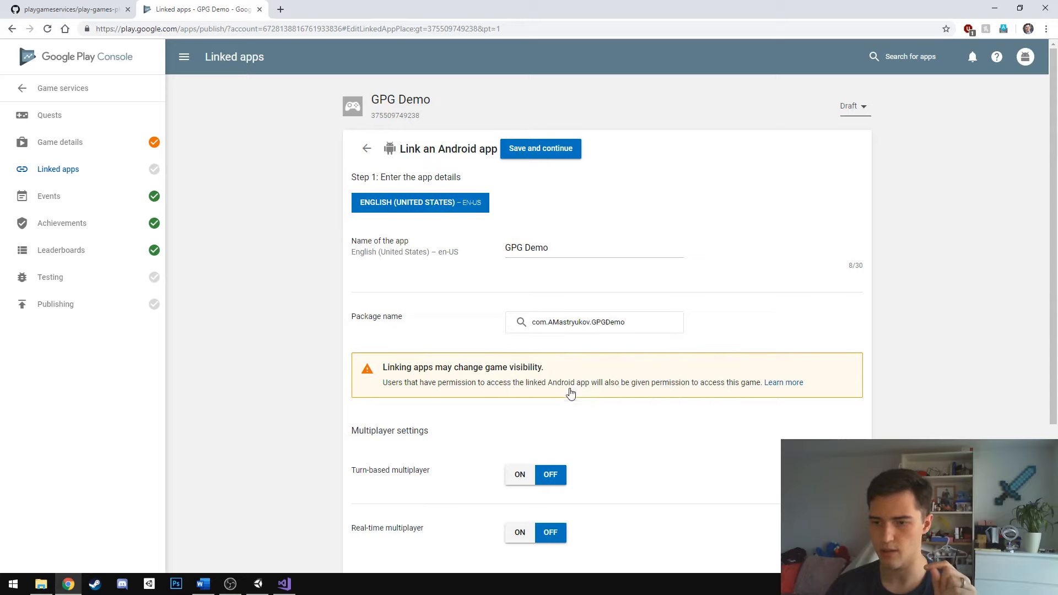
pyautogui.moveTo(60, 142)
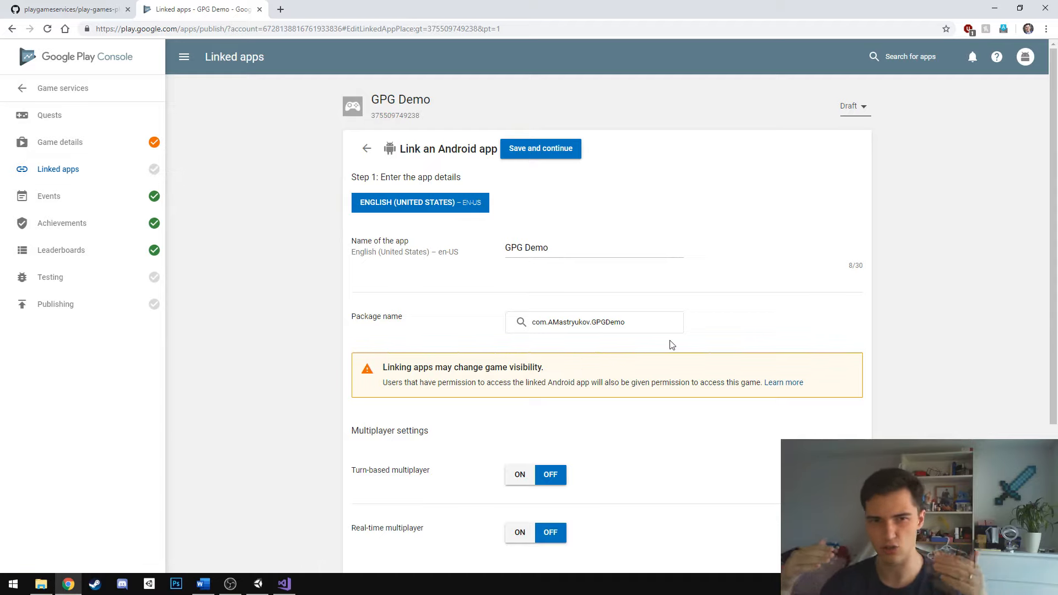
pyautogui.scroll(-3)
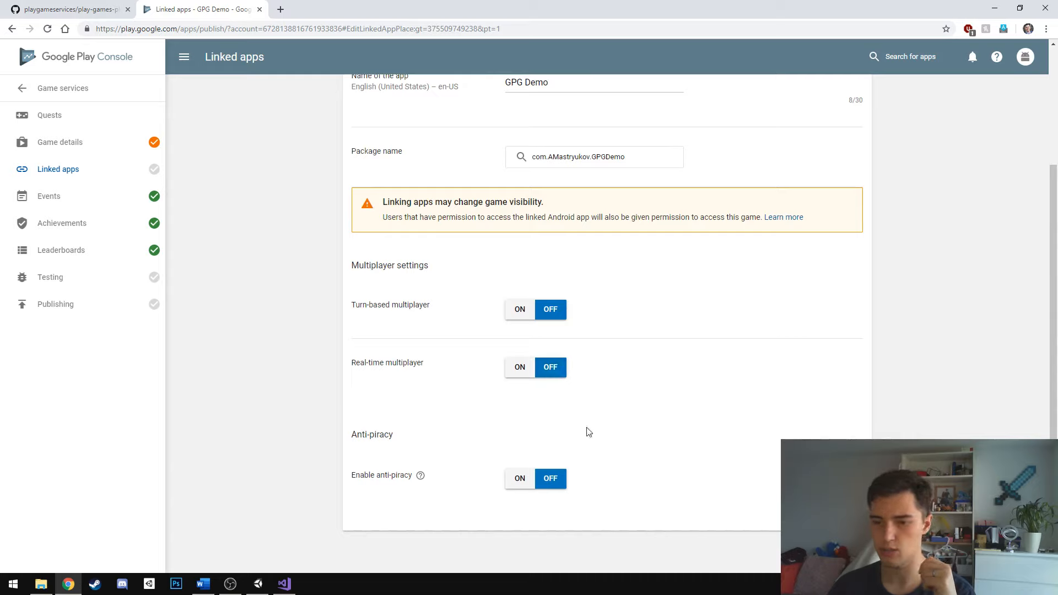
pyautogui.moveTo(420, 476)
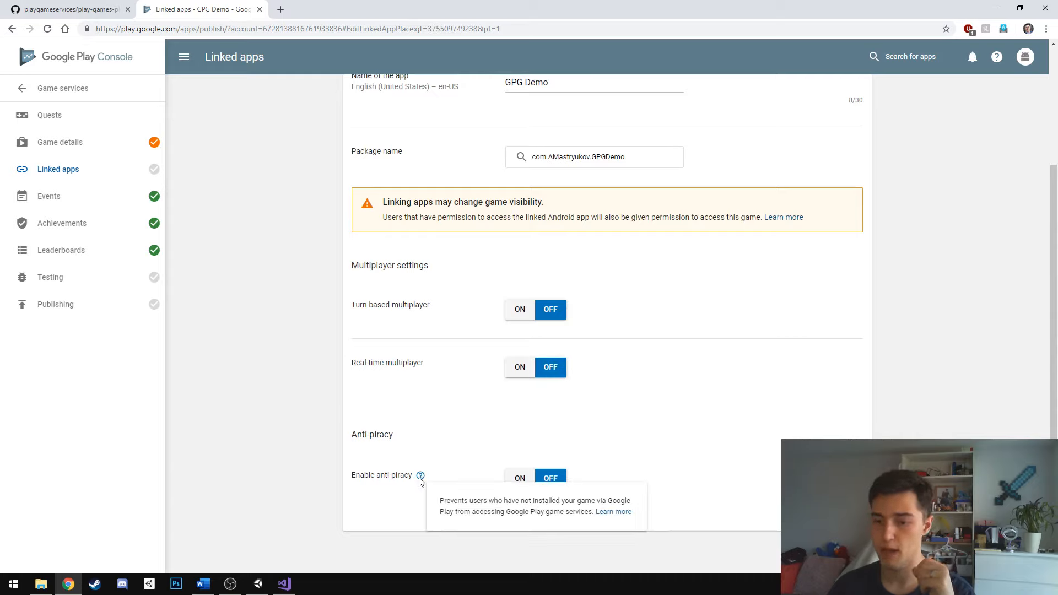
pyautogui.moveTo(443, 484)
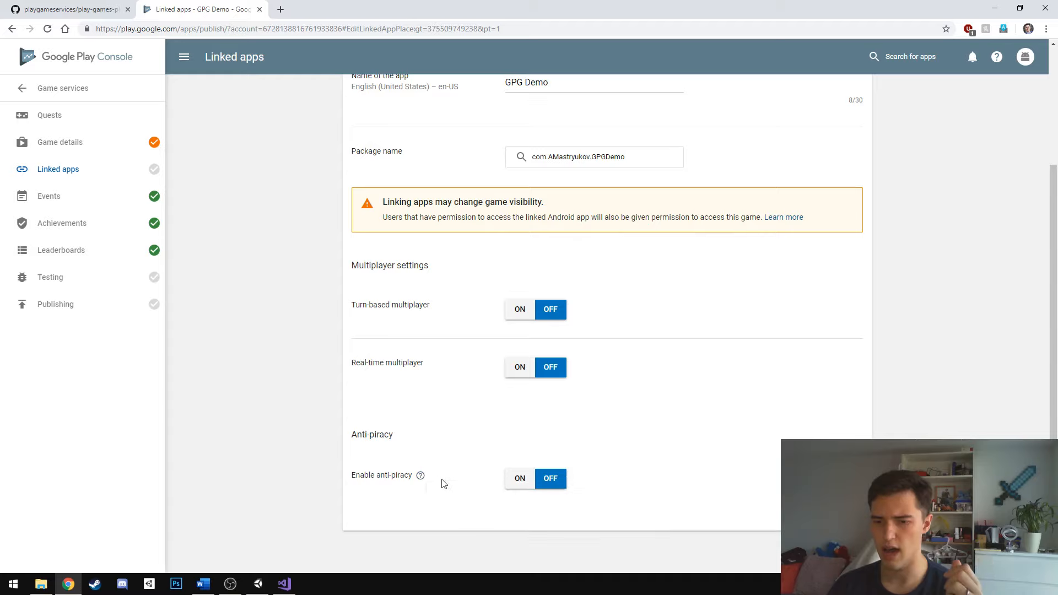
pyautogui.moveTo(616, 472)
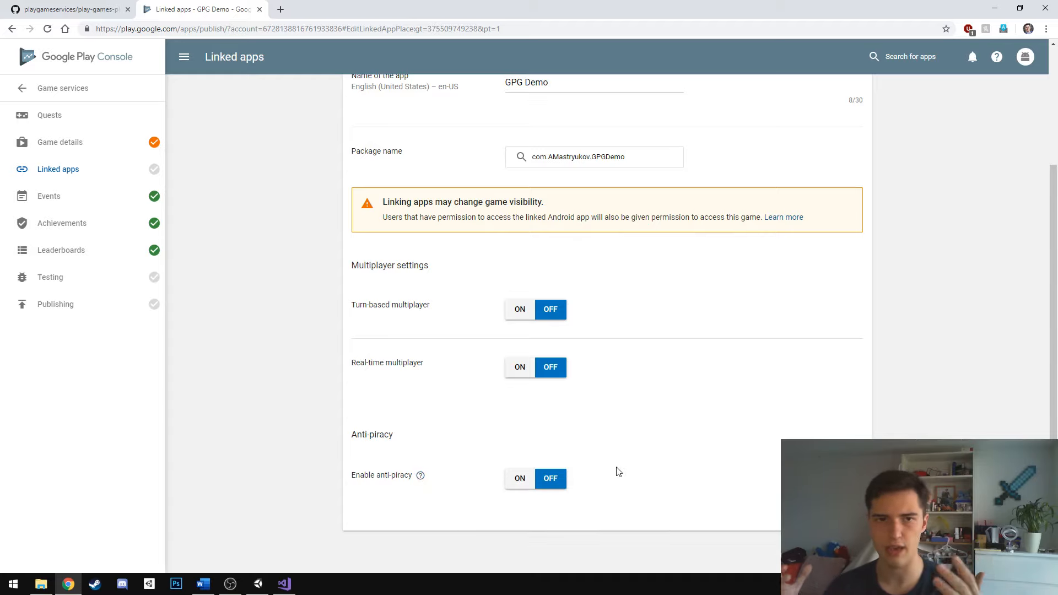
pyautogui.moveTo(54, 211)
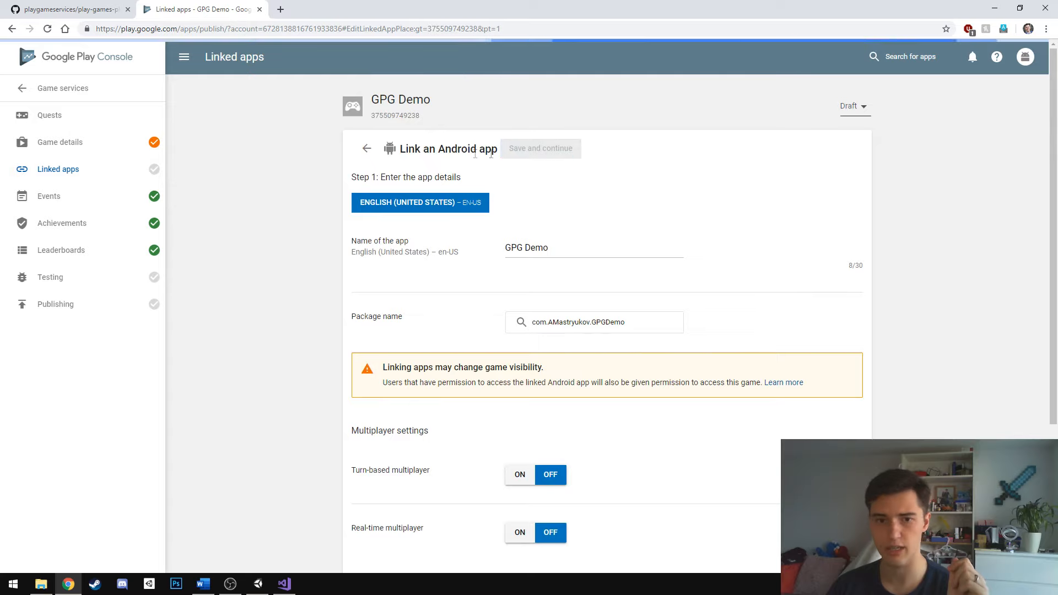
pyautogui.click(540, 148)
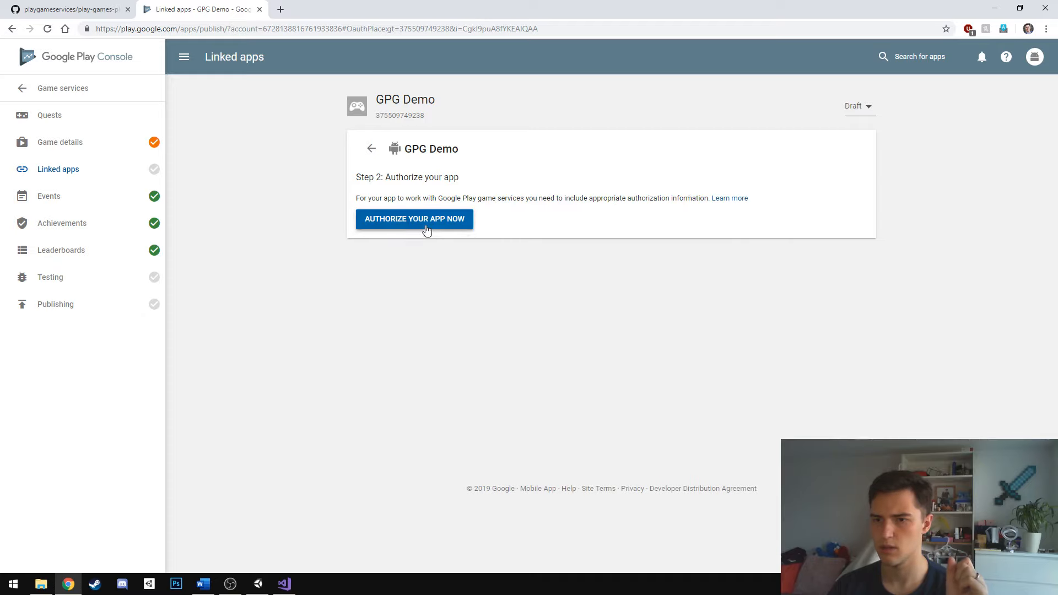
pyautogui.click(415, 219)
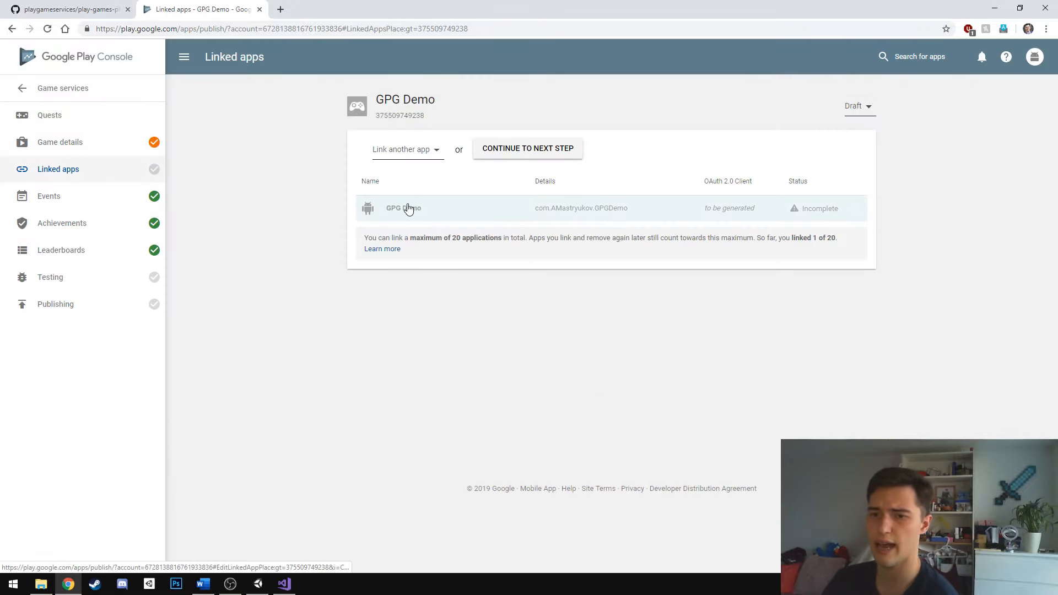
# Step: Open the linked GPG Demo API Console project and inspect its empty Credentials and OAuth consent screen
pyautogui.click(403, 208)
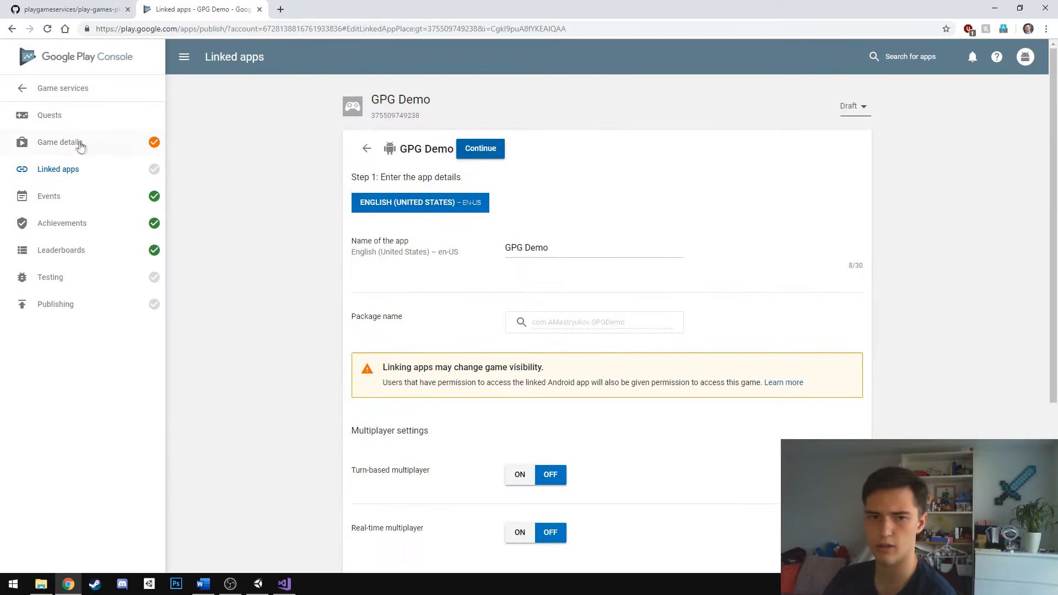
pyautogui.click(59, 142)
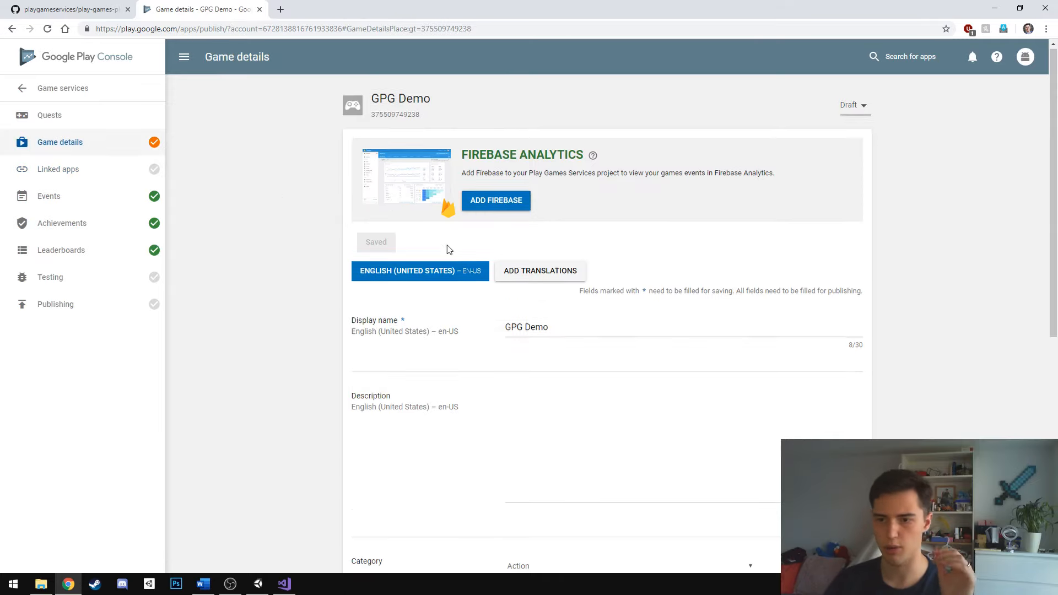
pyautogui.scroll(-3)
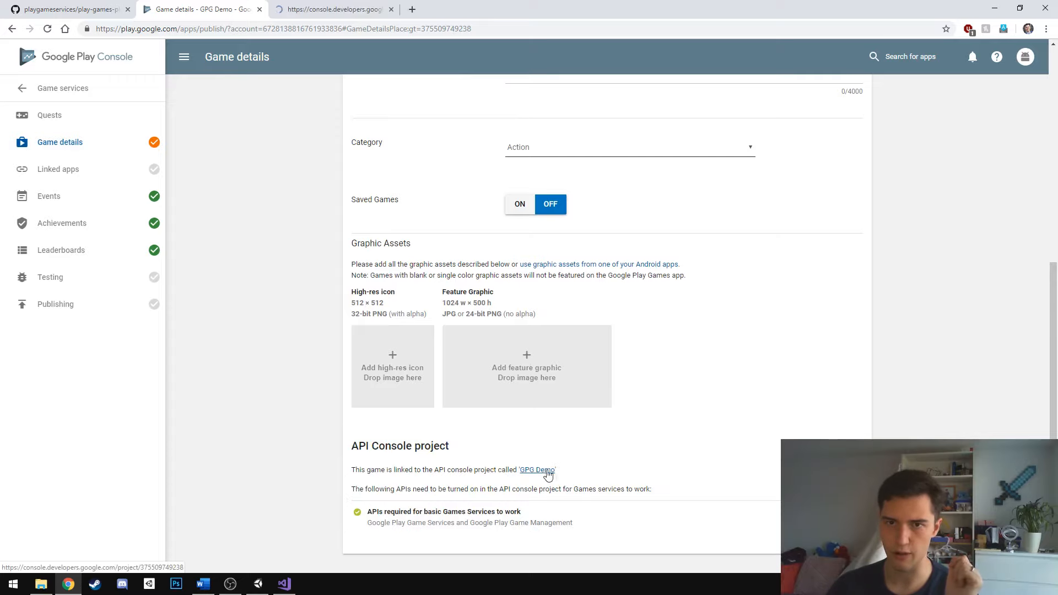
pyautogui.click(537, 470)
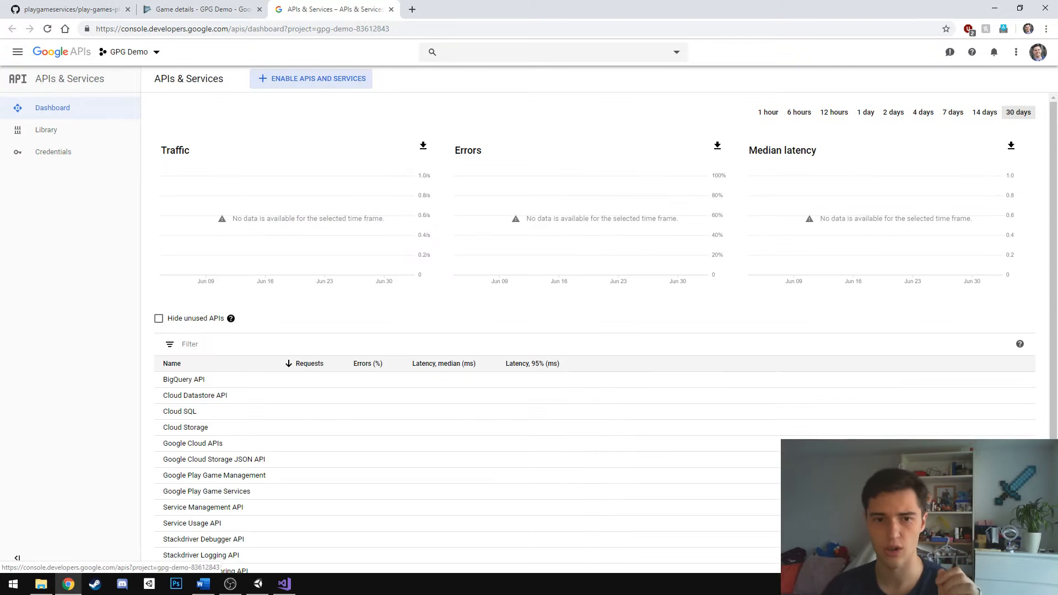
pyautogui.click(53, 152)
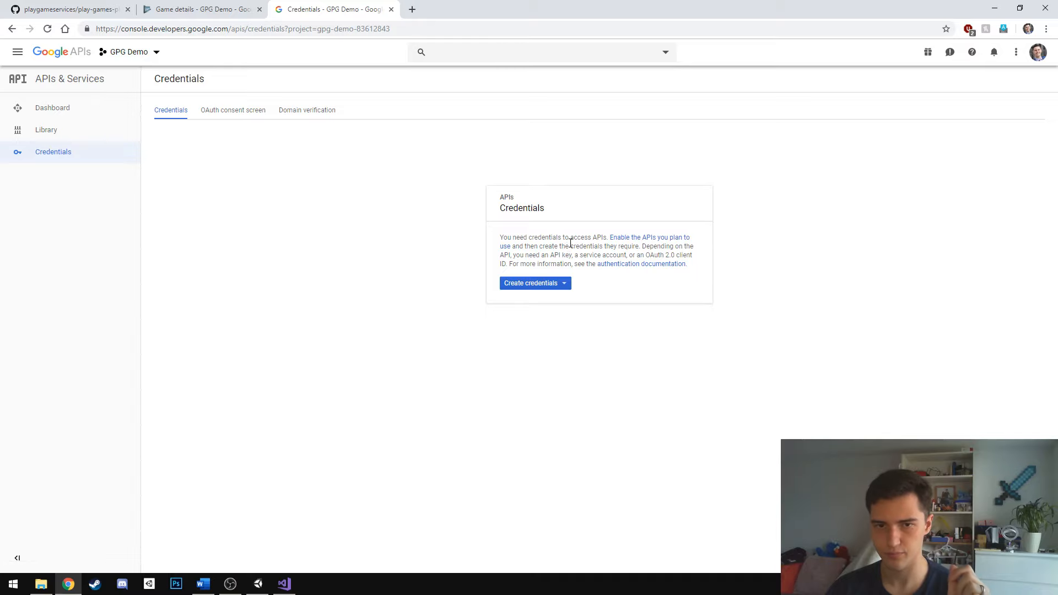
pyautogui.click(233, 111)
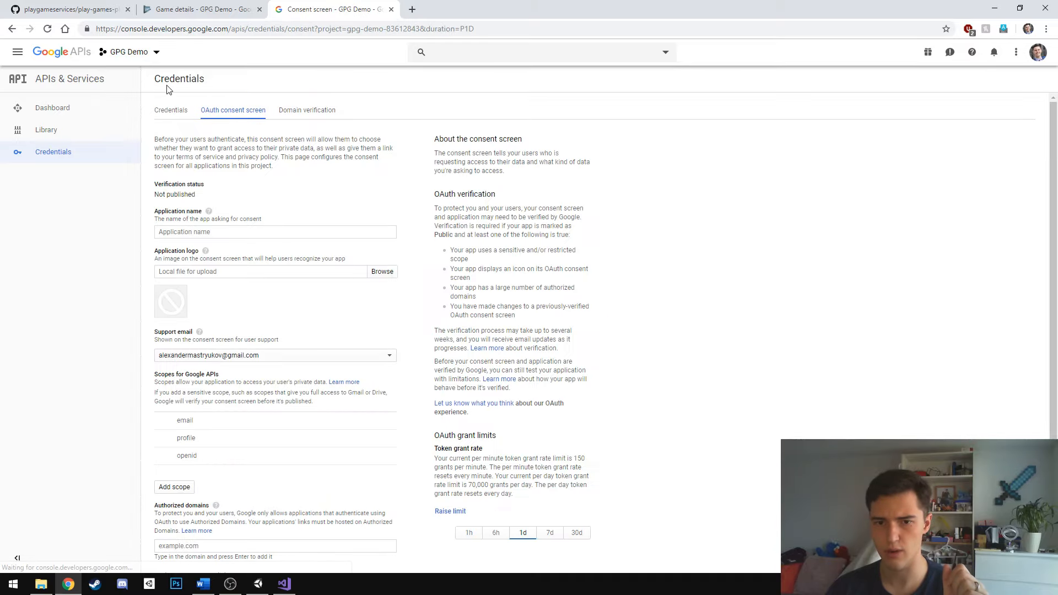
pyautogui.click(170, 110)
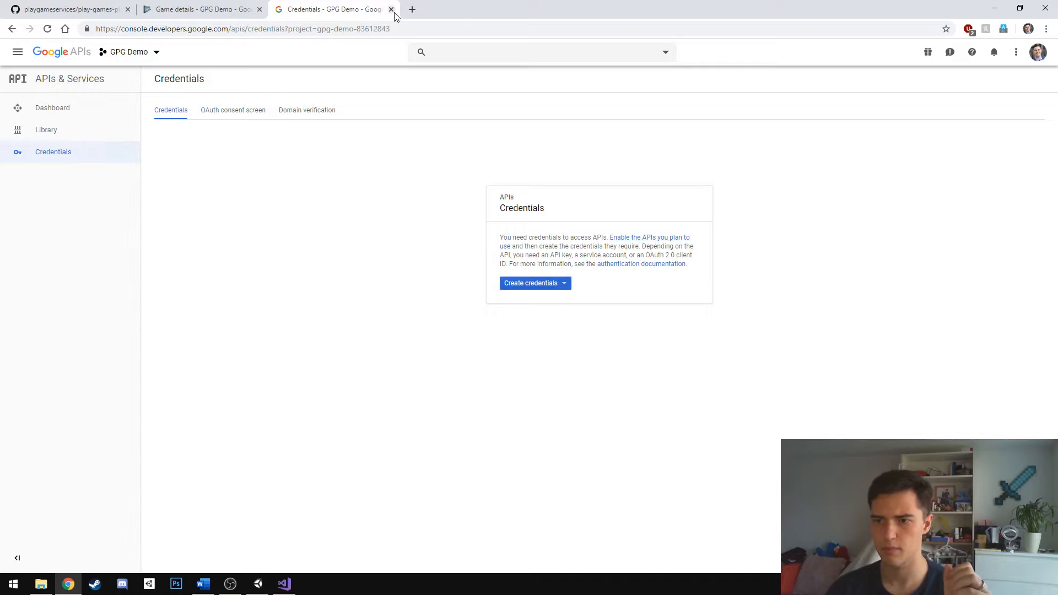
# Step: Continue past GPG Demo's app details and confirm creating its Android OAuth client
pyautogui.click(199, 9)
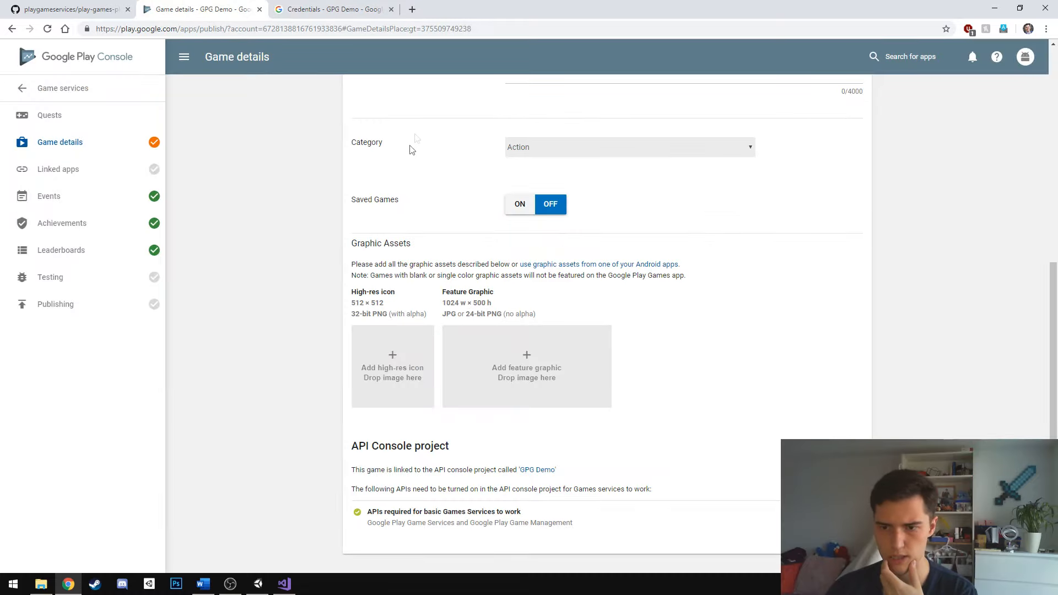
pyautogui.click(58, 169)
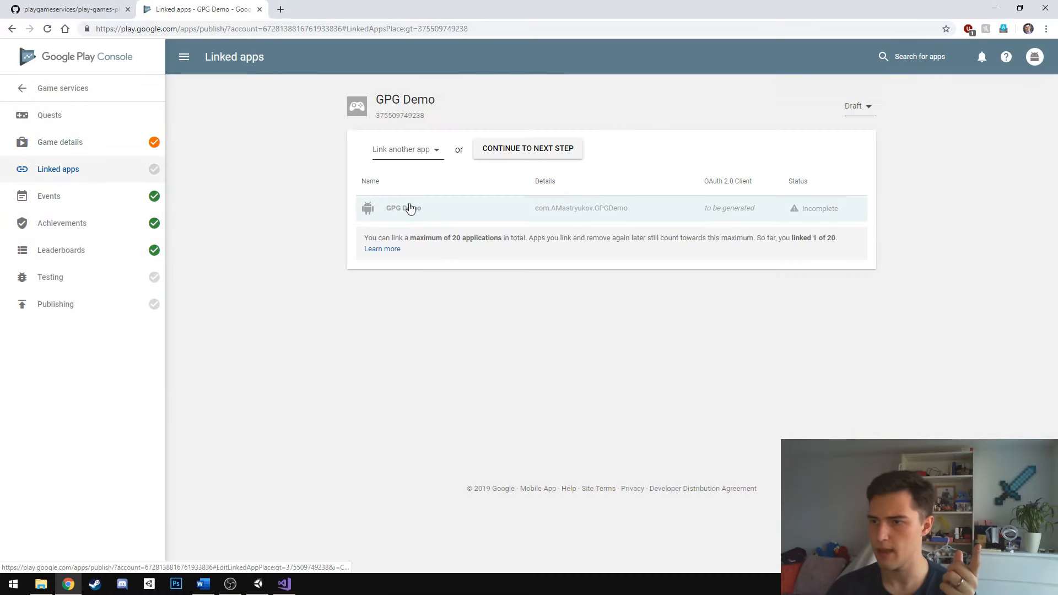
pyautogui.click(403, 208)
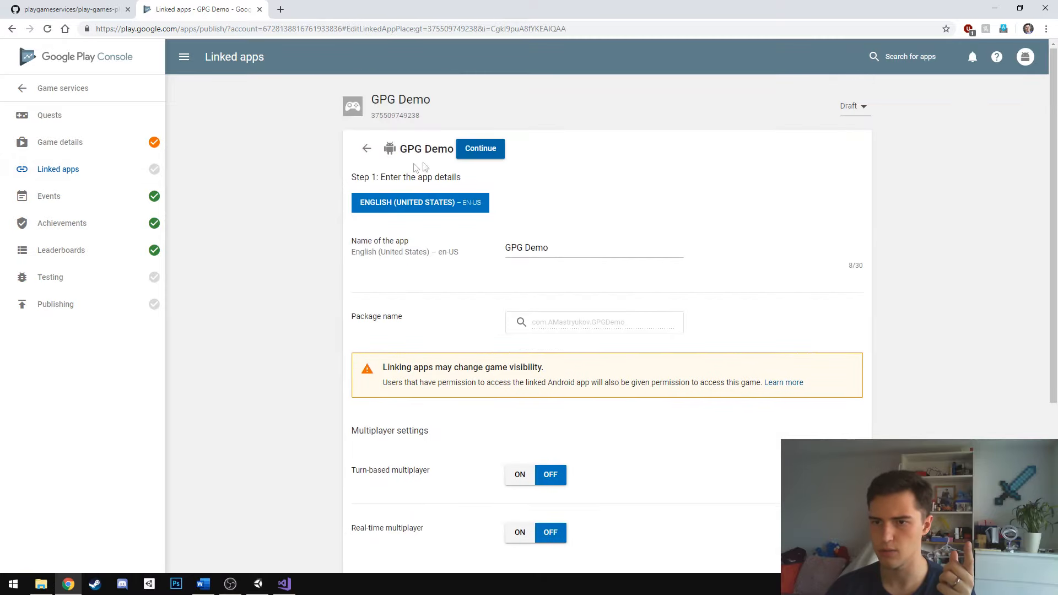
pyautogui.click(481, 149)
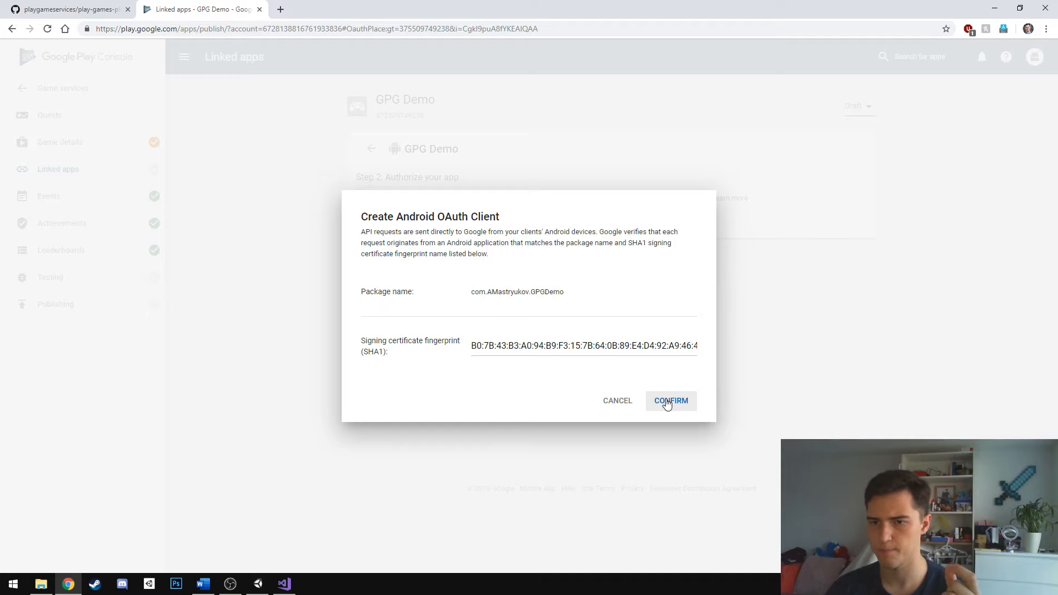
pyautogui.click(670, 400)
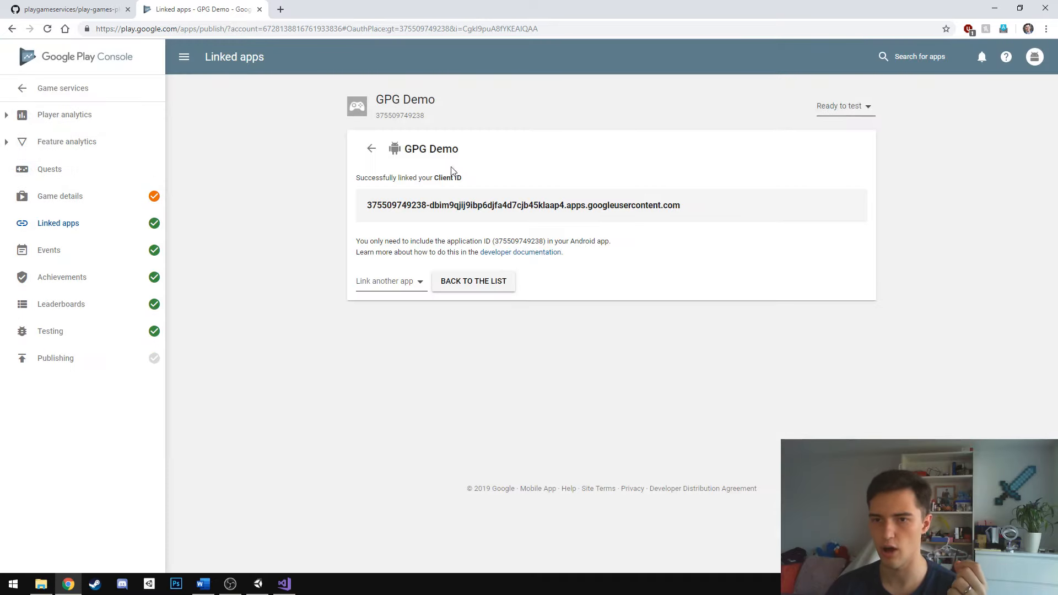
pyautogui.moveTo(88, 167)
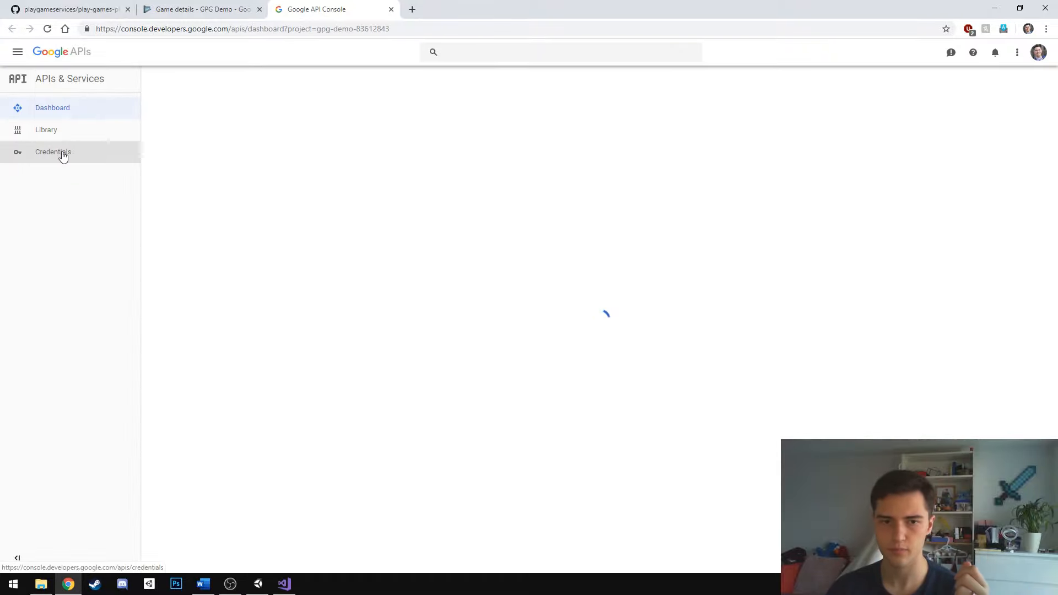
# Step: Open the GPG Demo Android OAuth client and review its SHA-1 fingerprint and package name
pyautogui.click(53, 152)
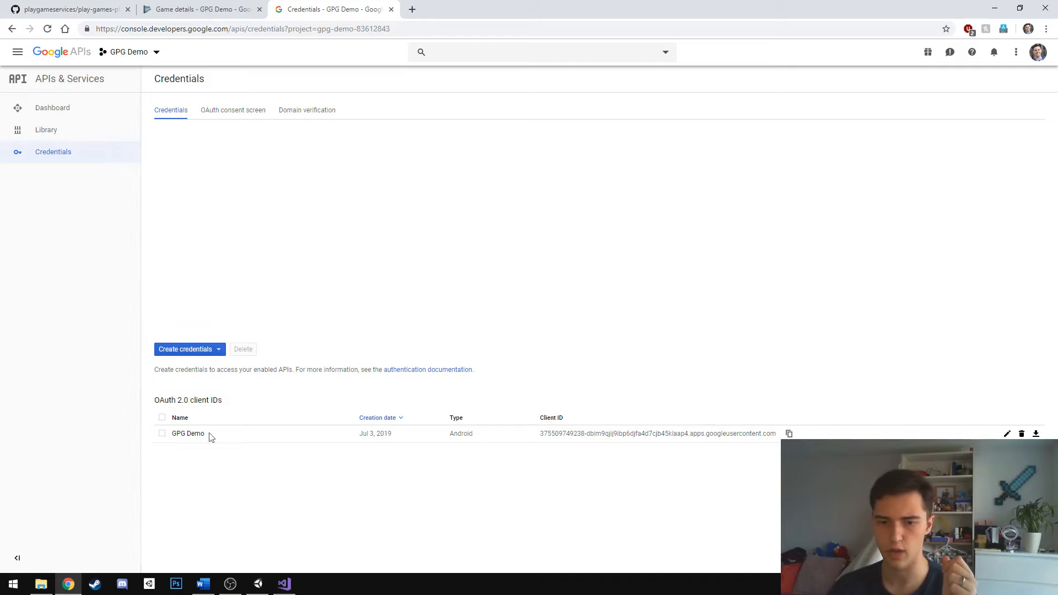
pyautogui.click(187, 433)
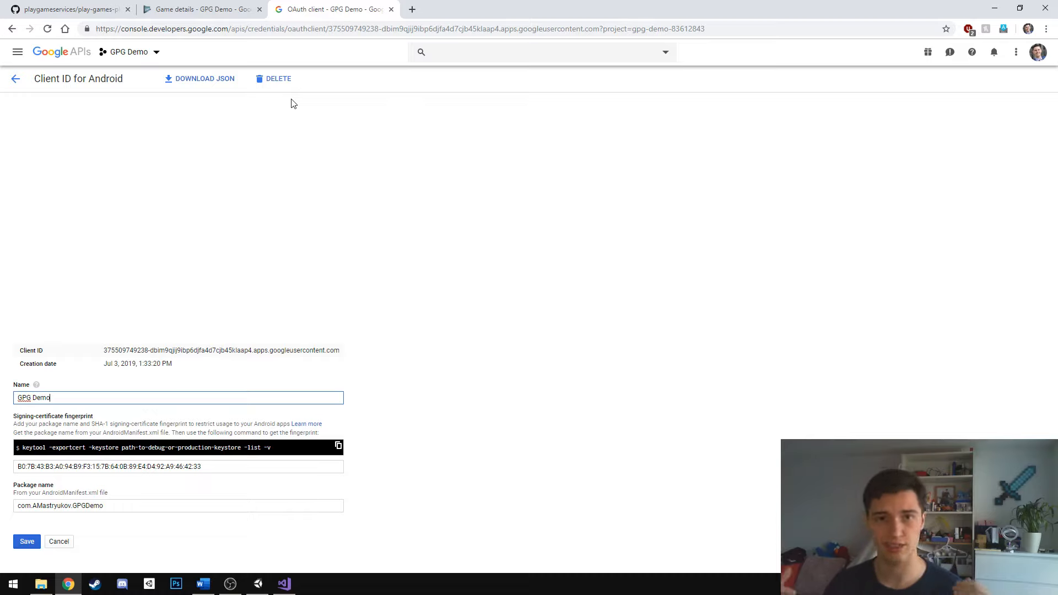
pyautogui.moveTo(162, 363)
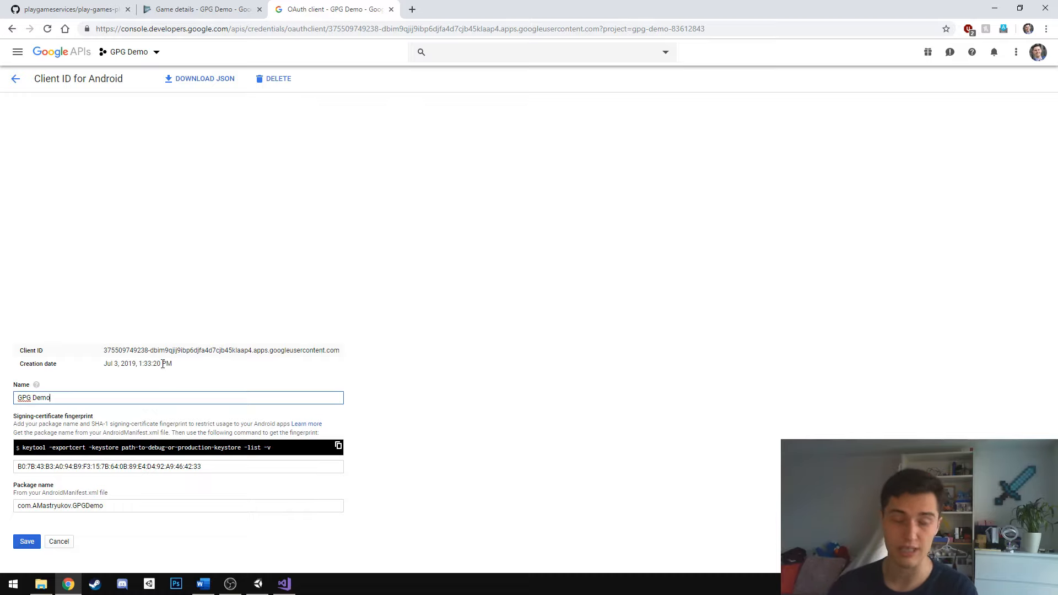
pyautogui.moveTo(82, 466); pyautogui.dragTo(200, 466)
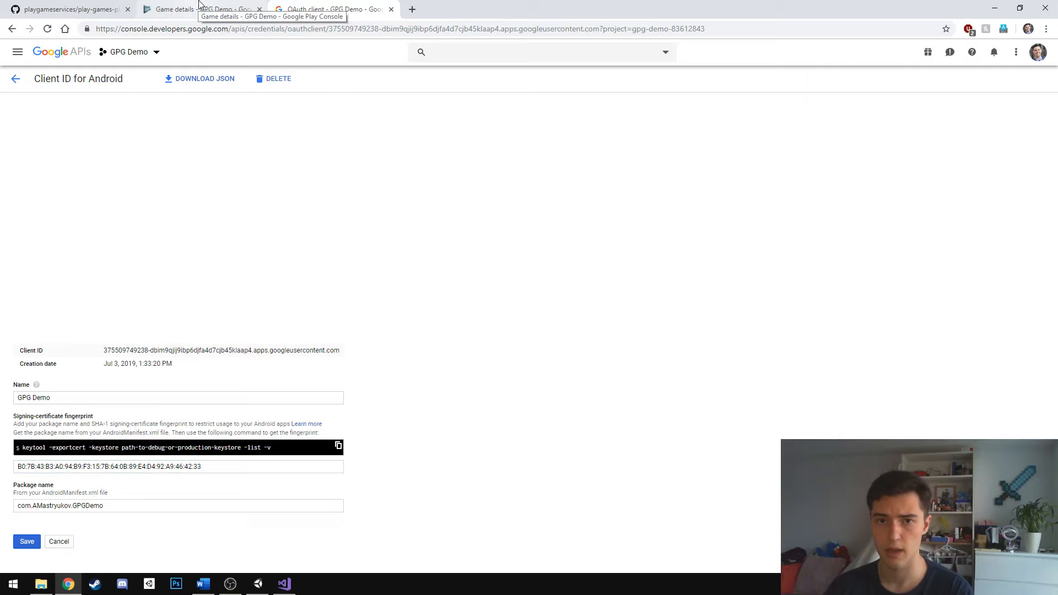
# Step: Open GPG Demo's App signing page and select the upload certificate SHA-1 fingerprint
pyautogui.click(202, 9)
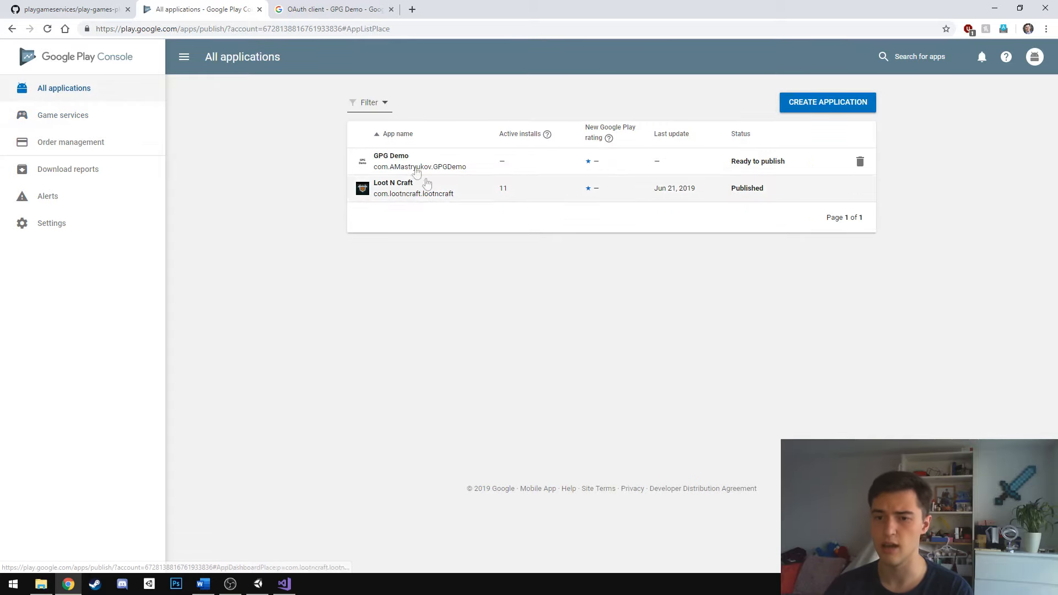
pyautogui.click(390, 160)
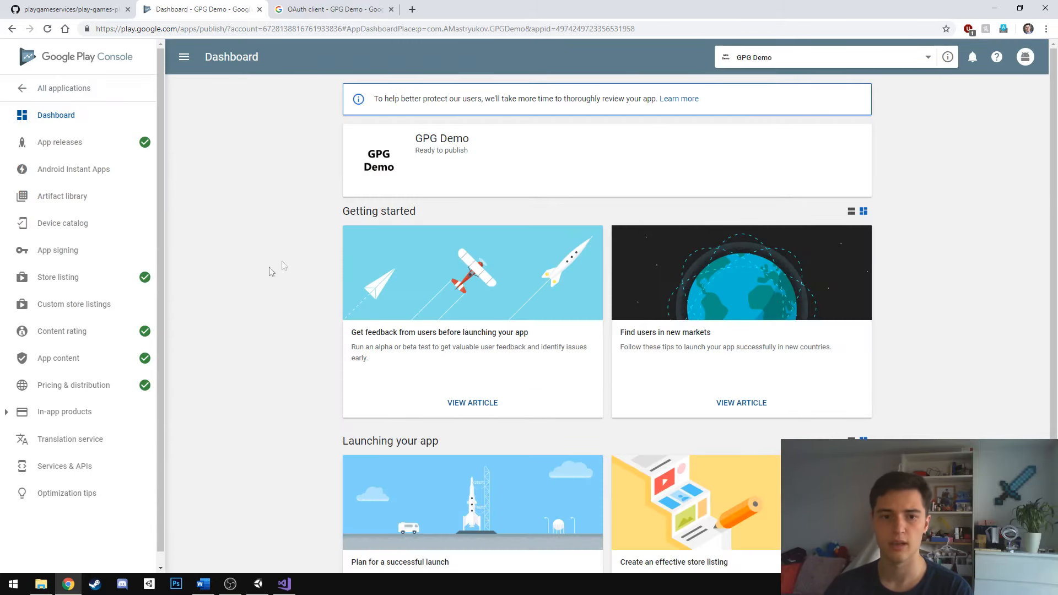
pyautogui.click(58, 251)
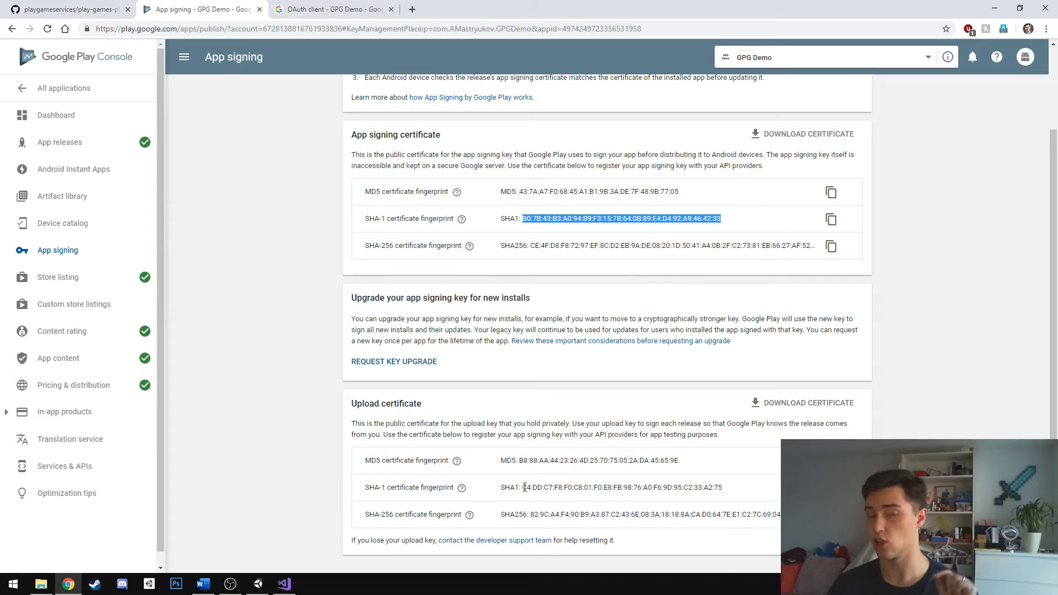
pyautogui.click(526, 487)
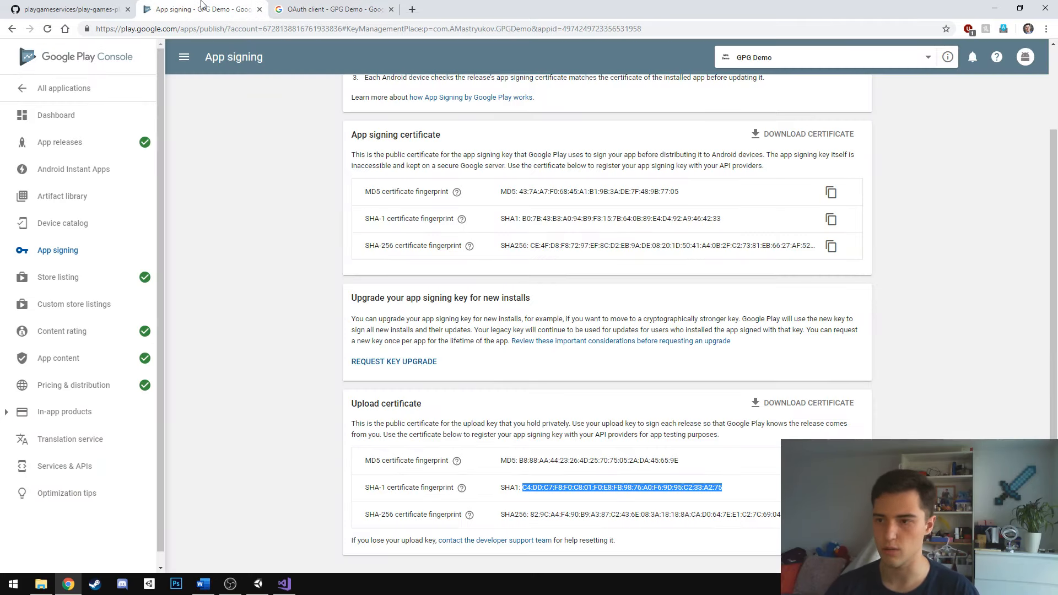
pyautogui.moveTo(461, 219)
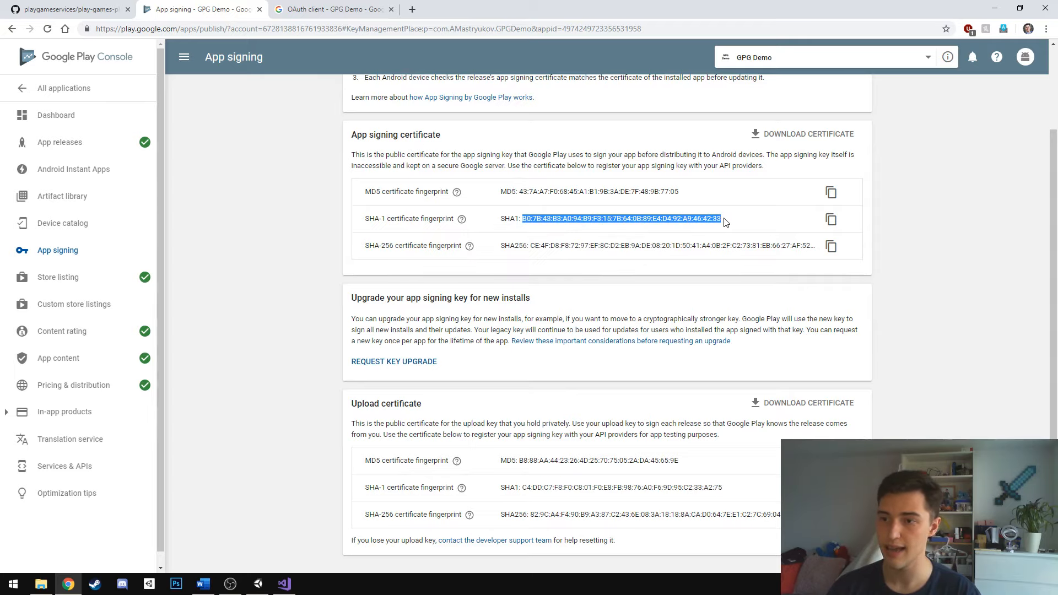
# Step: Replace the Android client's SHA-1 with upload fingerprint C4:DD:C7:…:A2:75 and save it
pyautogui.click(332, 8)
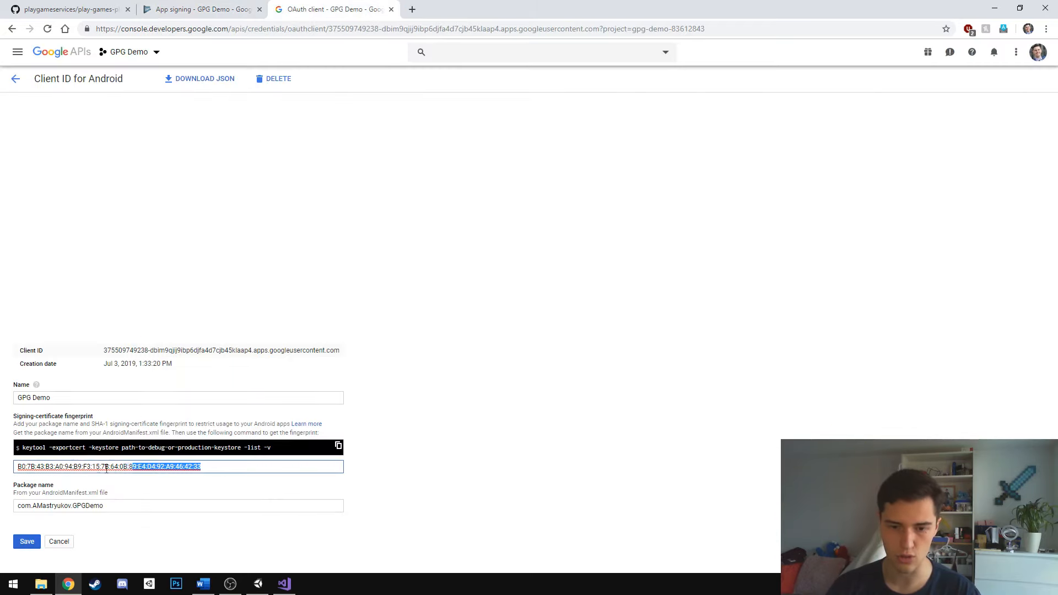
pyautogui.click(199, 9)
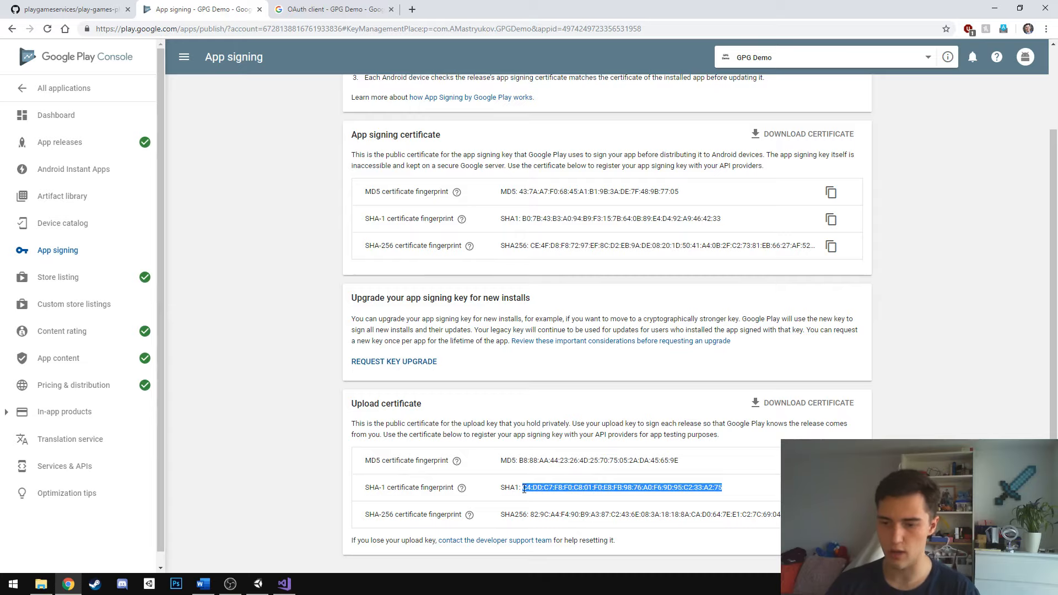
pyautogui.click(330, 9)
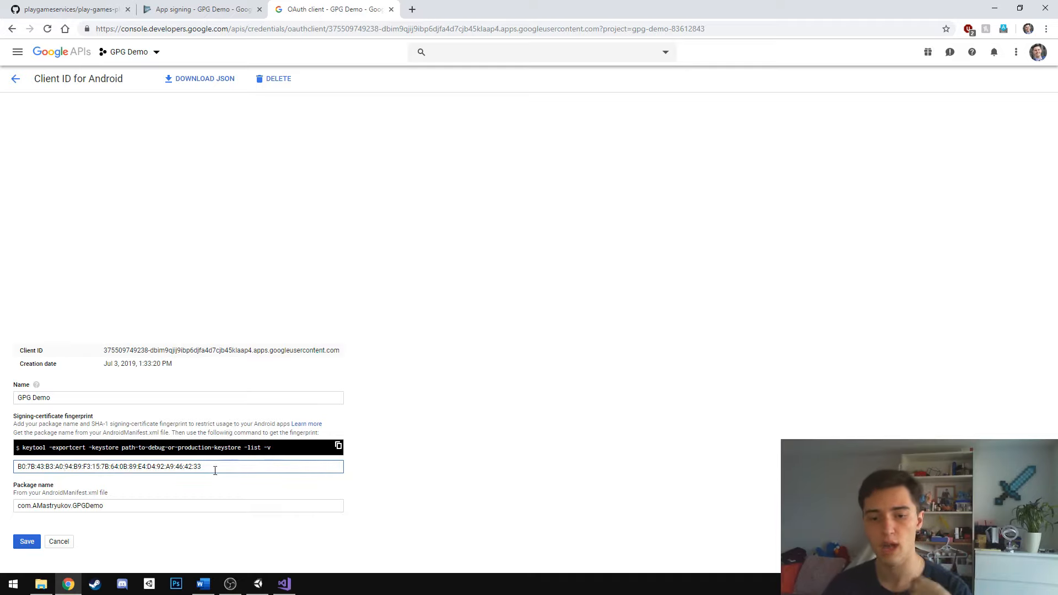
pyautogui.write('C4:DD:C7:F8:F0:C8:01:F0:E8:FB:98:76:A0:F6:9D:95:C2:33:A2:75')
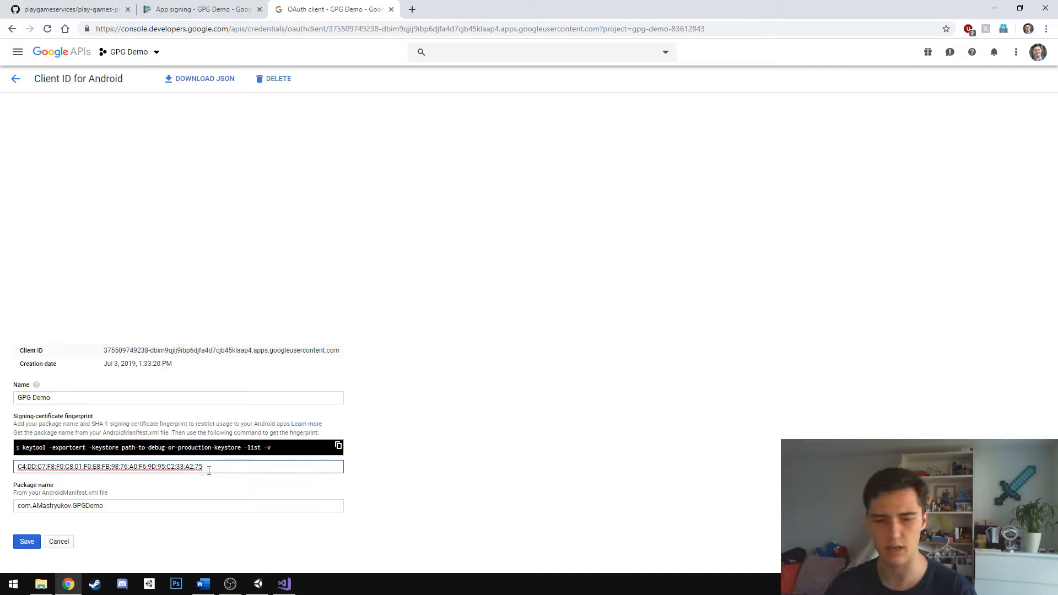
pyautogui.click(26, 541)
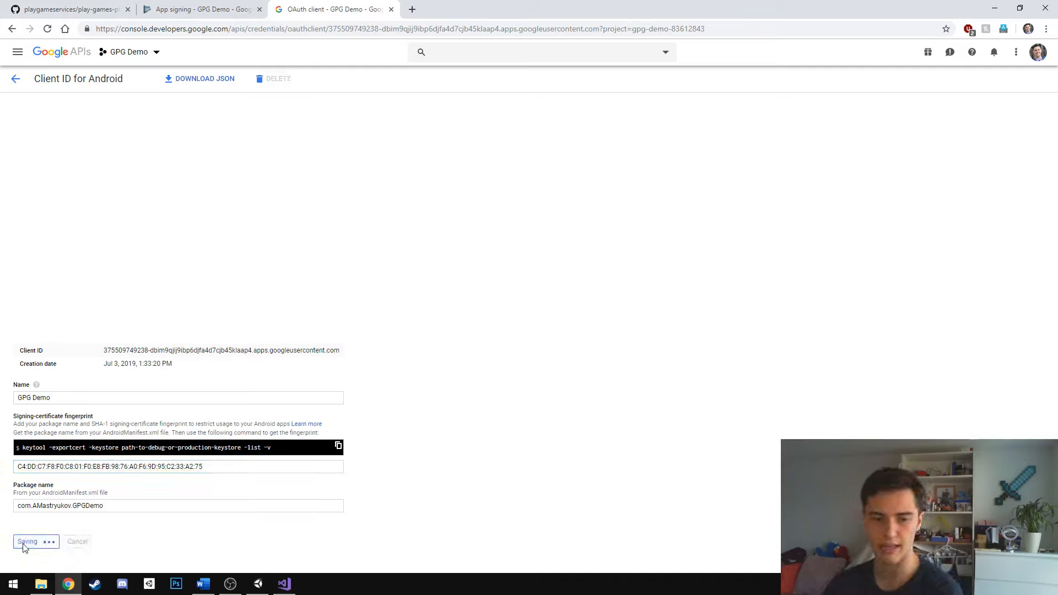
pyautogui.click(27, 541)
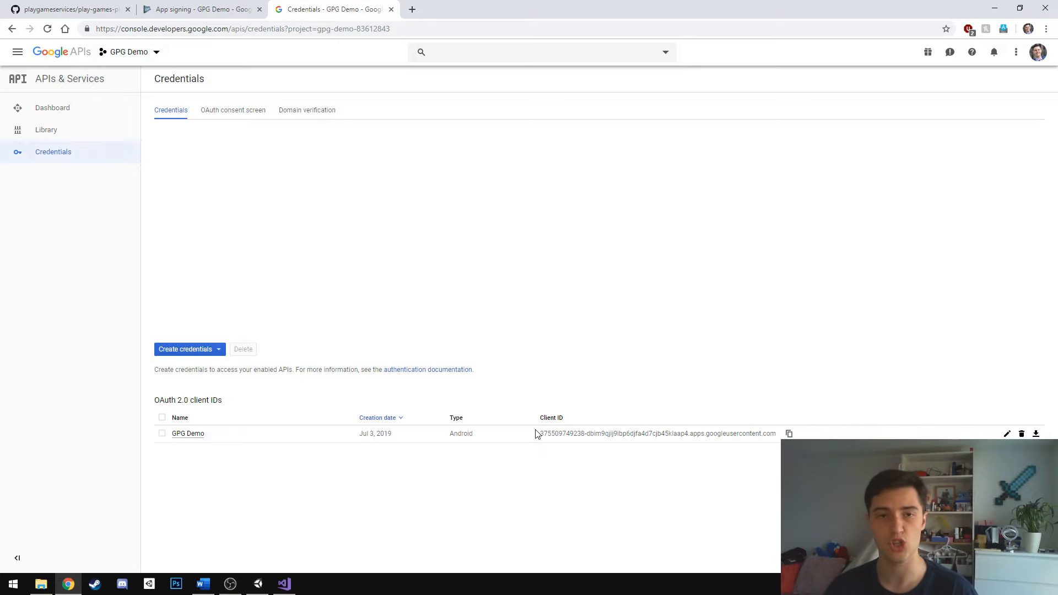
# Step: Switch back to Play Console's game services for GPG Demo
pyautogui.click(201, 9)
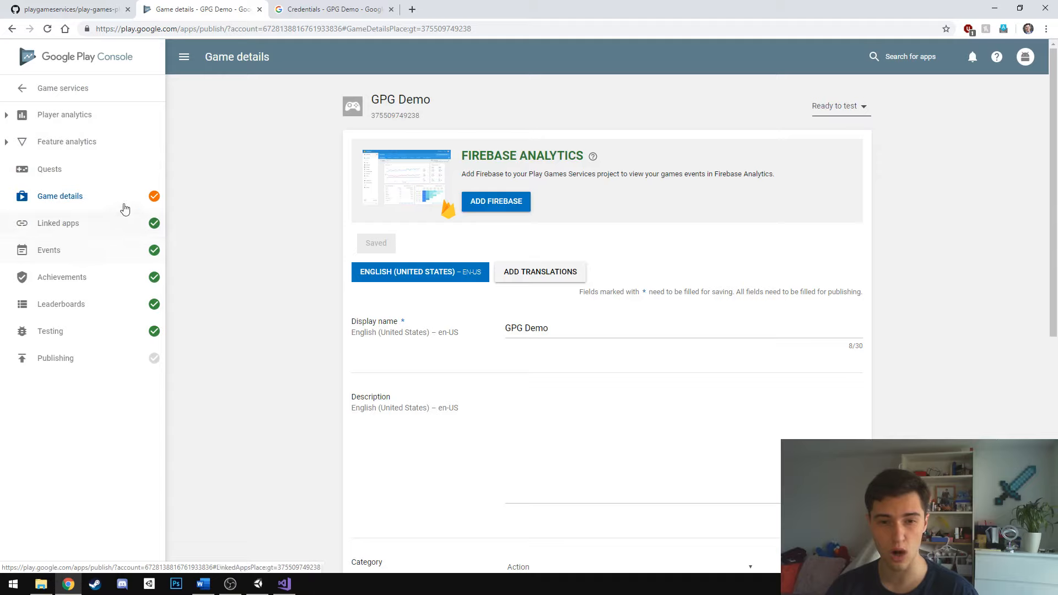
pyautogui.moveTo(154, 199)
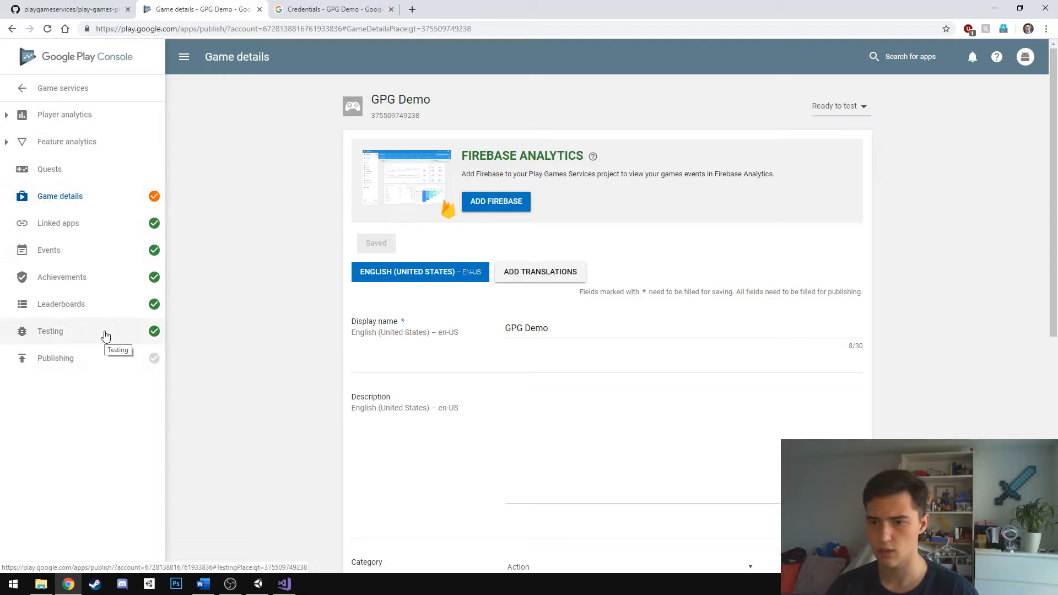
pyautogui.moveTo(37, 93)
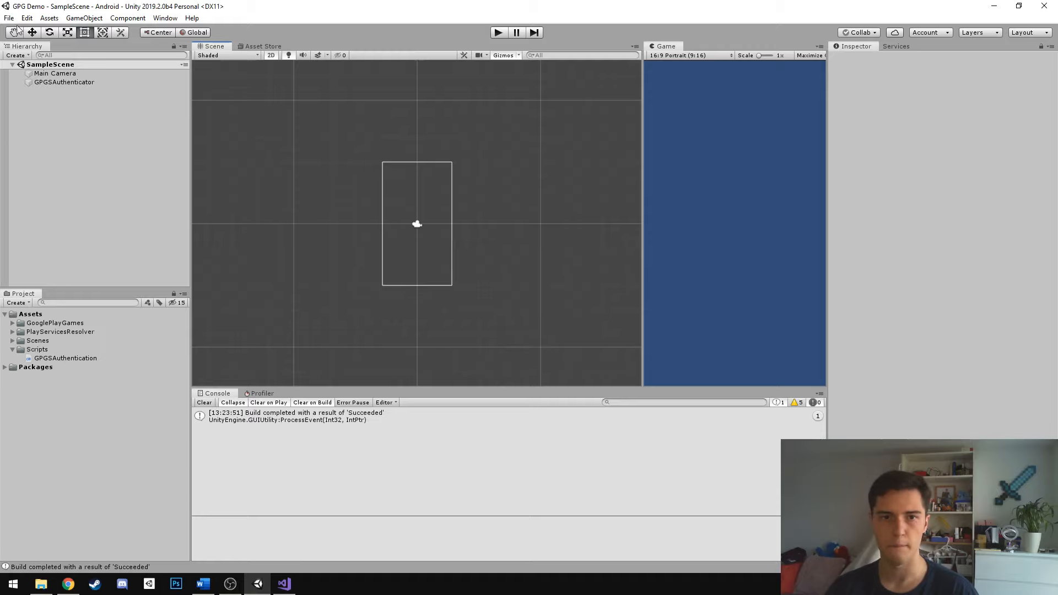
# Step: Build and run twice, dismissing the no-device warning and clearing the Console between attempts
pyautogui.click(9, 17)
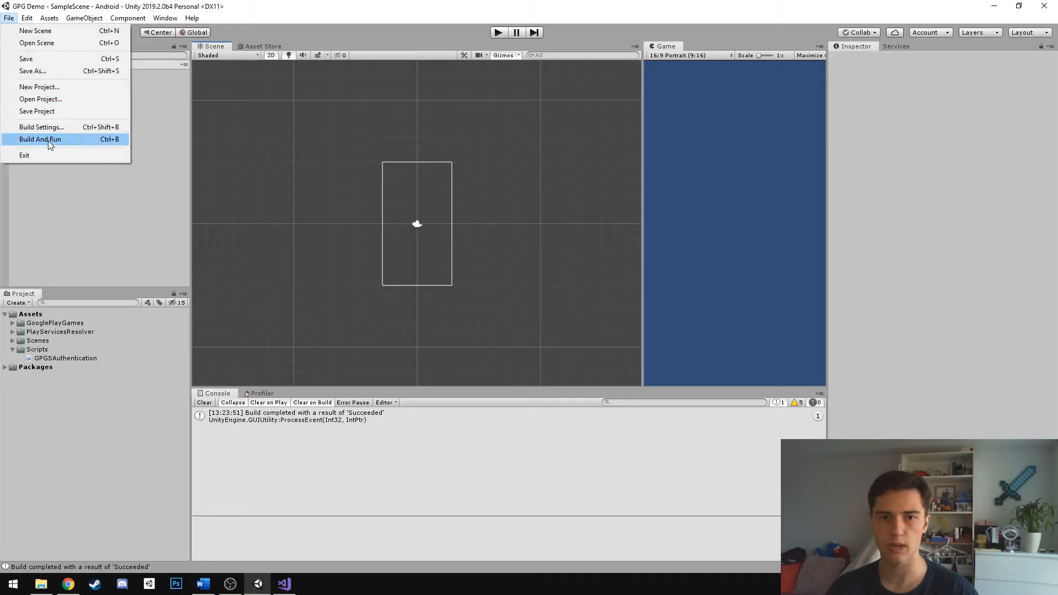
pyautogui.click(40, 139)
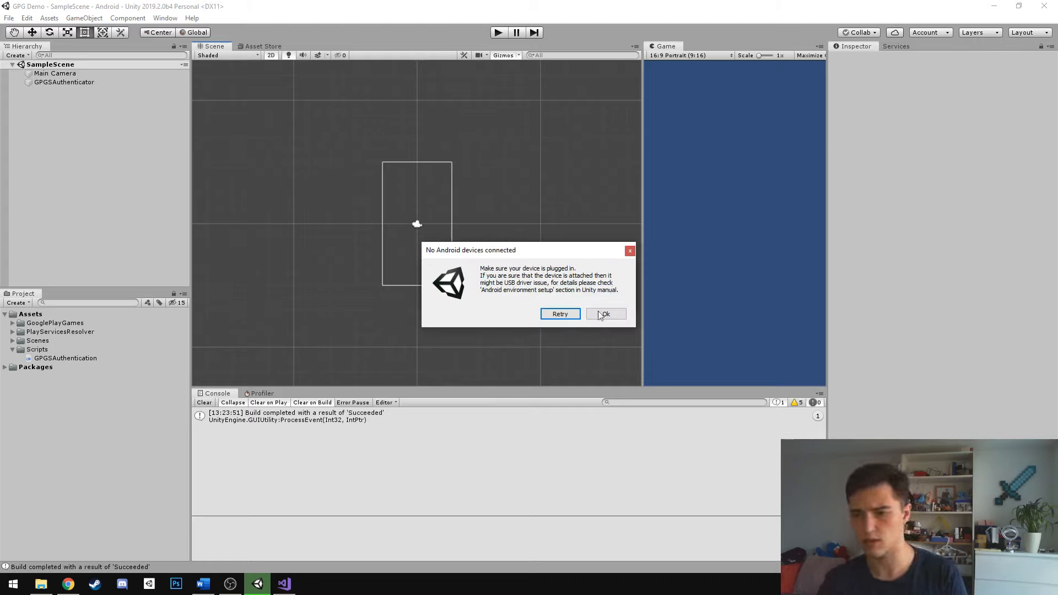
pyautogui.click(606, 313)
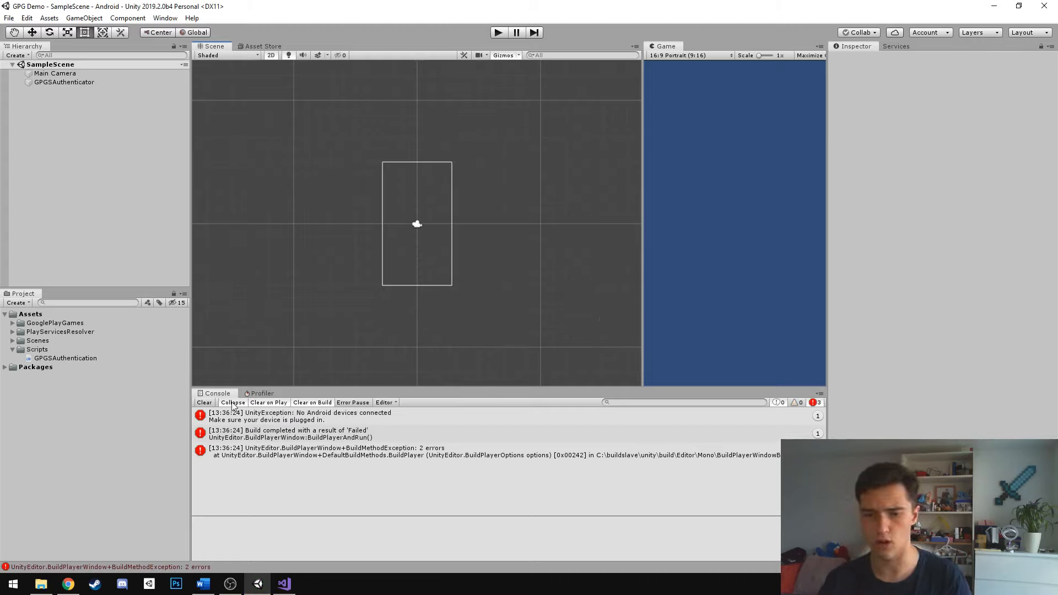
pyautogui.click(204, 403)
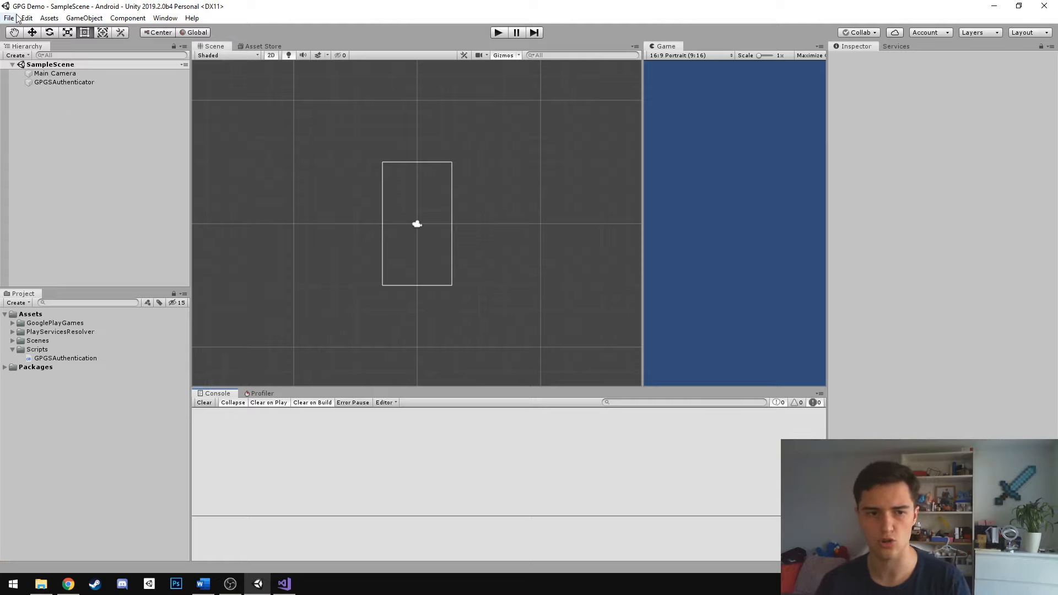
pyautogui.click(9, 18)
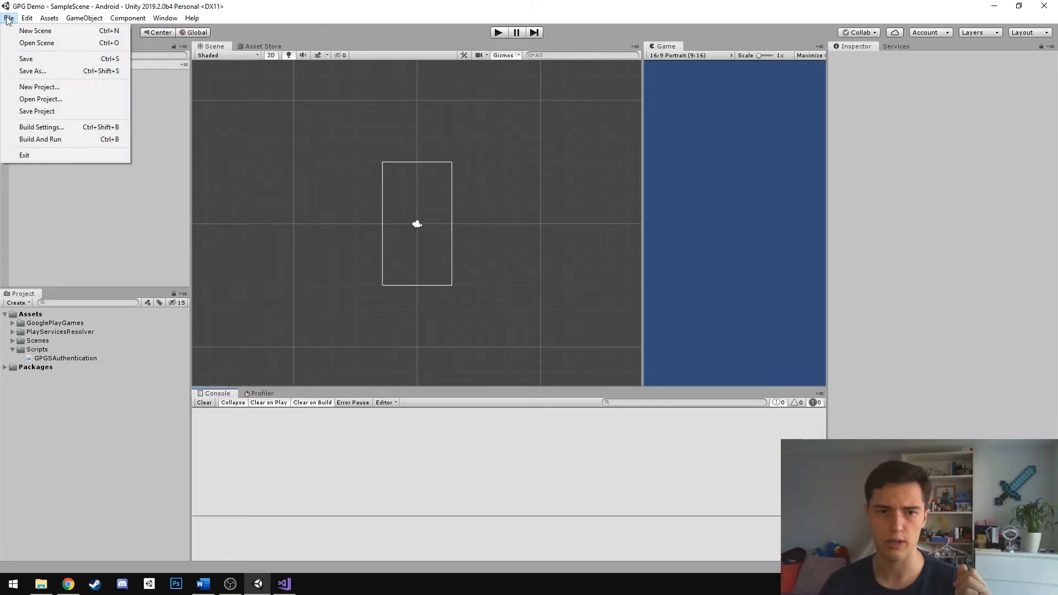
pyautogui.moveTo(40, 139)
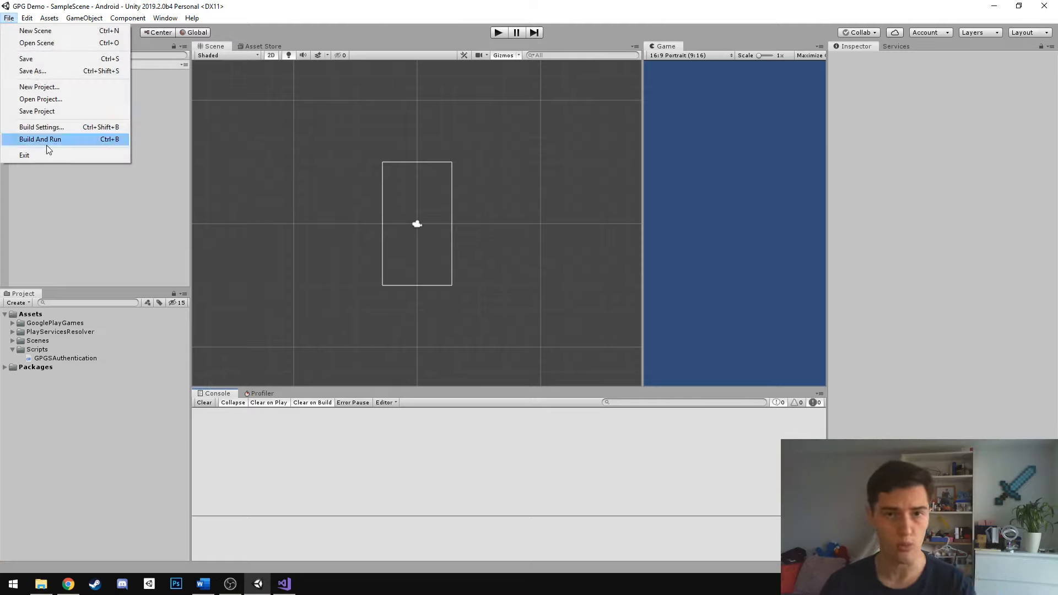
pyautogui.click(40, 139)
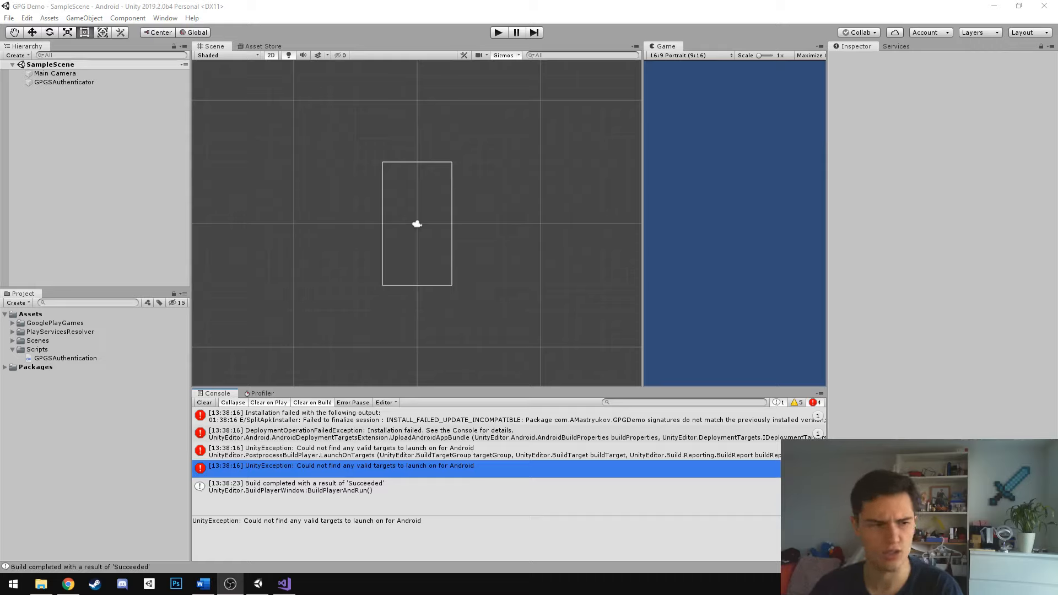
# Step: Set the Build Settings run device to the connected Samsung phone
pyautogui.click(9, 18)
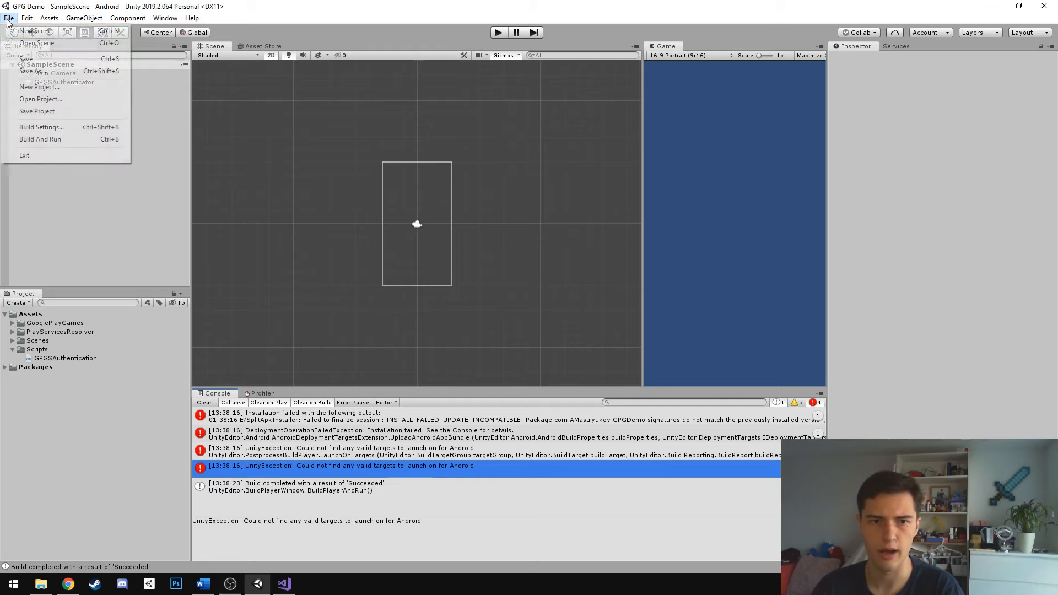
pyautogui.click(42, 127)
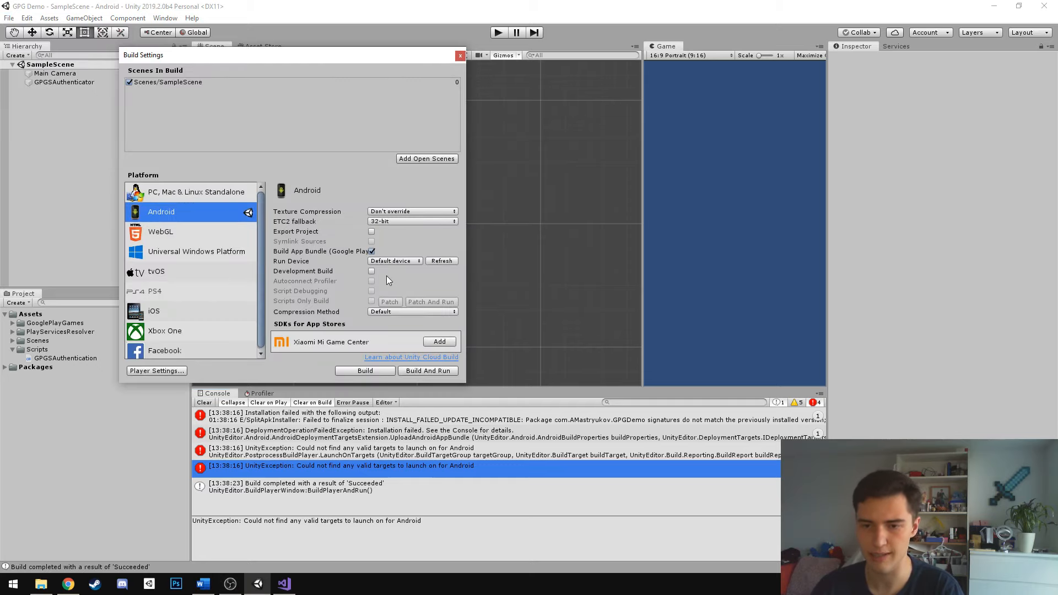
pyautogui.click(395, 261)
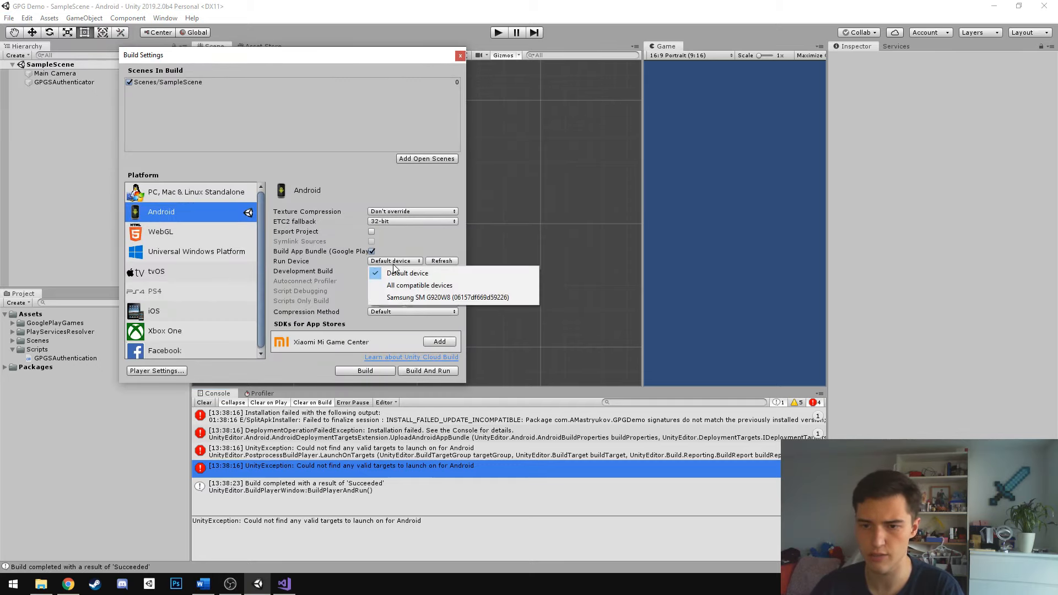
pyautogui.click(448, 298)
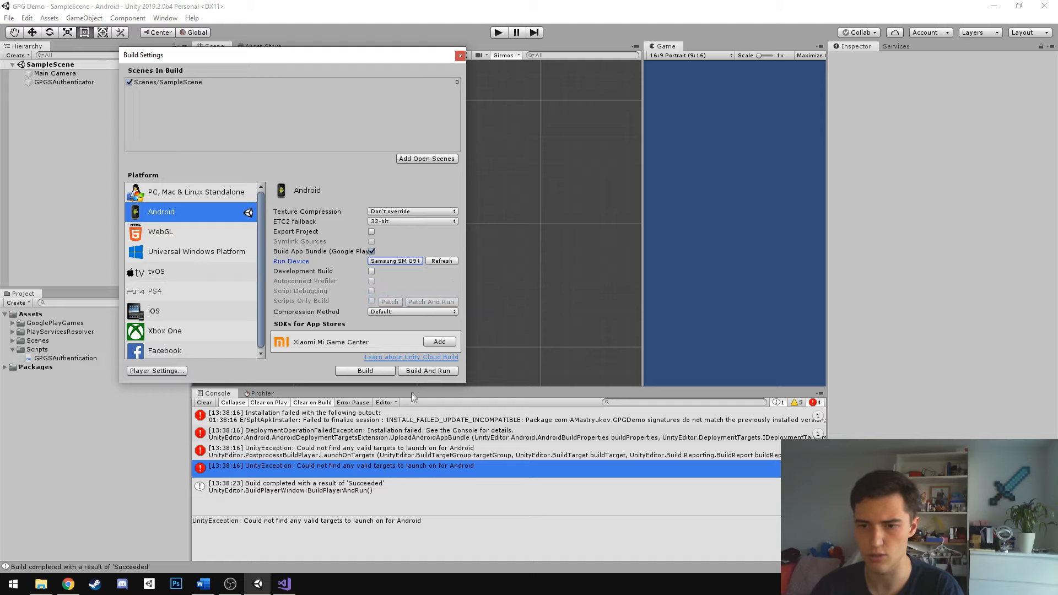
# Step: Close Build Settings and bring up Google Play Games Android setup from the Window menu
pyautogui.click(460, 55)
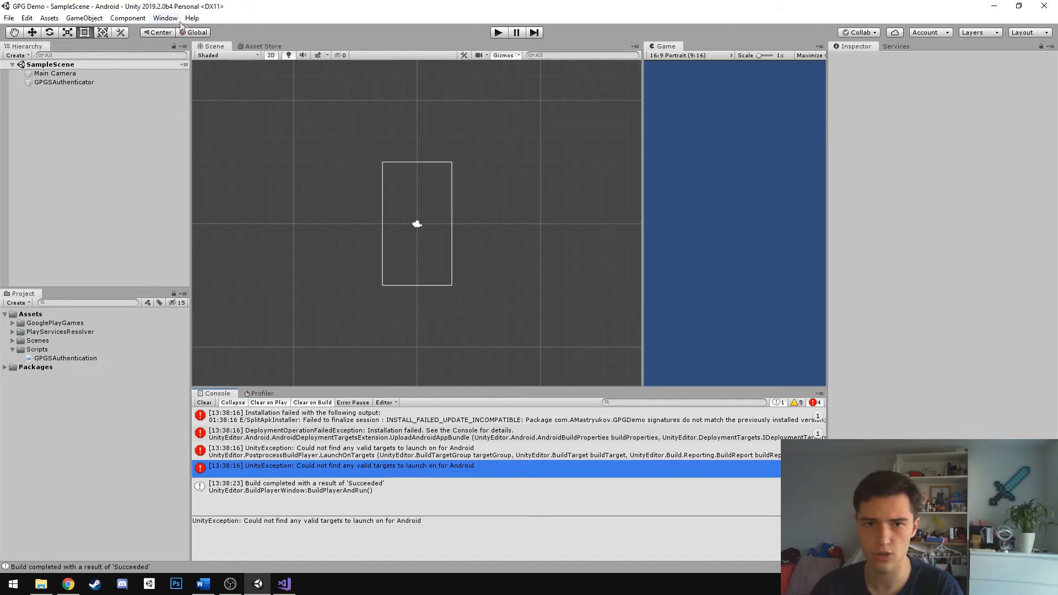
pyautogui.click(165, 17)
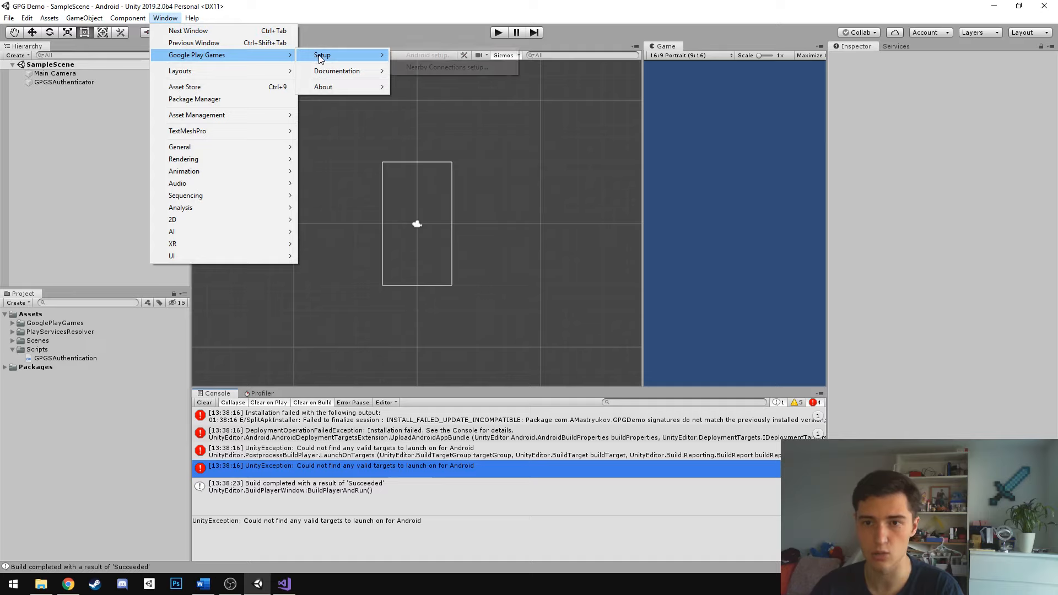
pyautogui.click(321, 54)
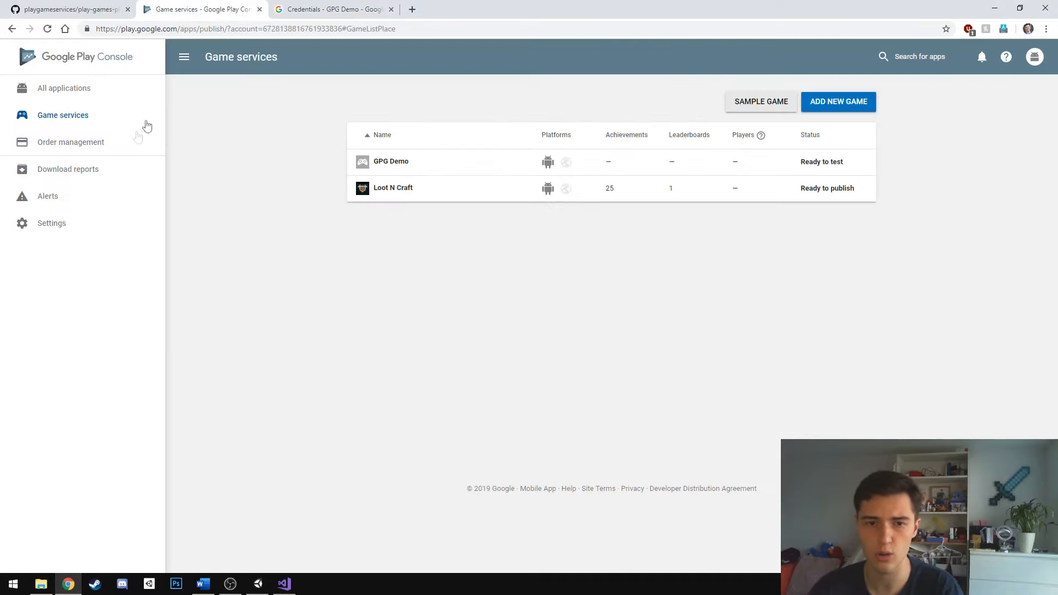
# Step: Navigate from all applications to GPG Demo's game services sections
pyautogui.click(63, 87)
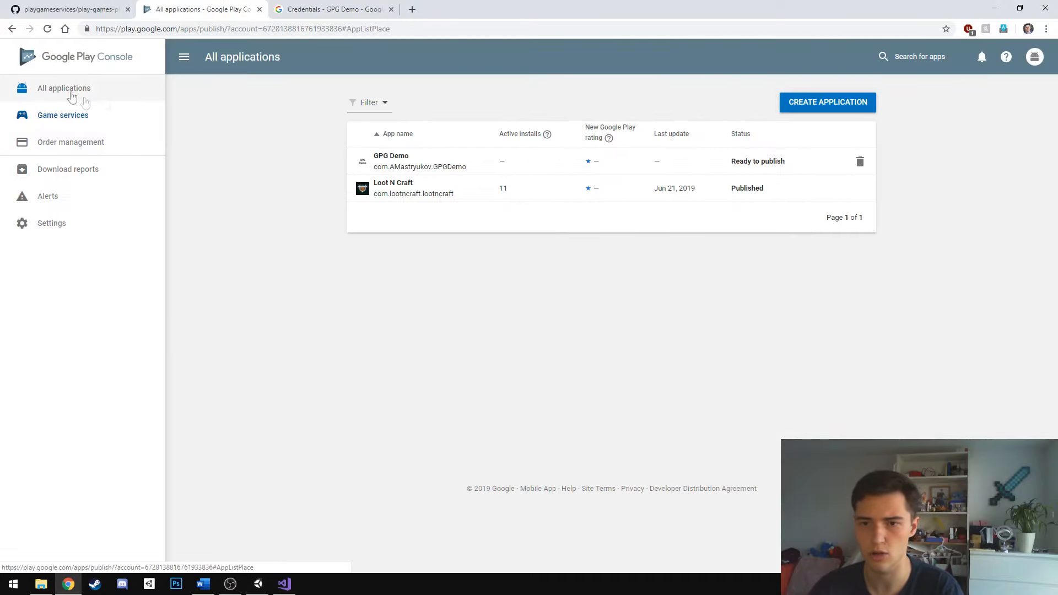
pyautogui.click(391, 160)
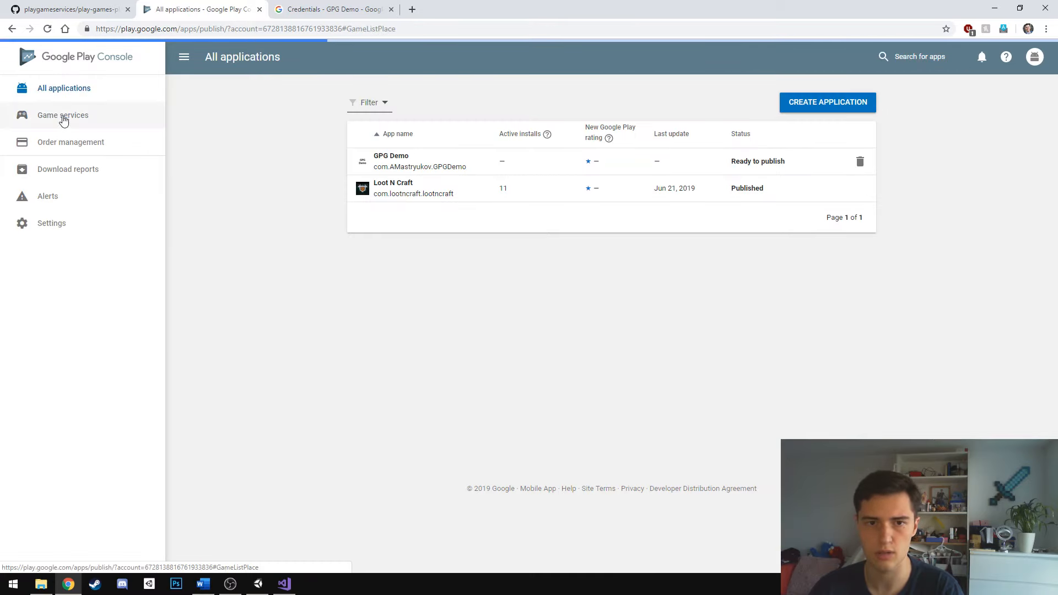
pyautogui.click(392, 160)
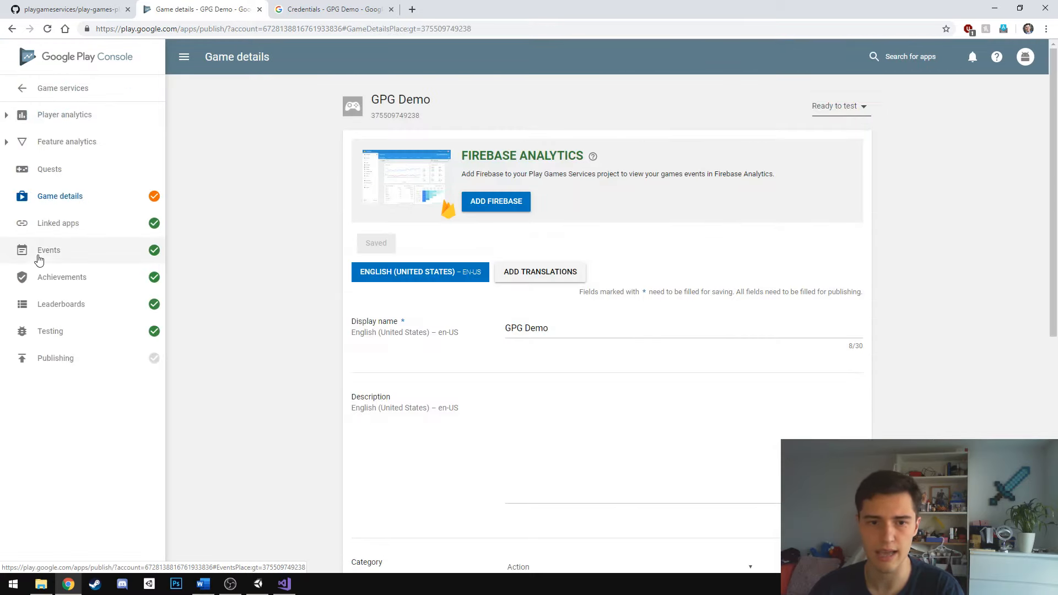
pyautogui.click(62, 276)
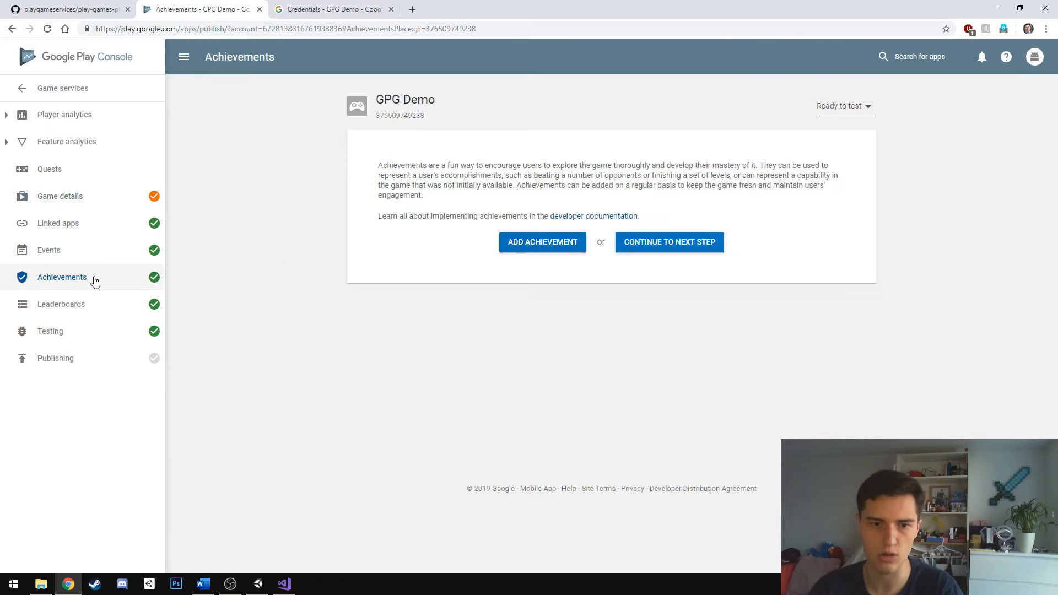
# Step: Add a High Score leaderboard with Numeric score formatting and save it
pyautogui.click(61, 304)
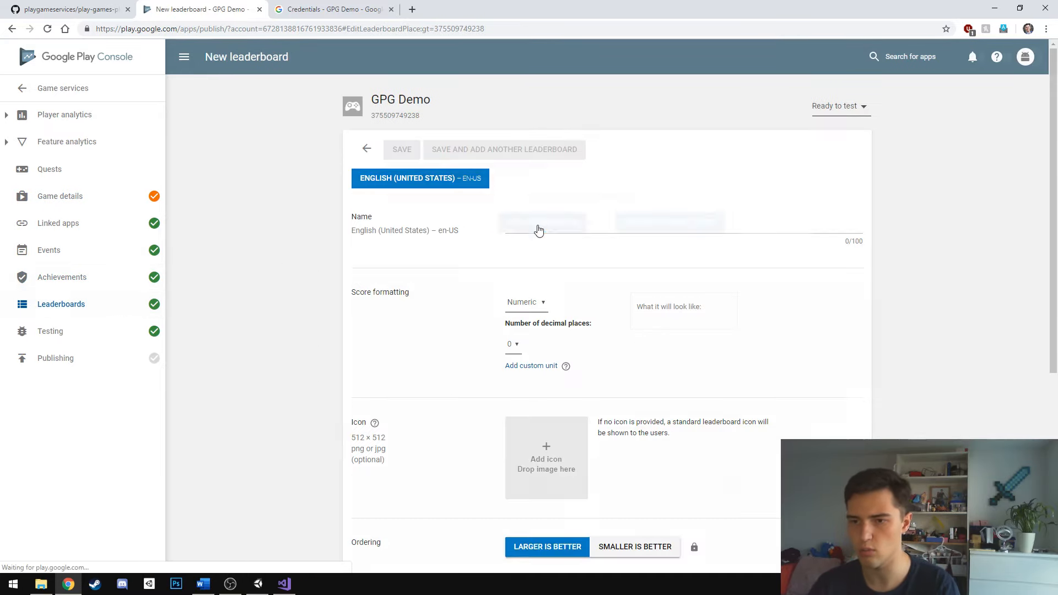
pyautogui.write('Hig')
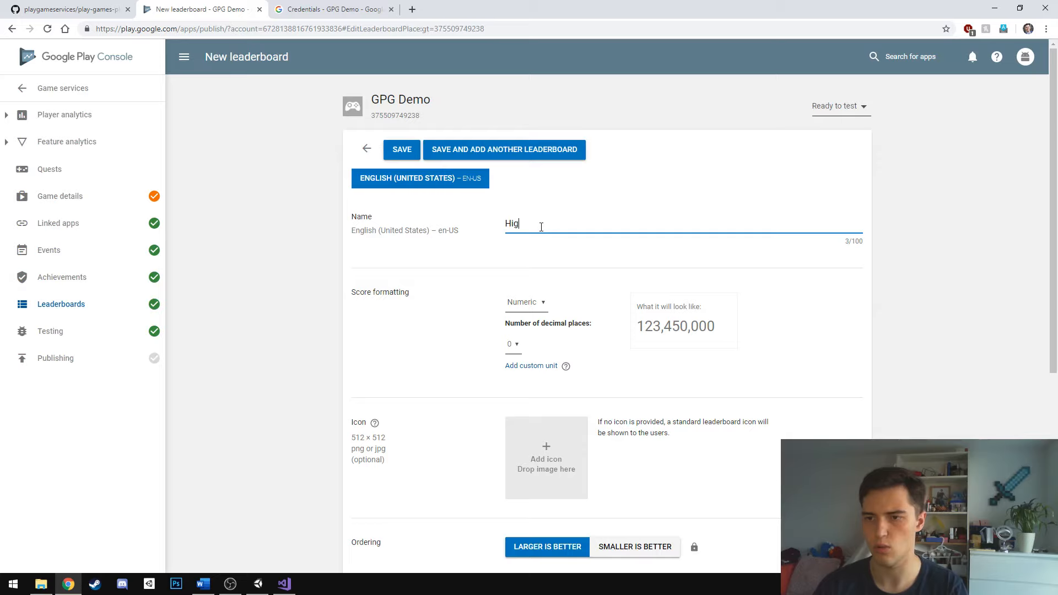
pyautogui.click(525, 301)
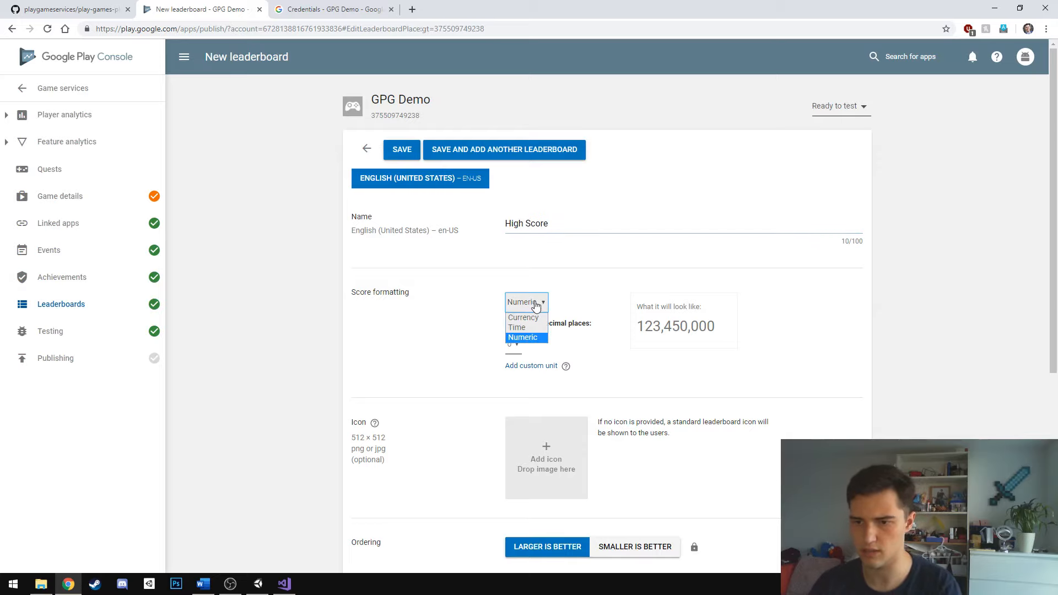
pyautogui.click(523, 338)
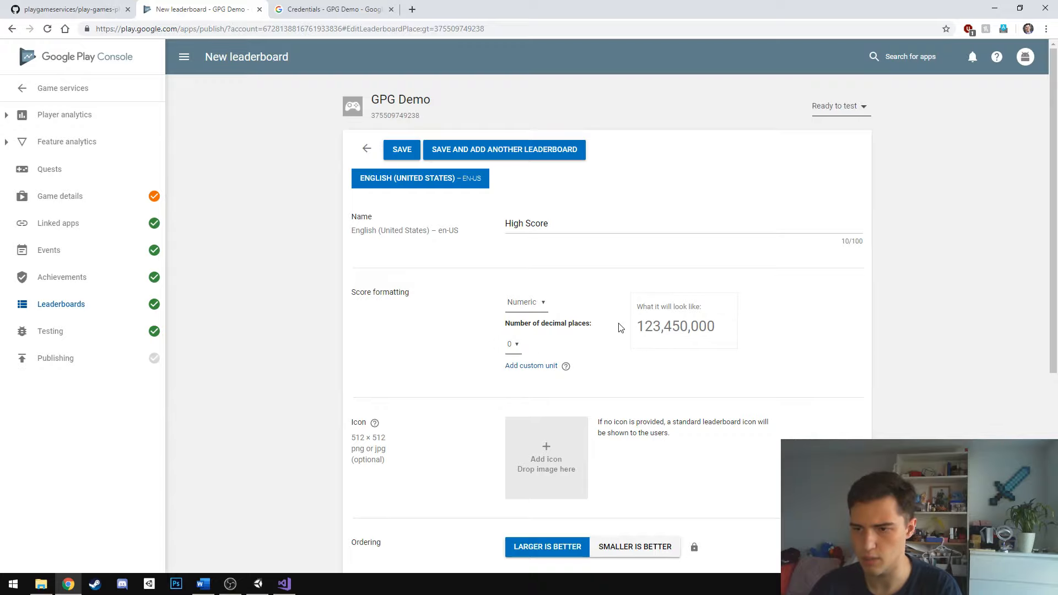
pyautogui.scroll(-3)
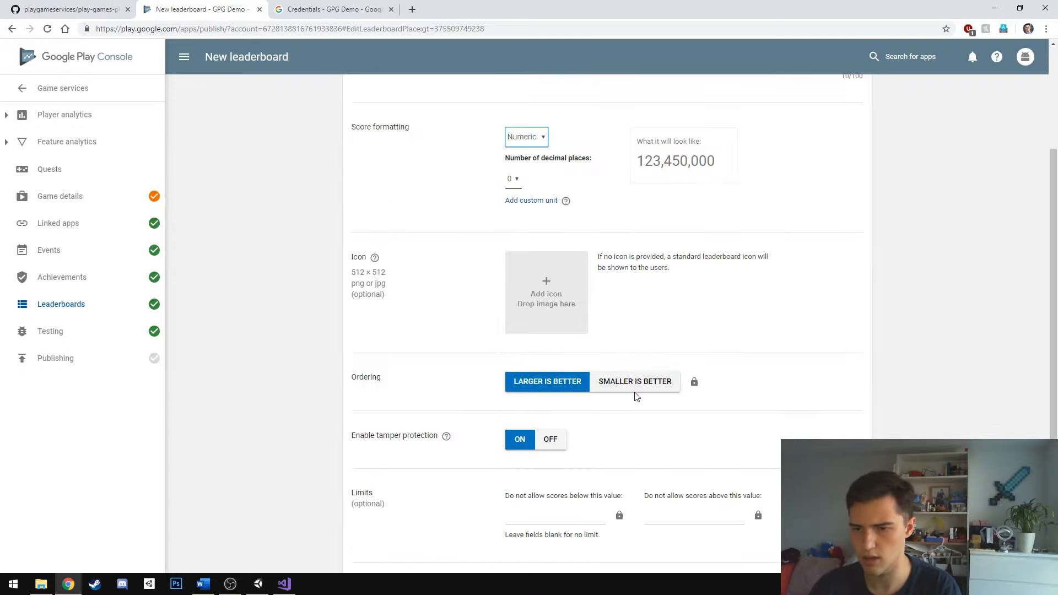
pyautogui.scroll(-3)
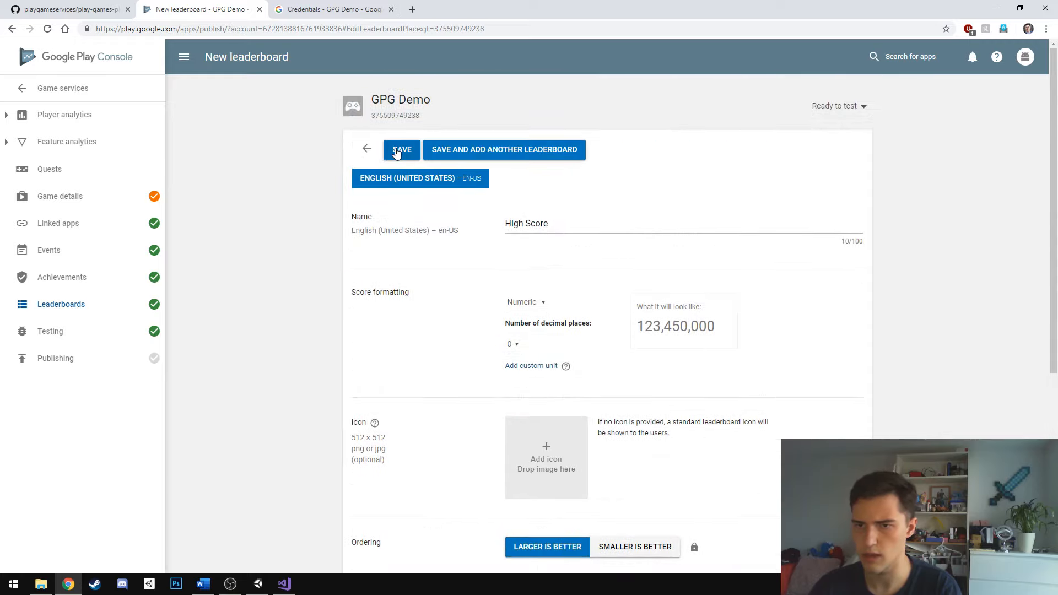
pyautogui.click(401, 150)
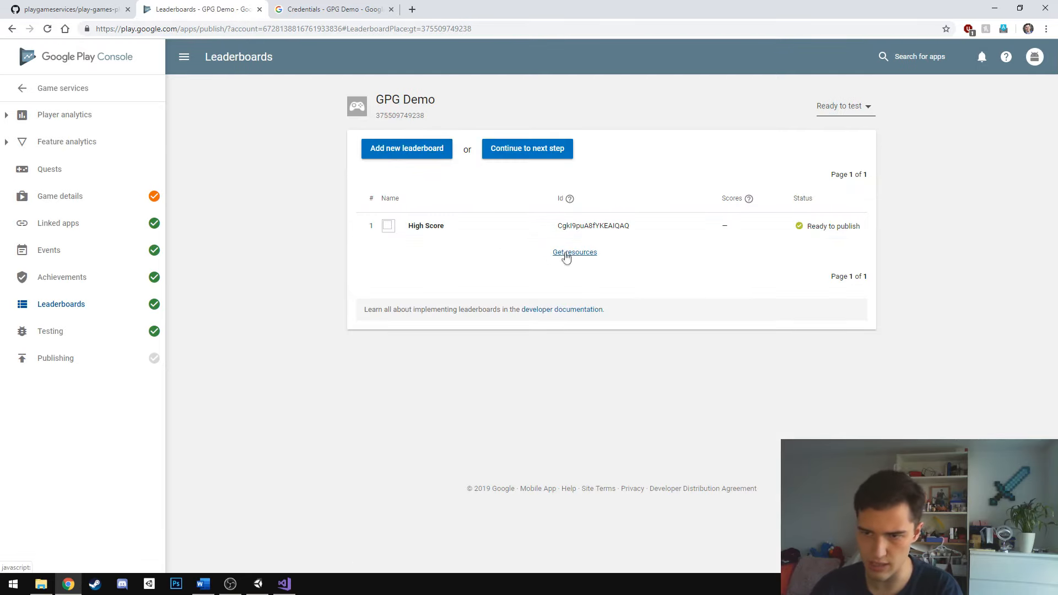
# Step: Open Get resources to show the Android games-ids XML export
pyautogui.click(574, 252)
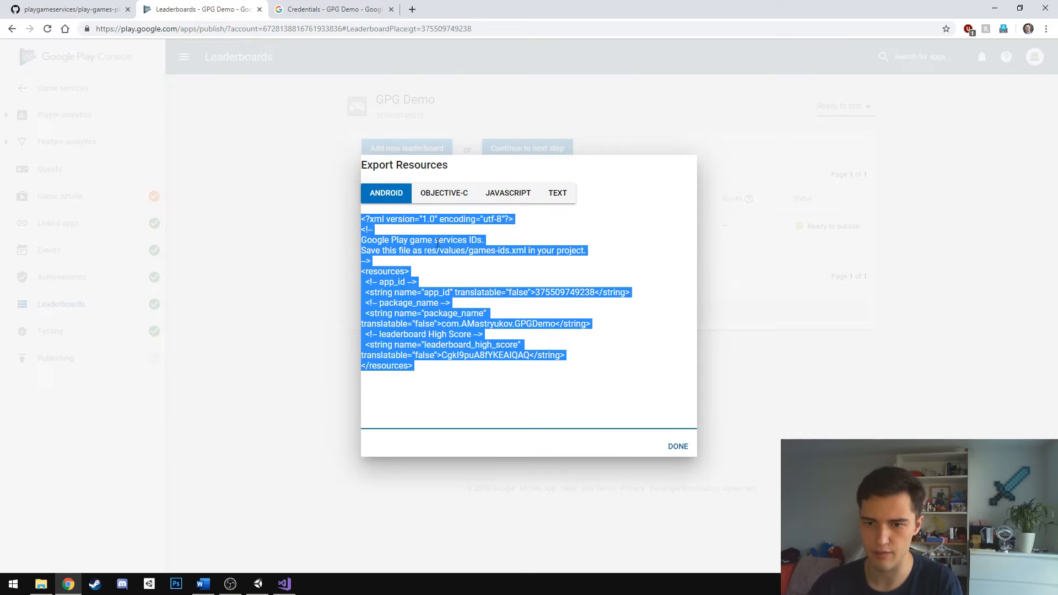
pyautogui.moveTo(555, 344)
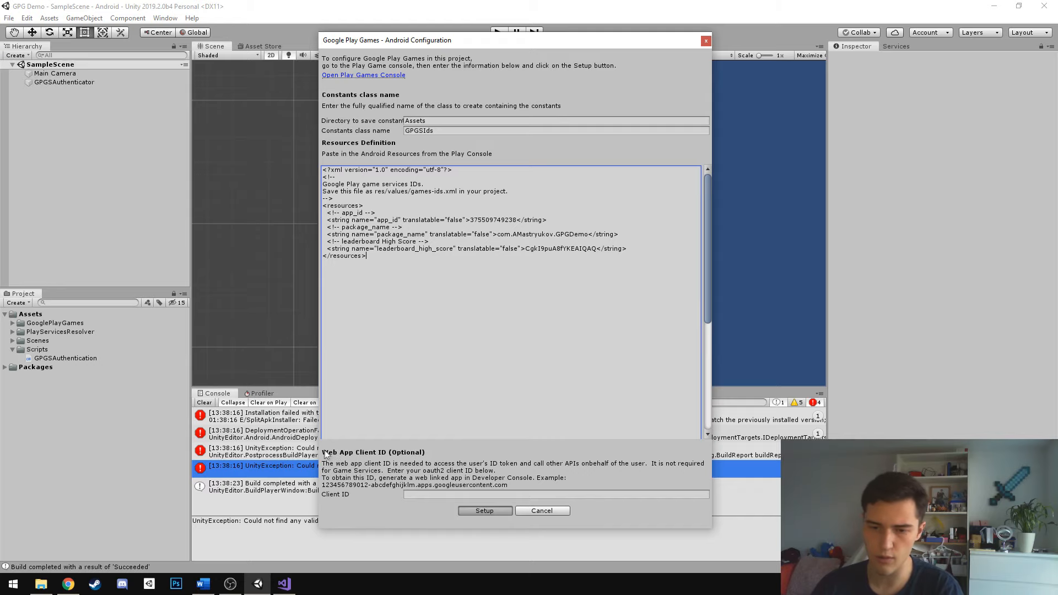
# Step: Switch back to the Unity editor to apply the exported resources
pyautogui.click(283, 584)
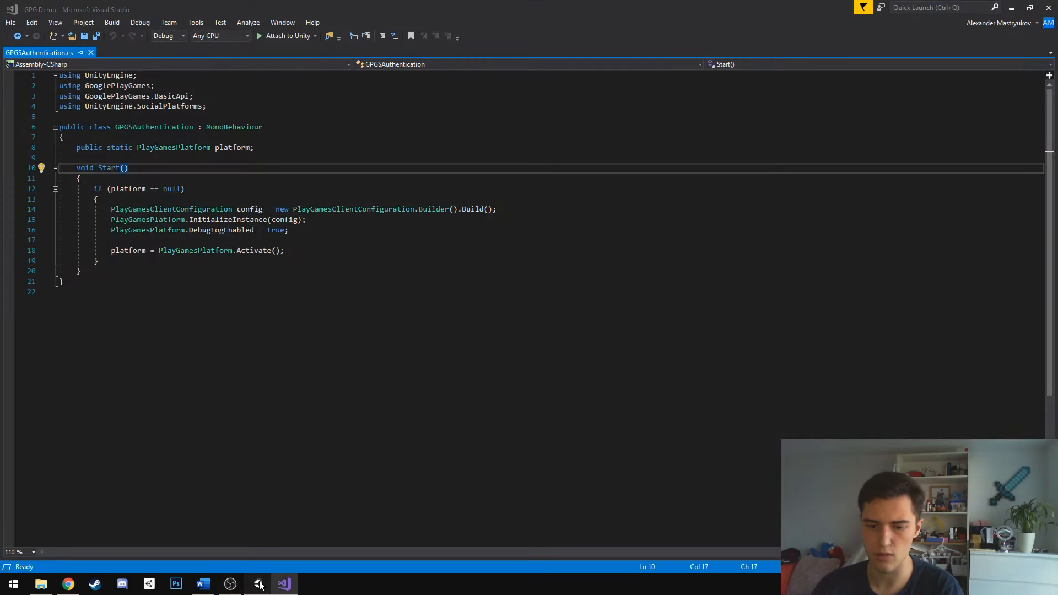
pyautogui.click(257, 584)
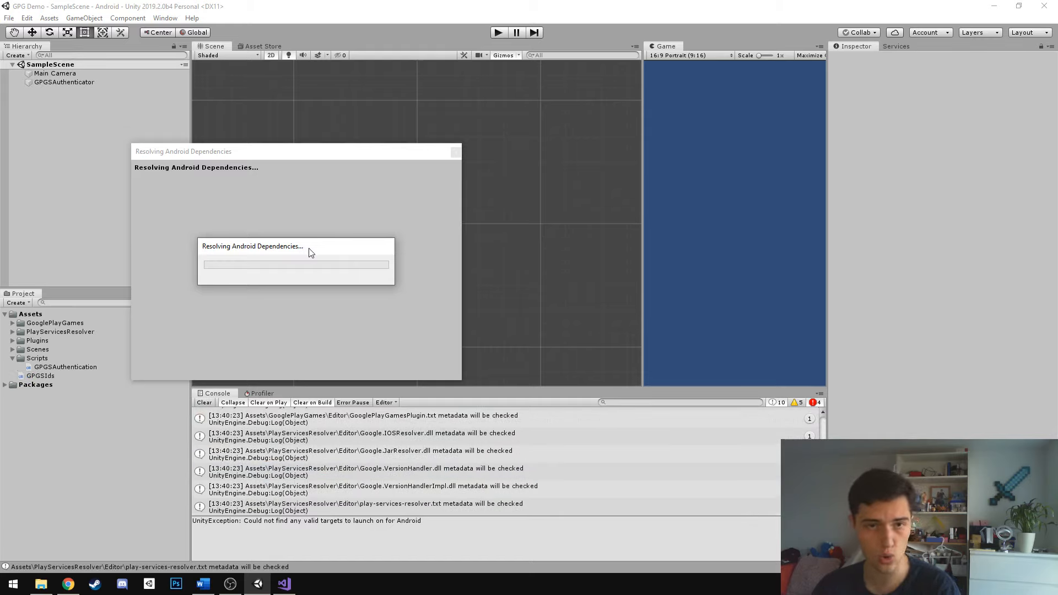
pyautogui.moveTo(369, 271)
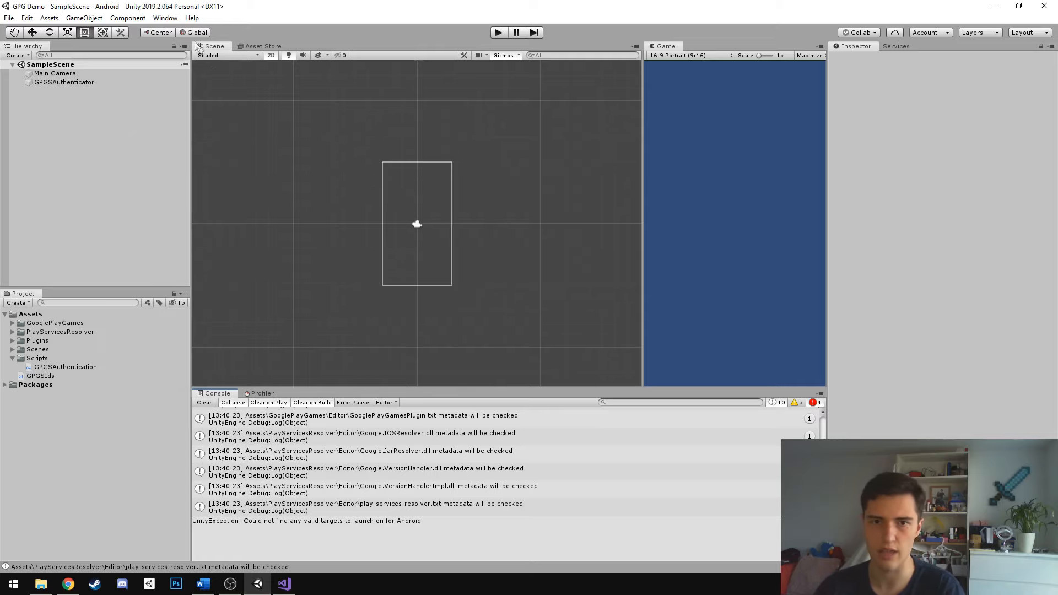
# Step: Build And Run from Build Settings, saving over GPGDemo.aab
pyautogui.click(9, 18)
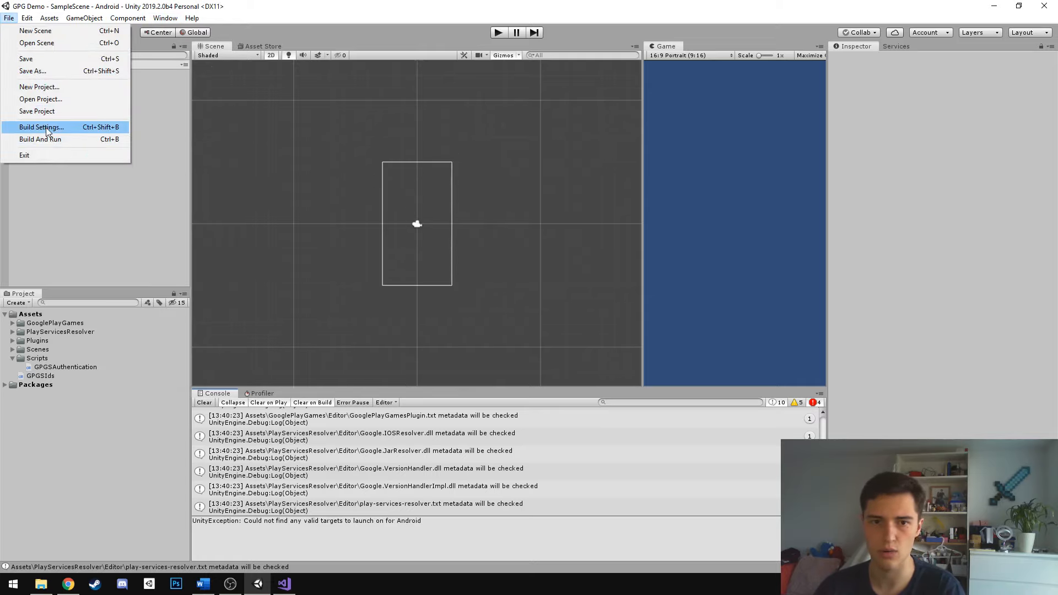
pyautogui.click(41, 126)
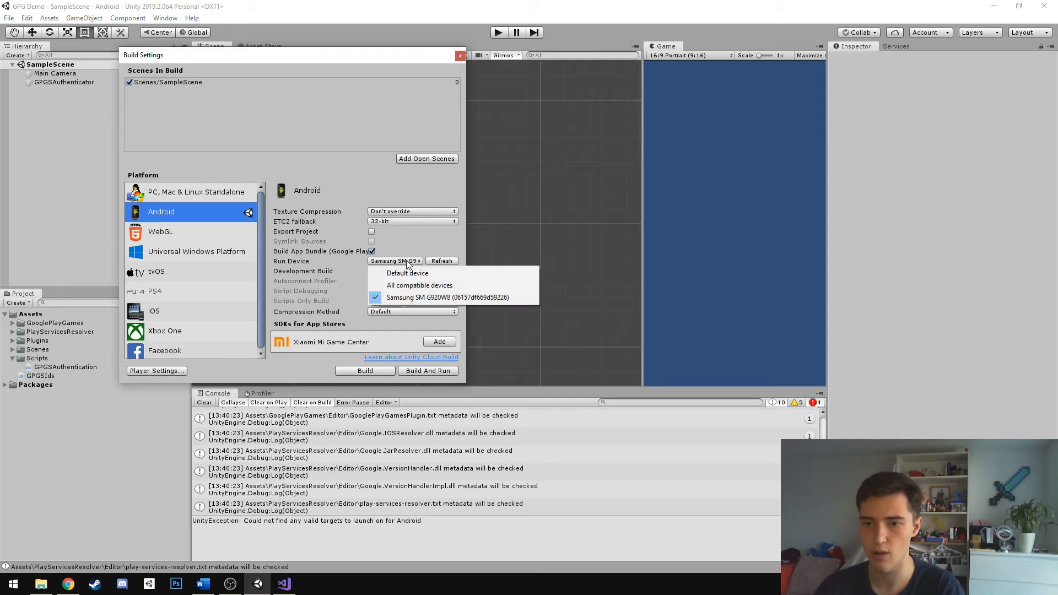
pyautogui.click(365, 370)
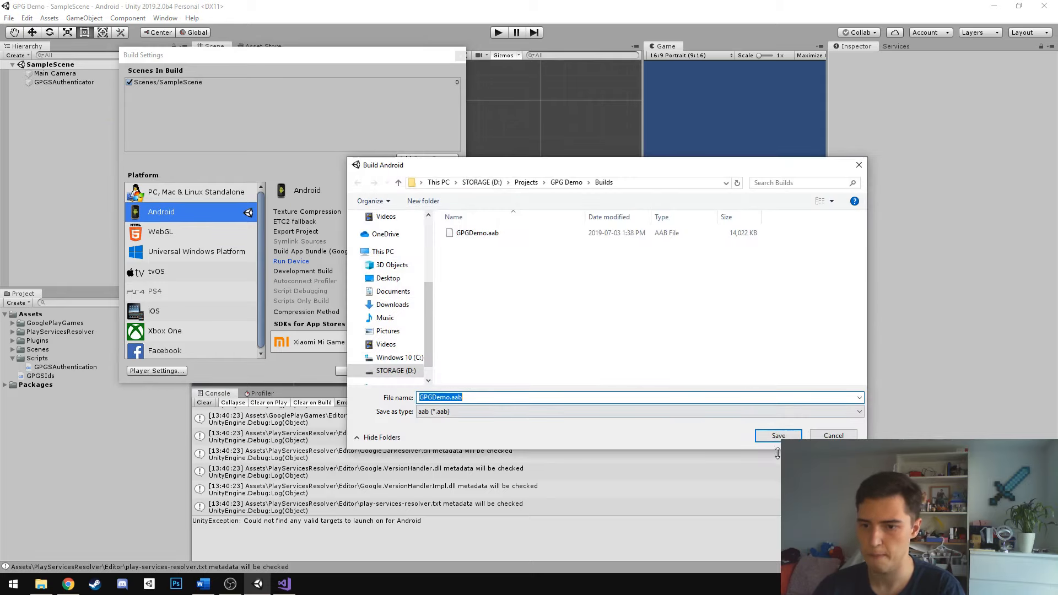
pyautogui.click(778, 436)
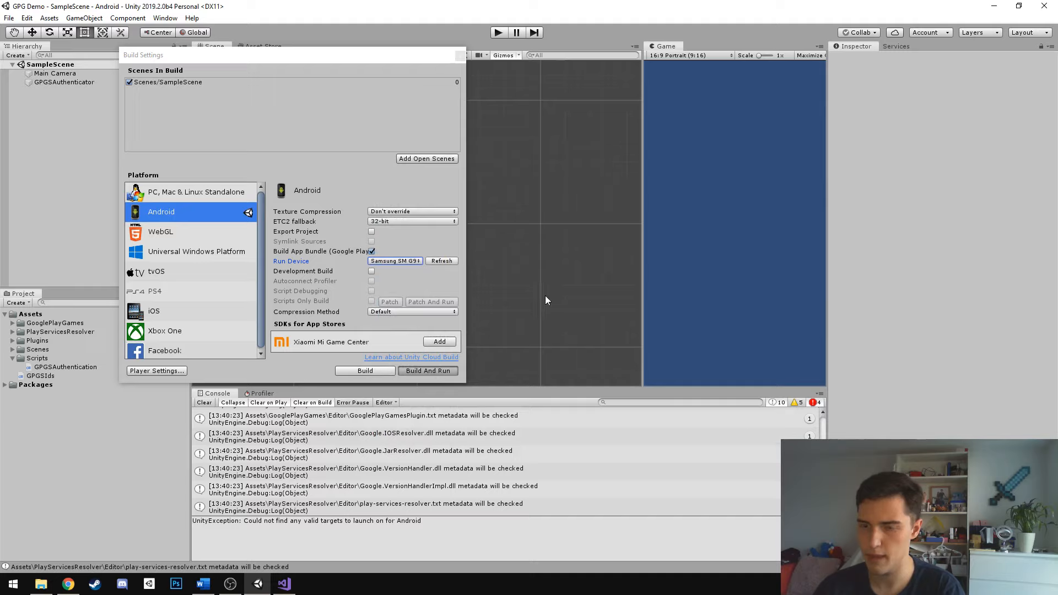